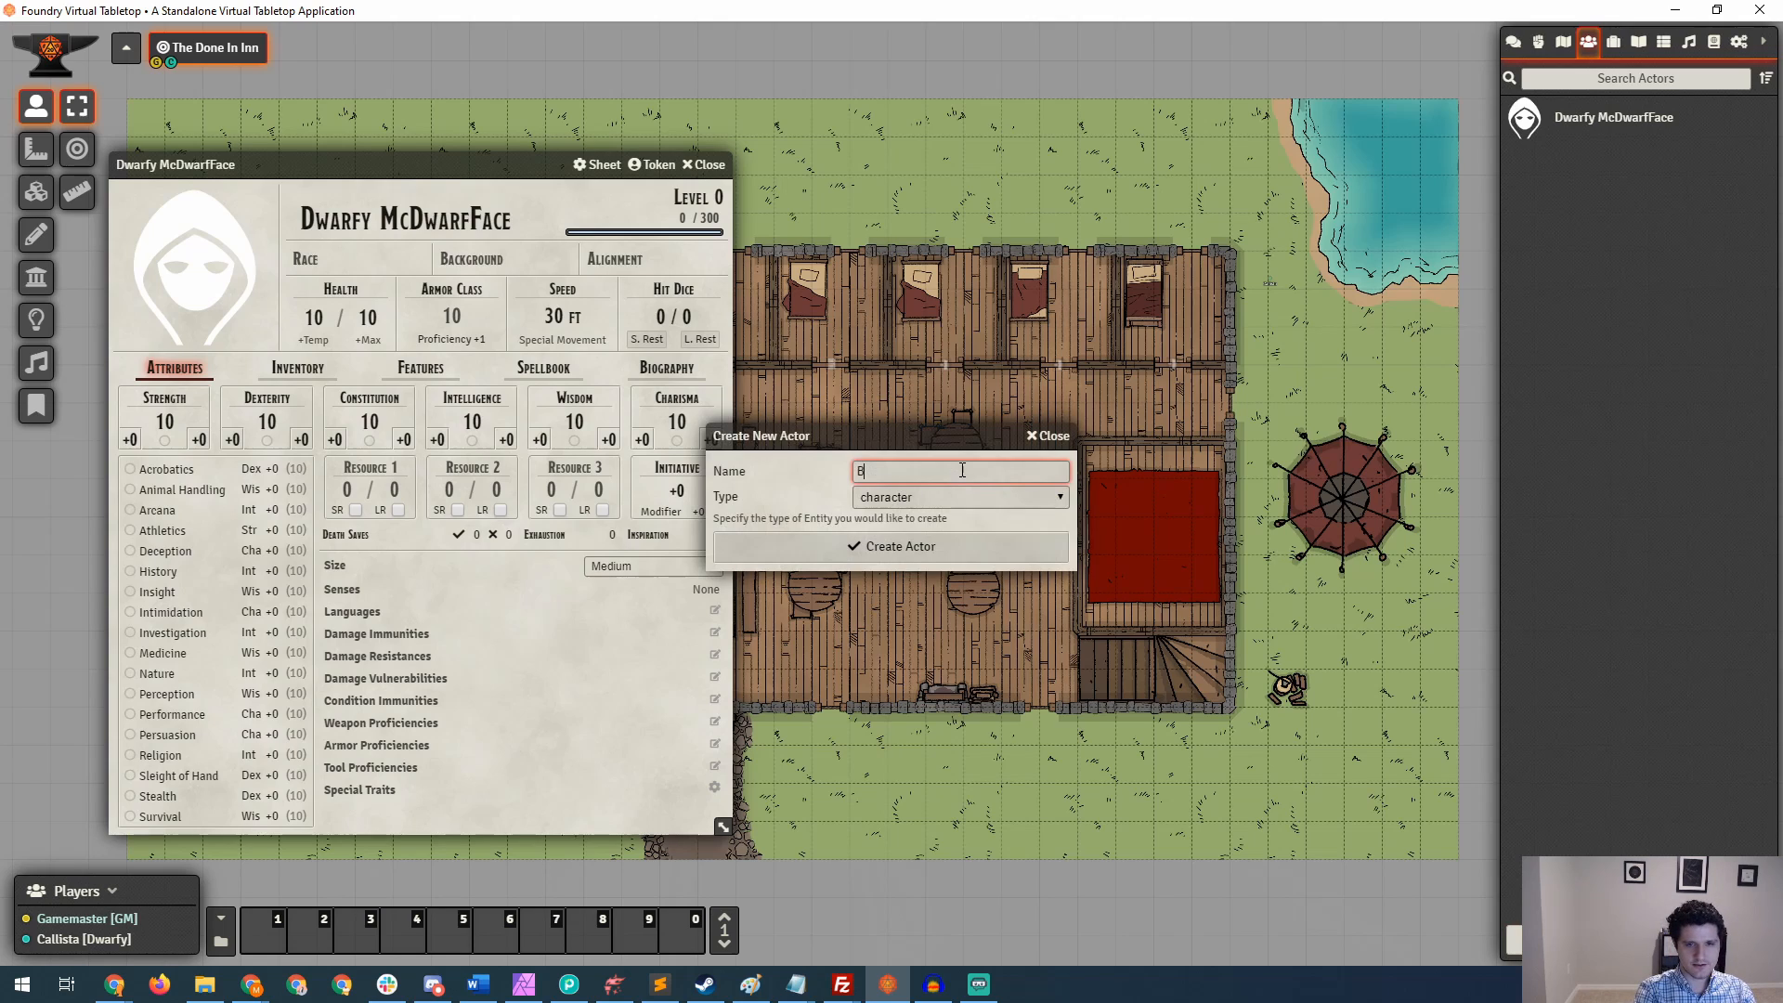
Create a new actor named Bad Guy with type npc.
type("ad Guy")
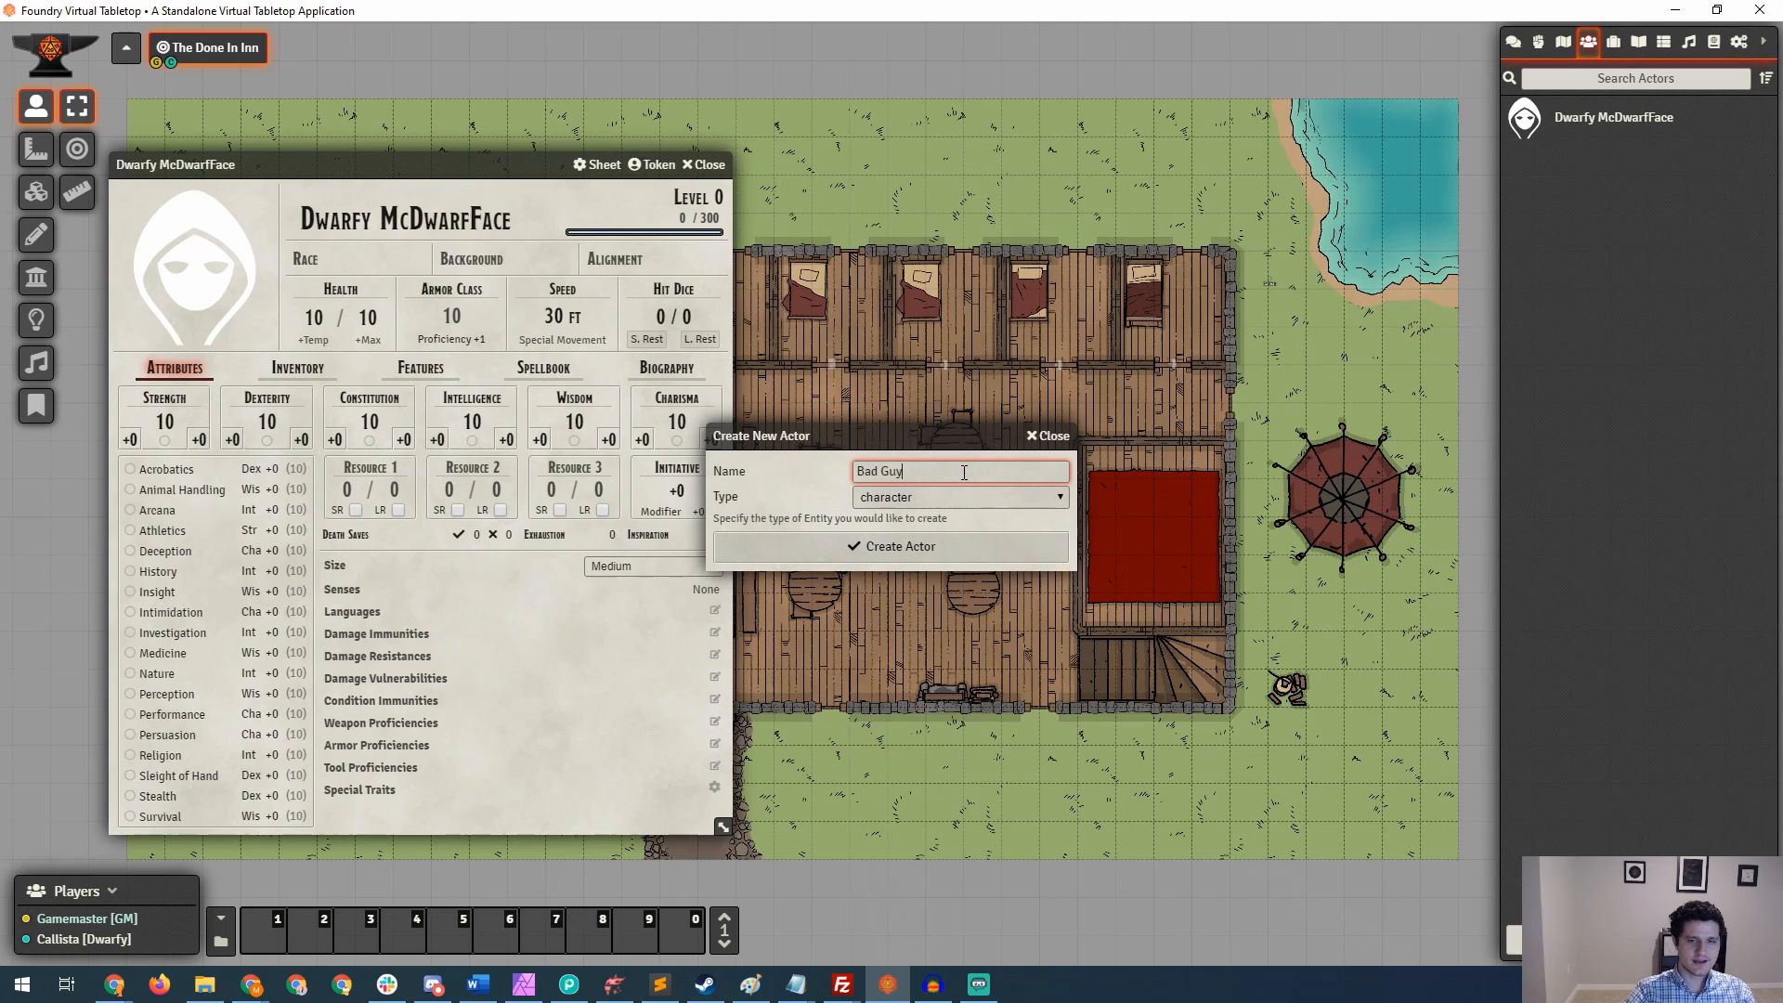
left_click(958, 498)
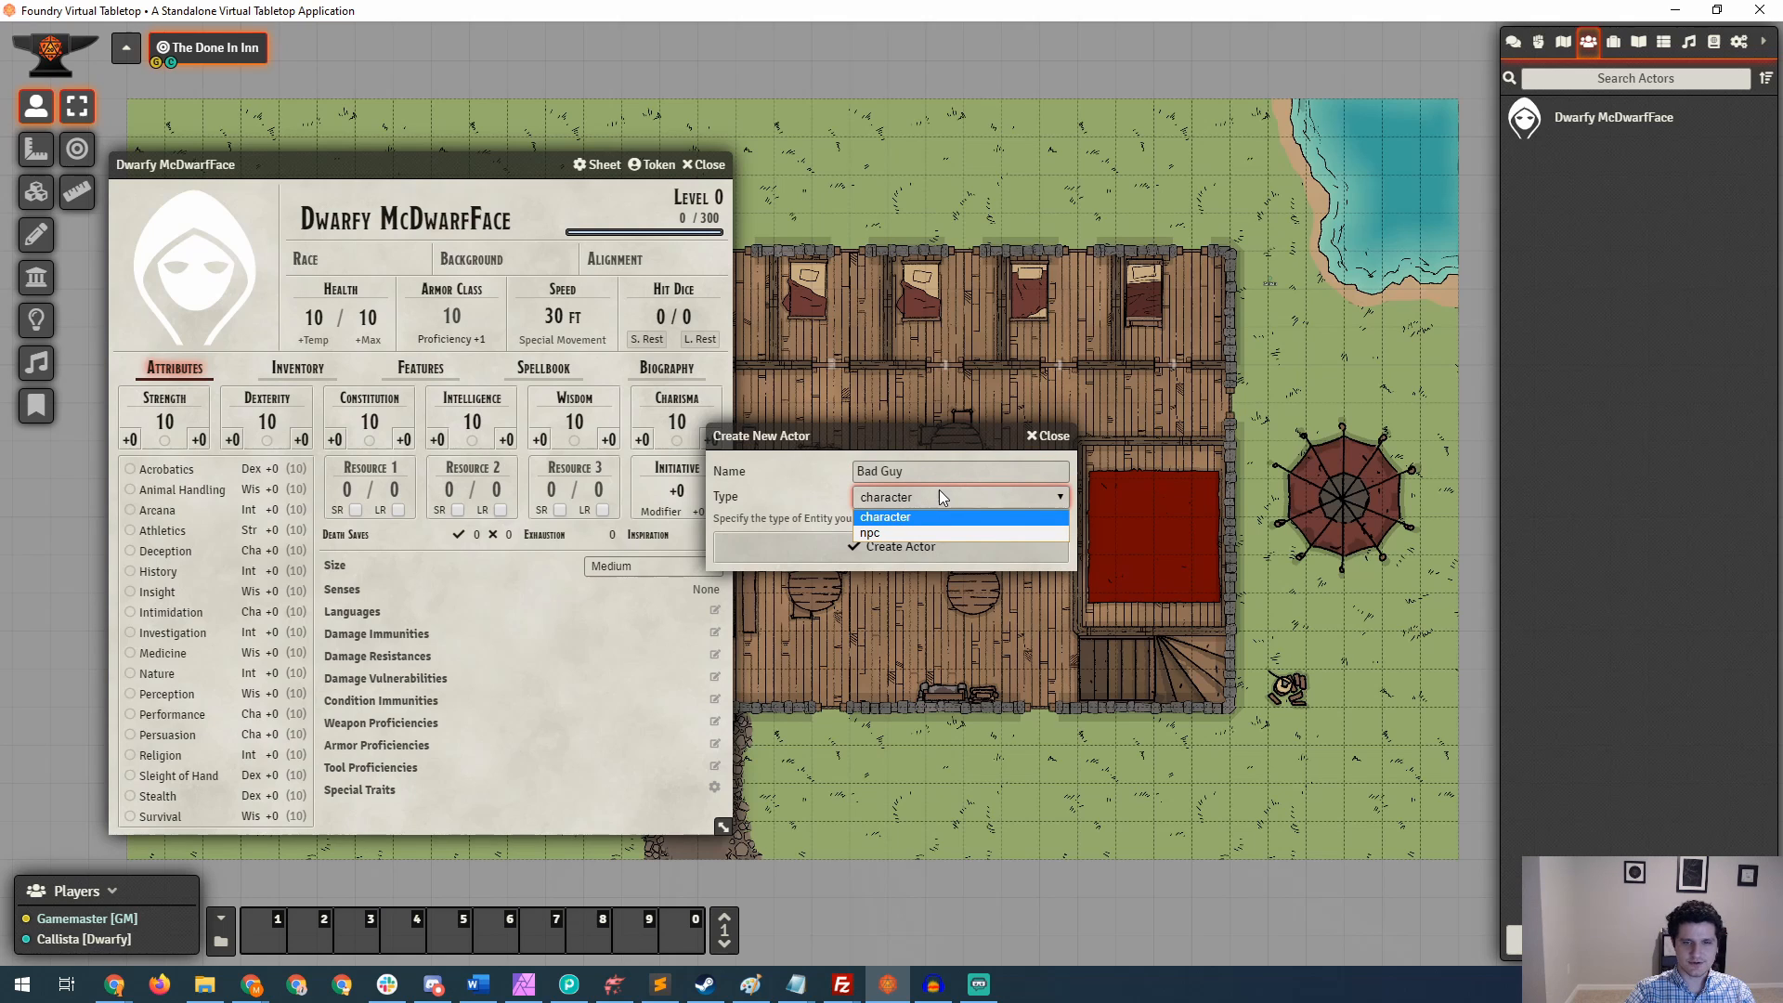
left_click(871, 533)
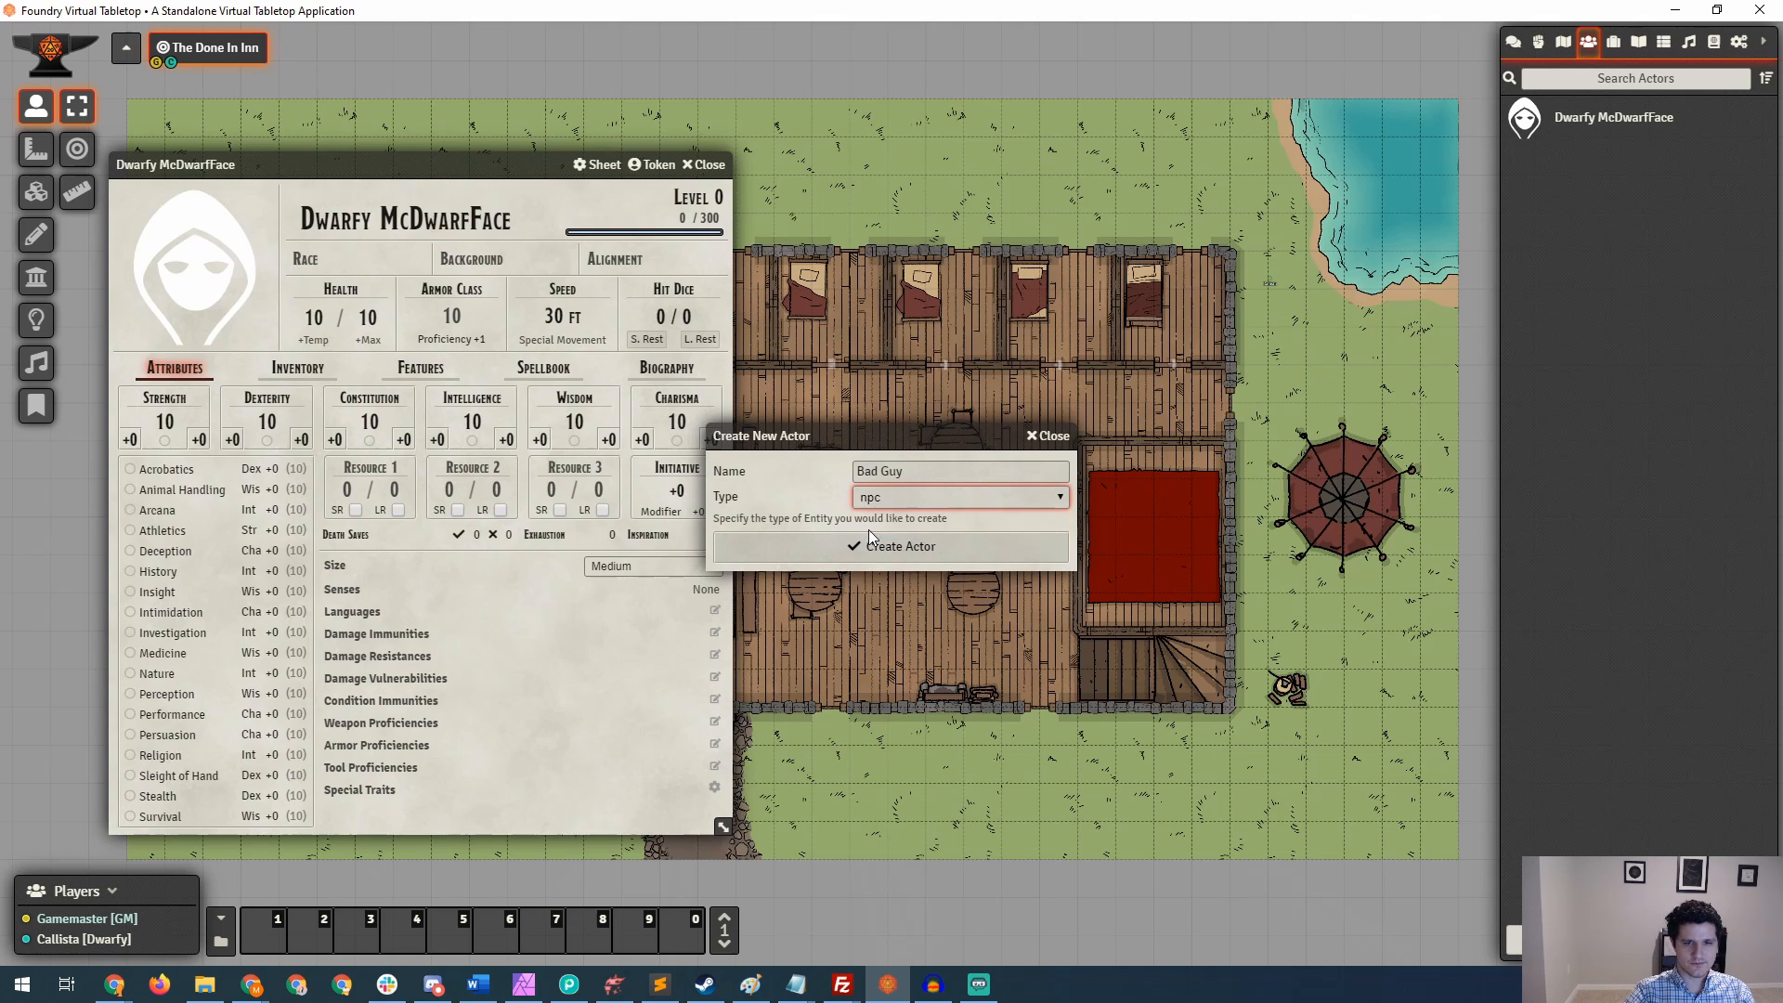
left_click(899, 546)
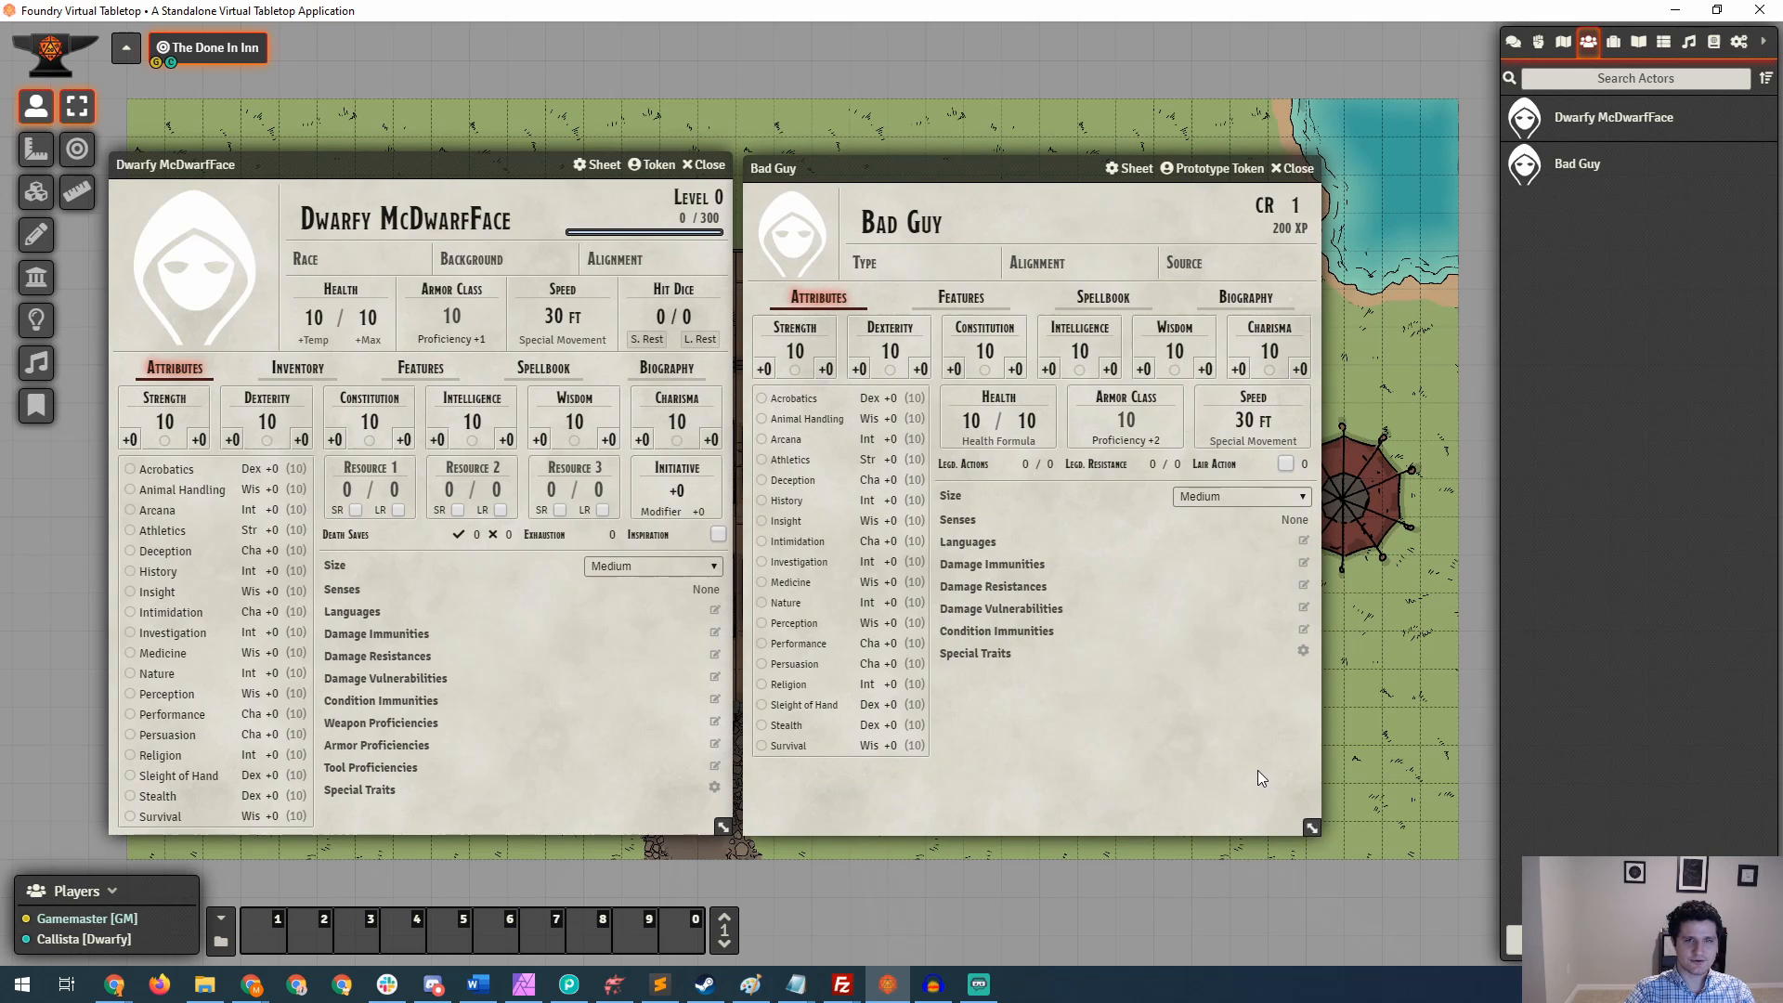
mouse_move(676, 192)
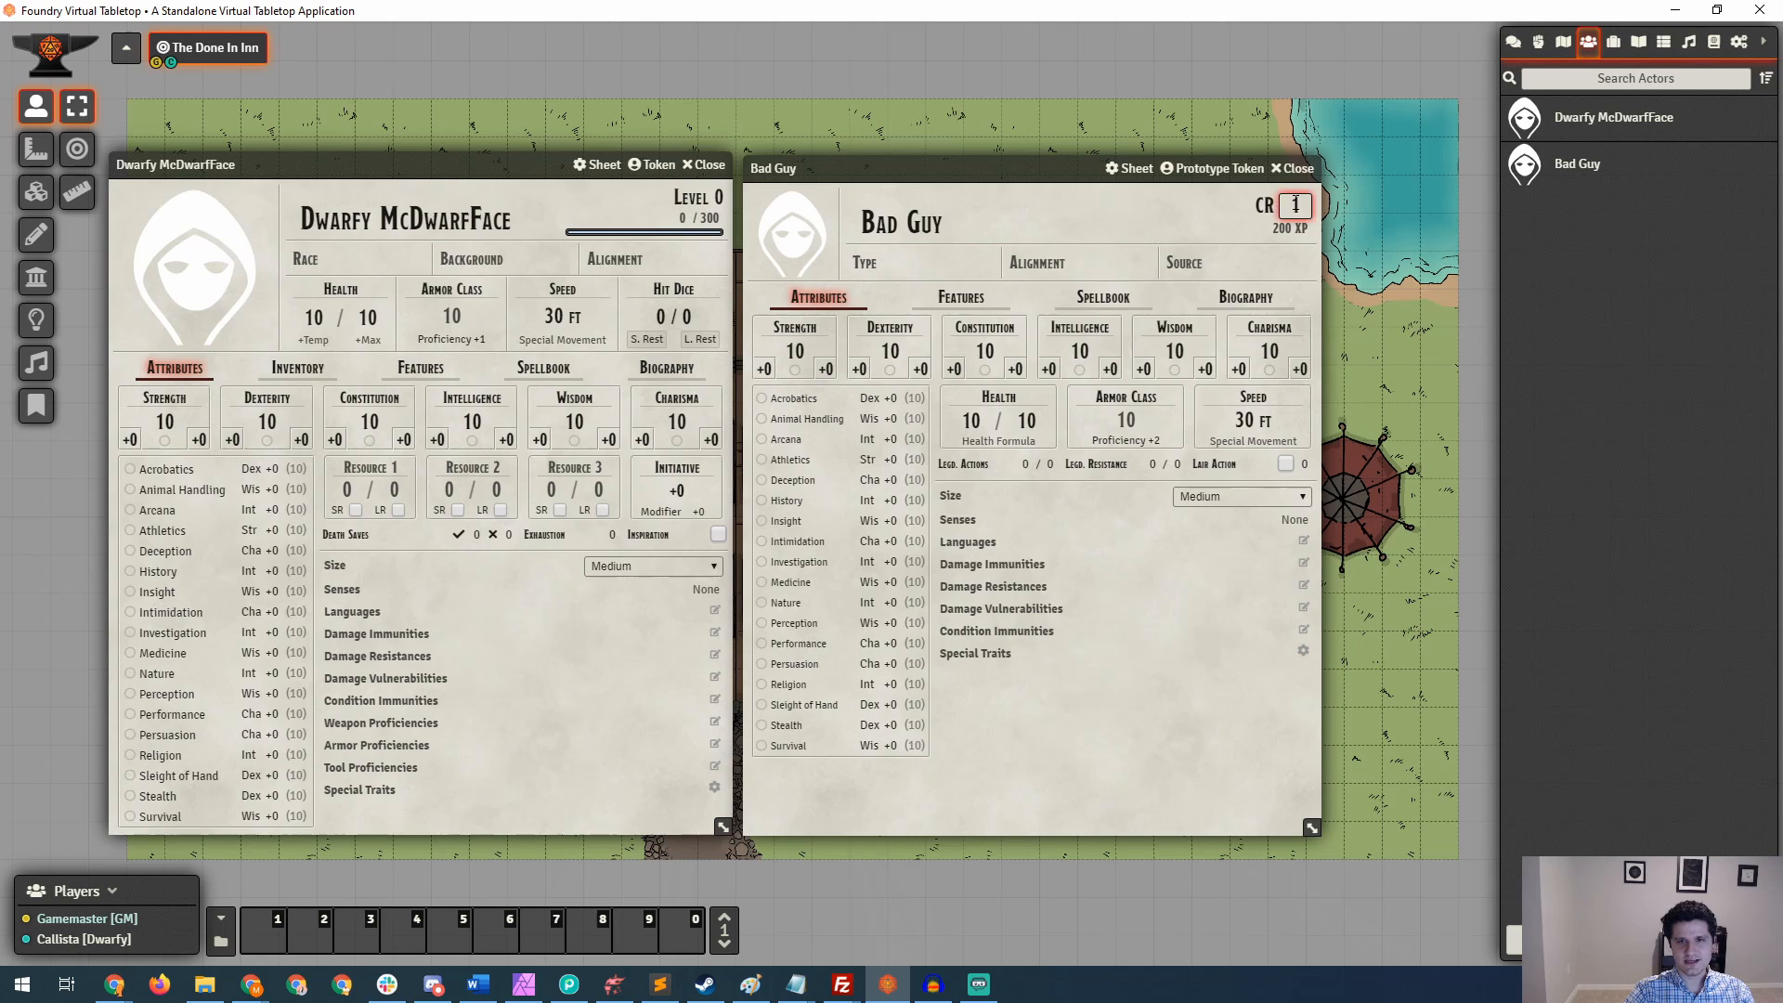
left_click(648, 217)
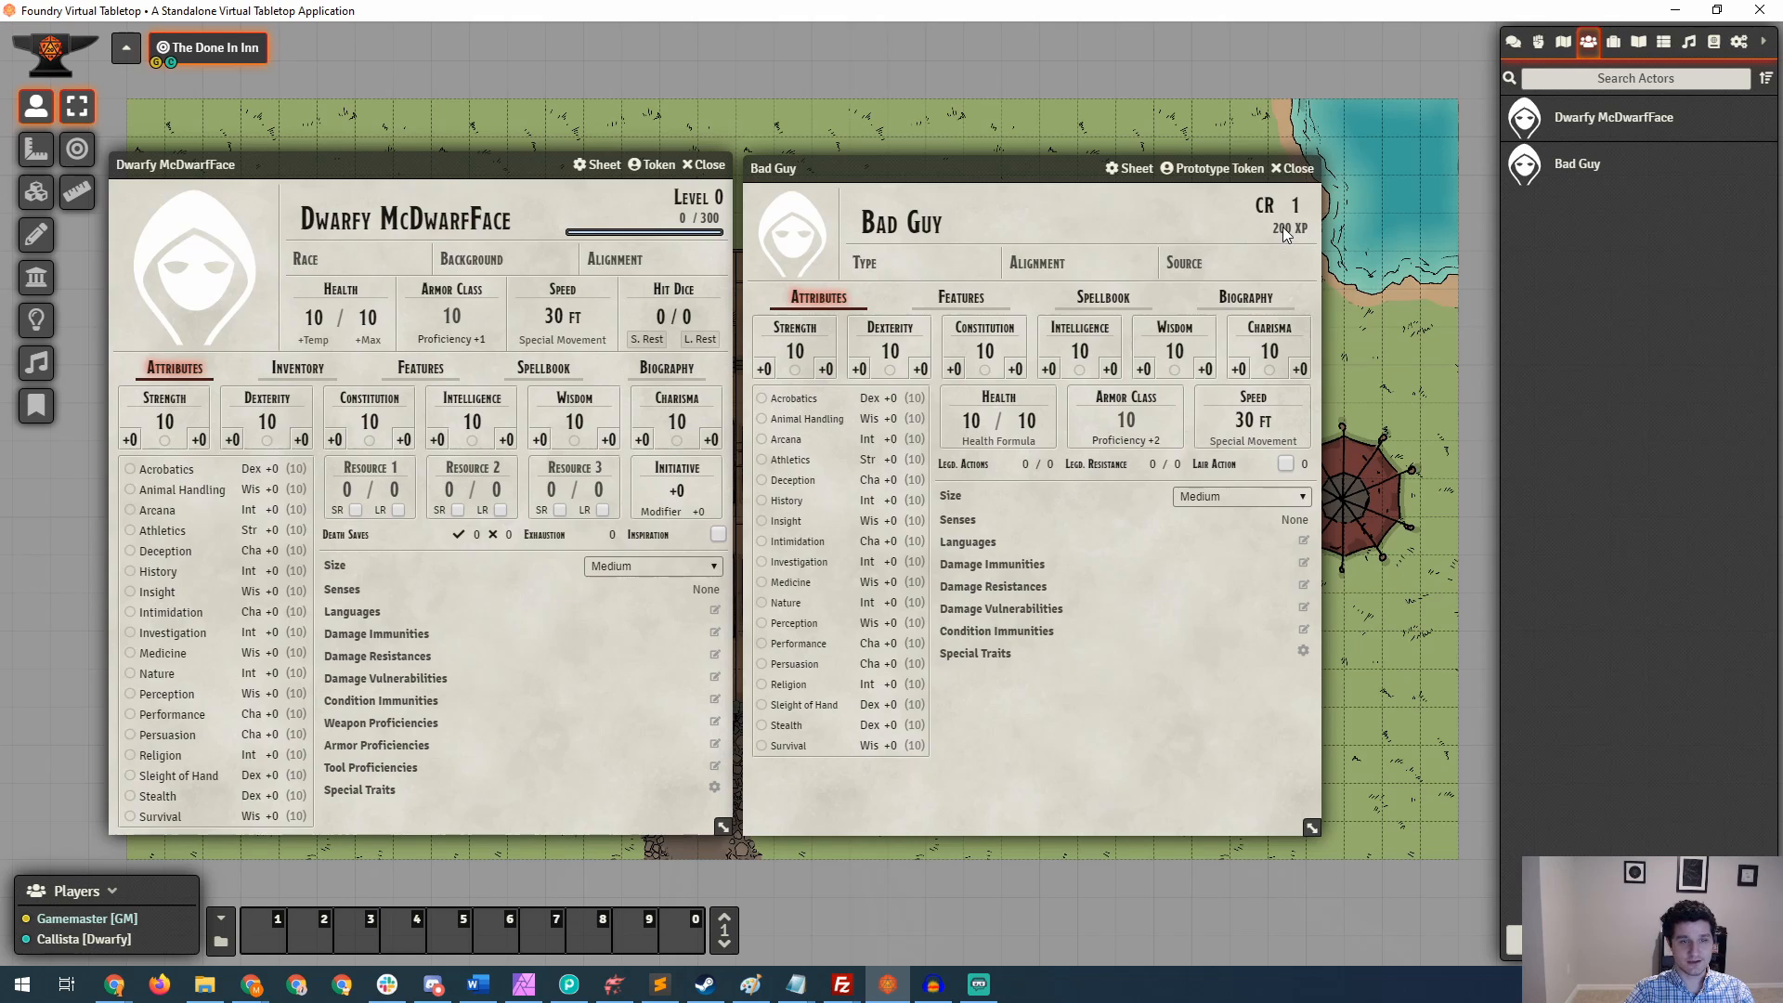
left_click(357, 258)
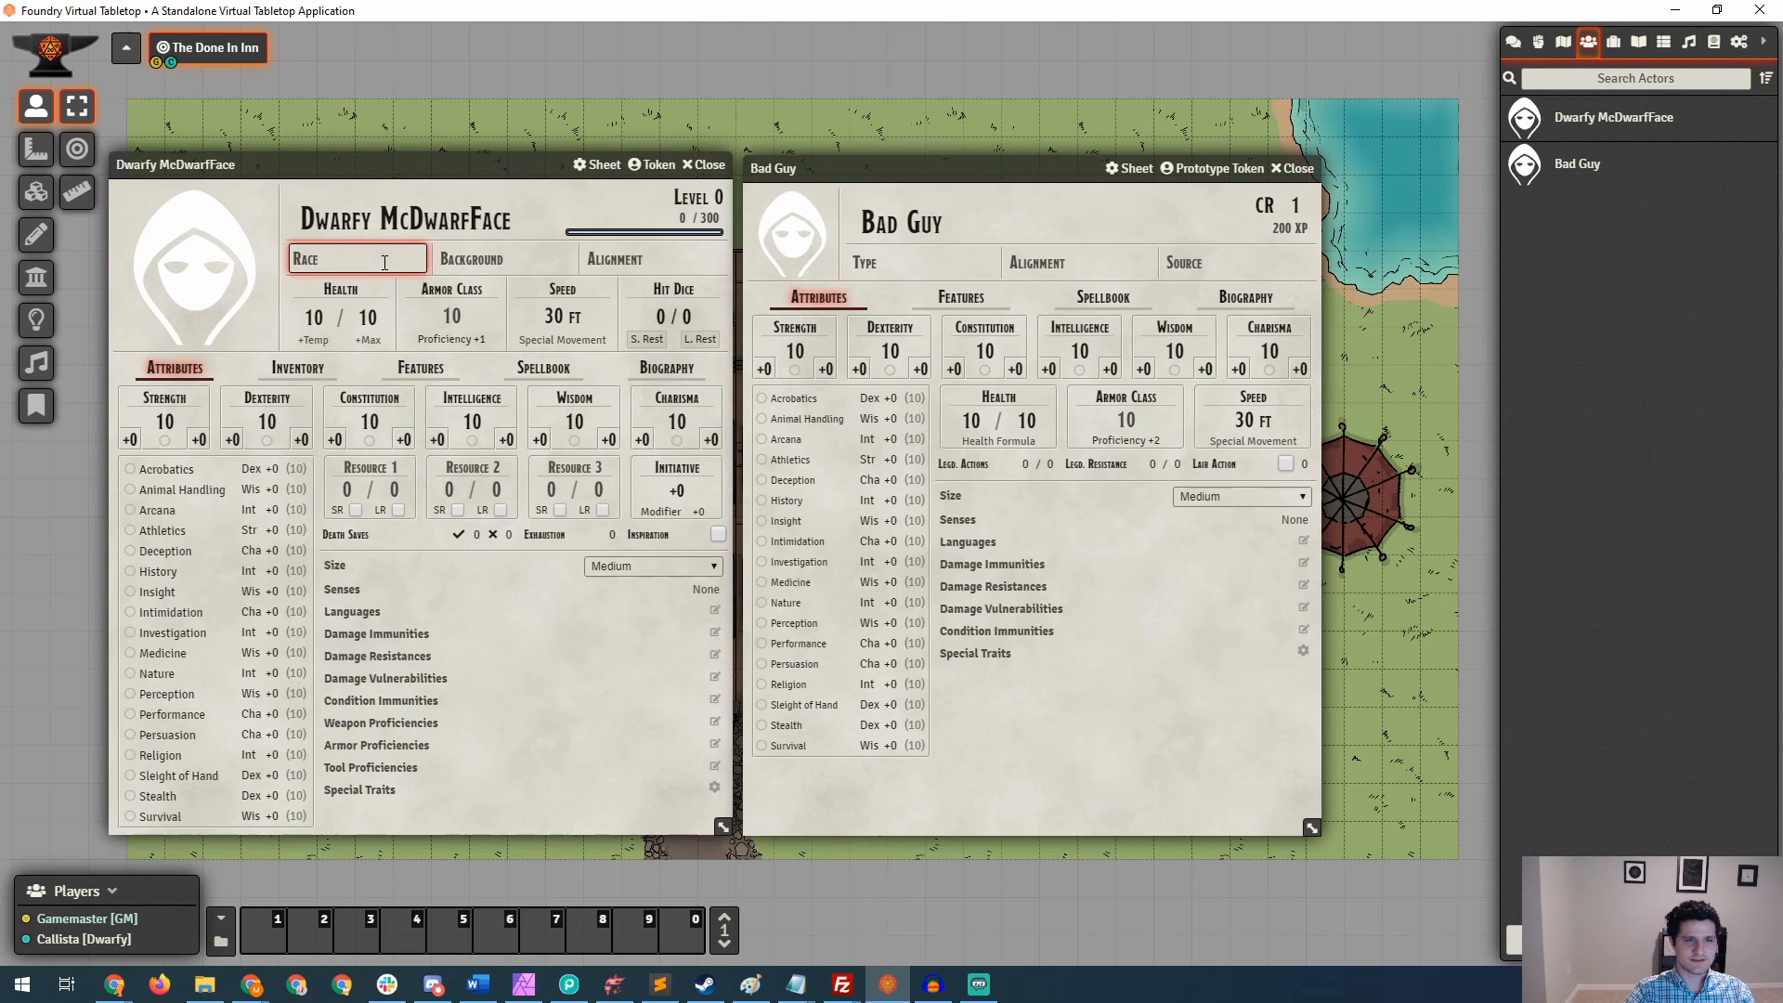
left_click(1077, 262)
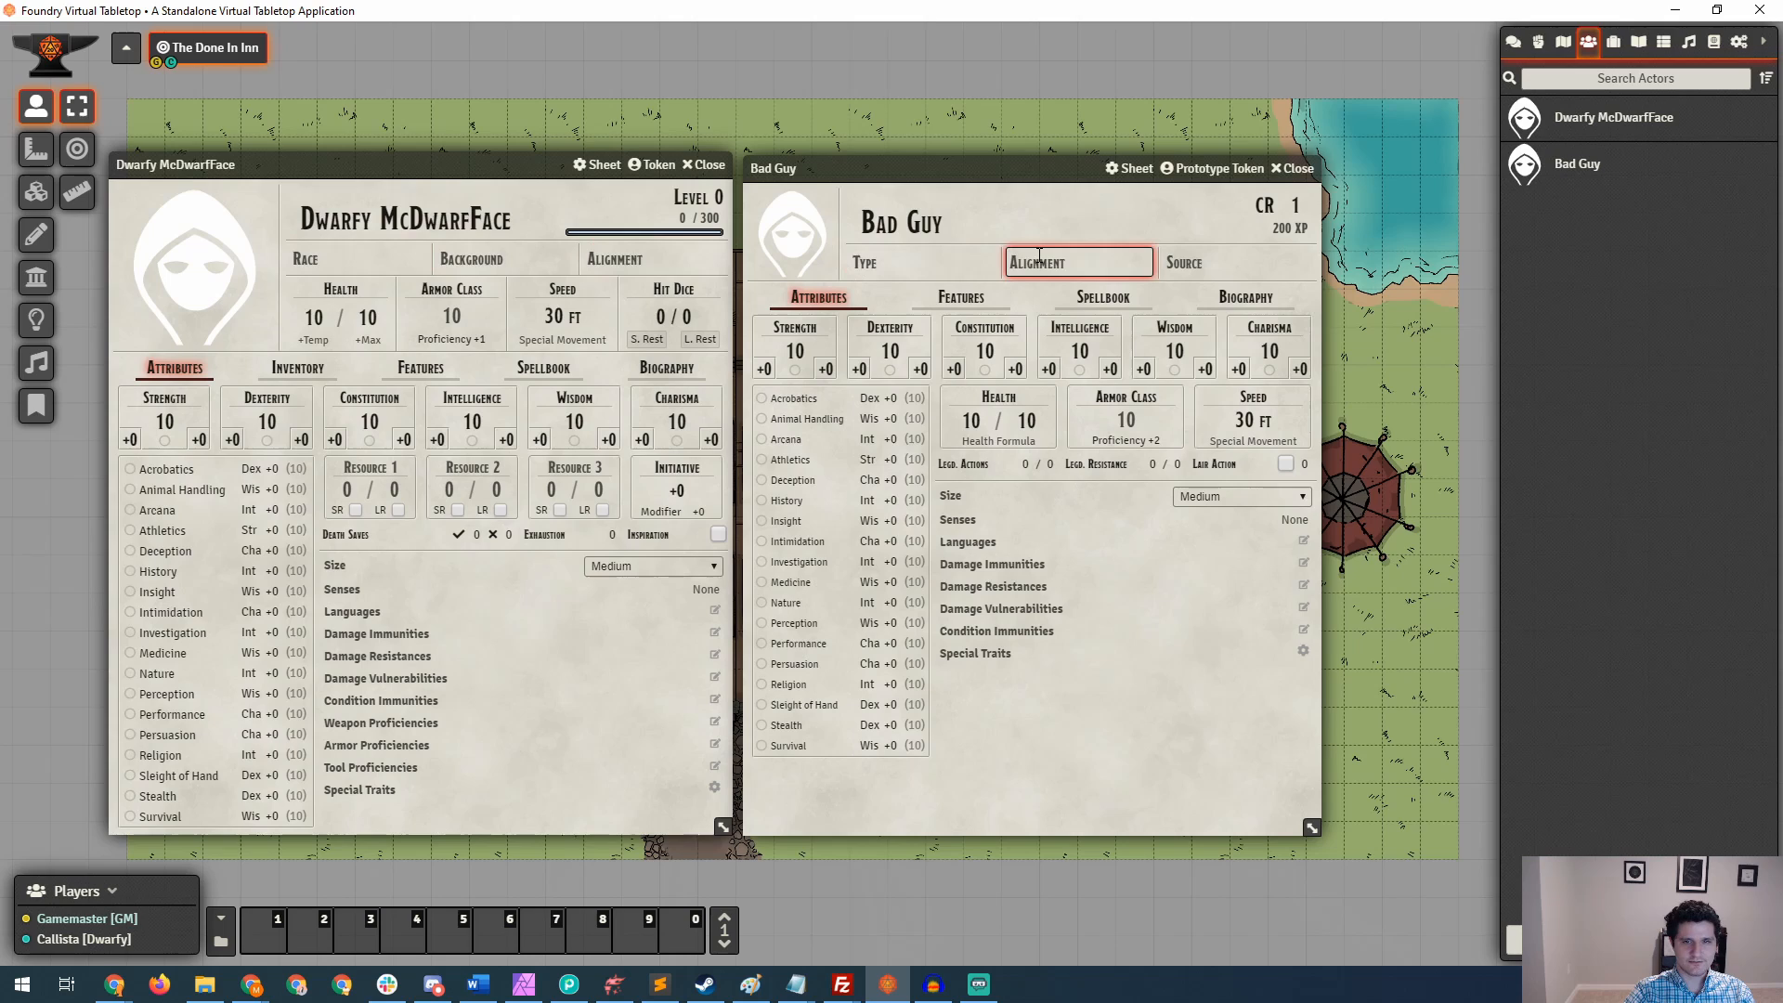
left_click(503, 258)
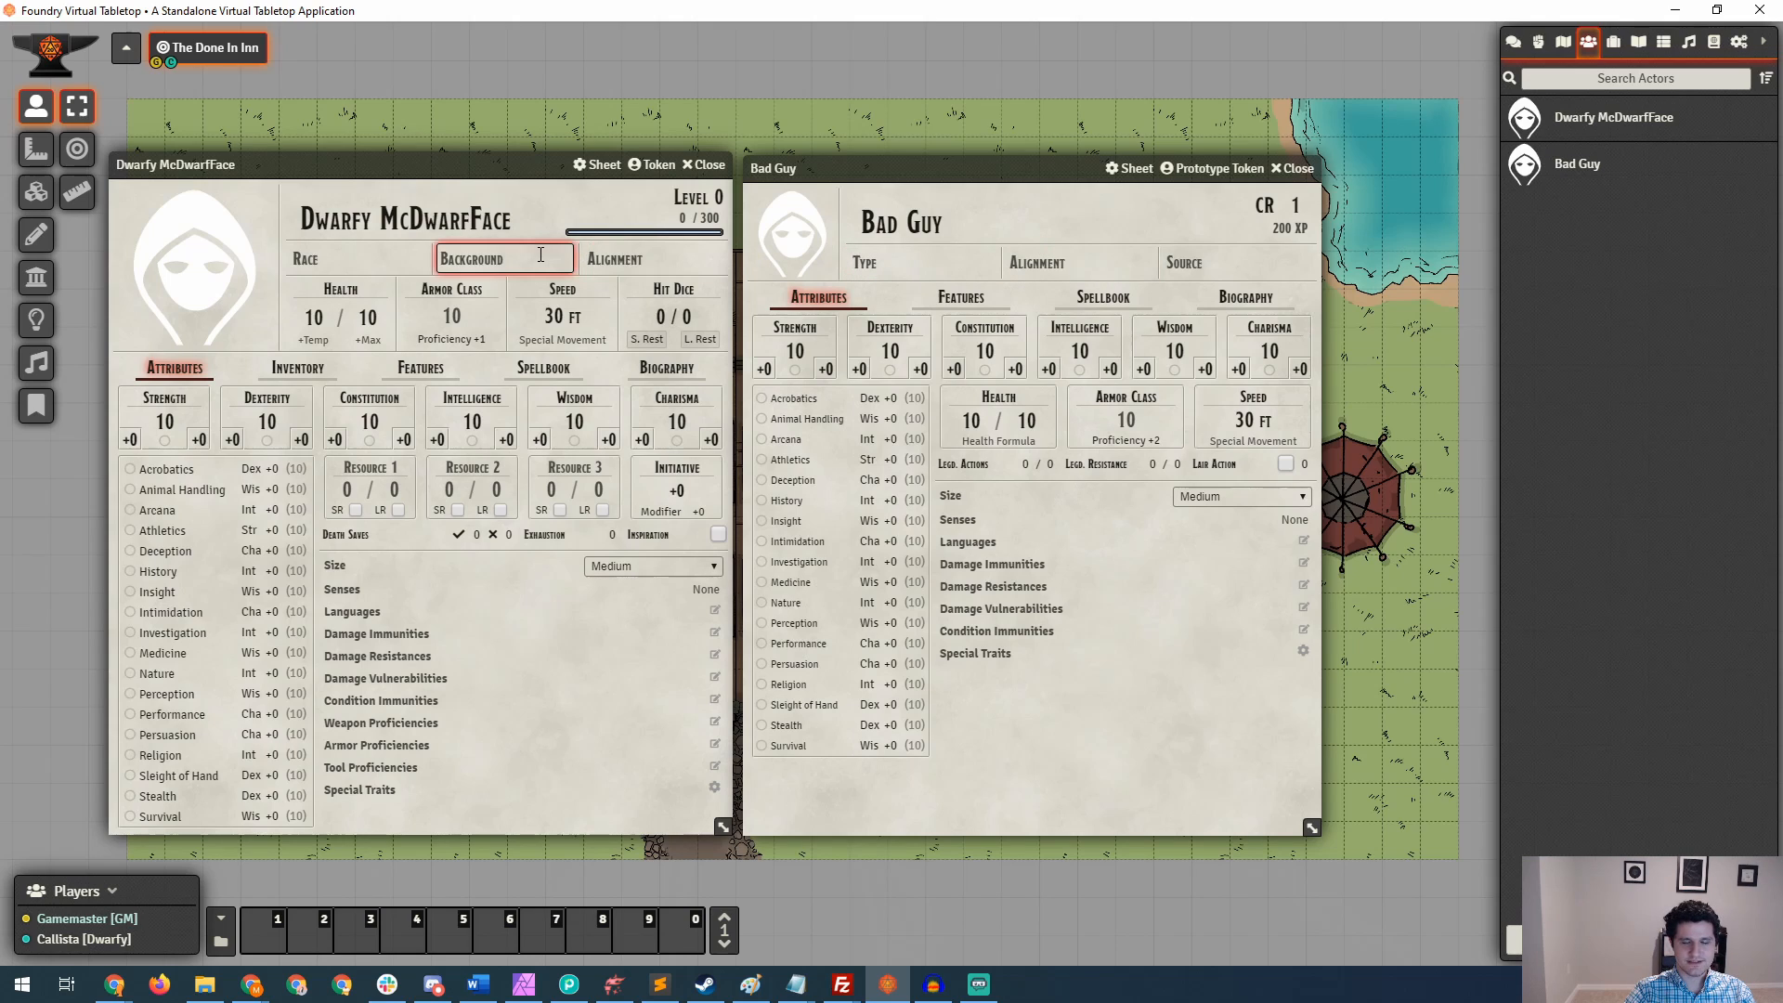
left_click(1235, 261)
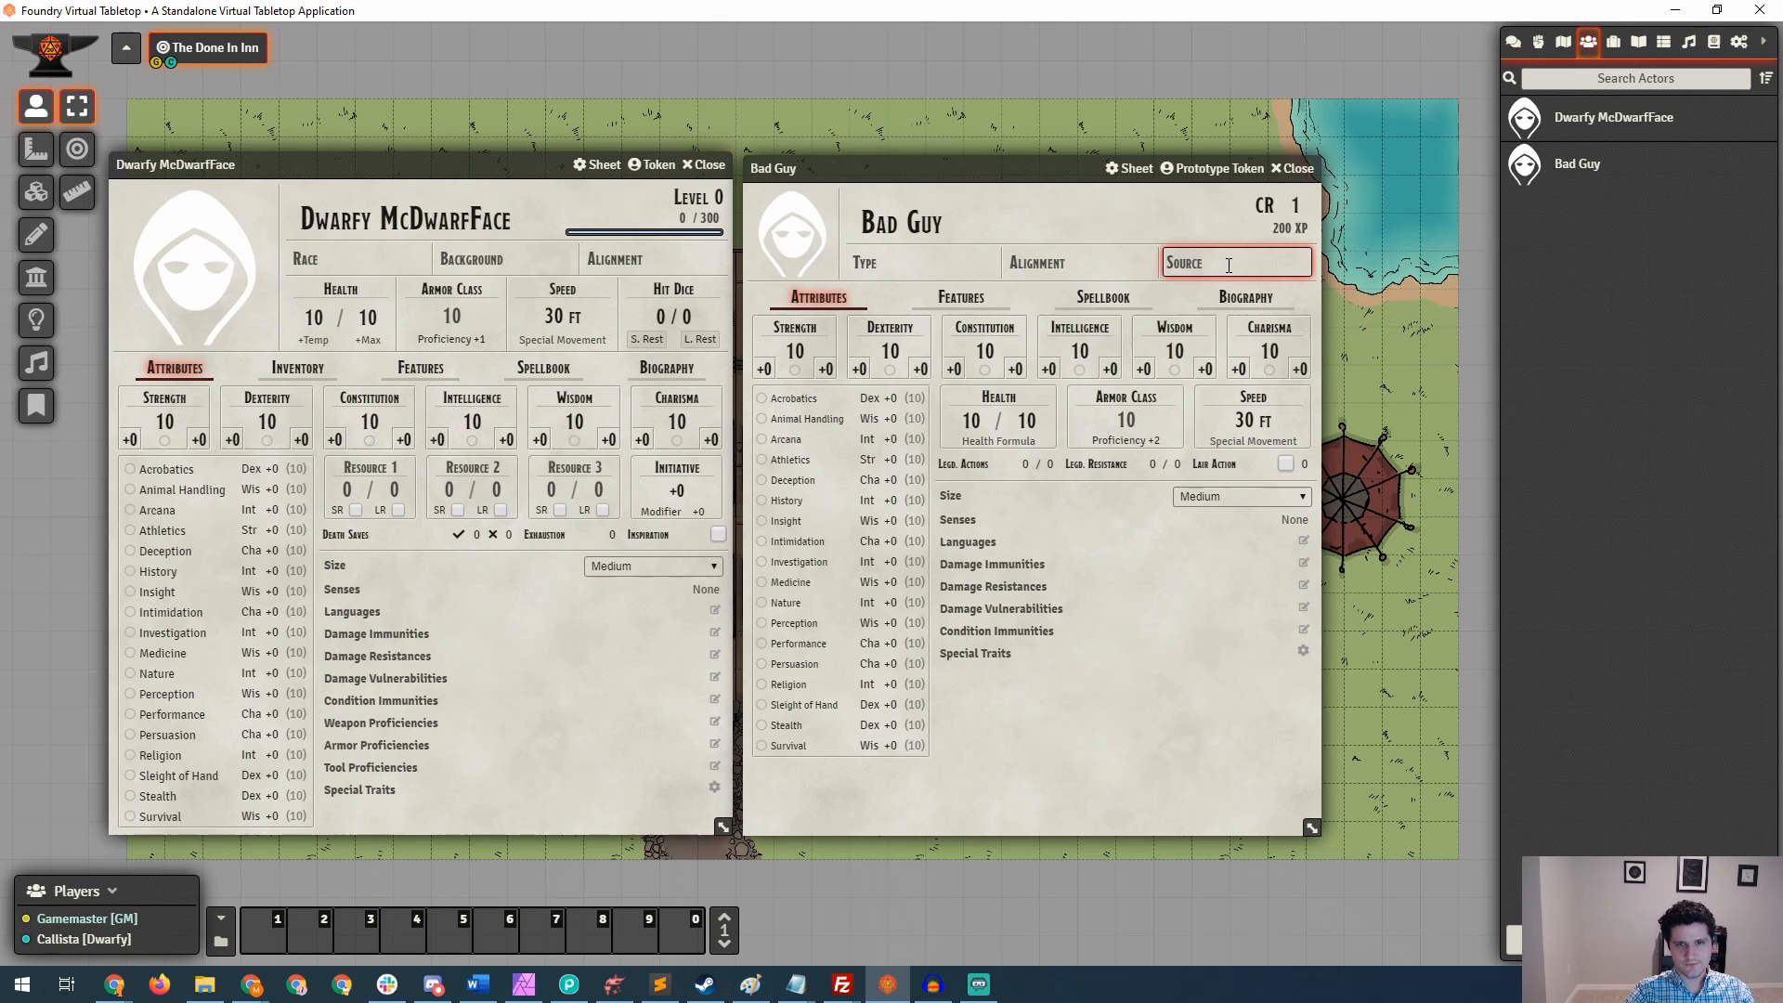
mouse_move(1227, 261)
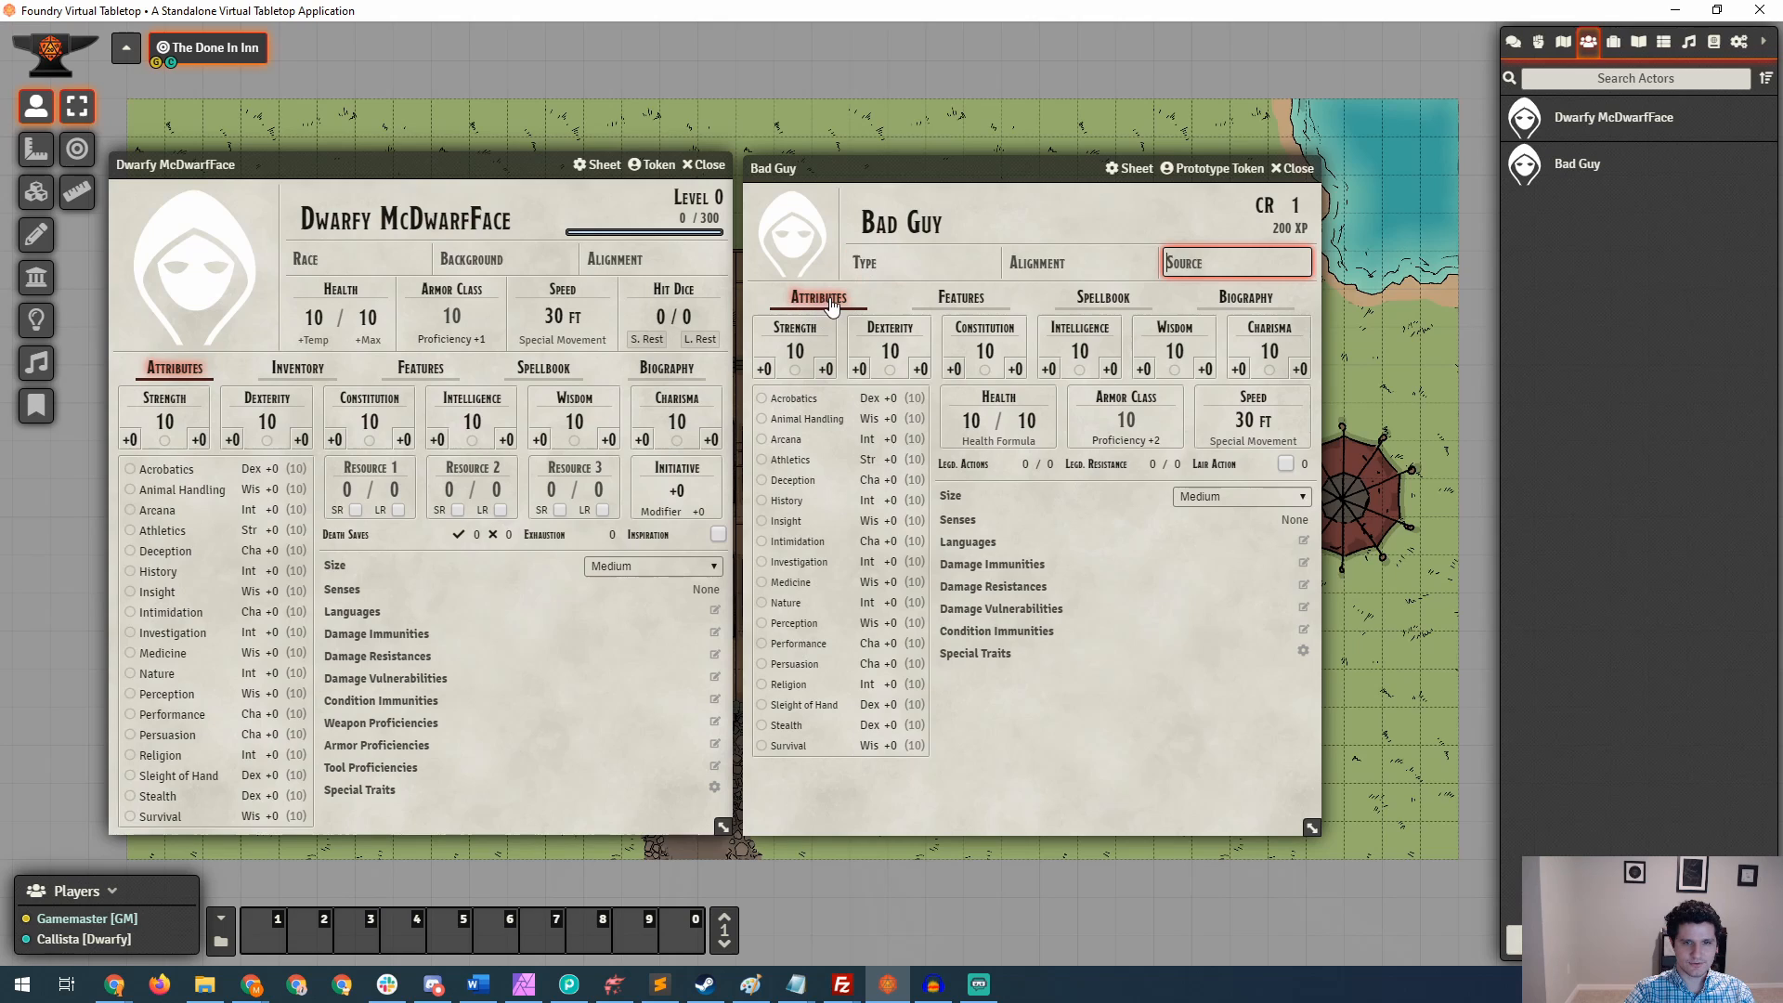
mouse_move(960, 297)
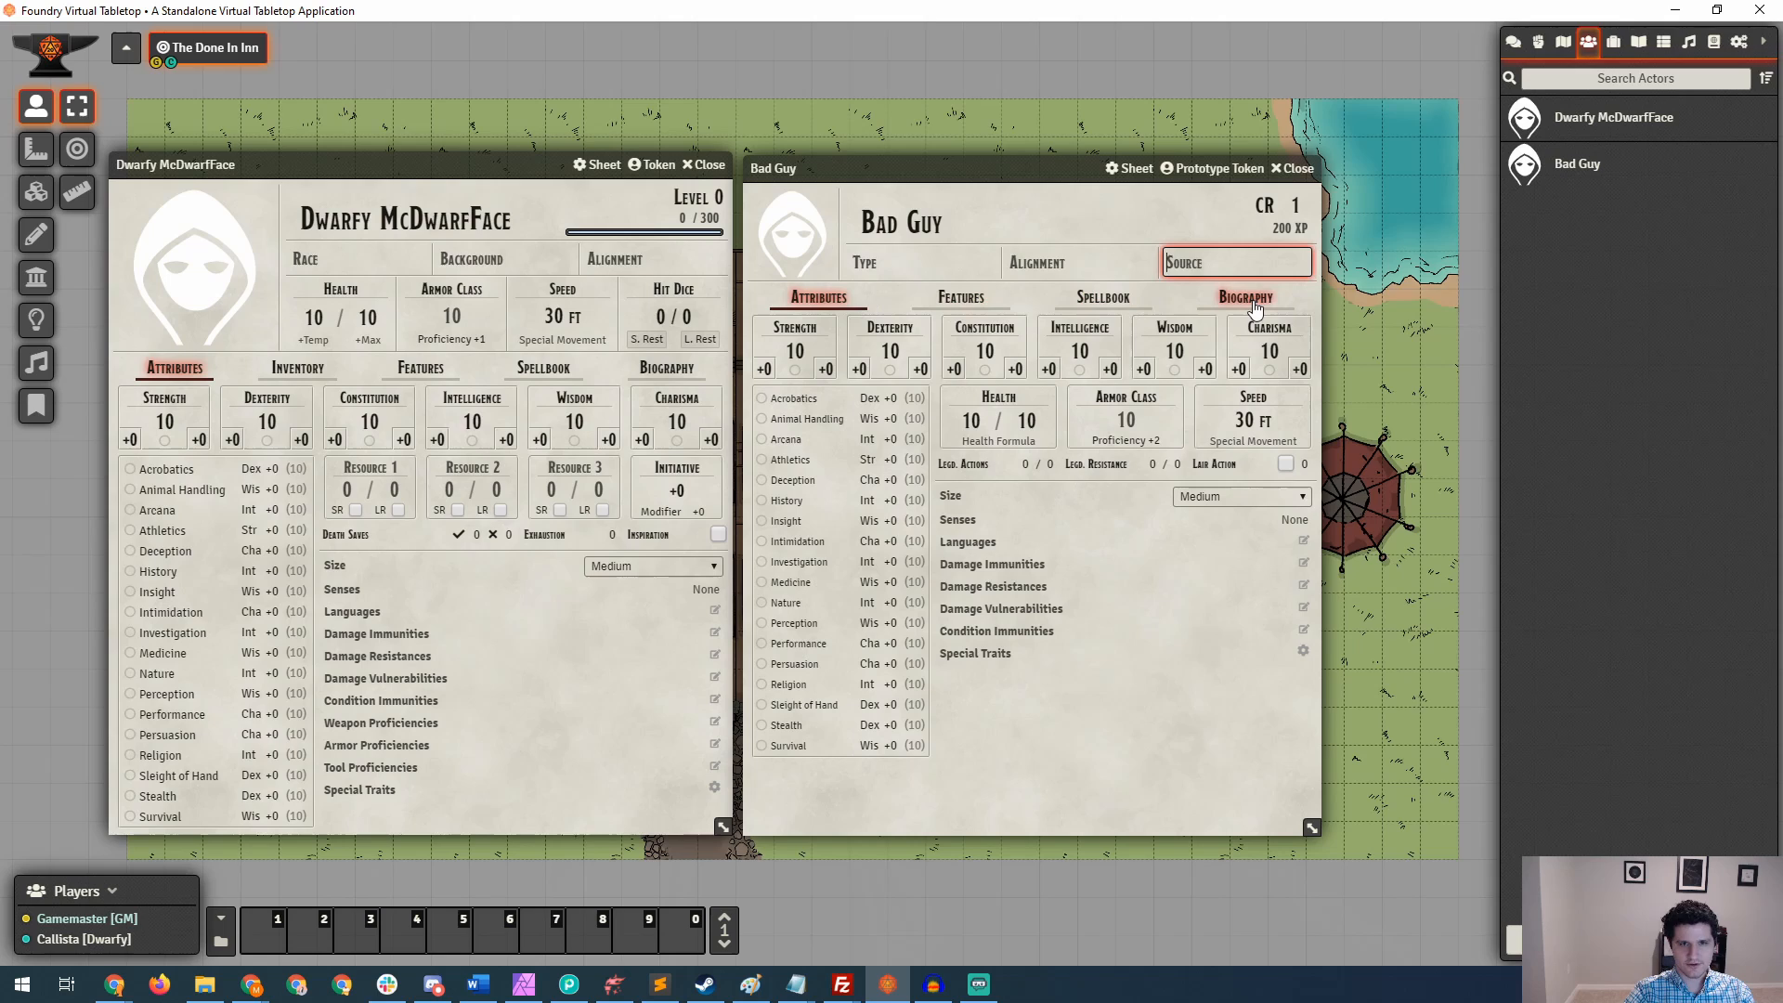
mouse_move(653, 323)
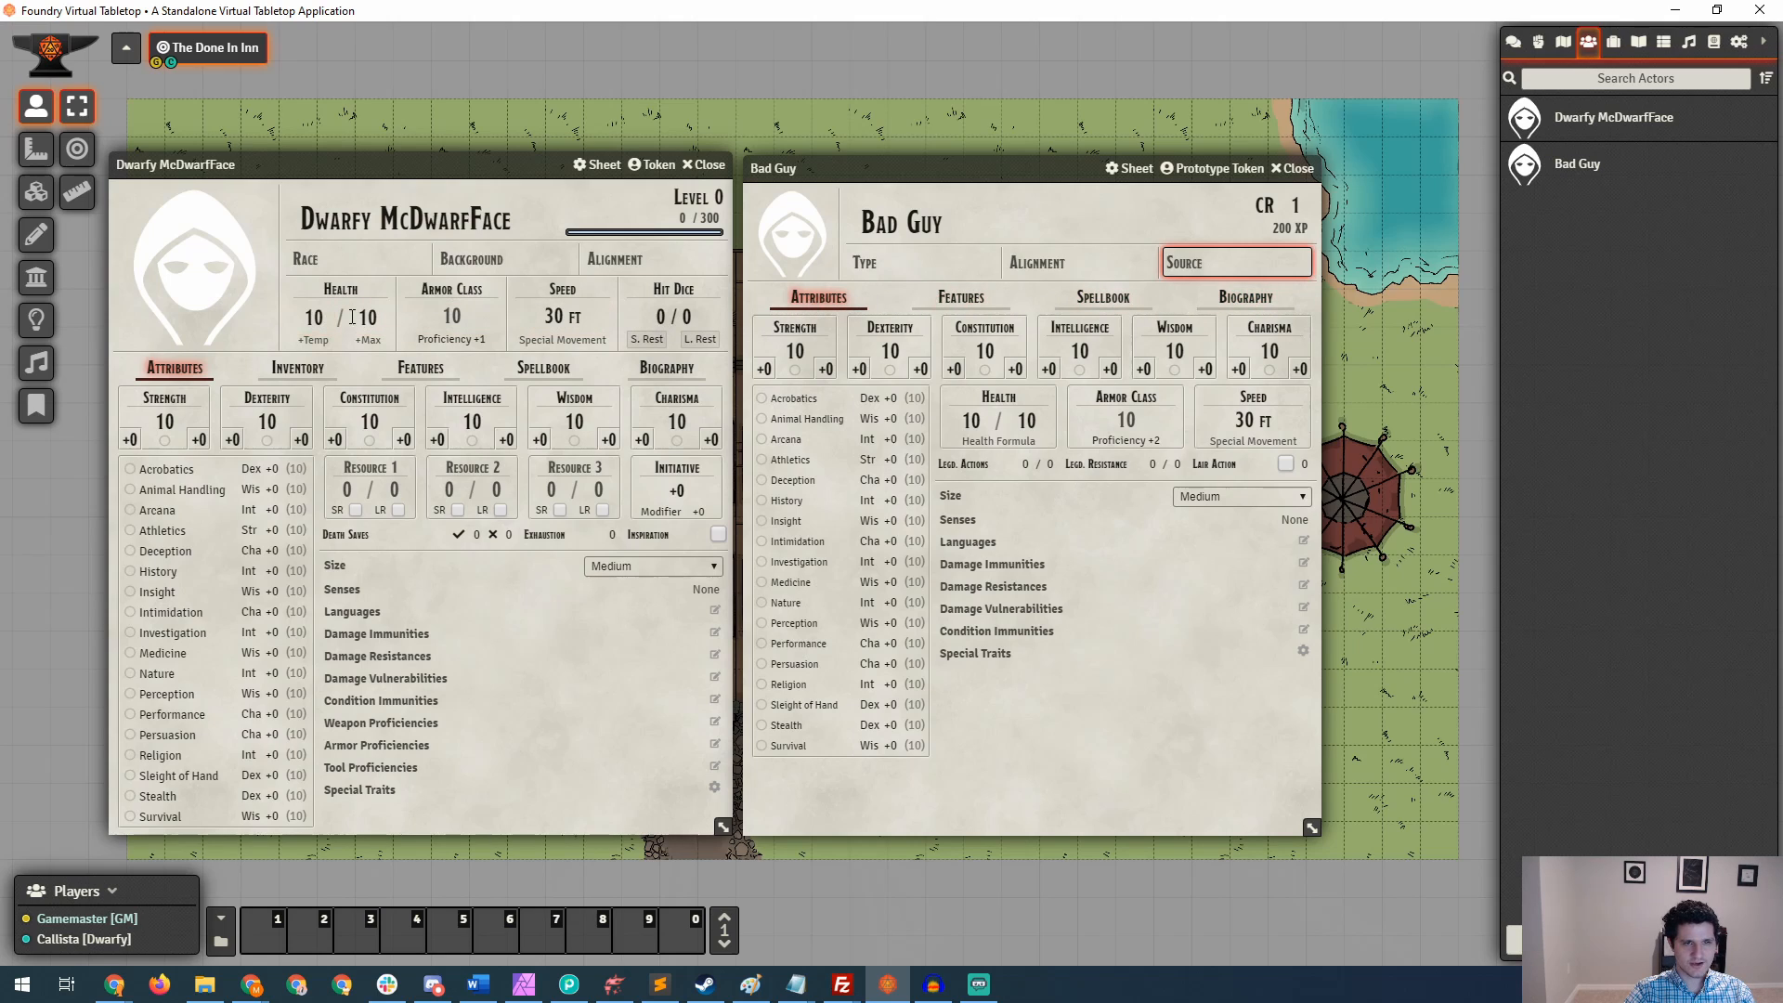
mouse_move(615, 316)
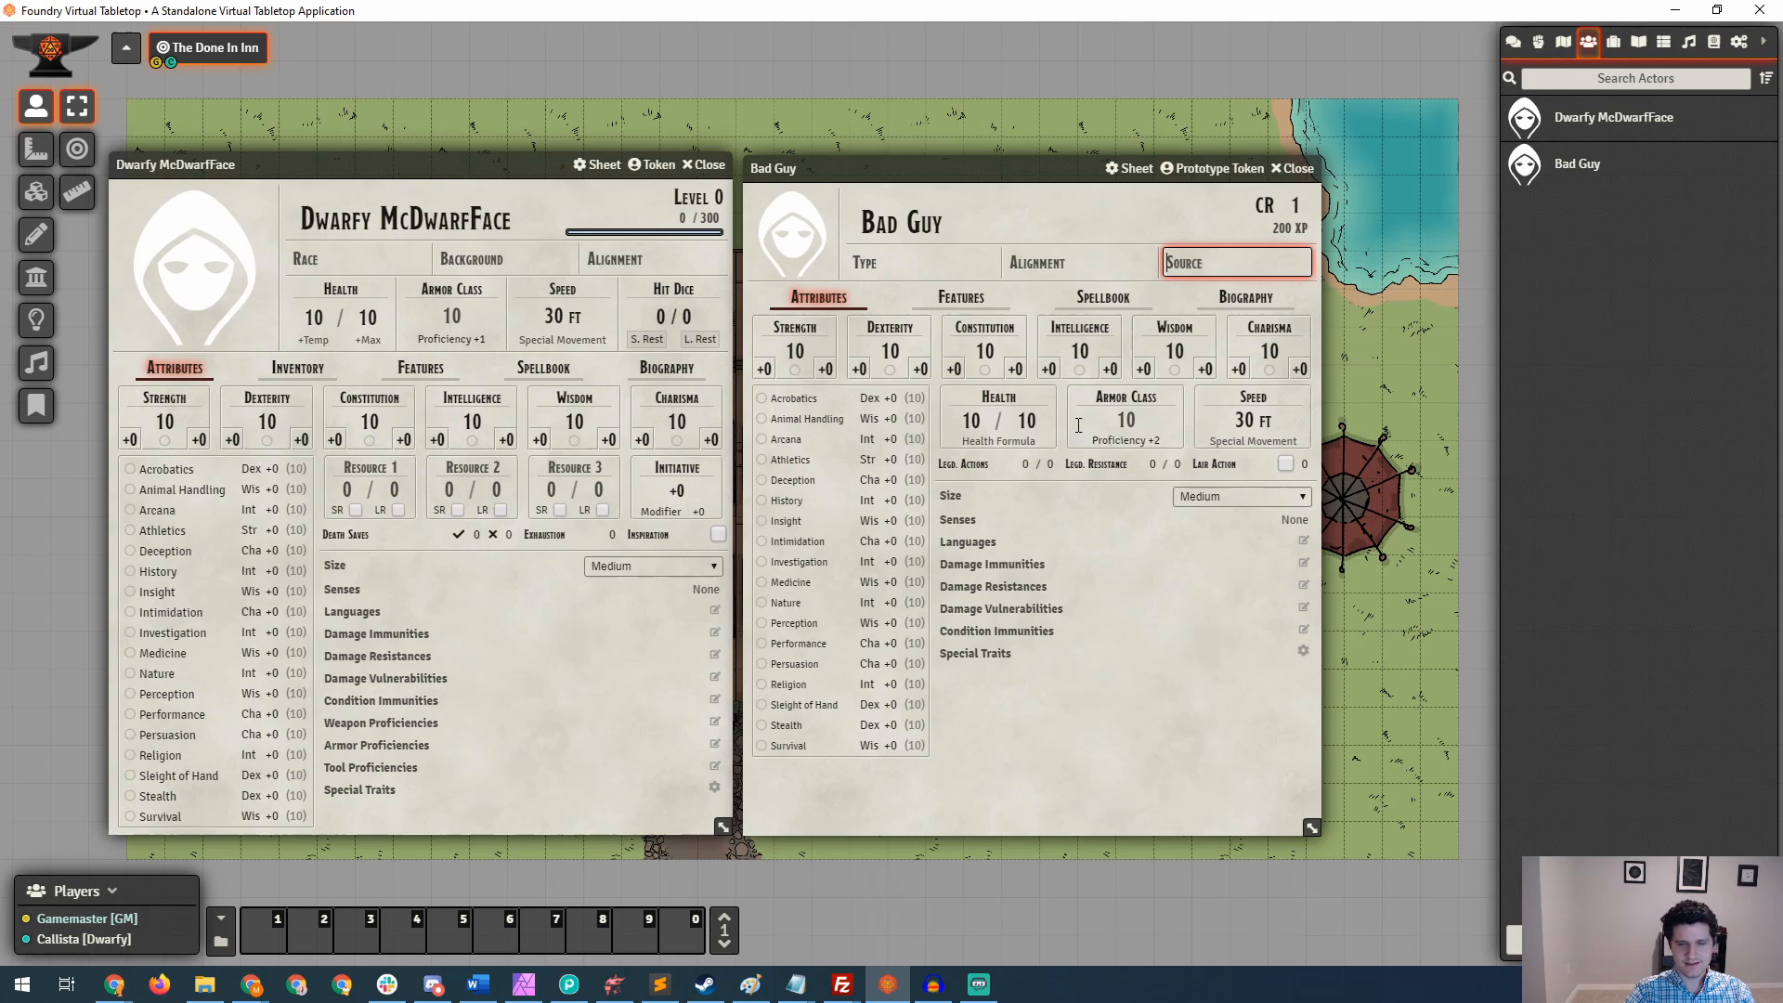
mouse_move(1077, 449)
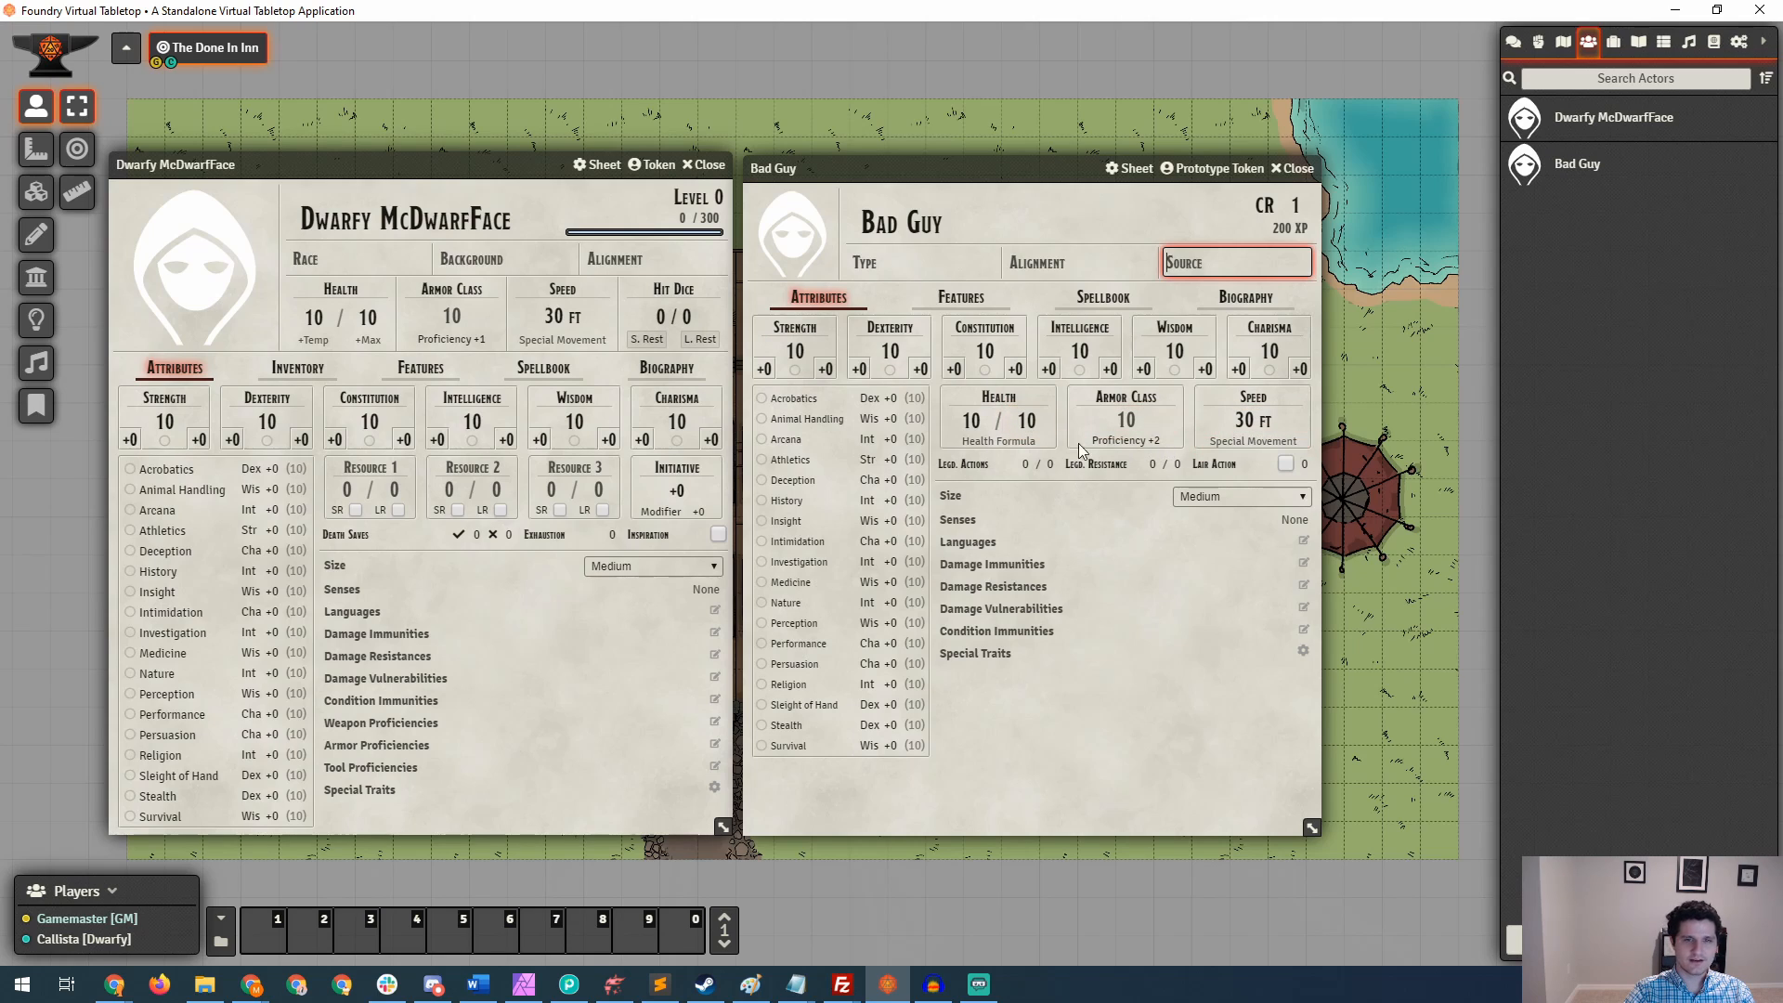
mouse_move(797, 379)
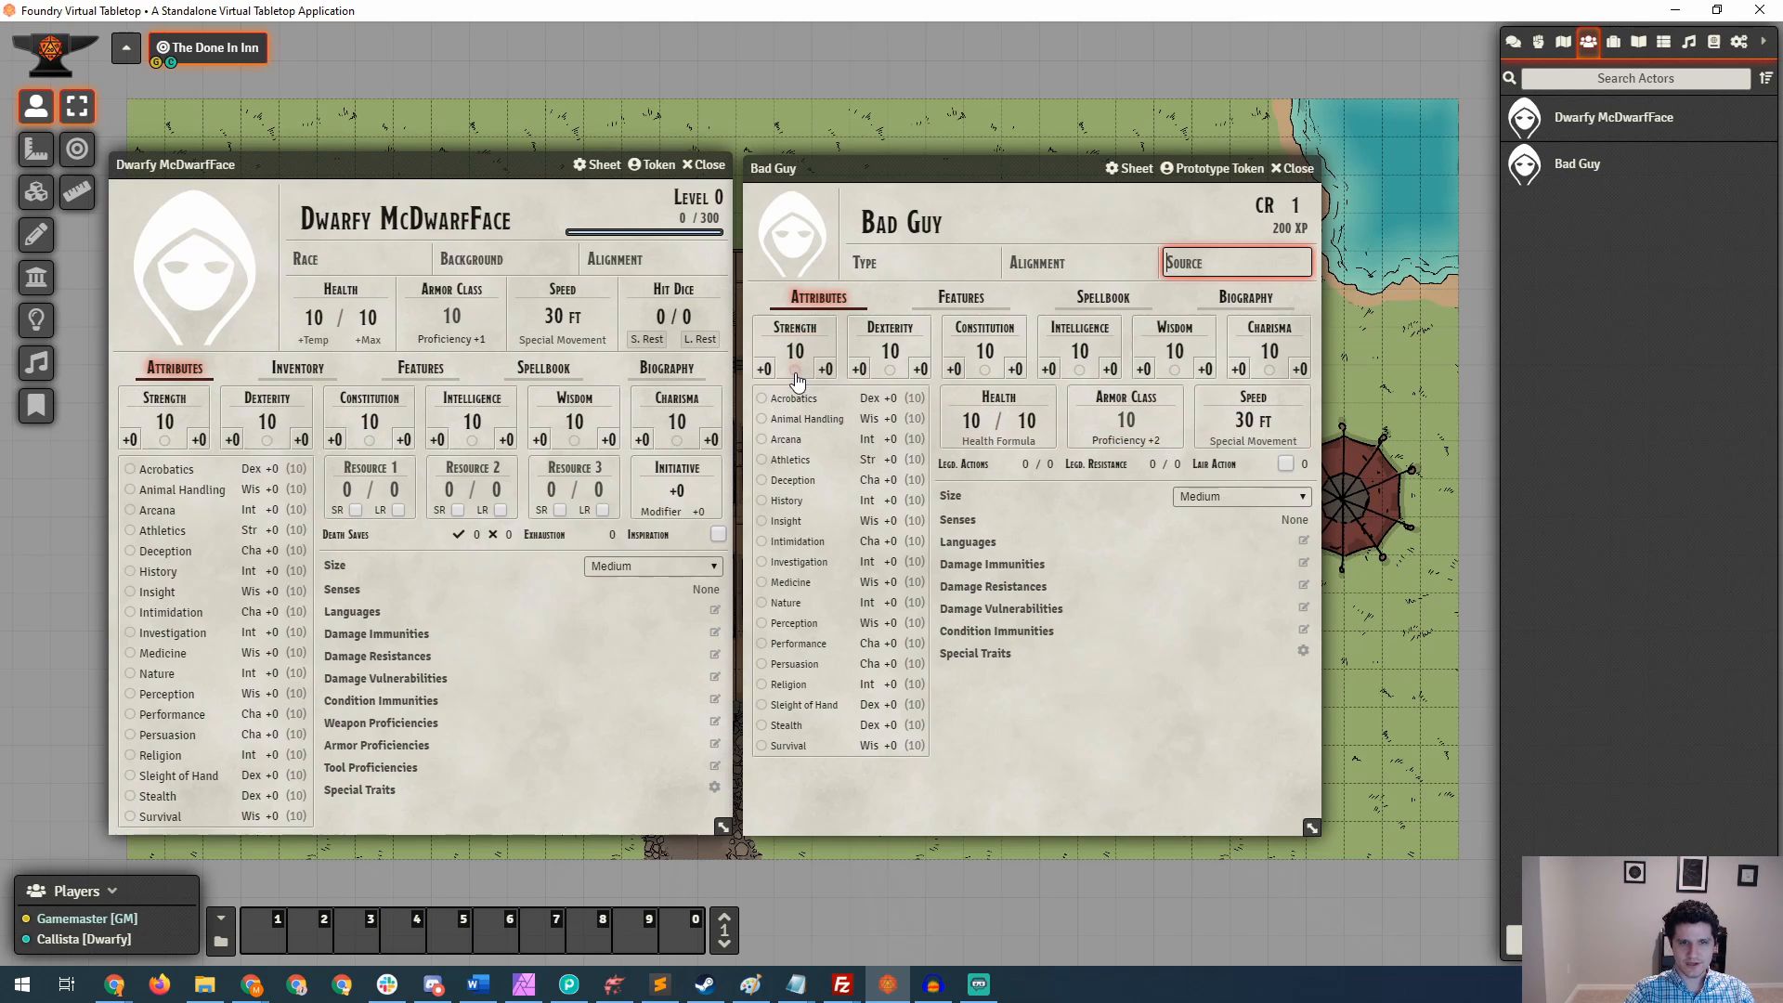
mouse_move(906, 371)
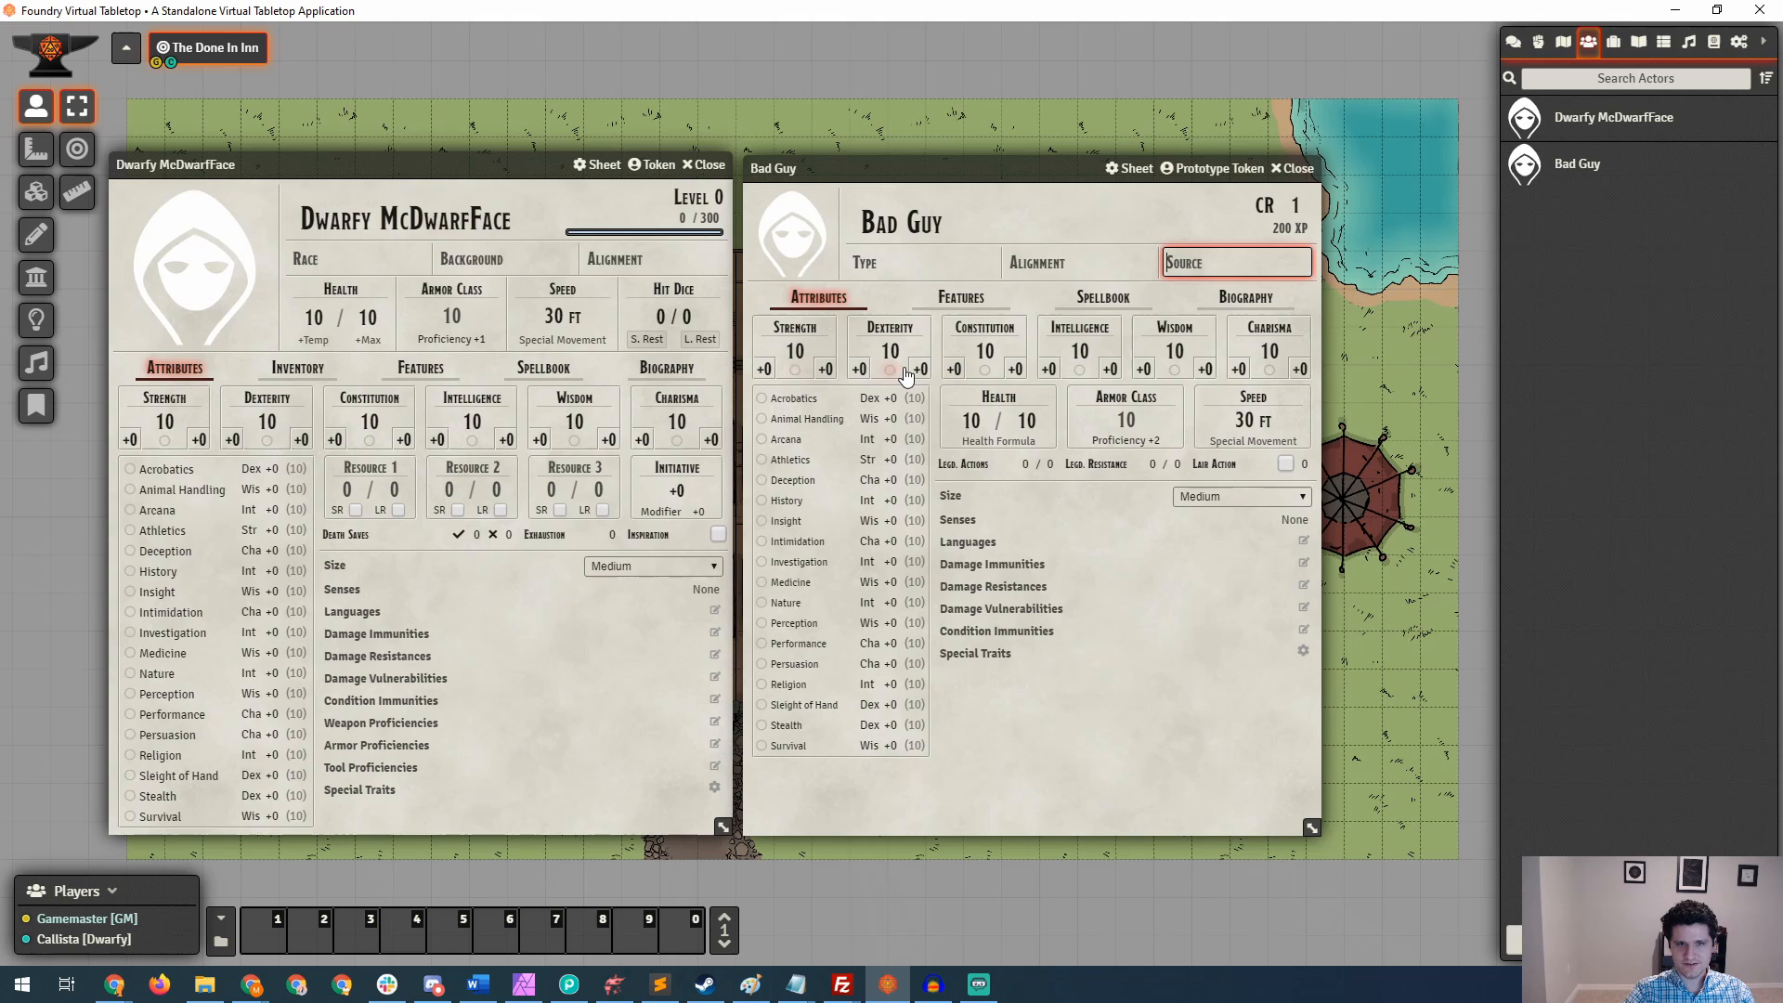
mouse_move(1291, 387)
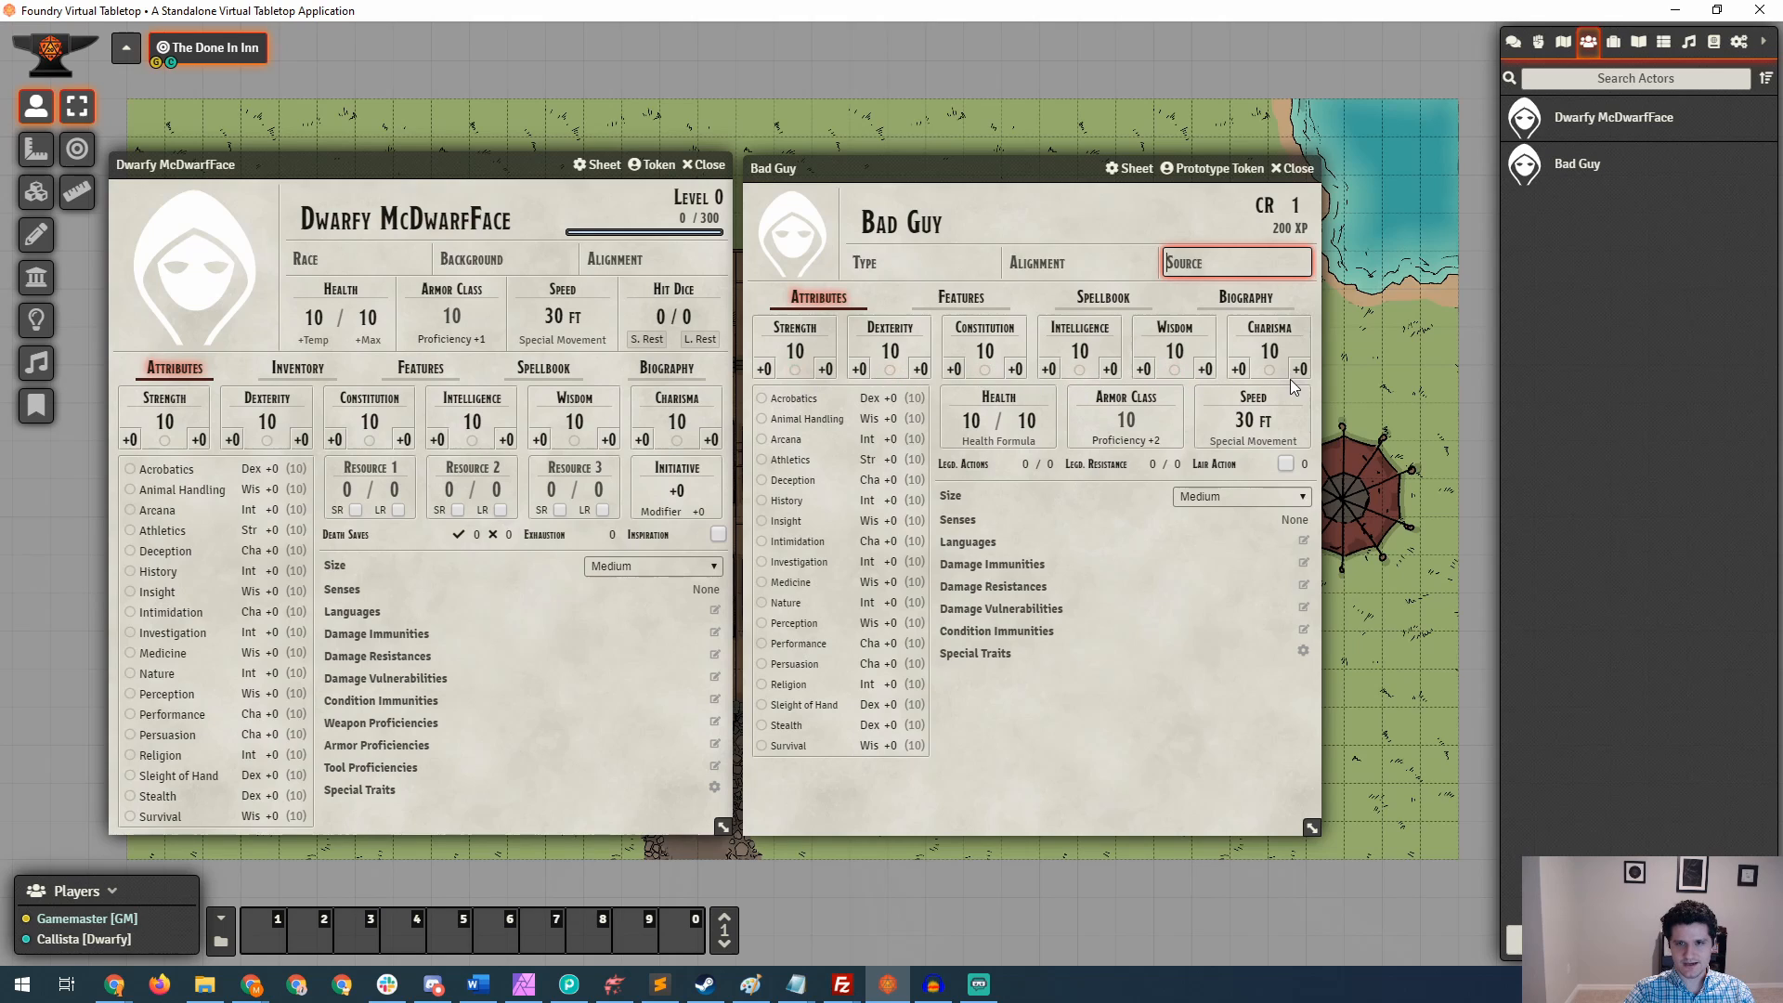
left_click(1151, 465)
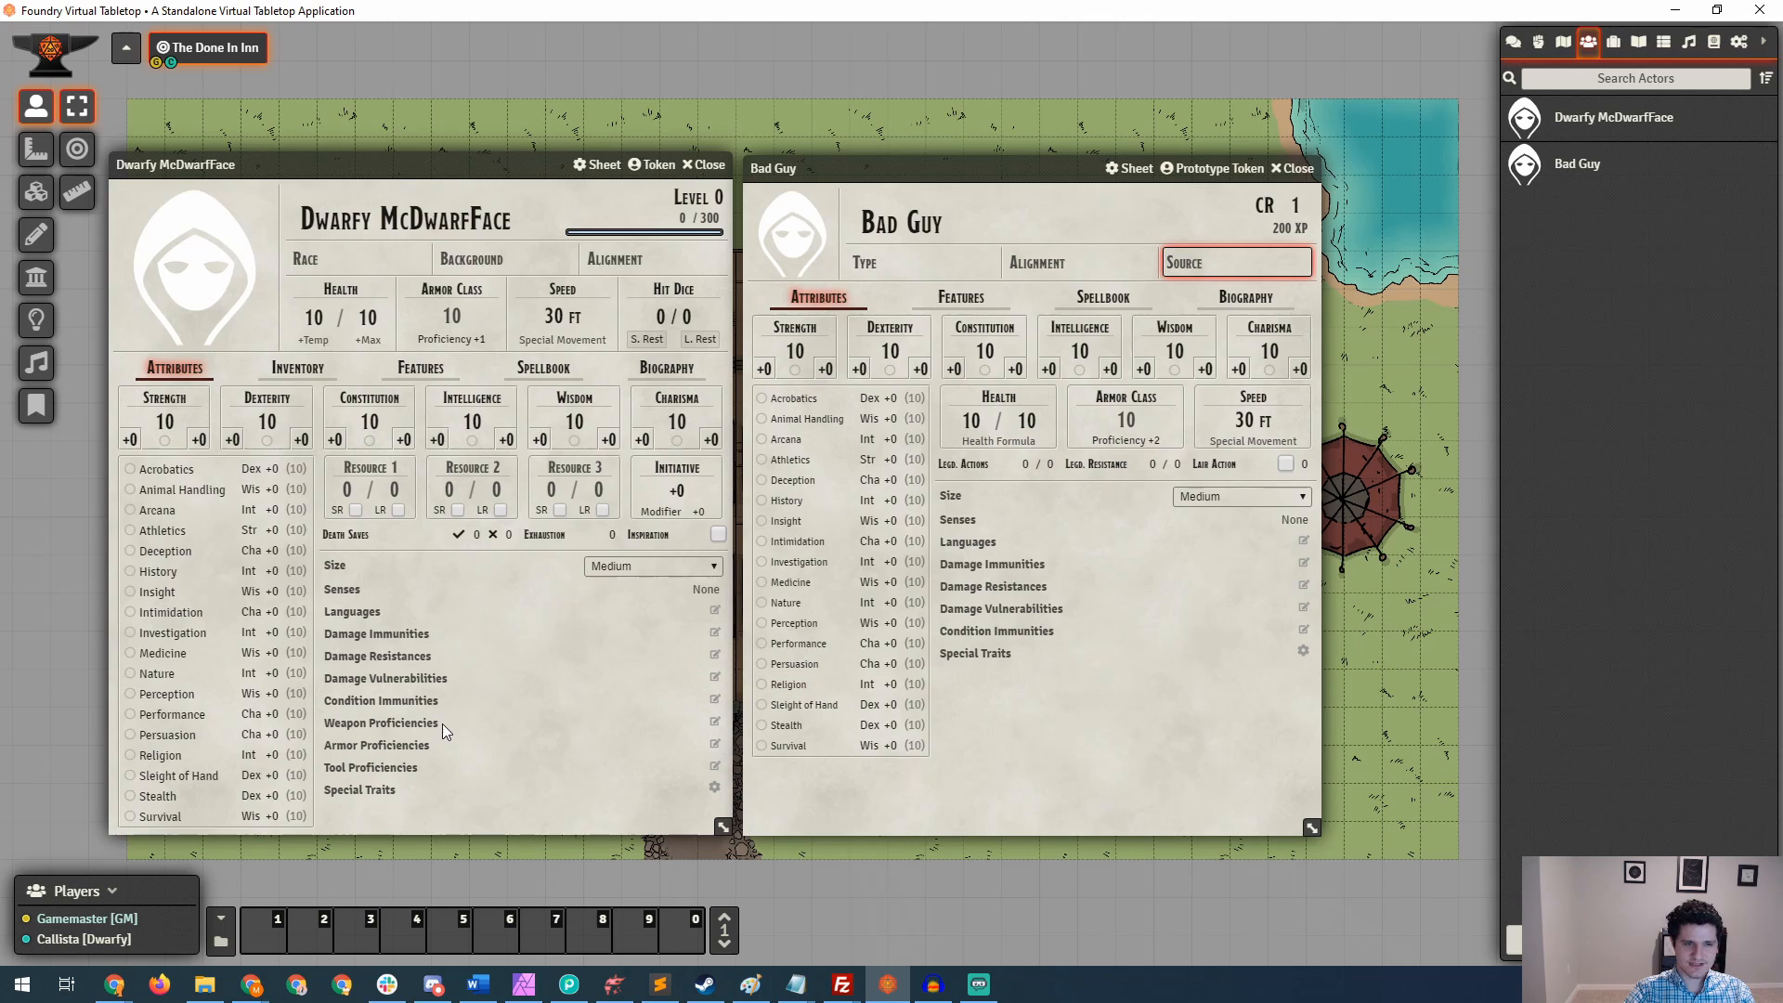
mouse_move(397, 750)
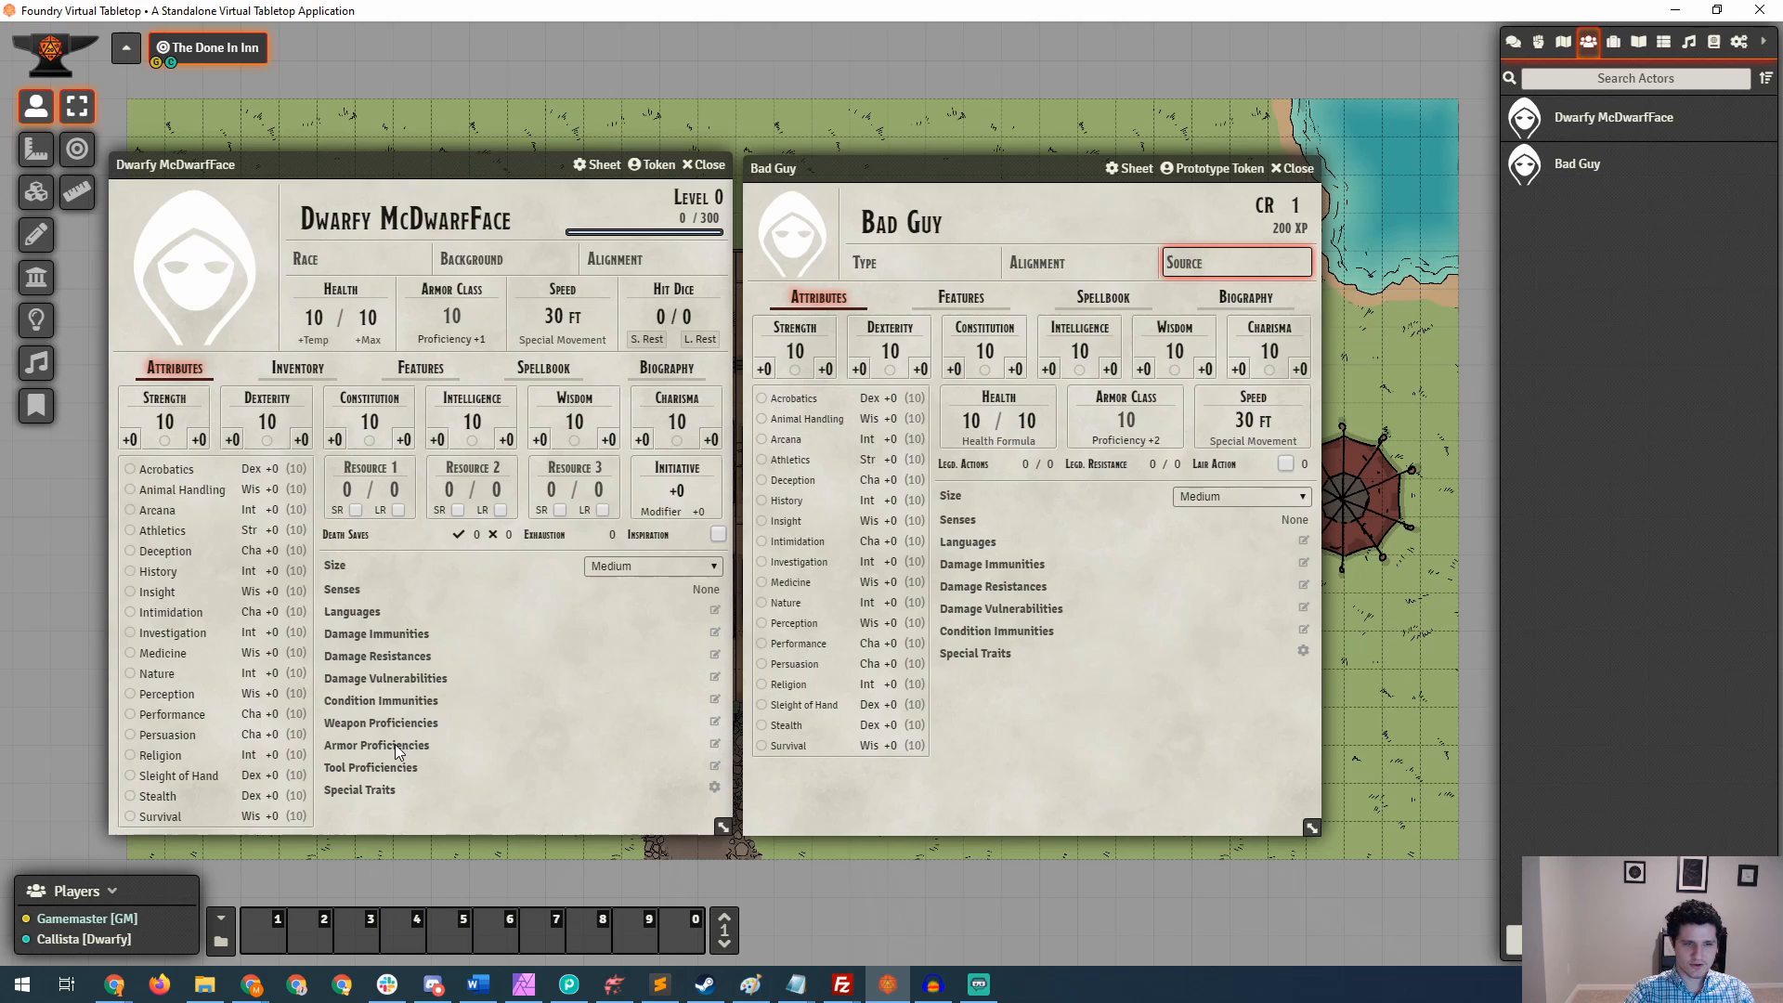
mouse_move(394, 777)
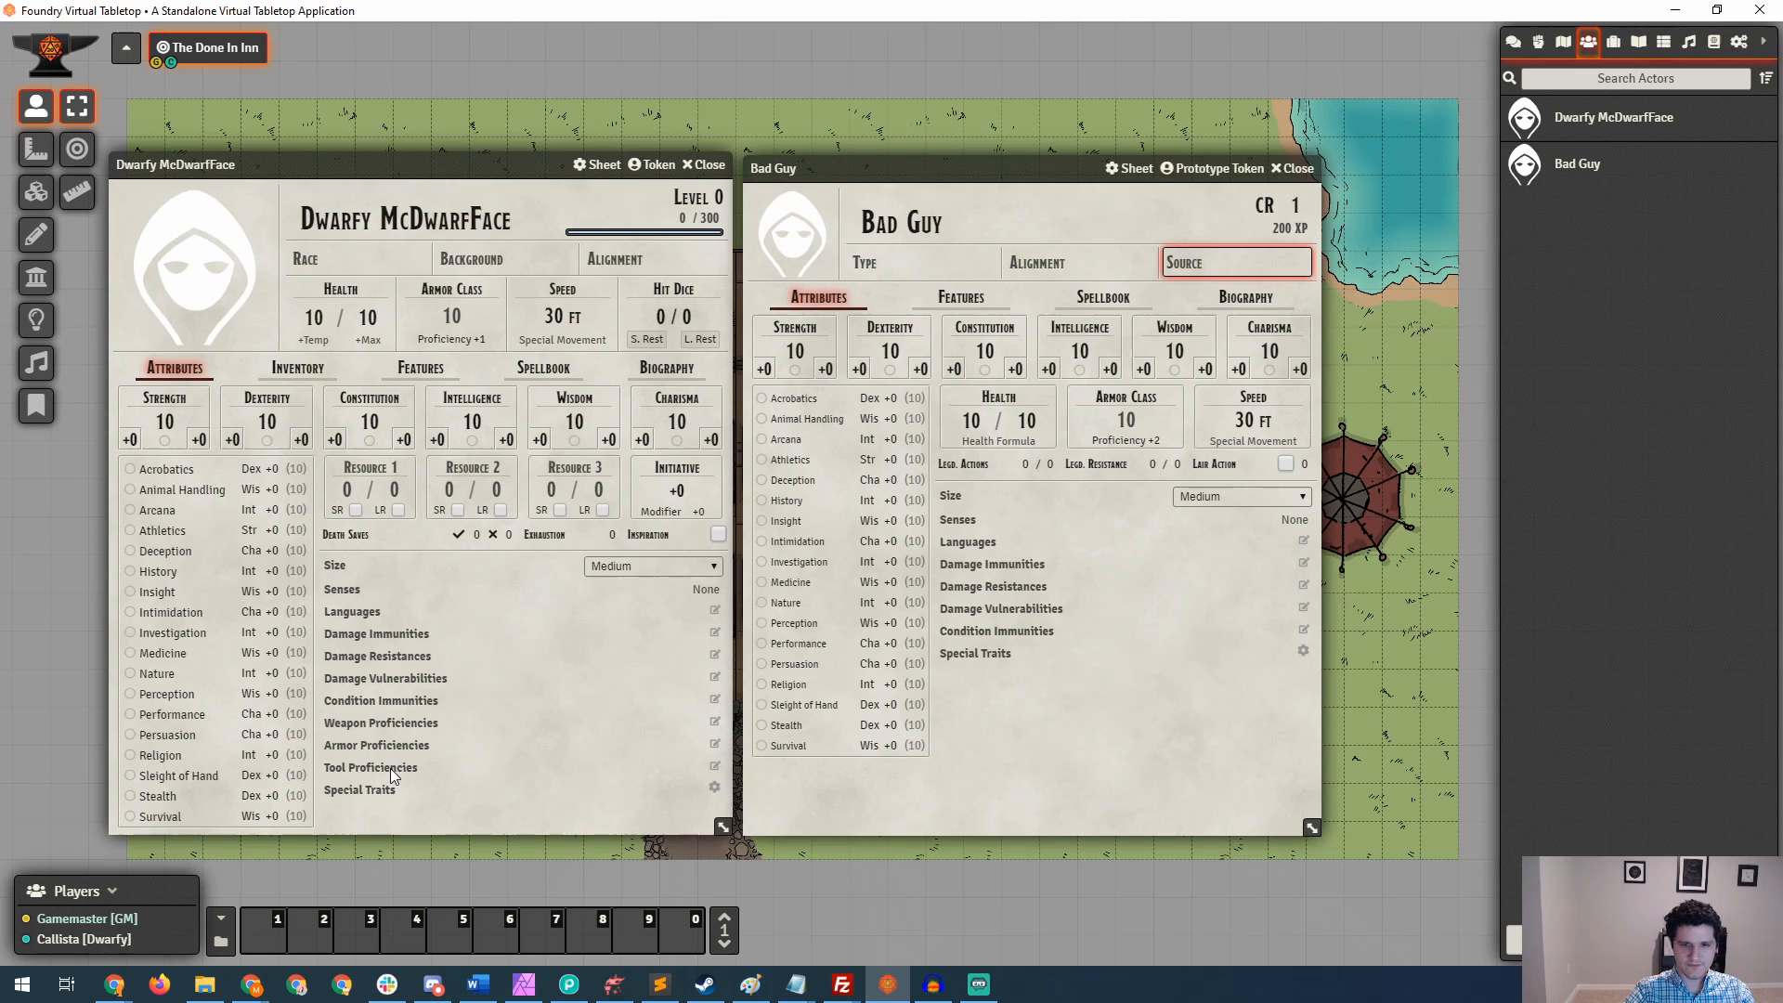
mouse_move(999, 667)
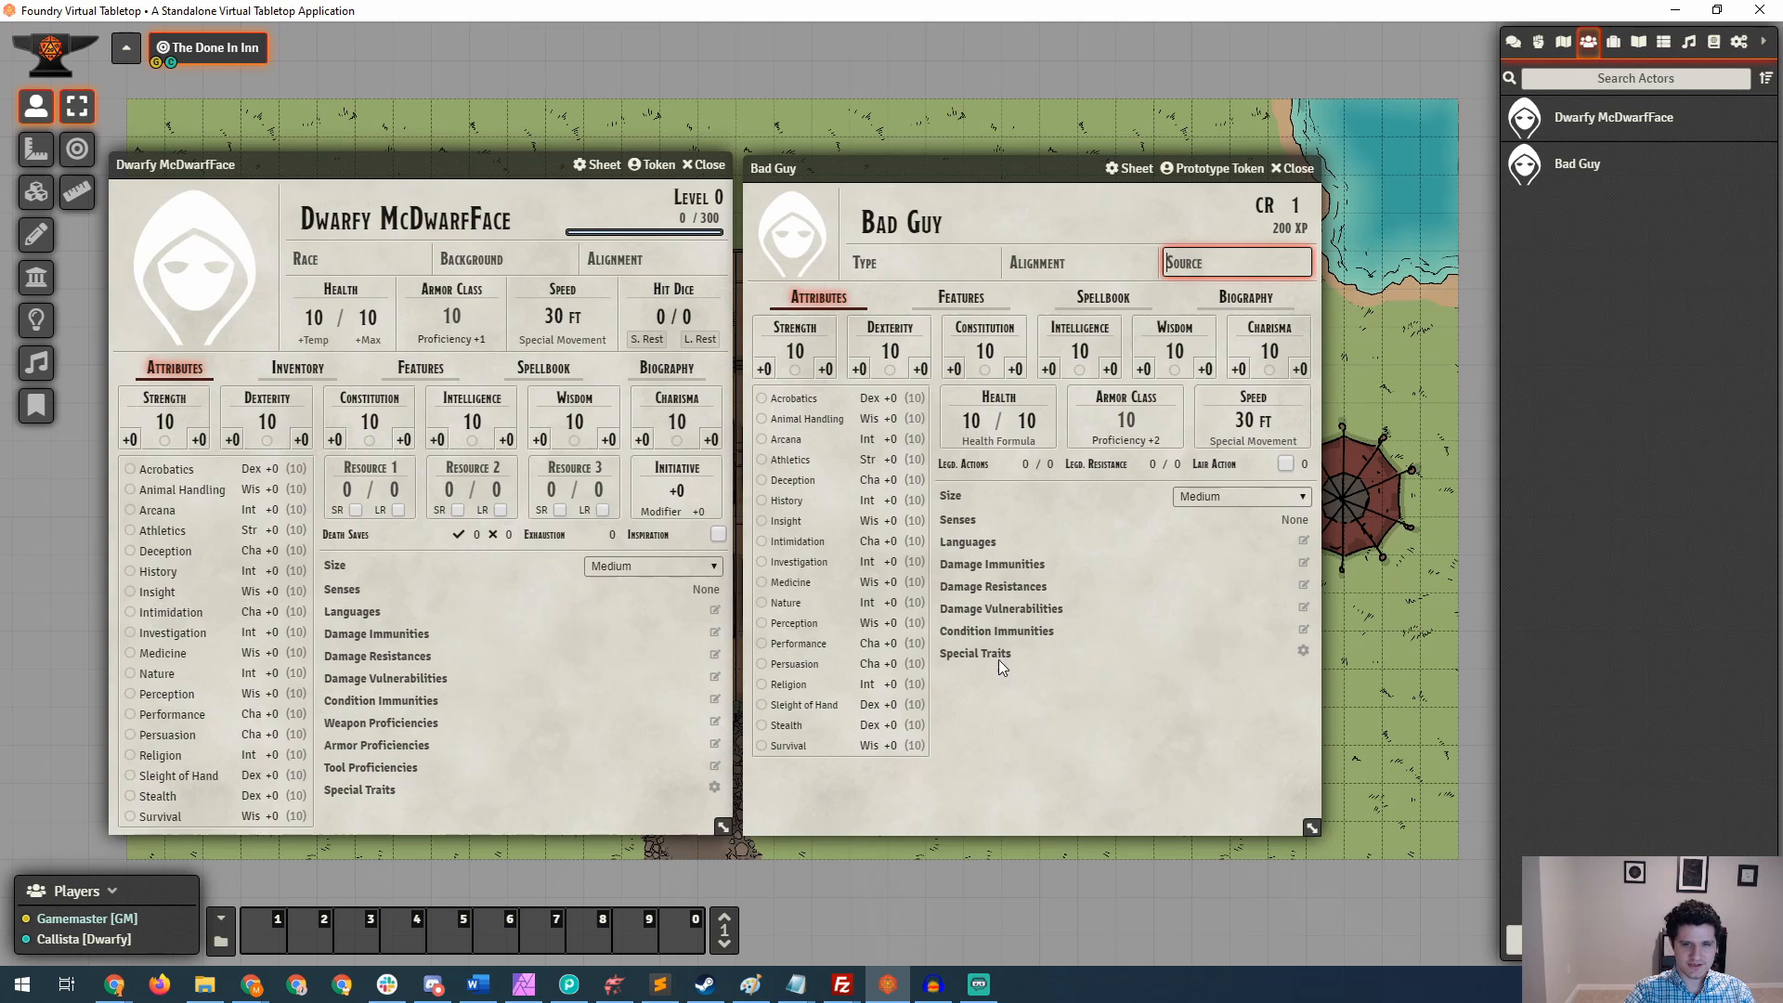
mouse_move(970, 601)
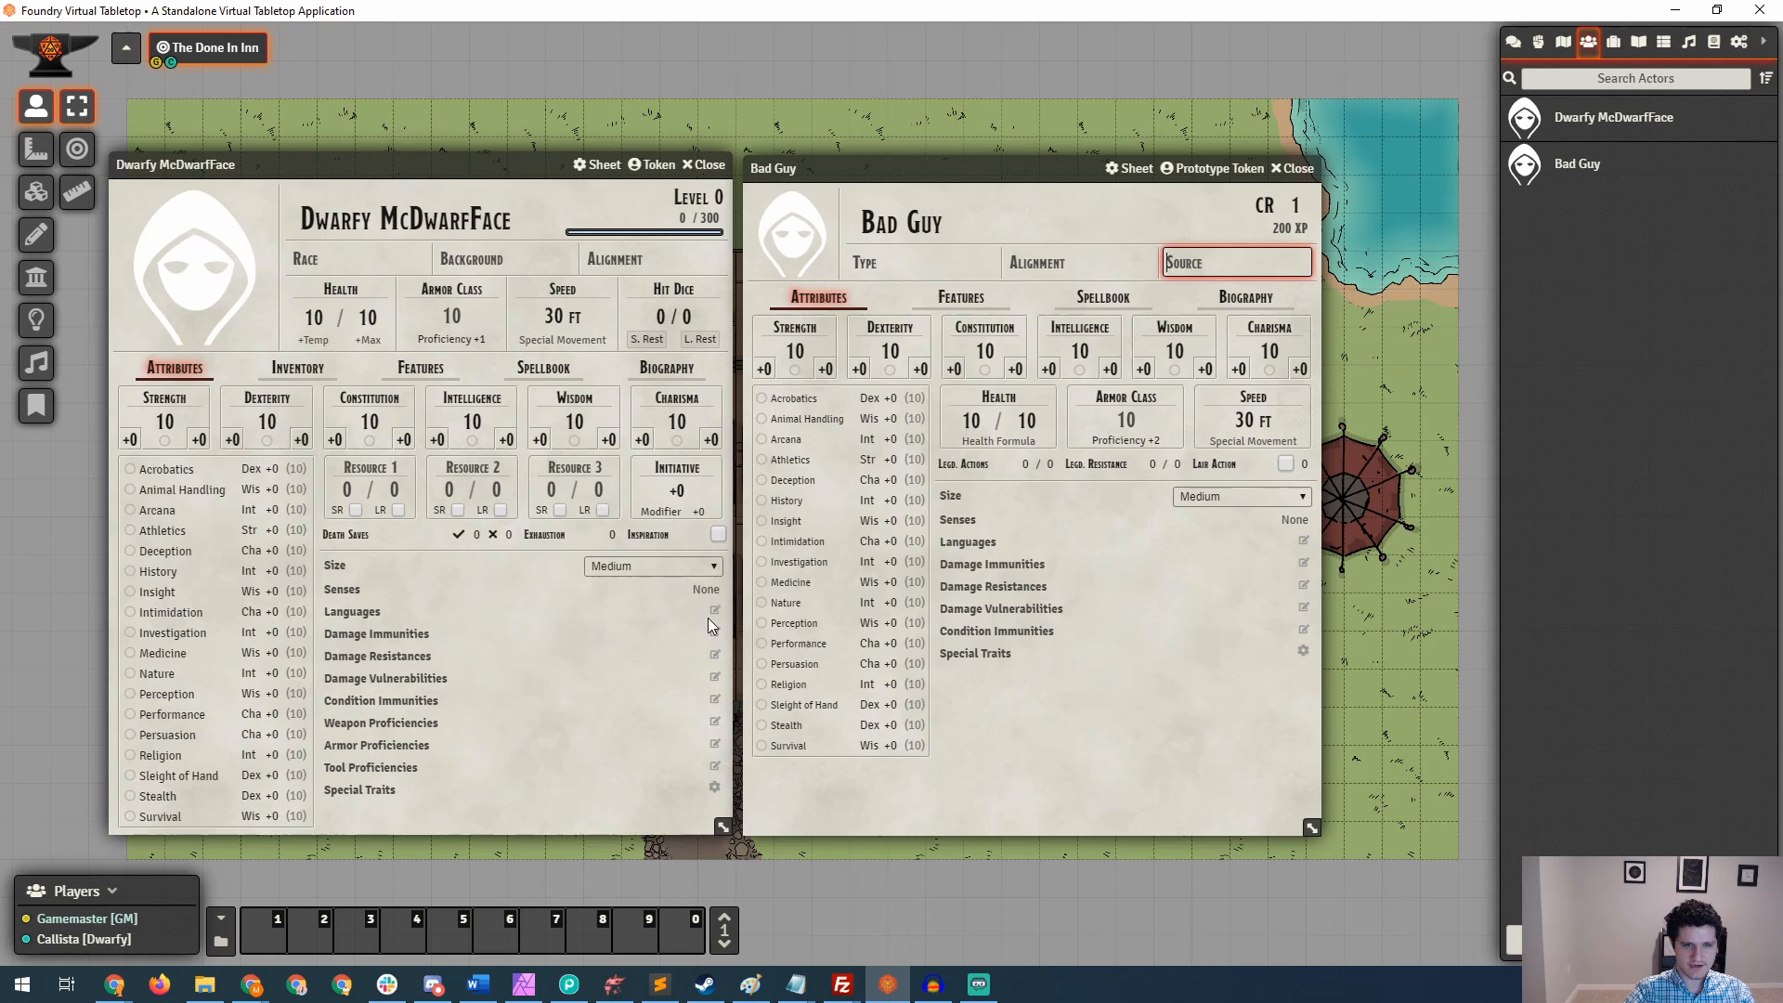
left_click(1304, 565)
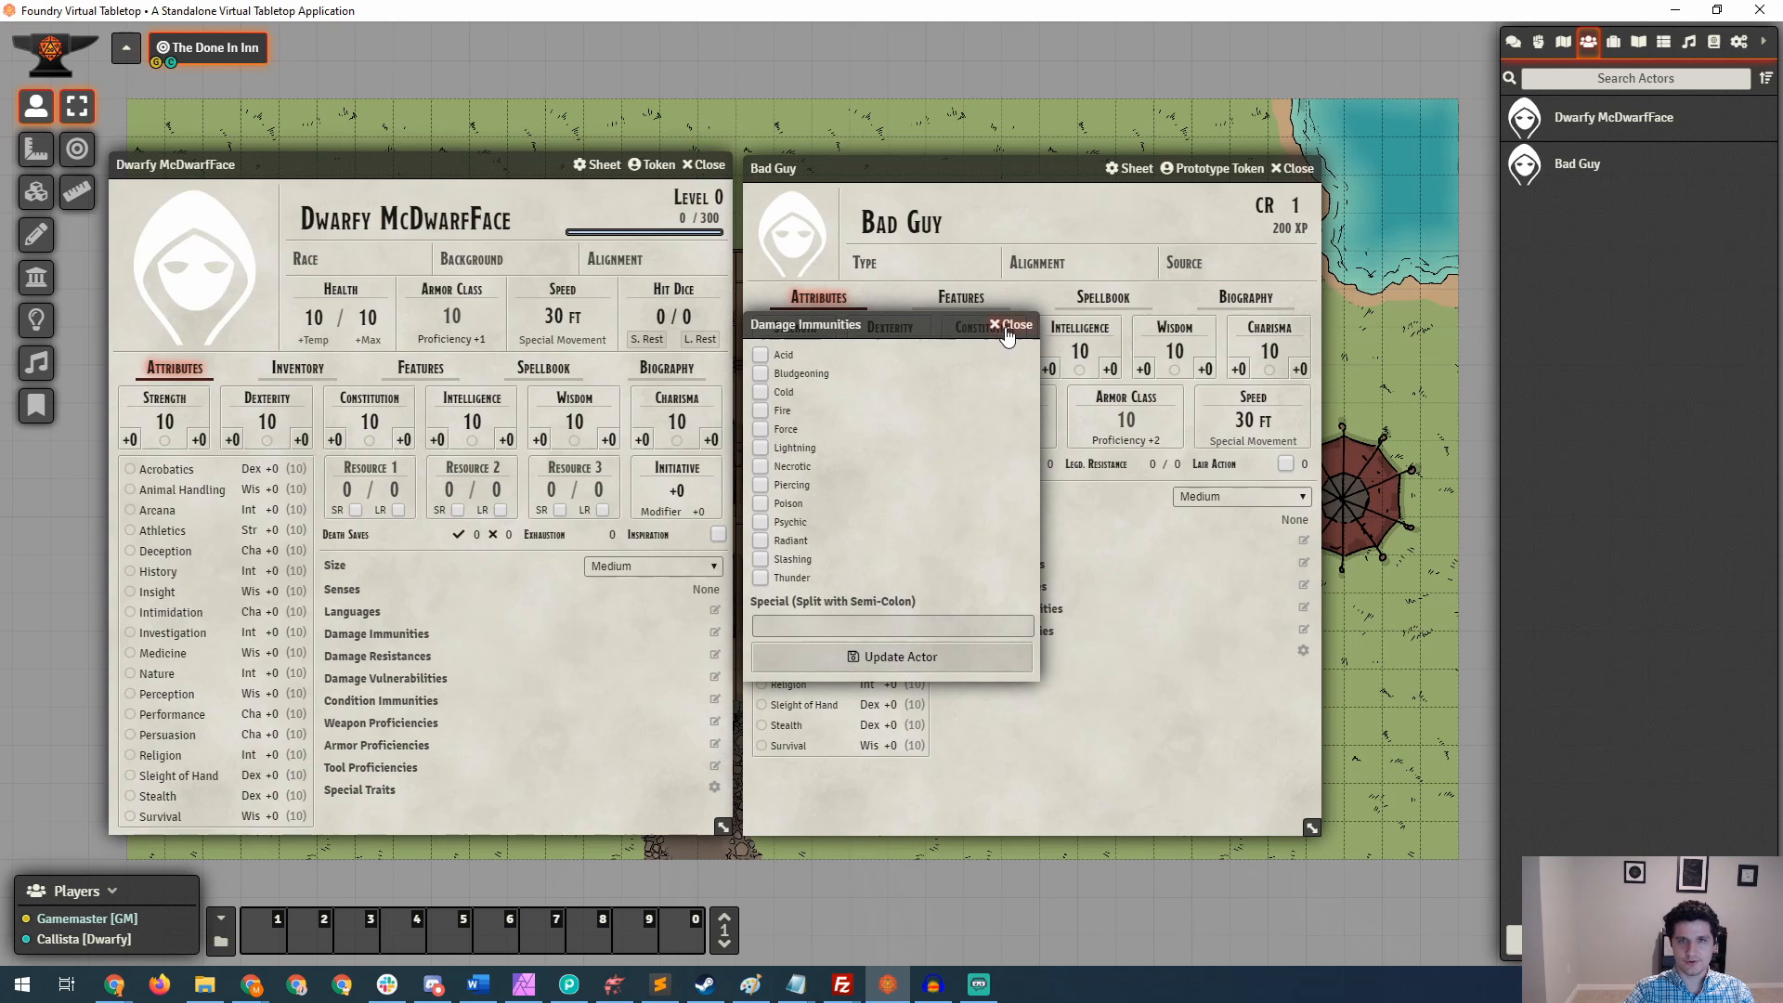
left_click(1010, 325)
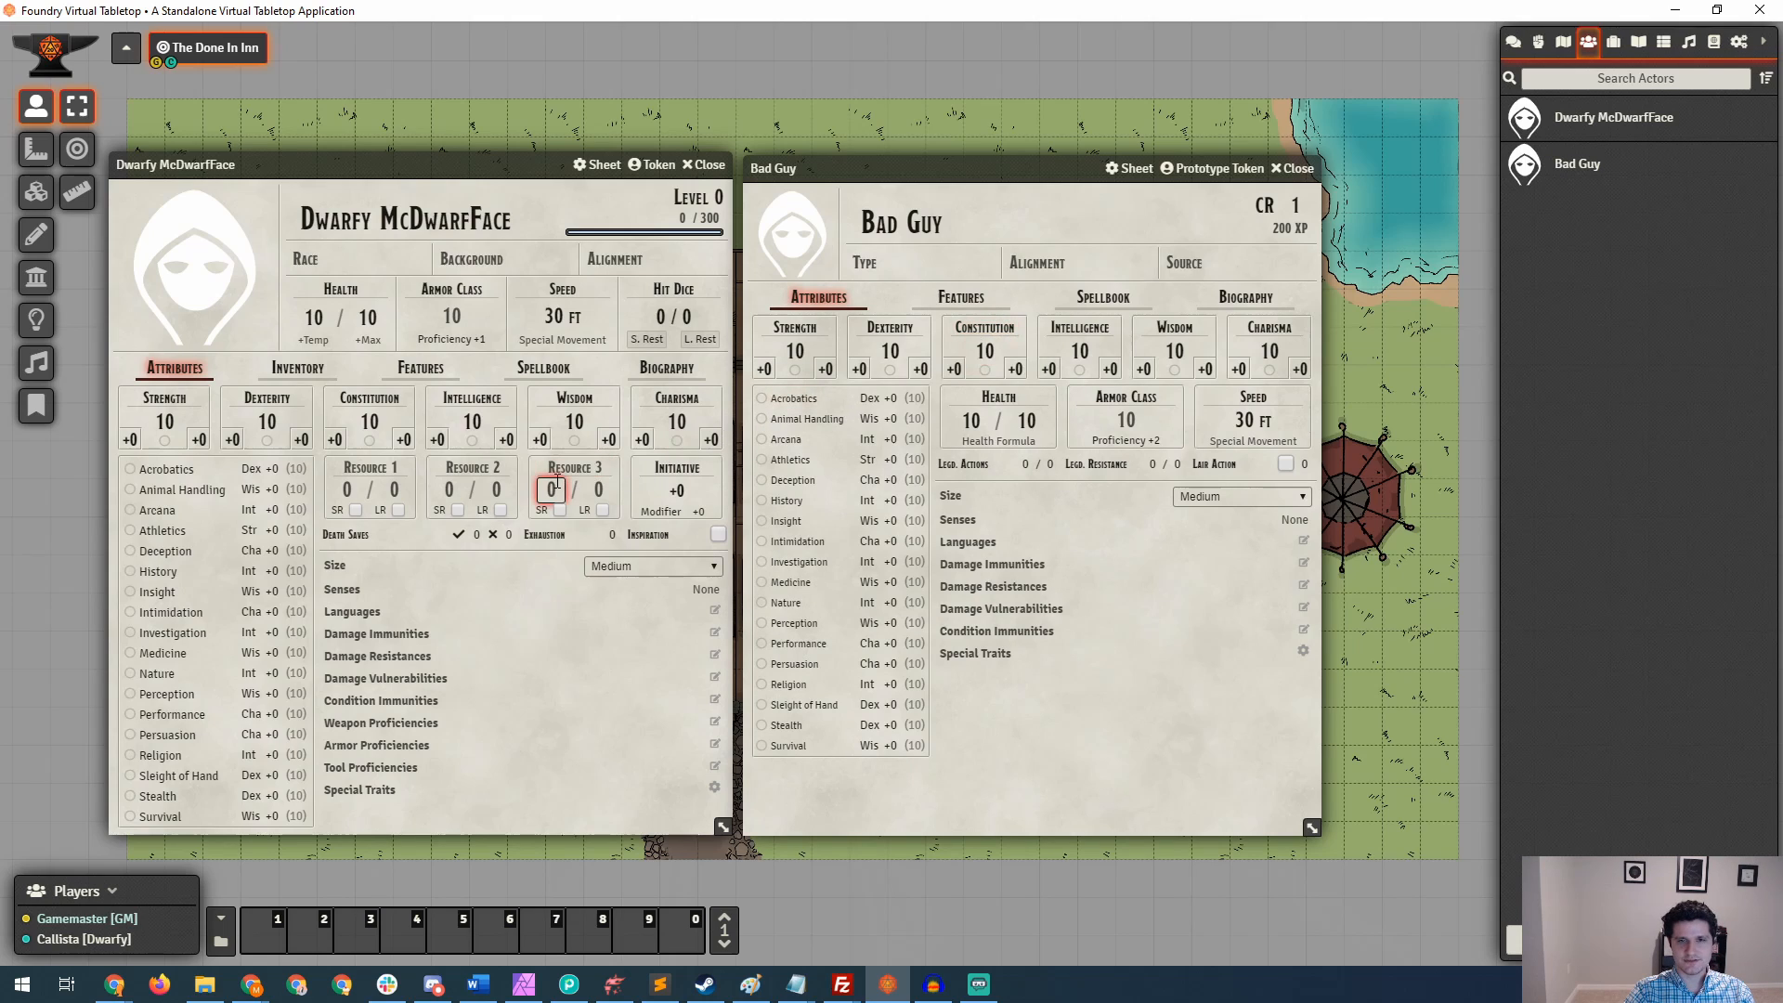
Focus the dwarf's resource name fields without entering values.
left_click(367, 468)
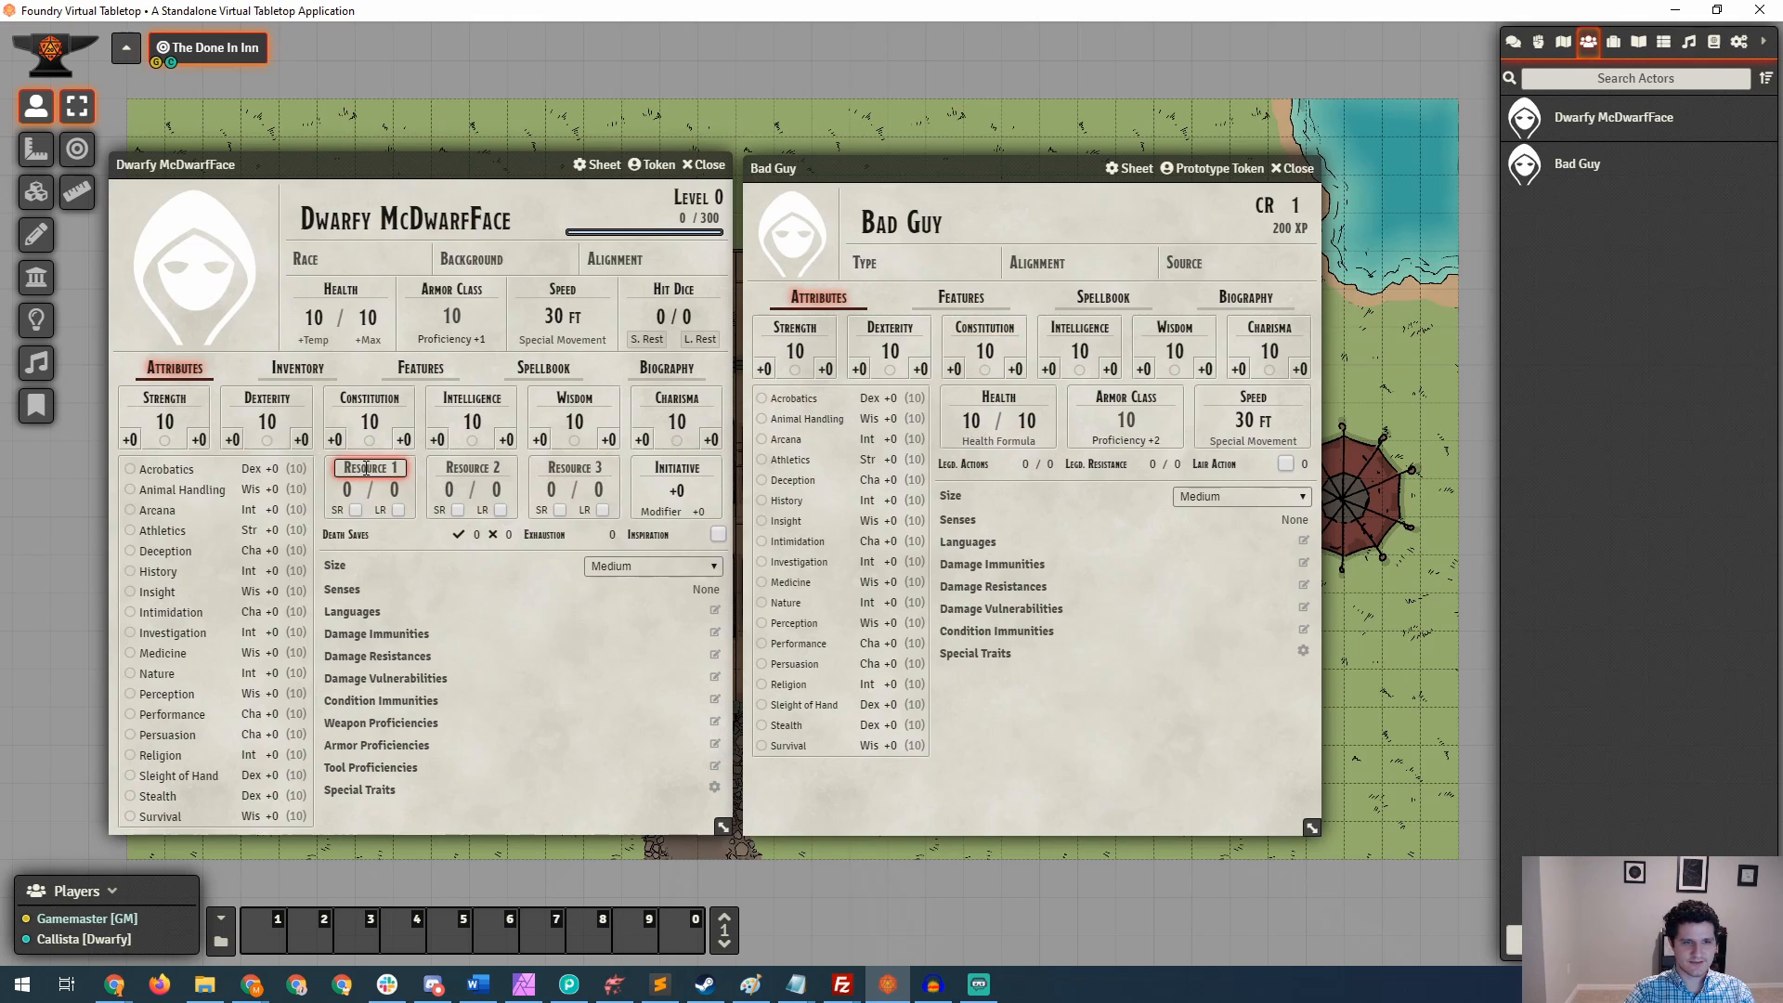
left_click(574, 467)
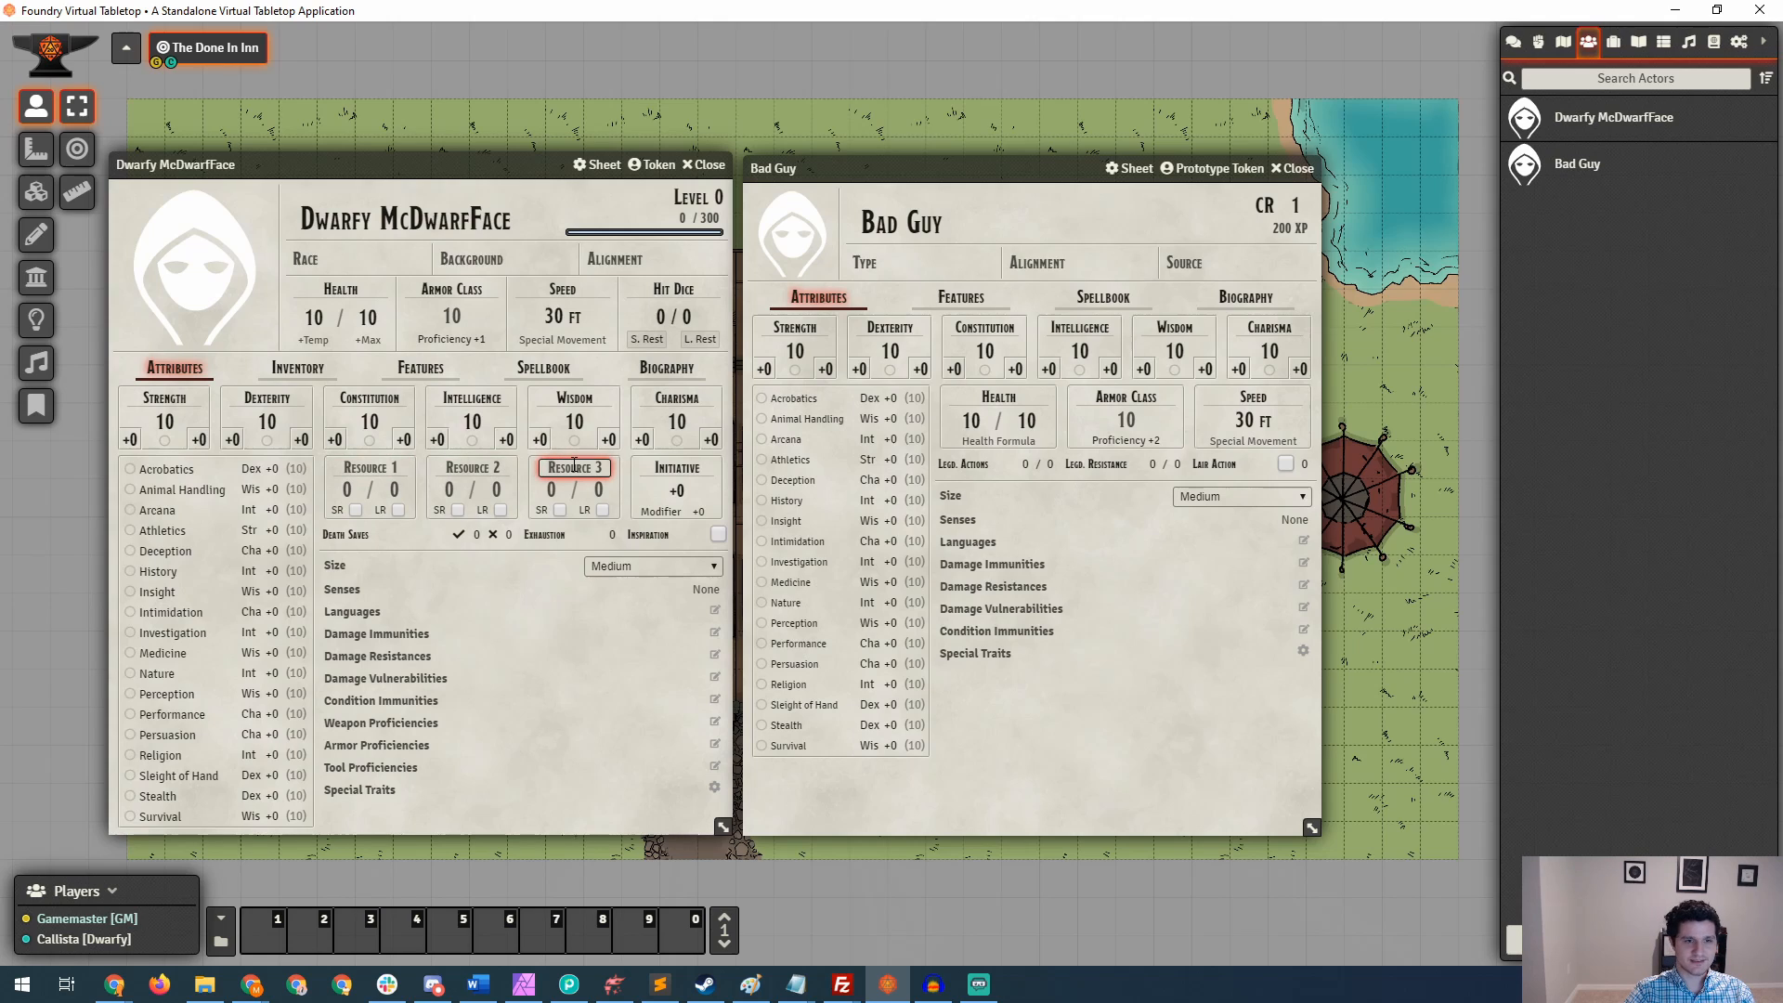
left_click(349, 488)
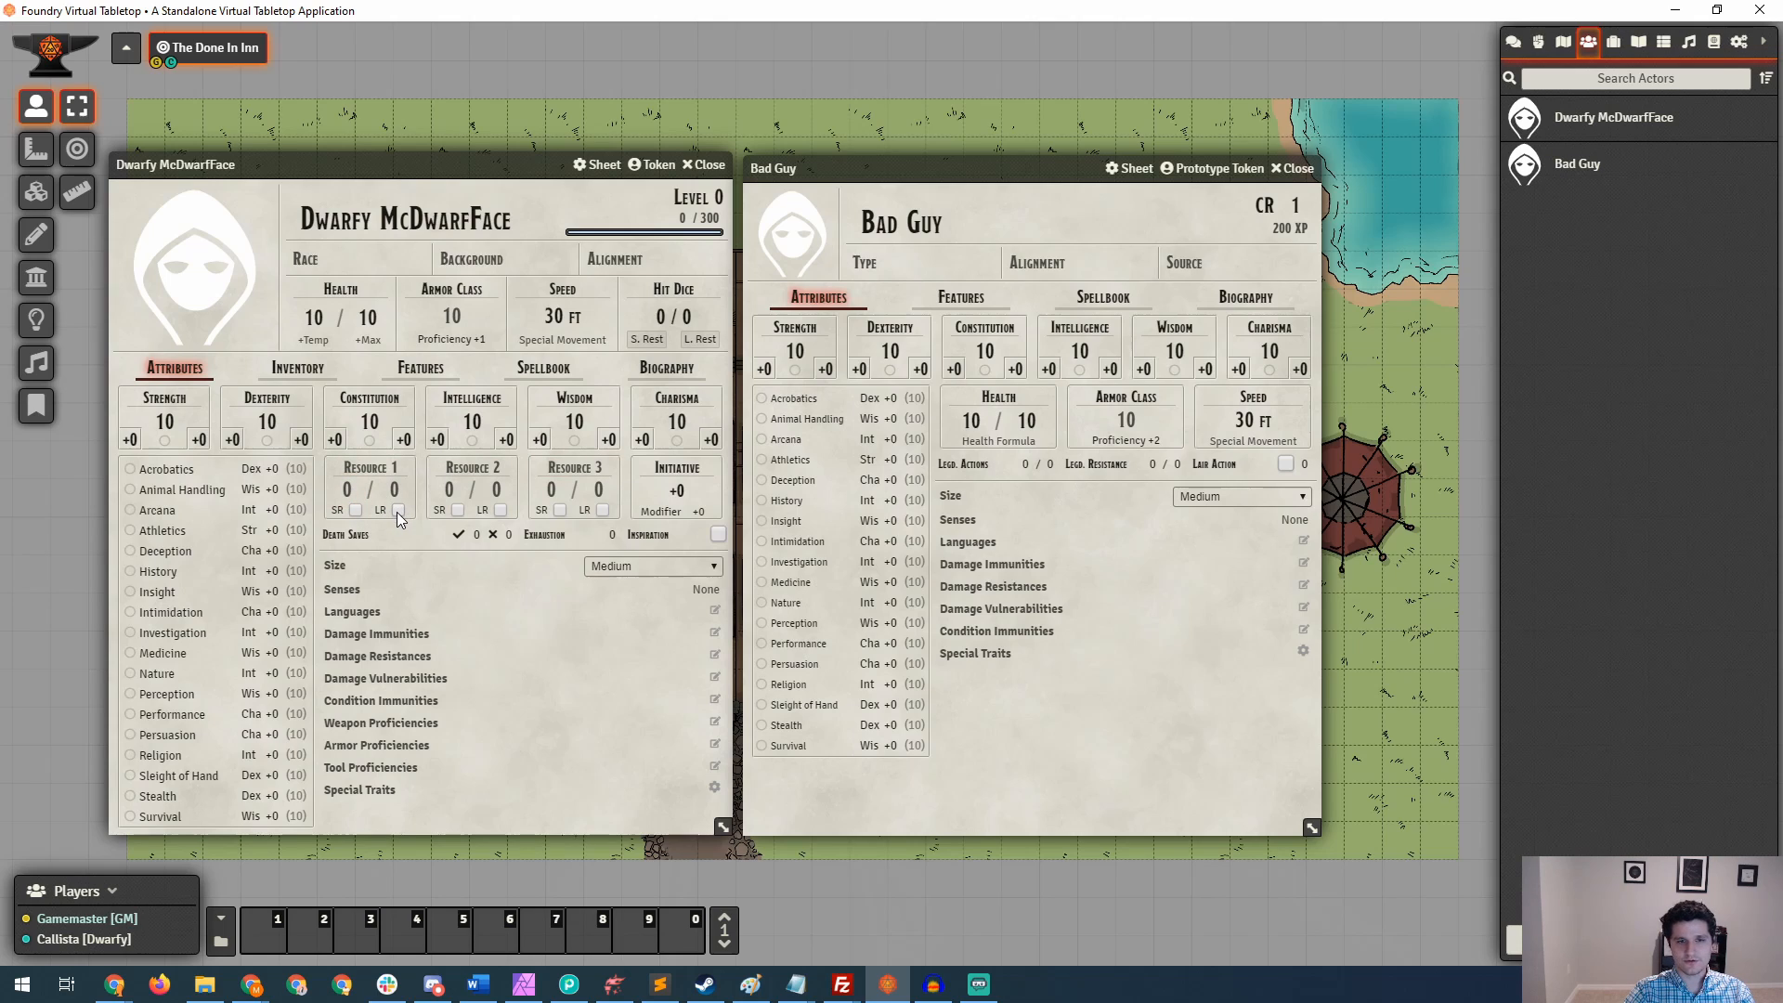
mouse_move(398, 546)
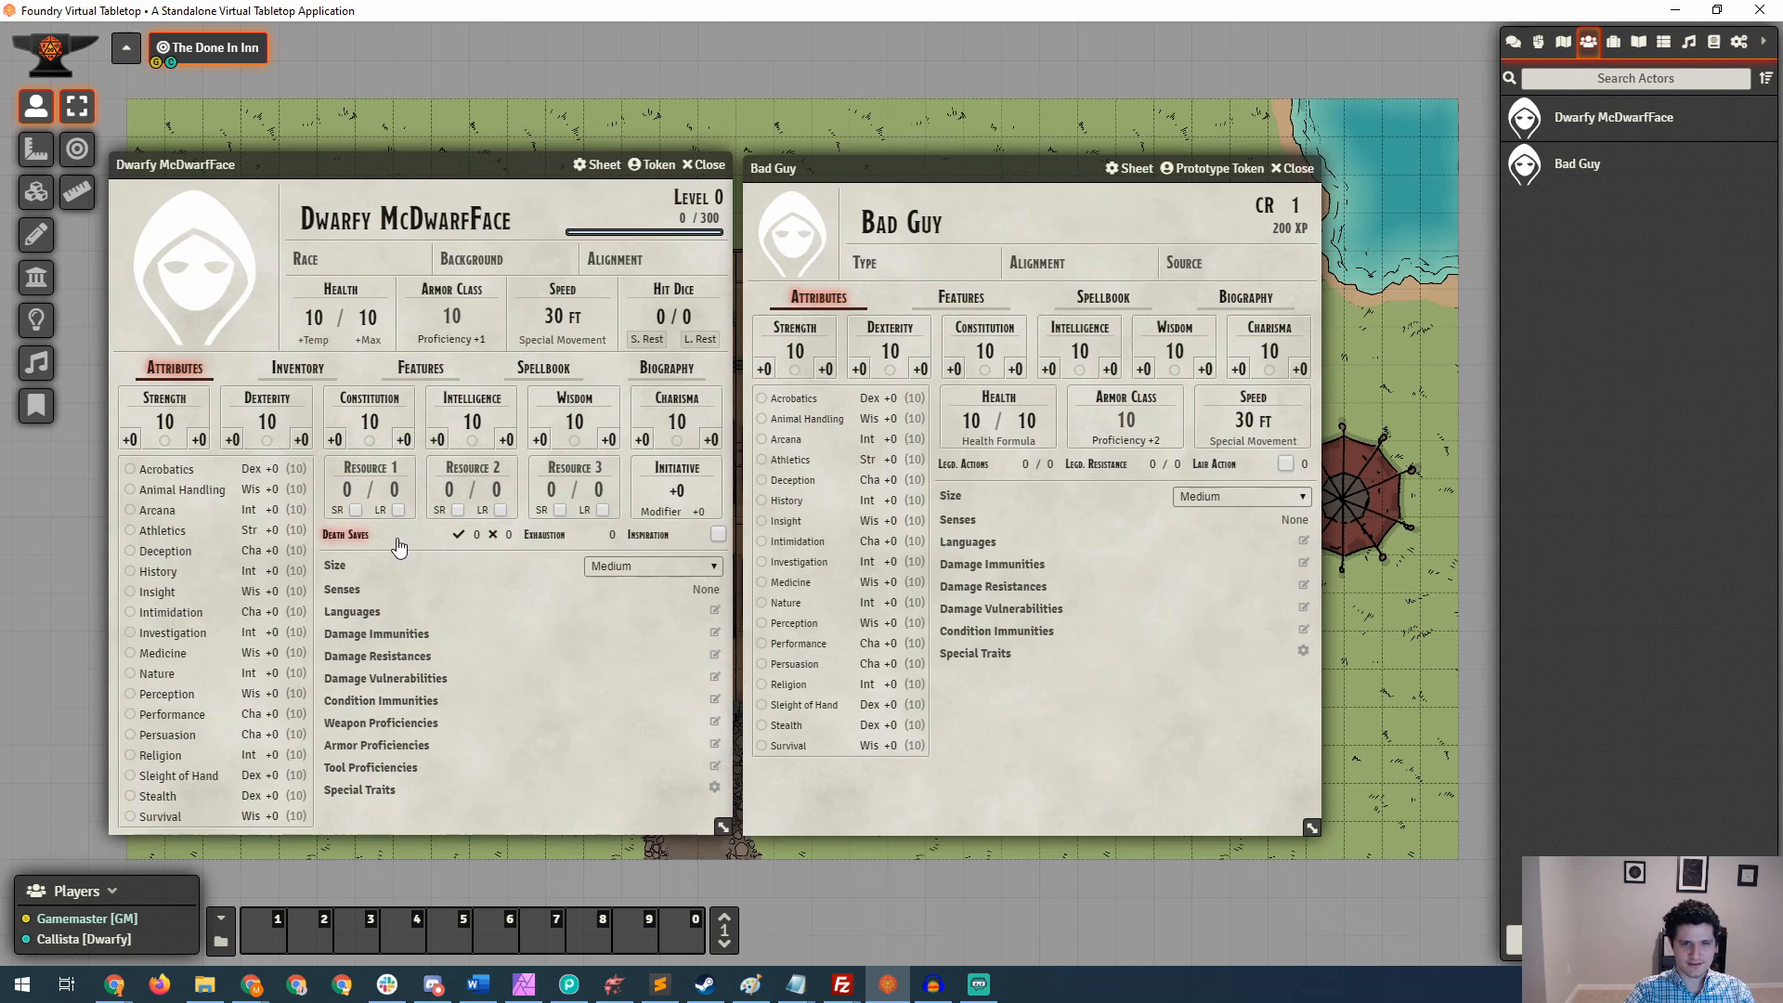
left_click(611, 535)
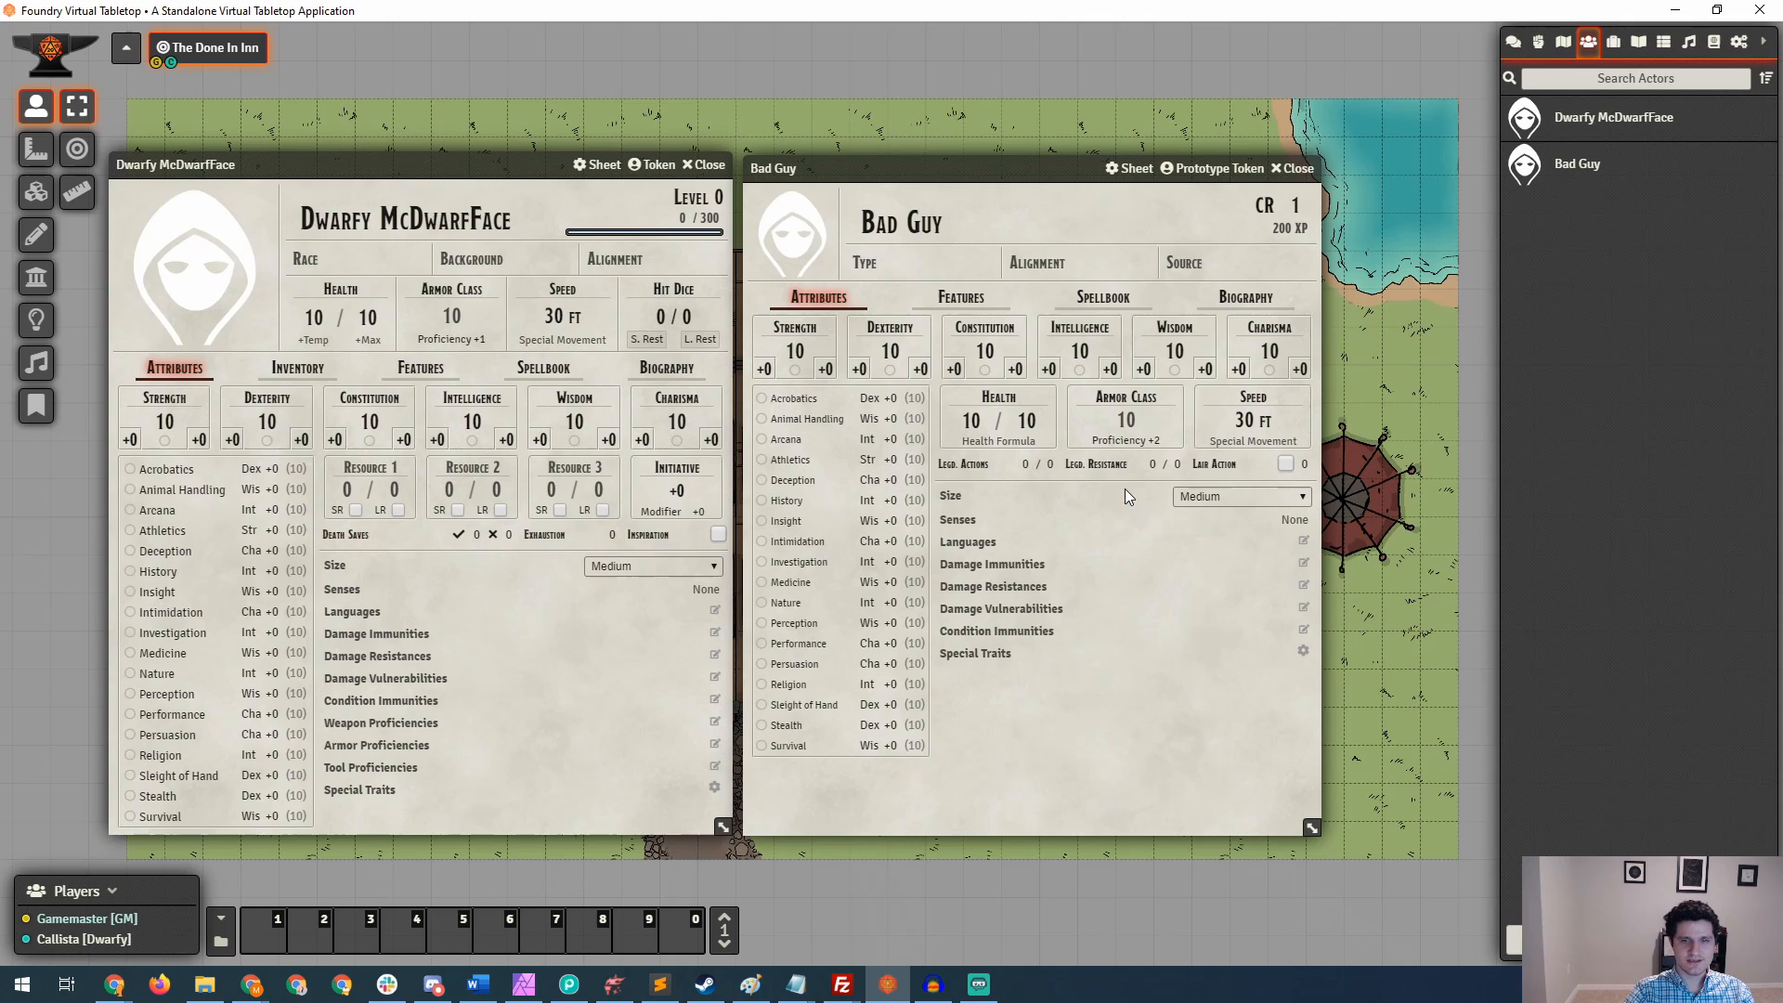
Focus Bad Guy's legendary actions and resistance fields, leaving them at 0.
left_click(1027, 464)
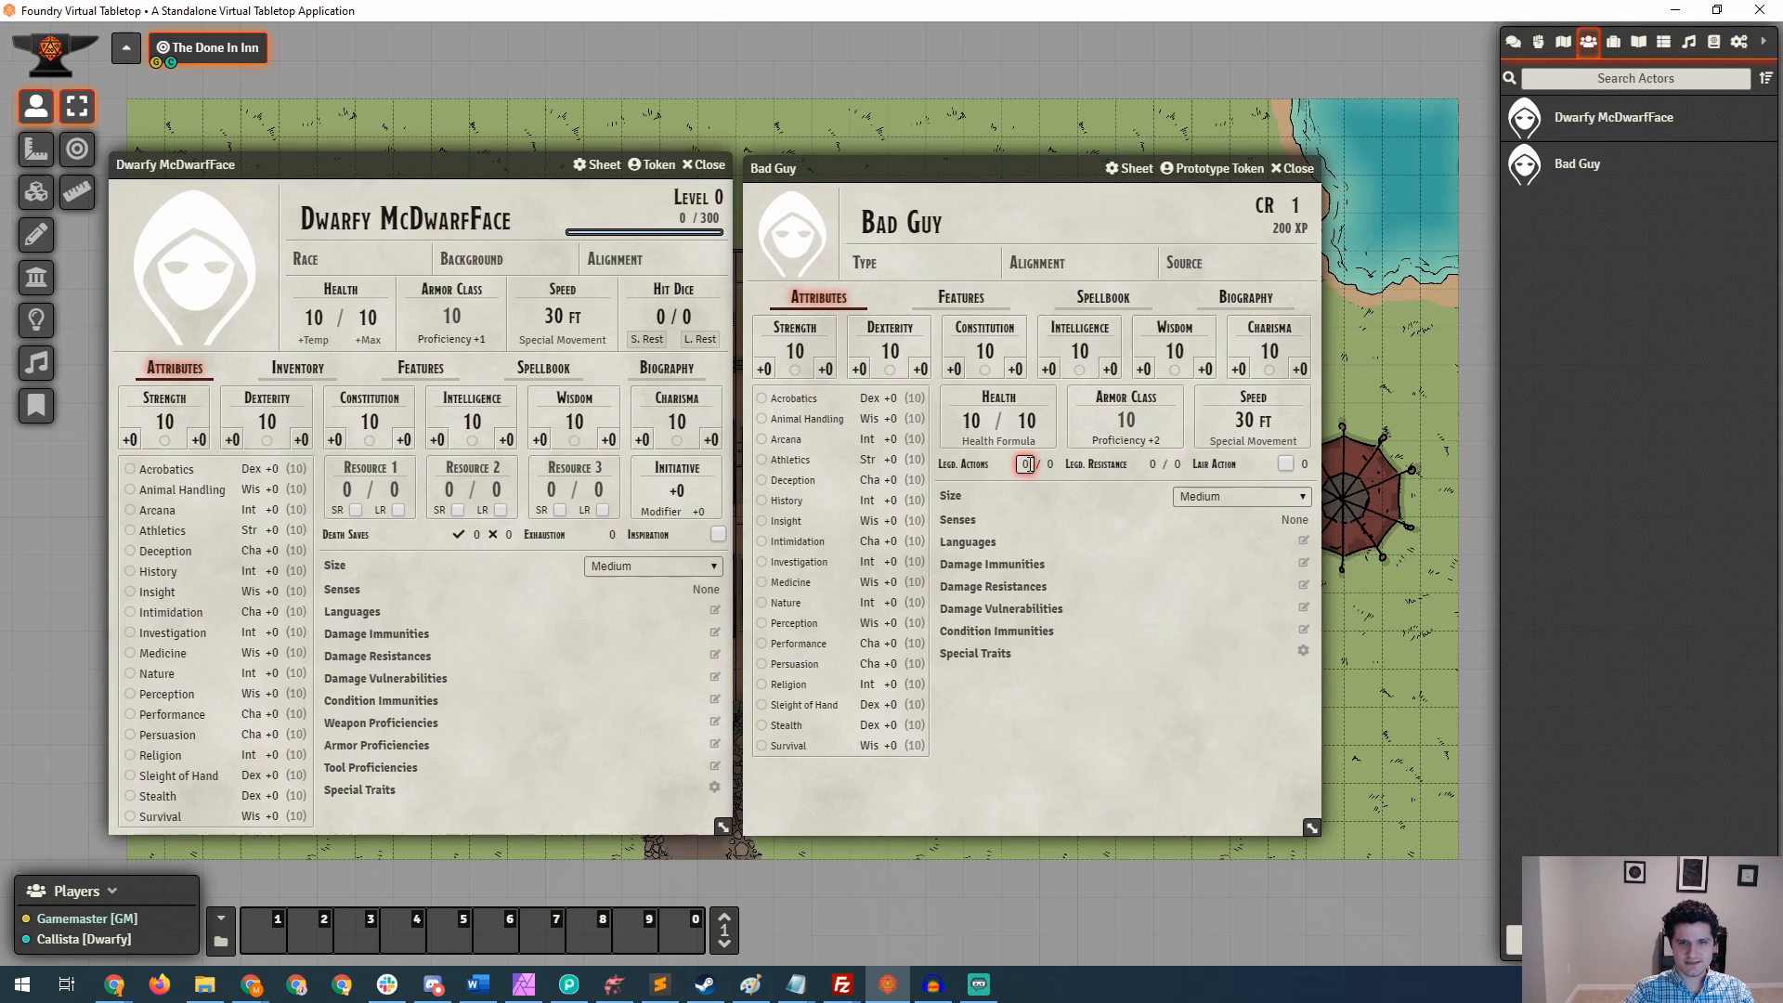
left_click(1047, 465)
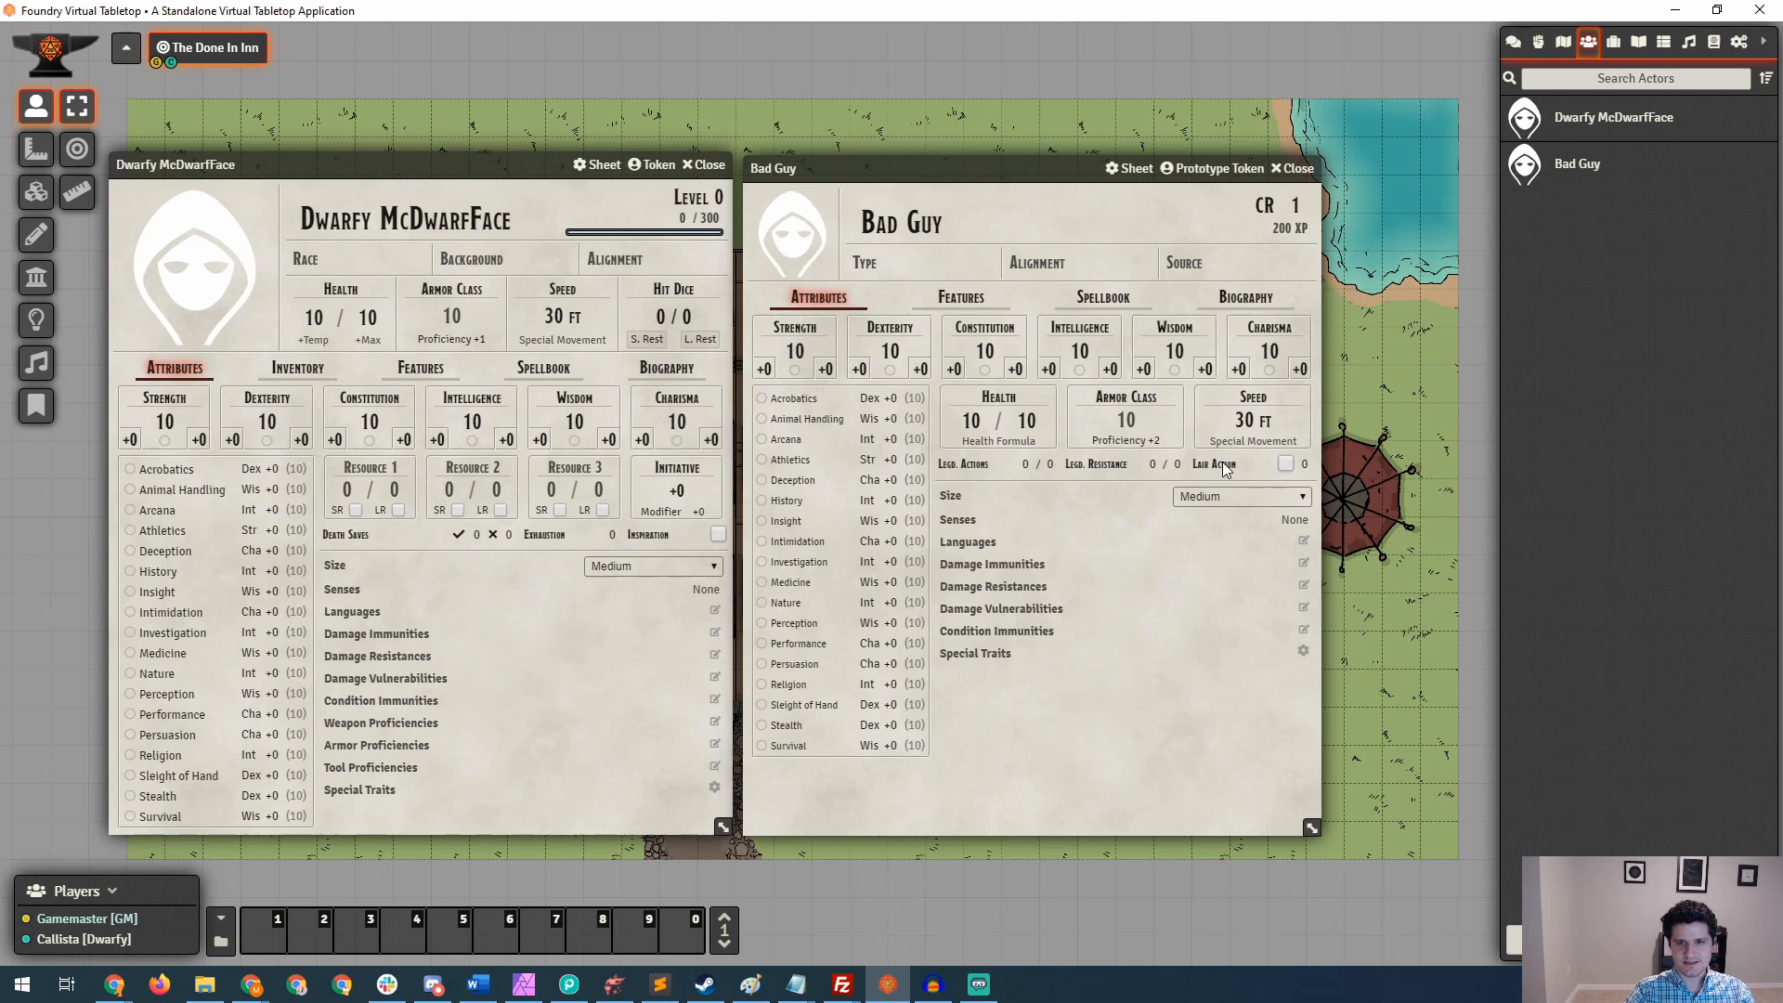
left_click(1303, 464)
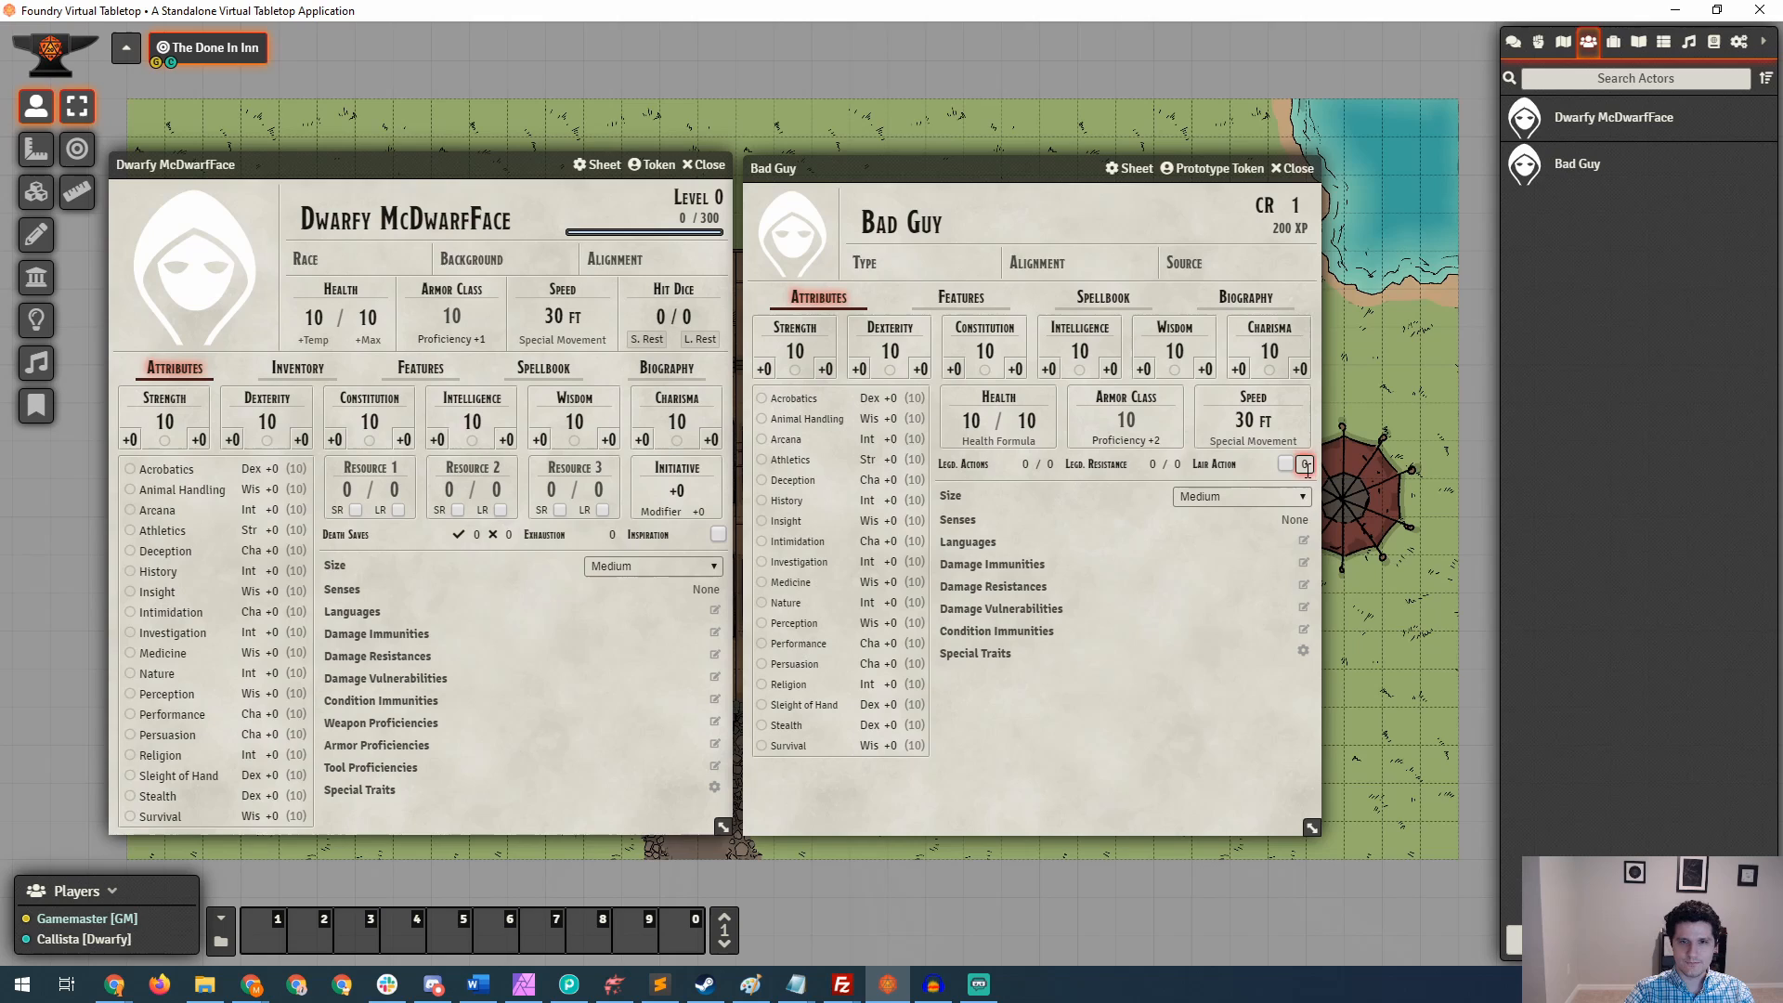
View Bad Guy's Features and Biography pages, then Dwarfy McDwarfFace's empty Inventory.
left_click(958, 298)
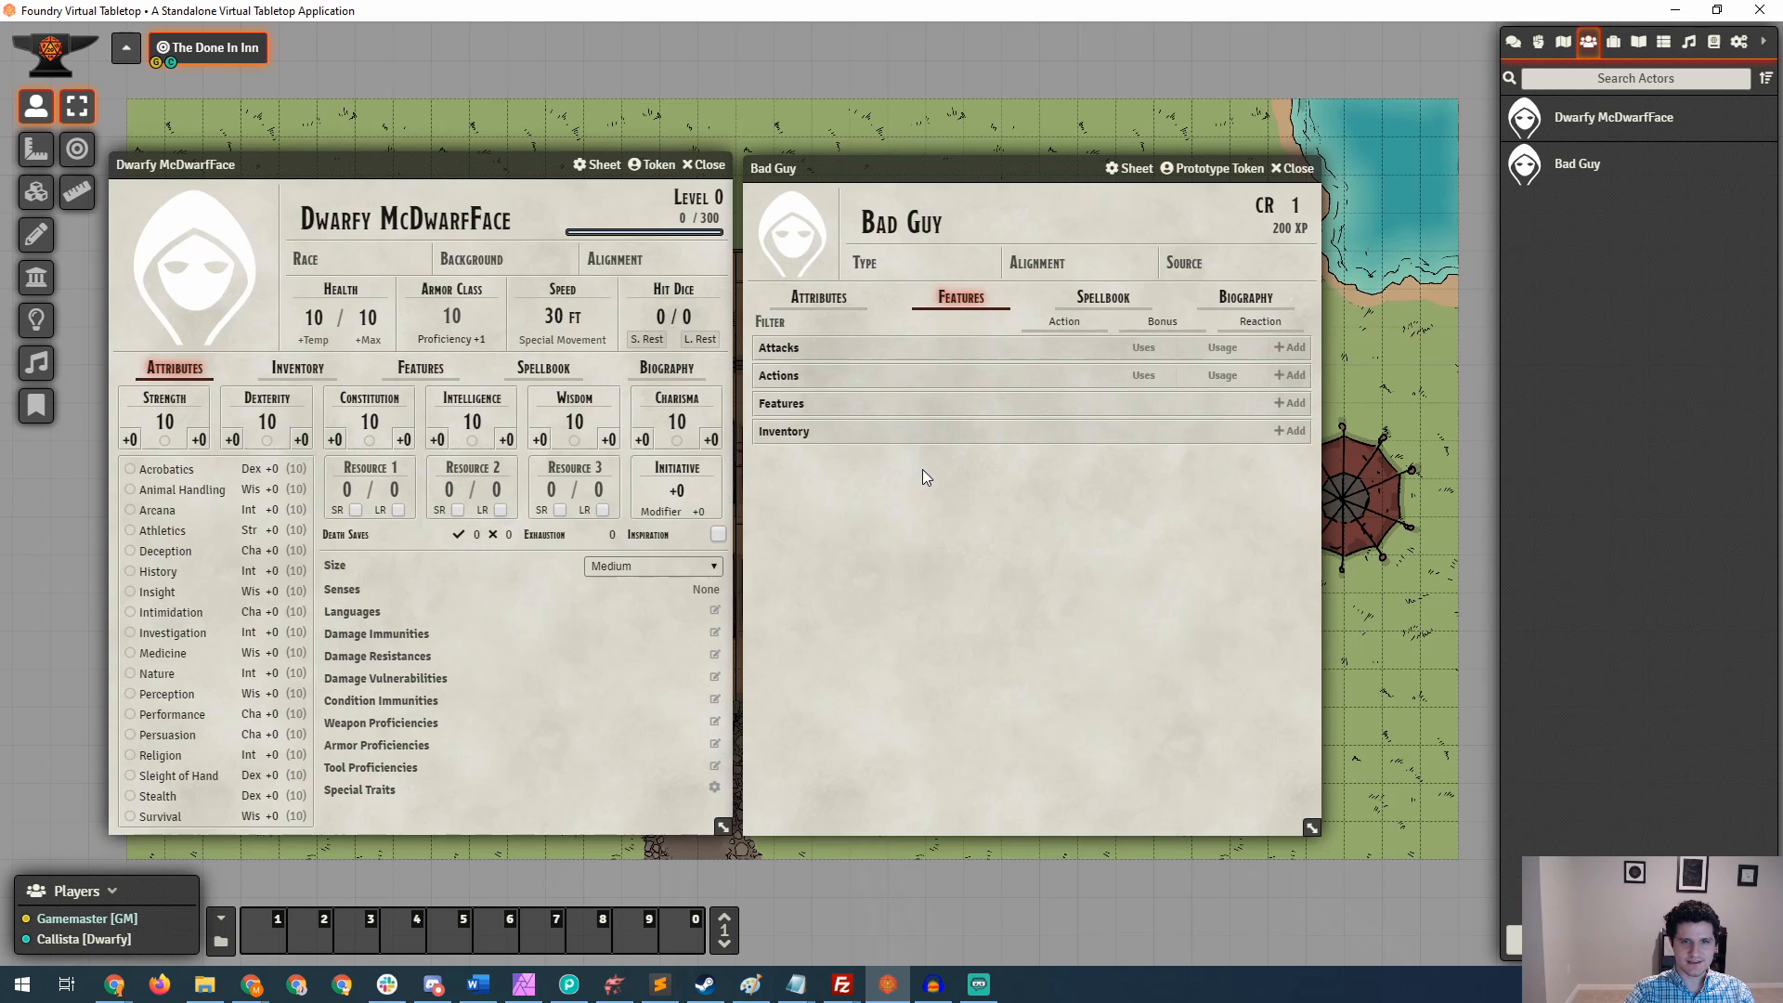
mouse_move(297, 368)
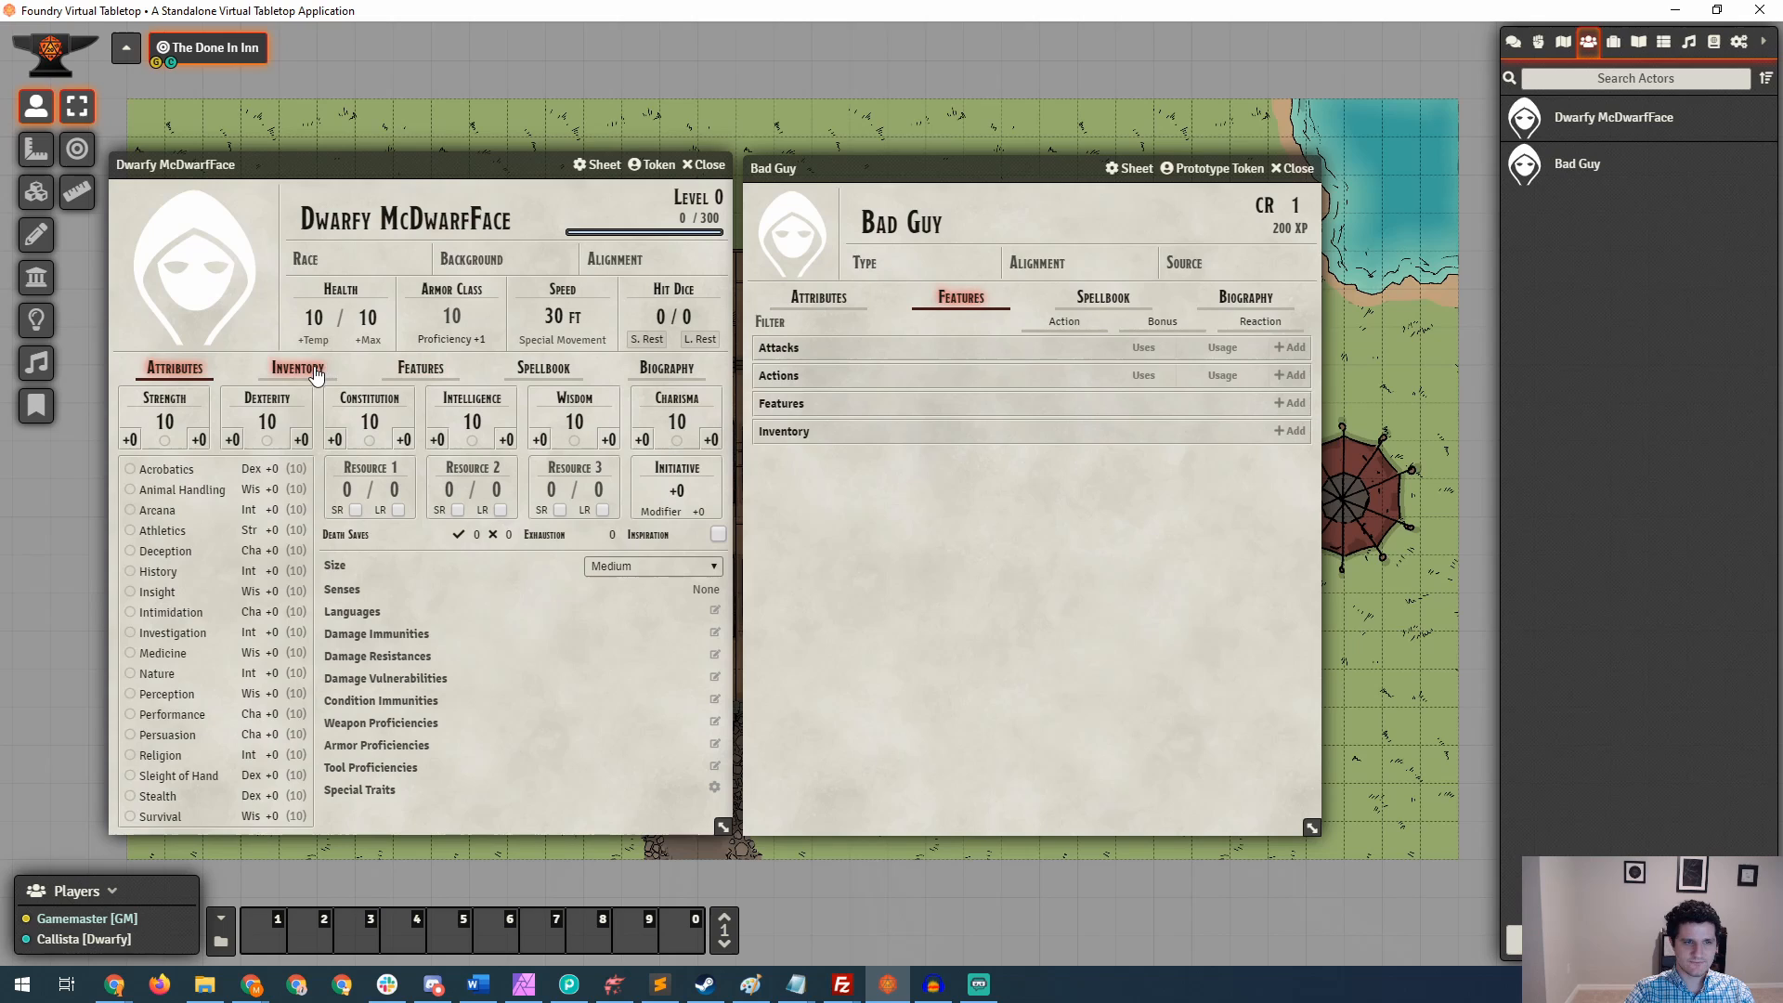
mouse_move(926, 461)
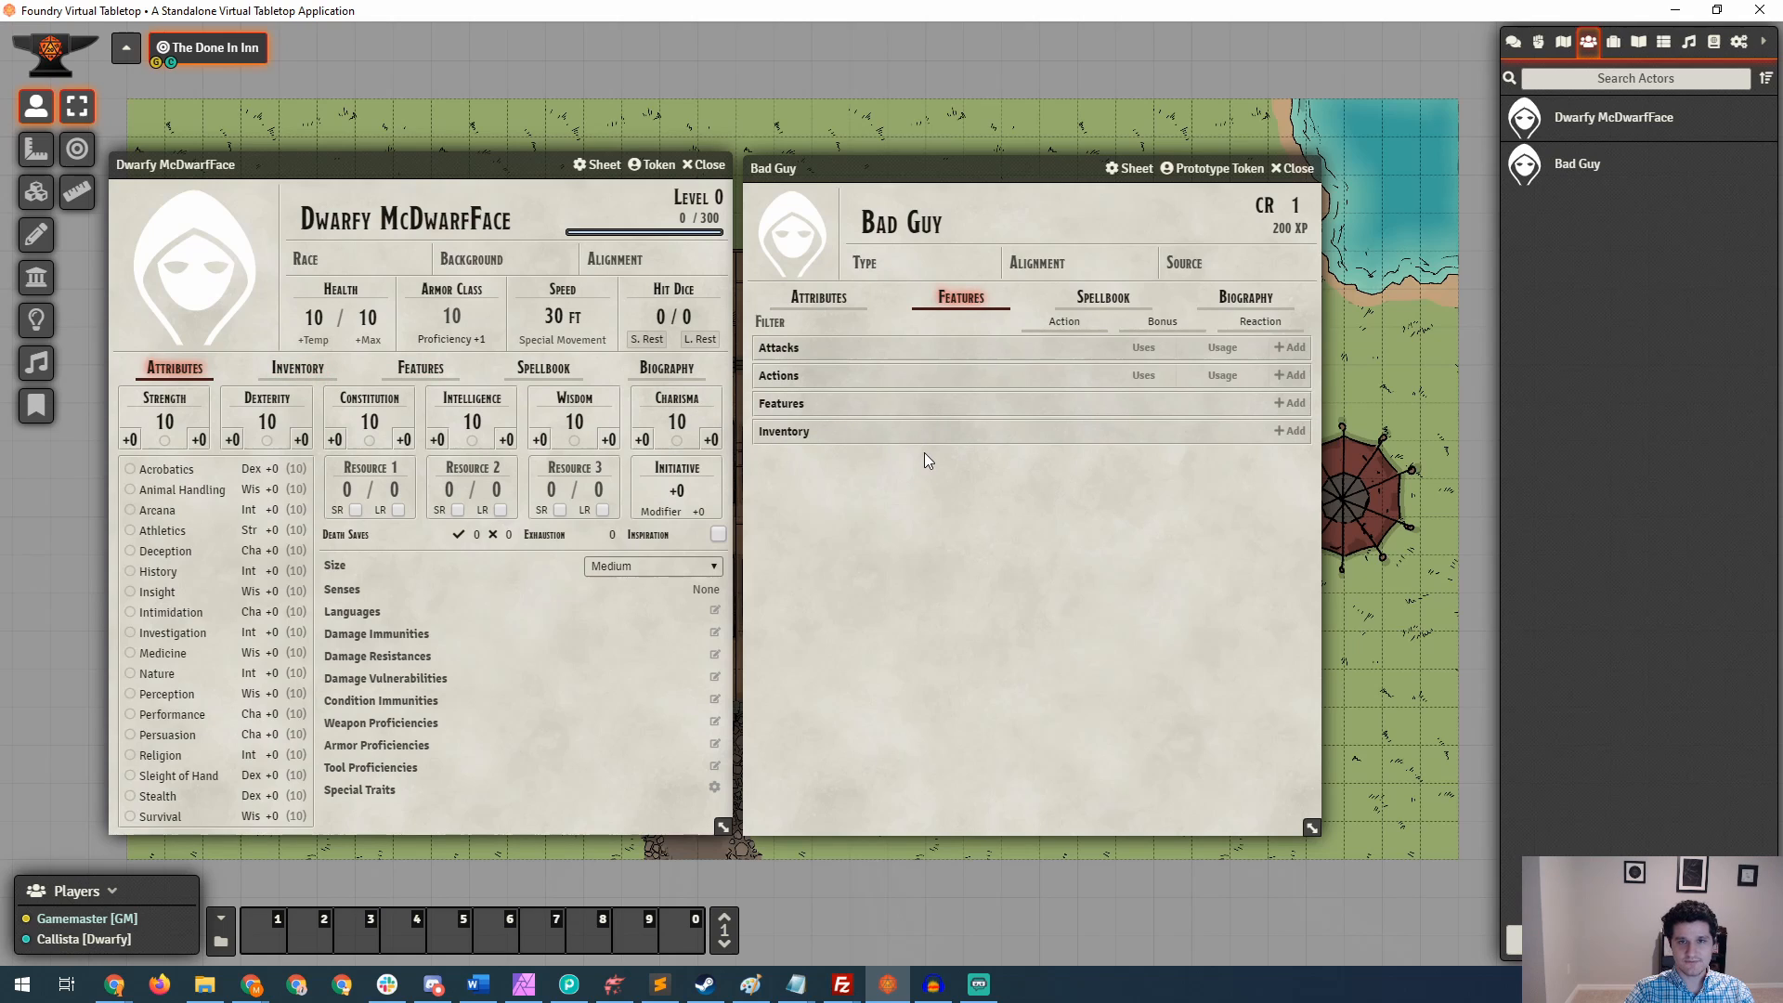
mouse_move(1102, 297)
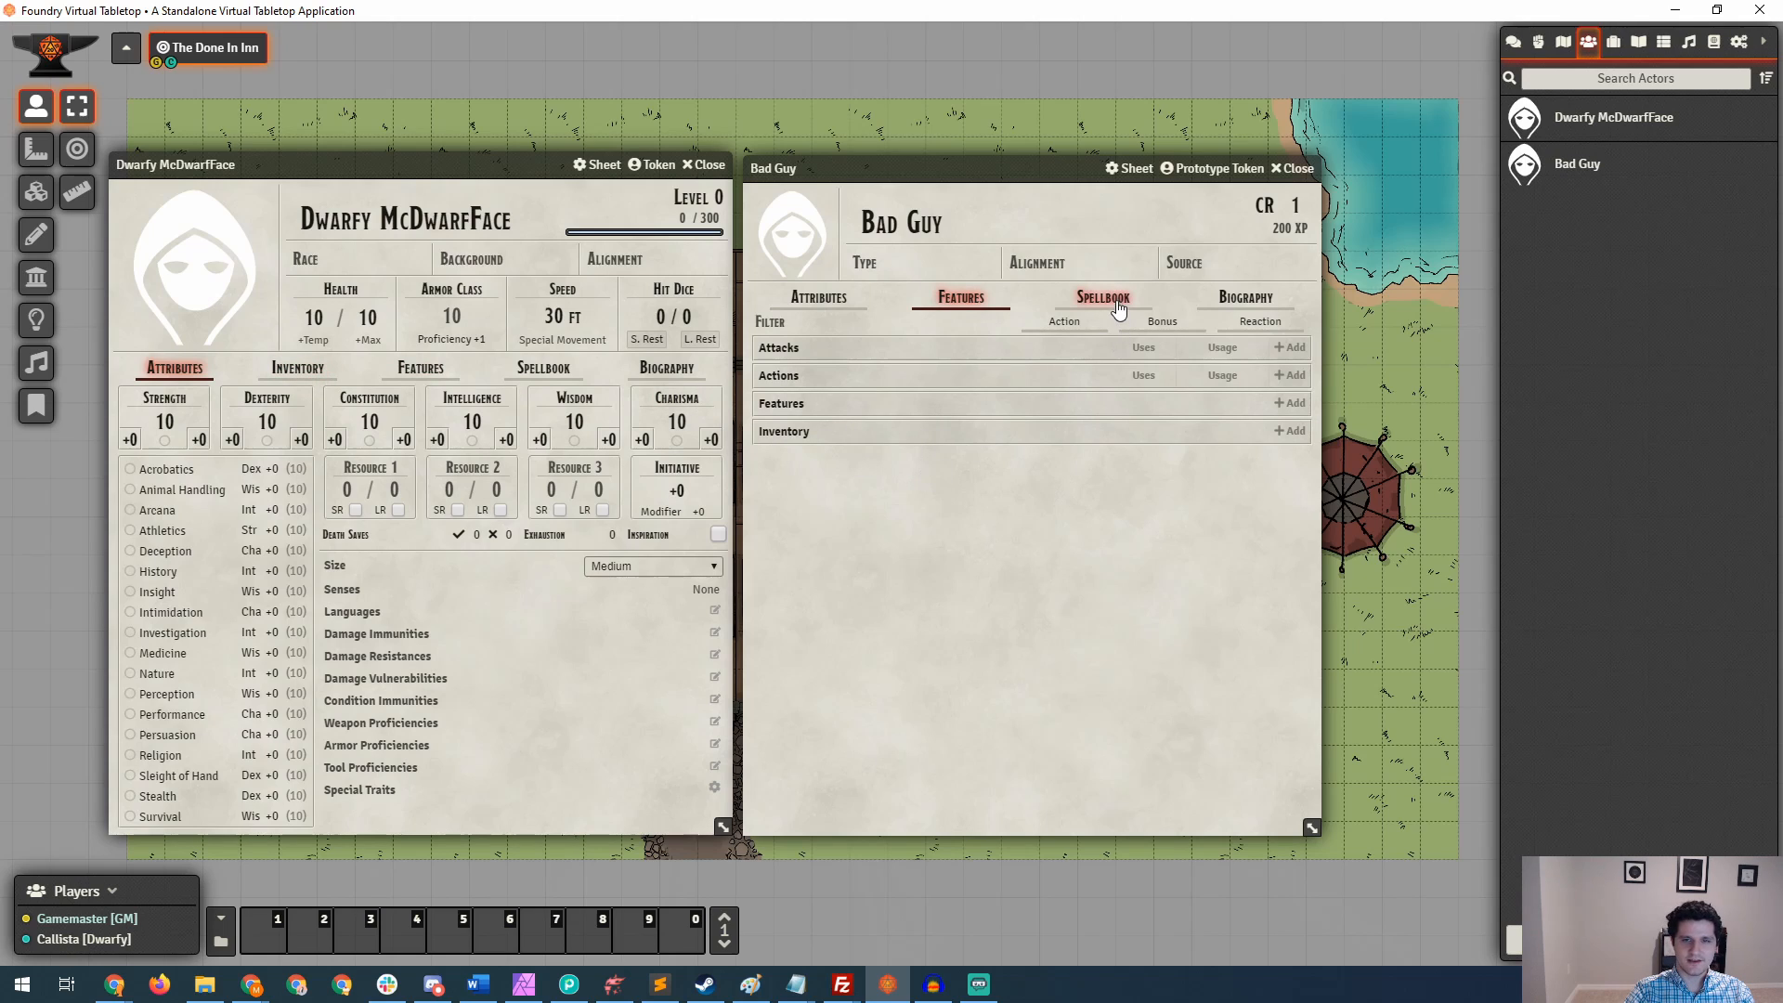
left_click(1244, 298)
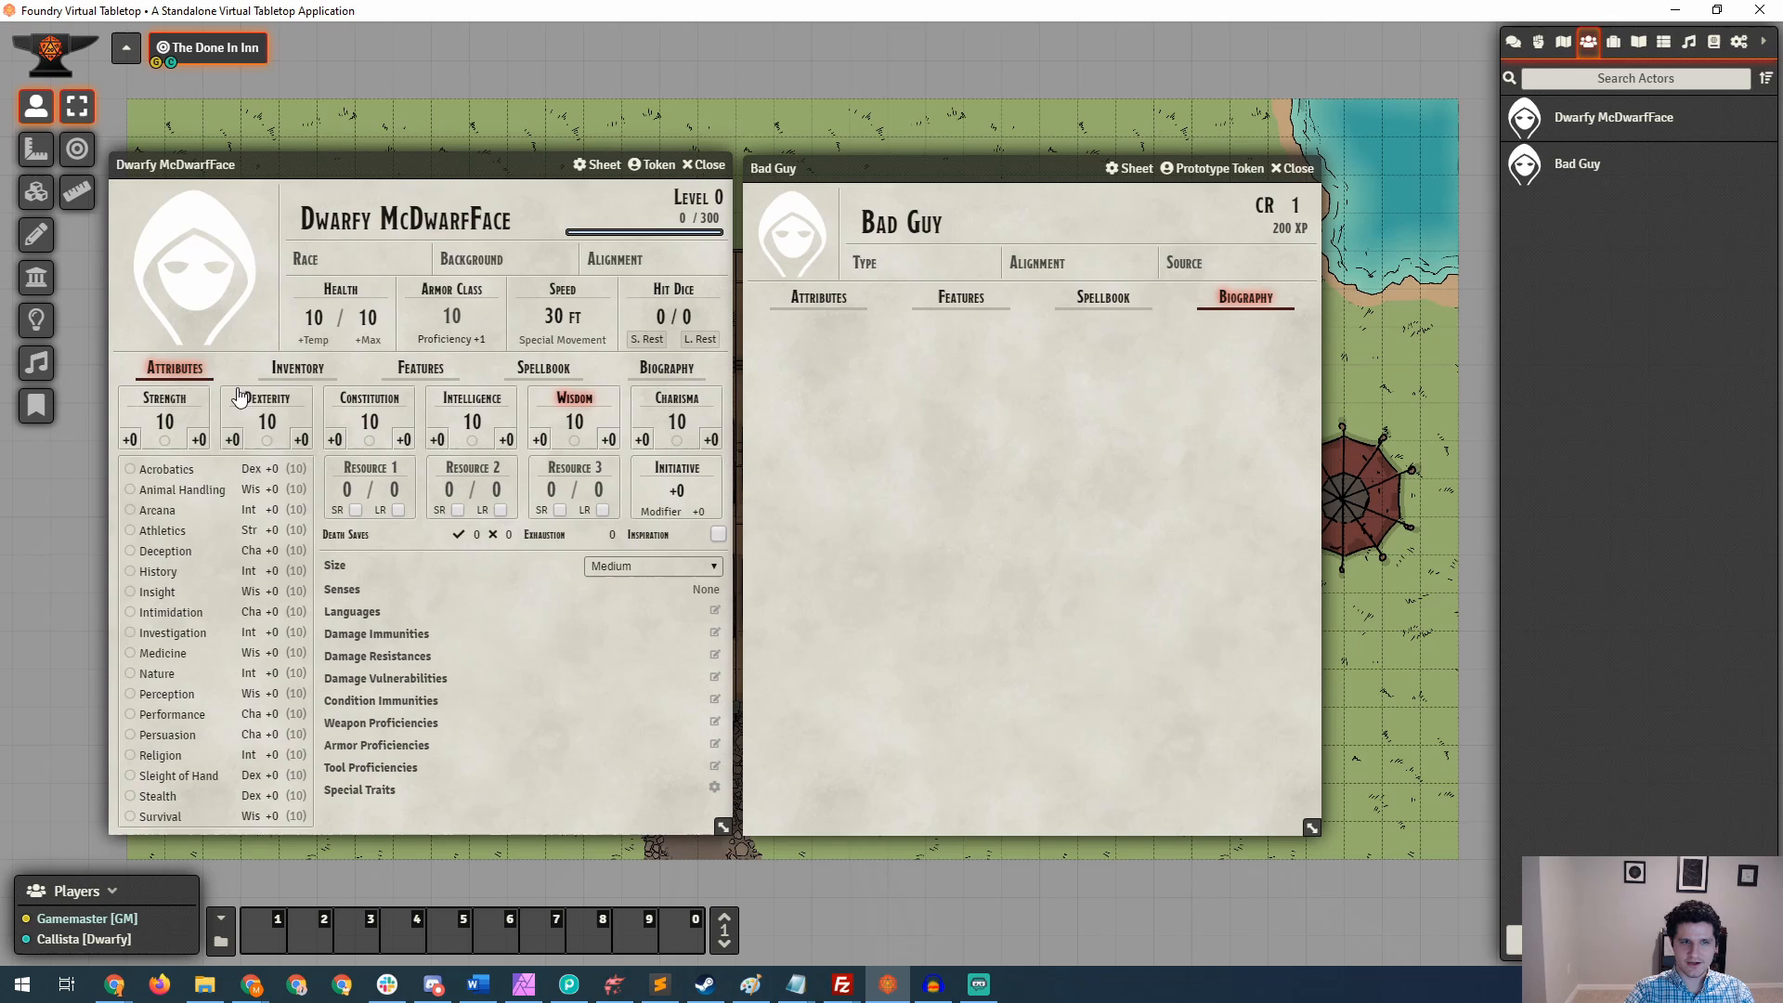
left_click(297, 368)
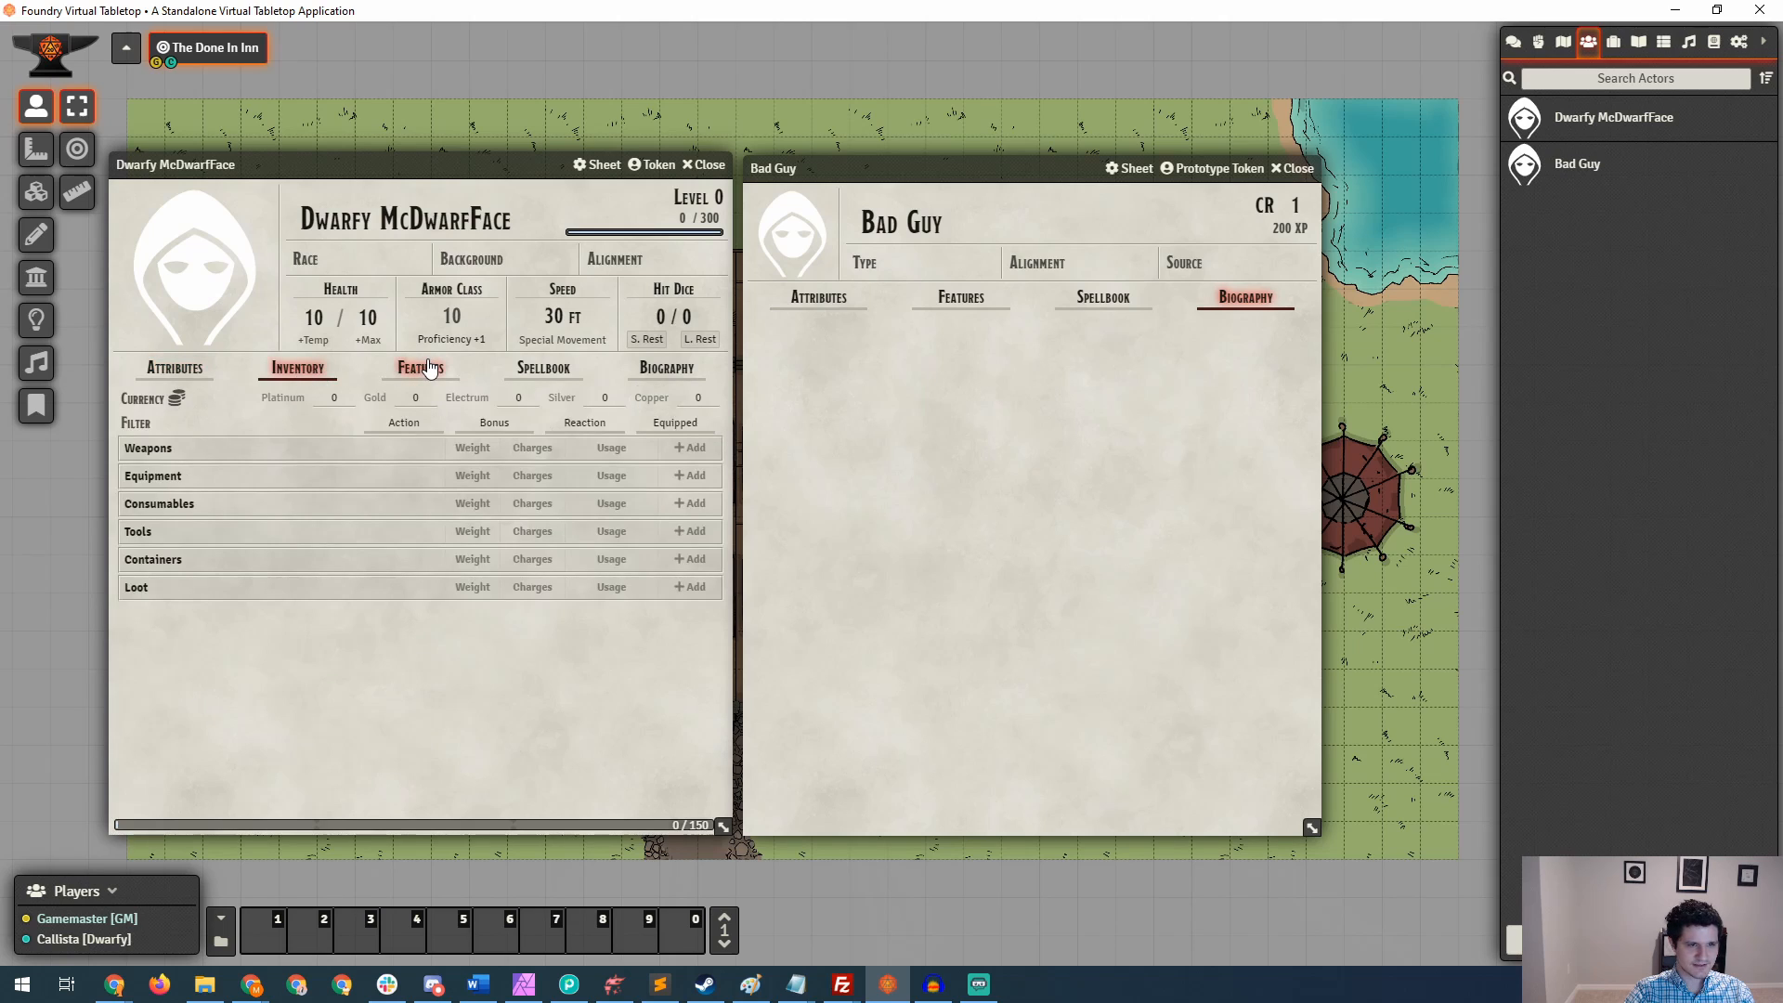
View Dwarfy McDwarfFace's empty Spellbook and then his Biography page.
left_click(542, 368)
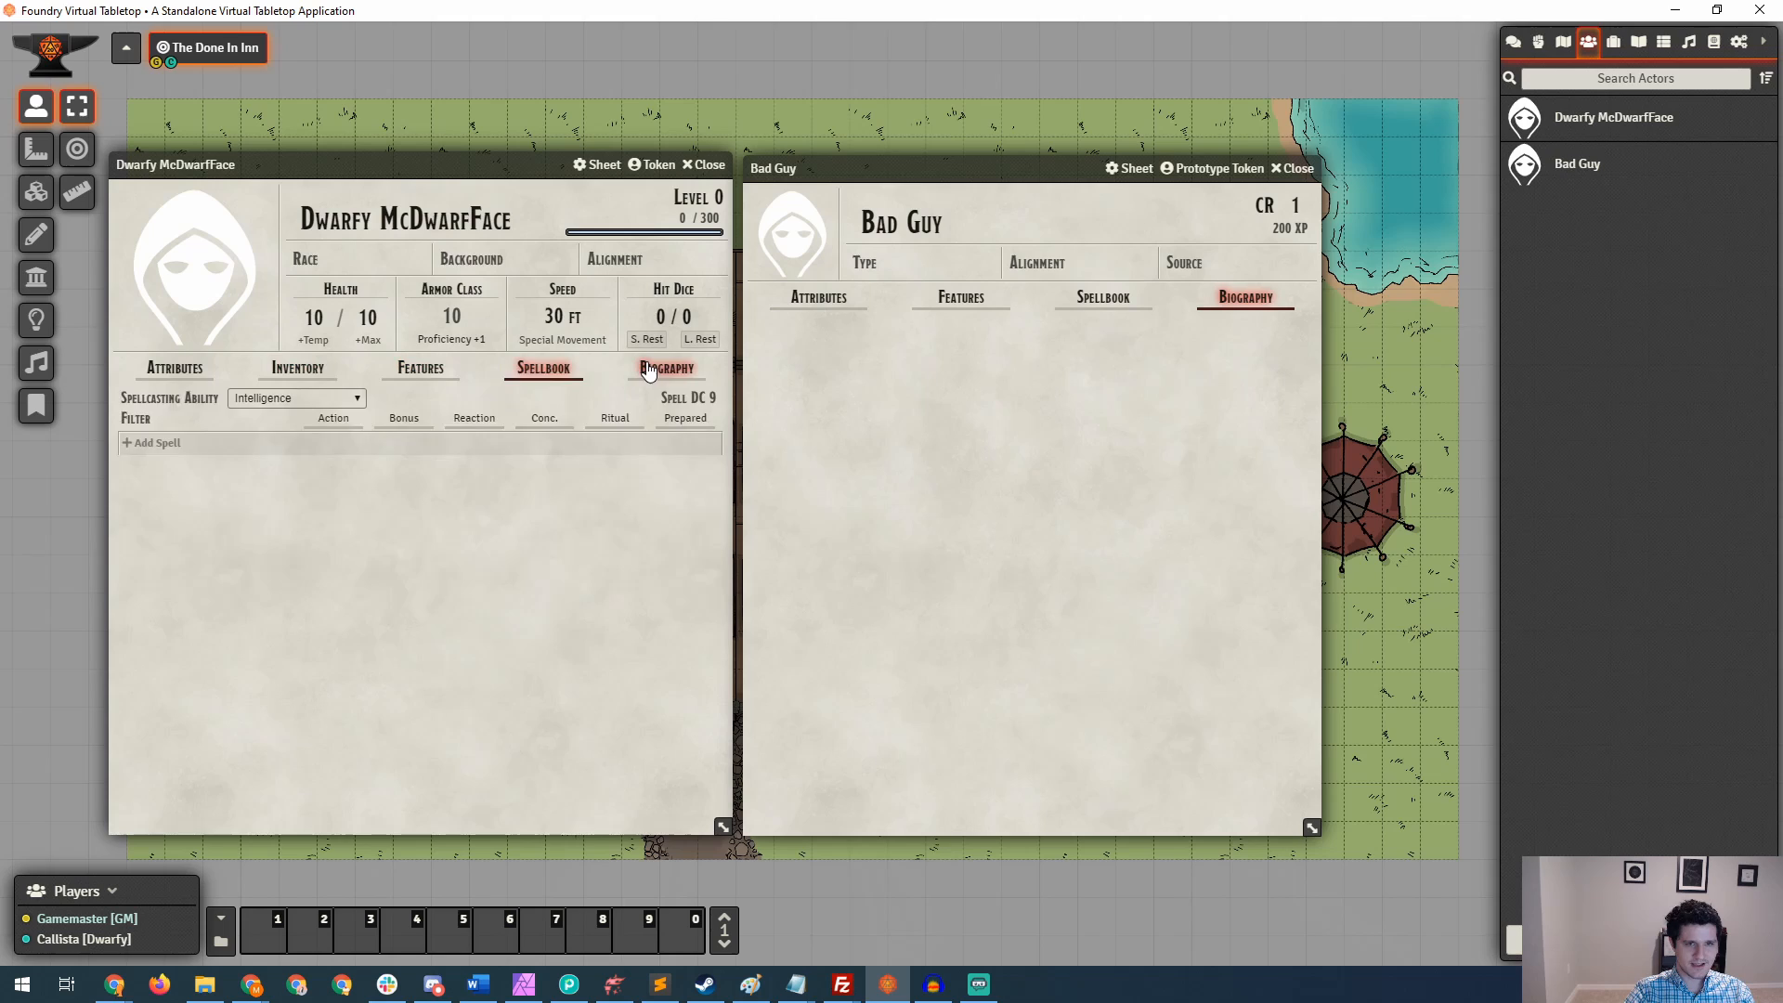
left_click(664, 368)
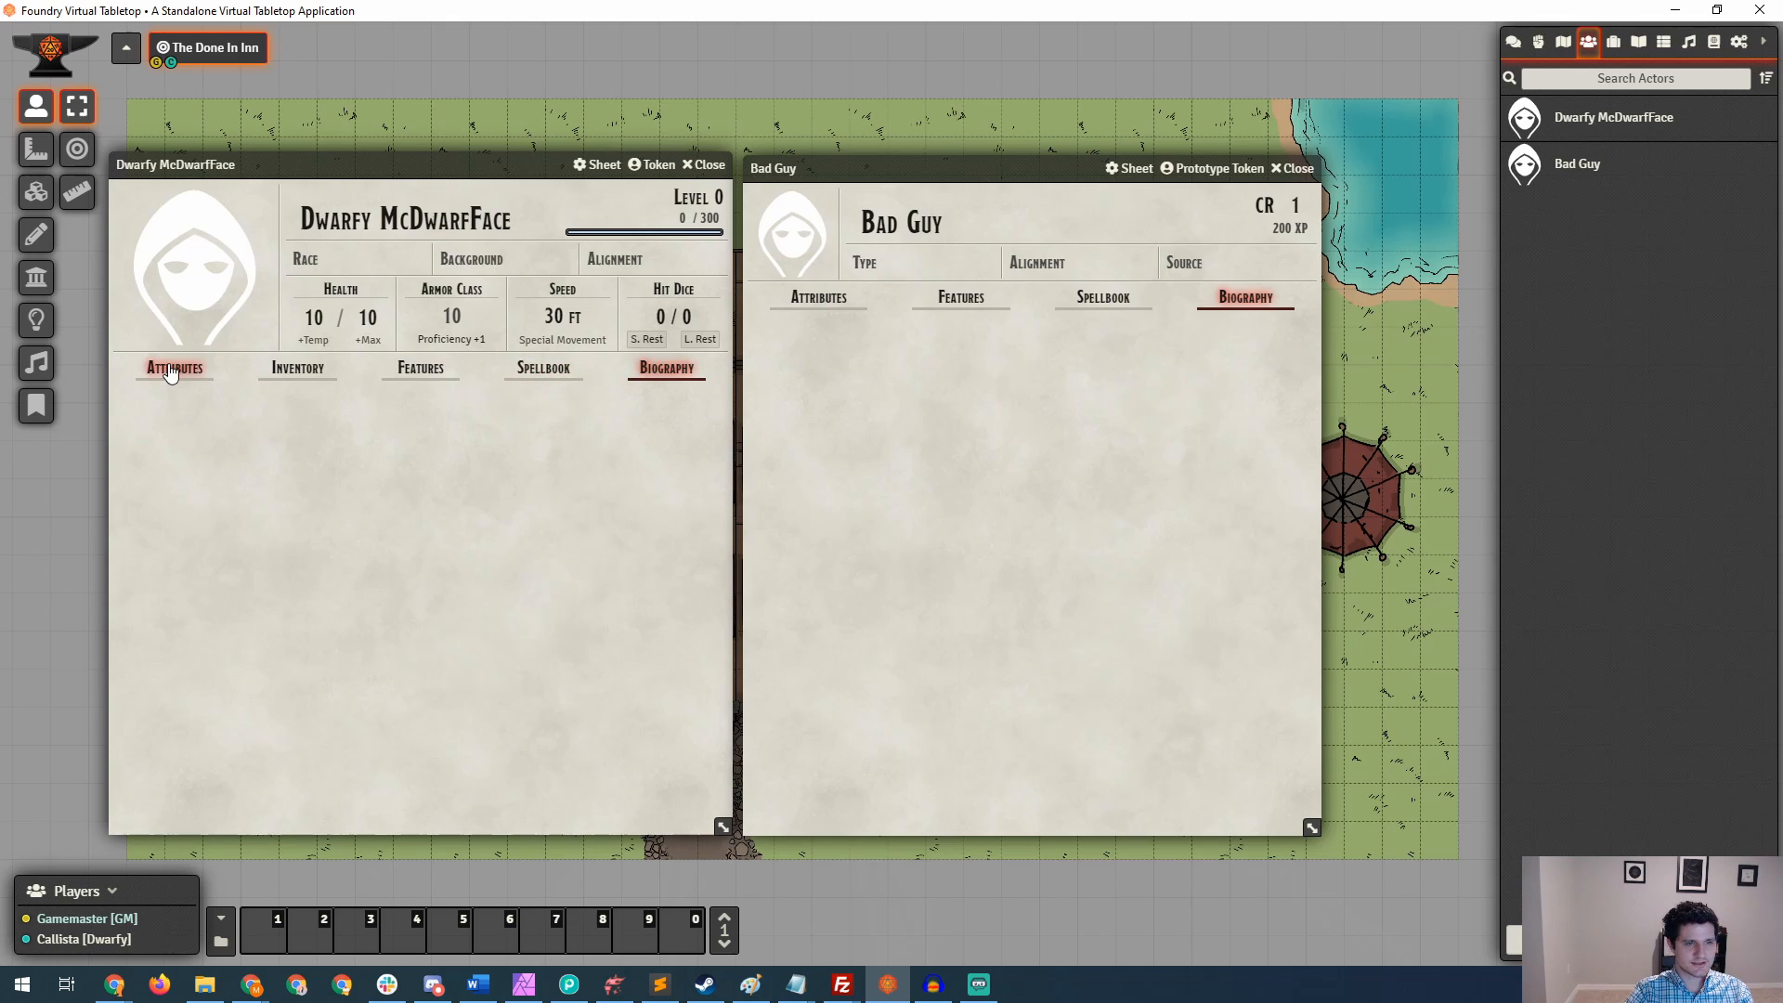
On Dwarfy's Attributes page, enter new Dexterity and Constitution ability scores.
left_click(175, 368)
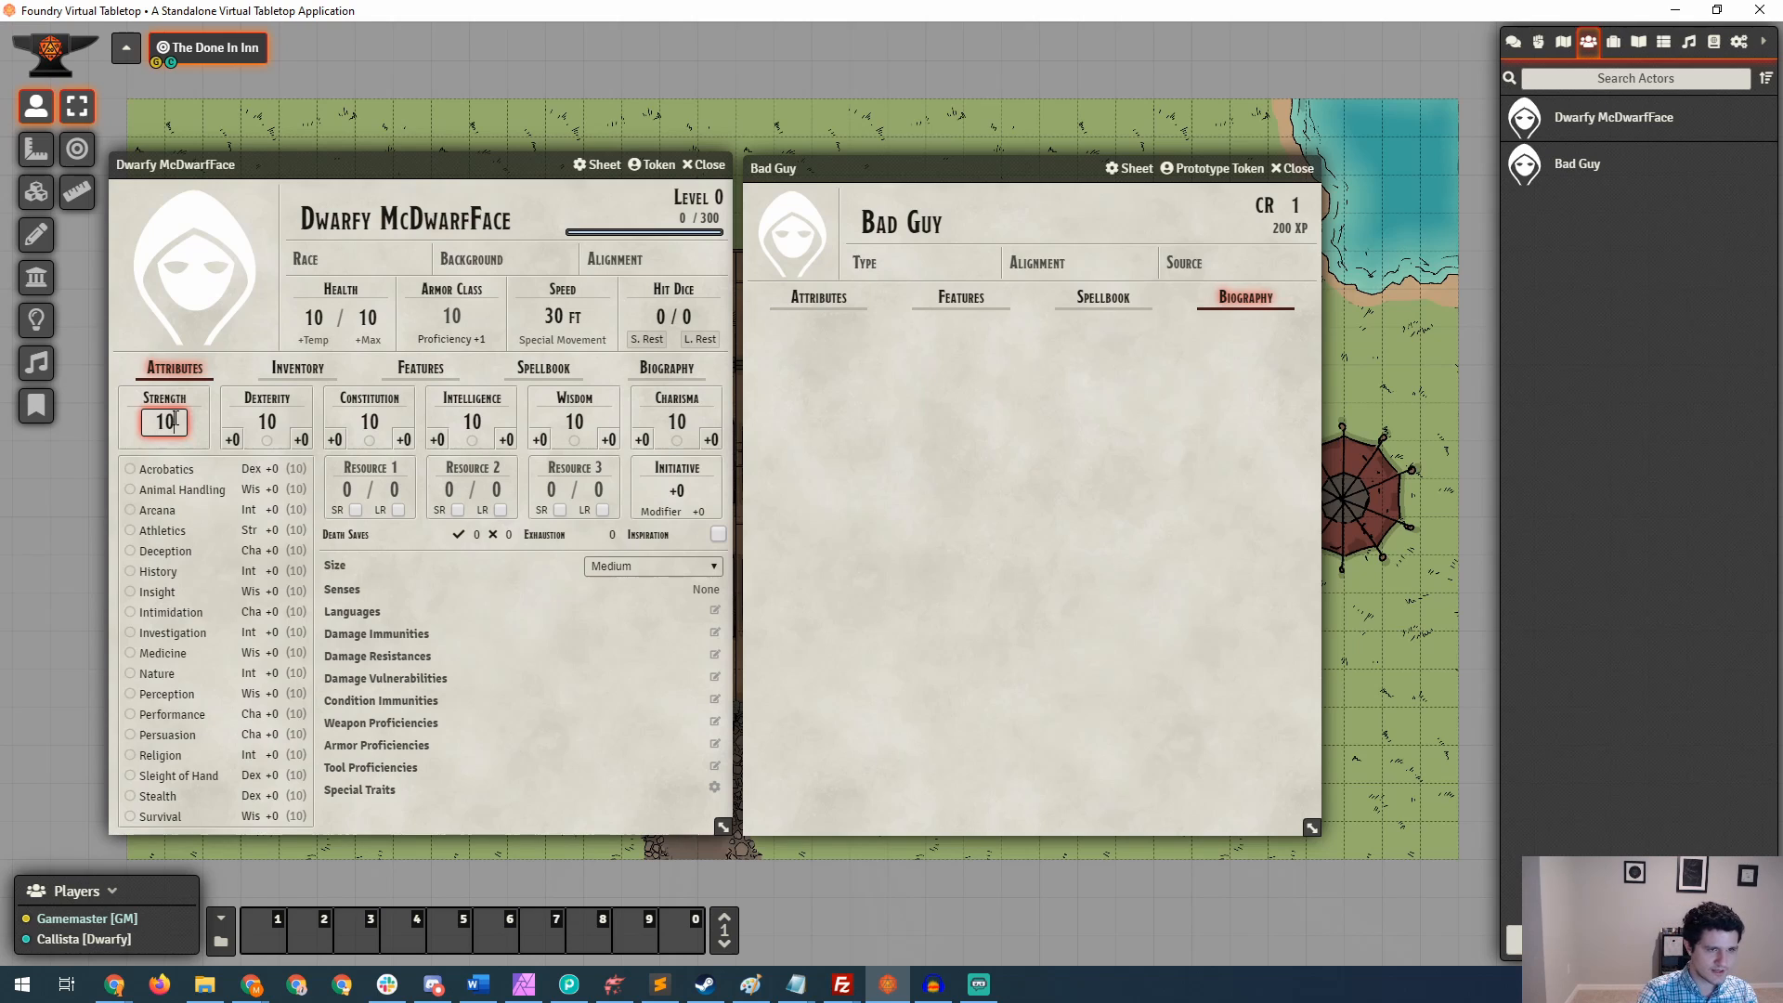
type("12")
left_click(267, 422)
type("1410")
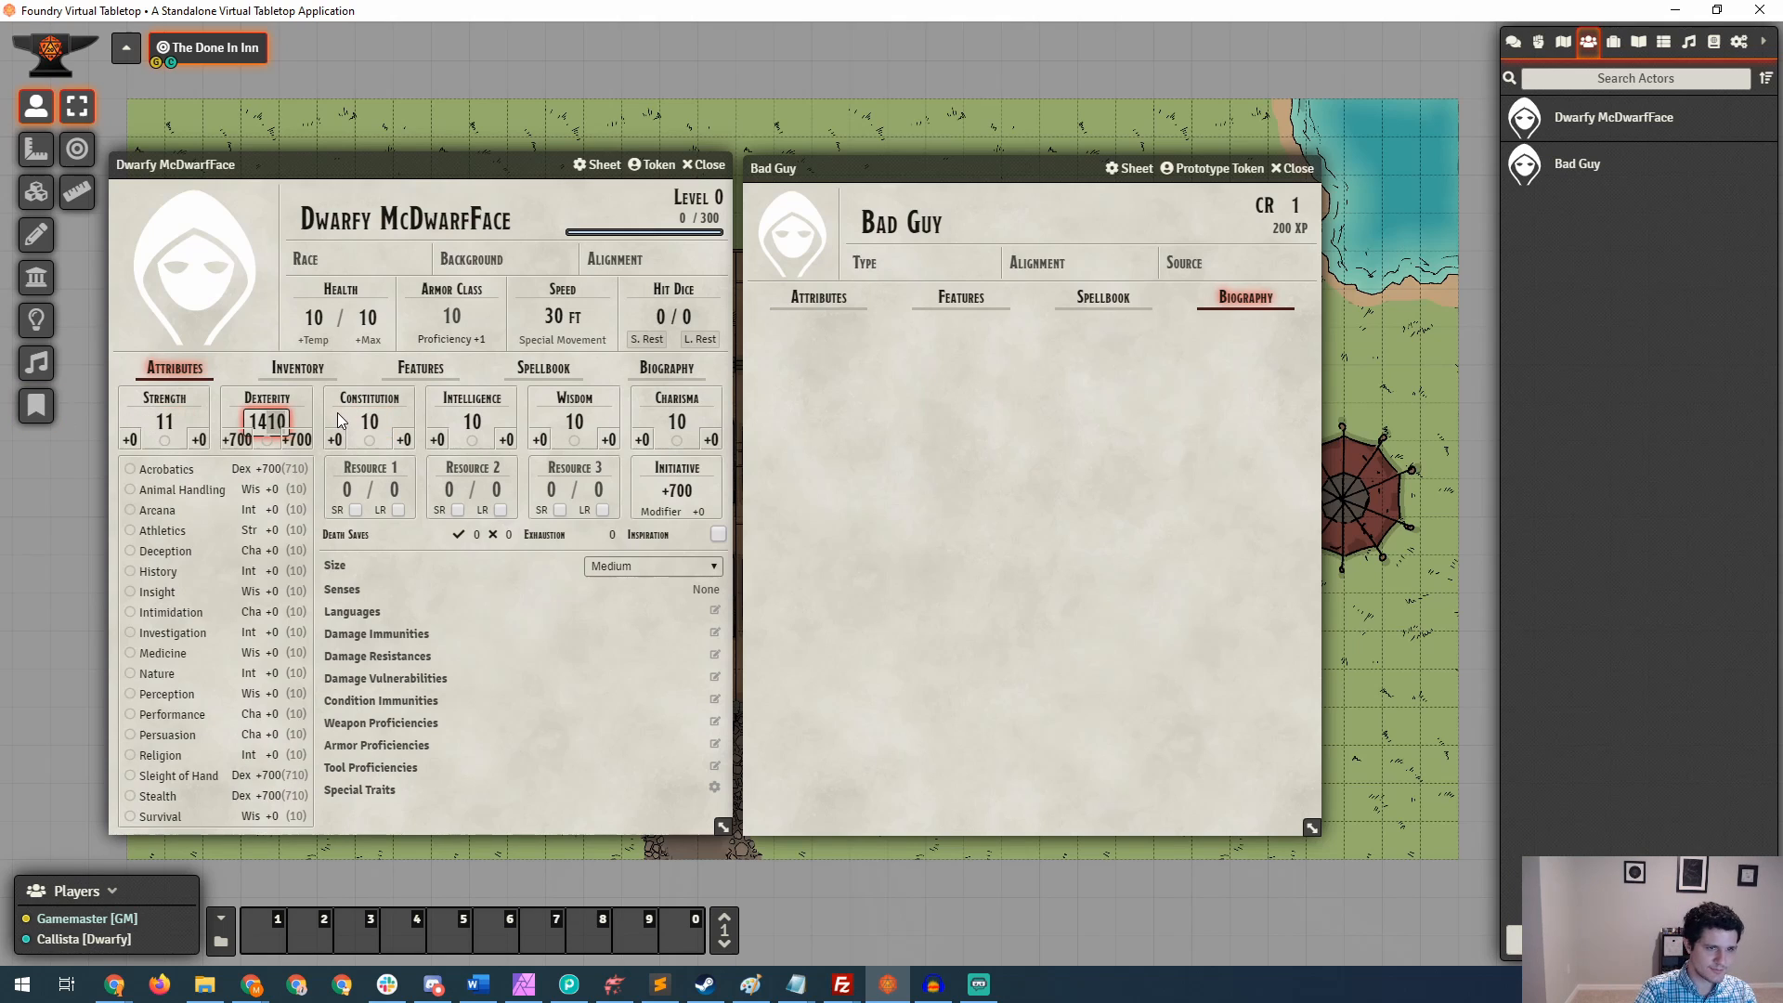
left_click(367, 421)
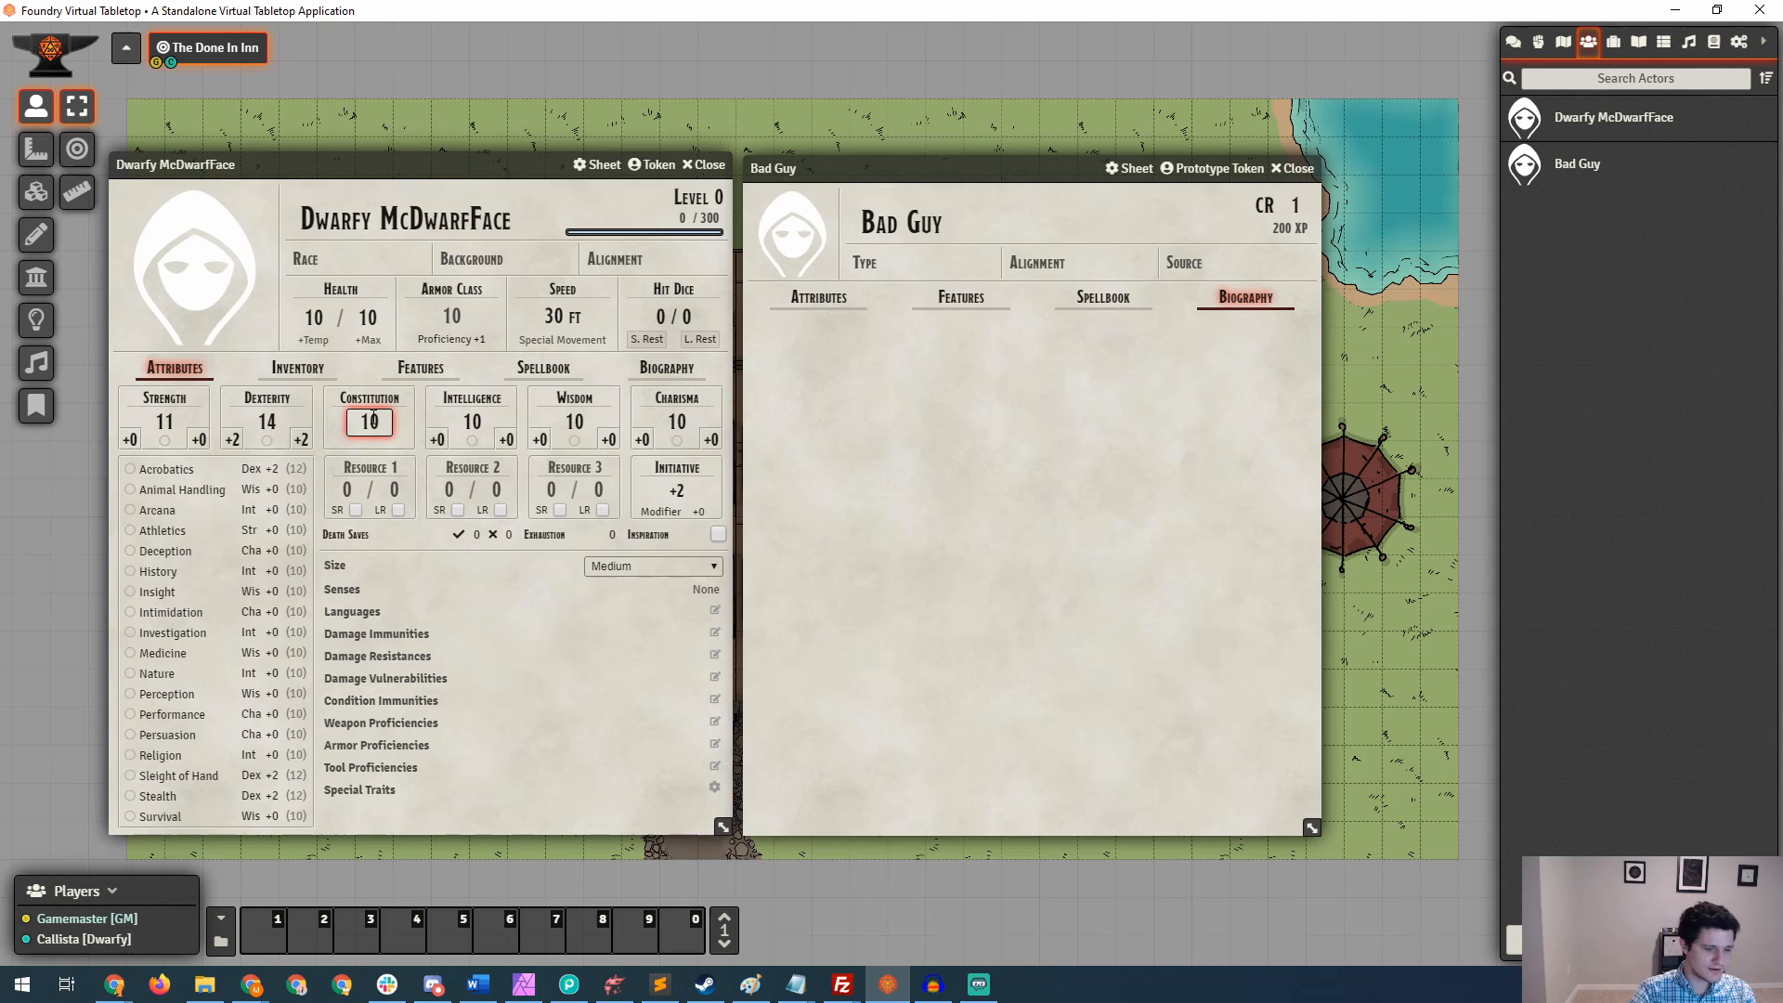
type("12")
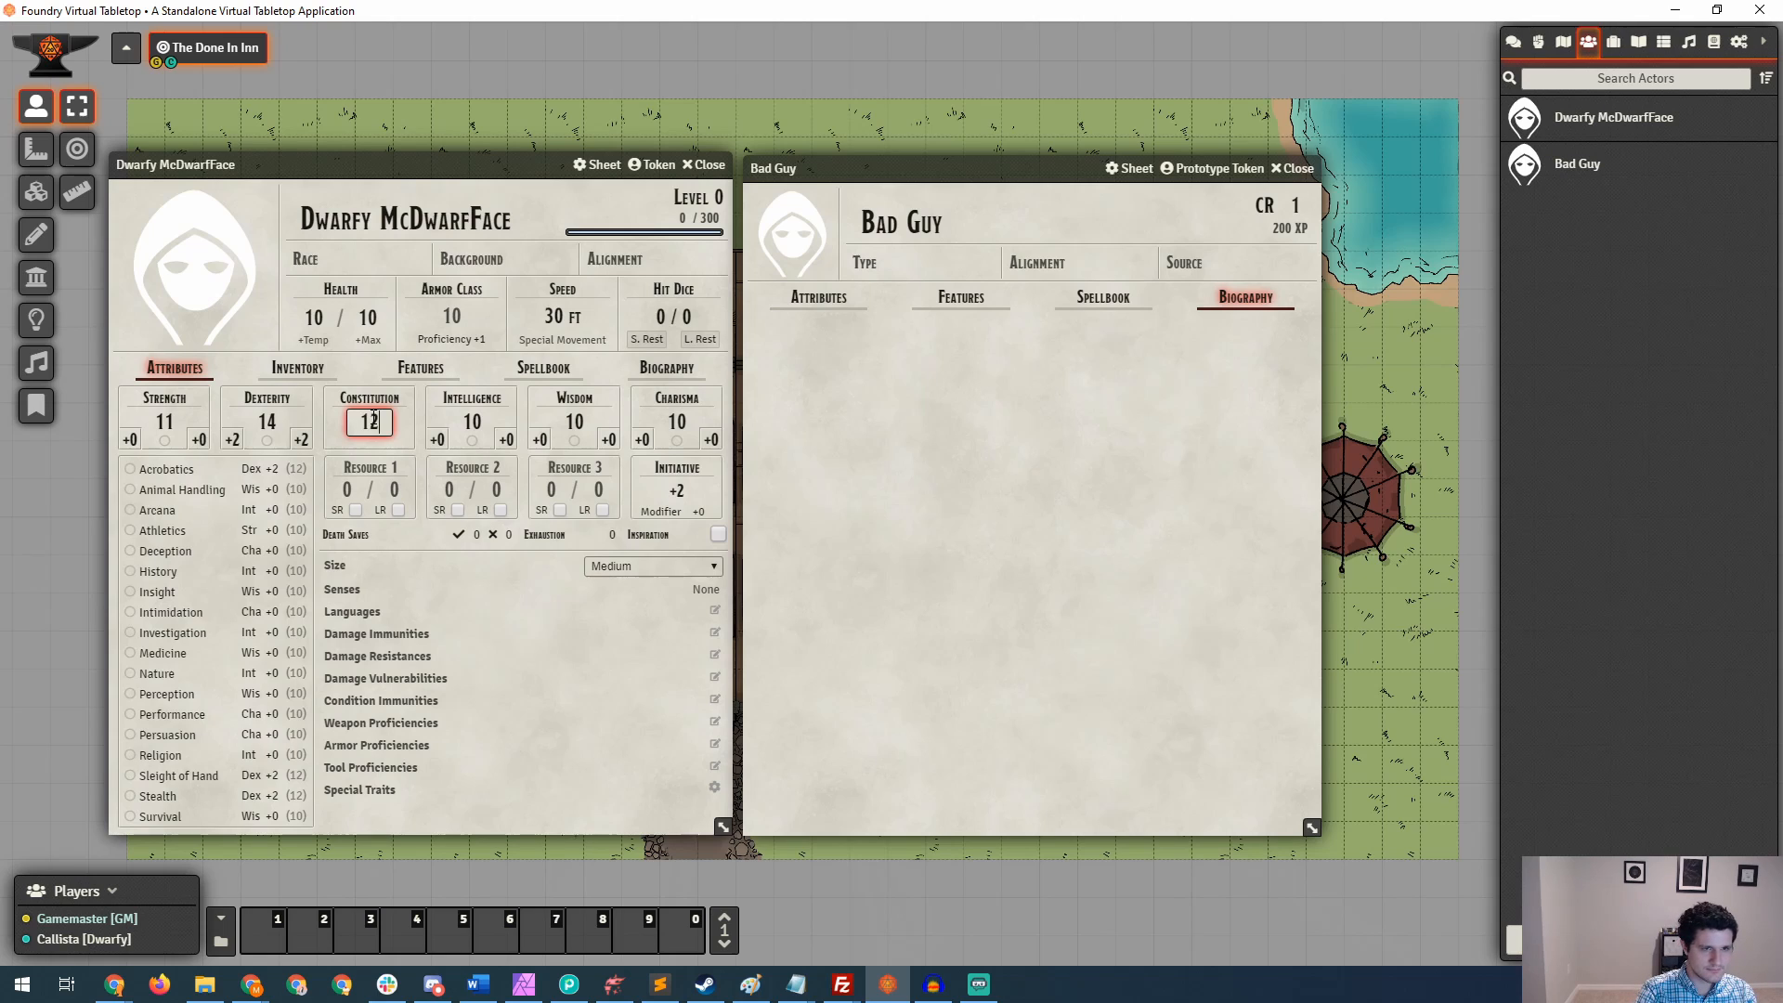
Set Intelligence to 18 and Charisma to 15, committing the scores.
left_click(470, 422)
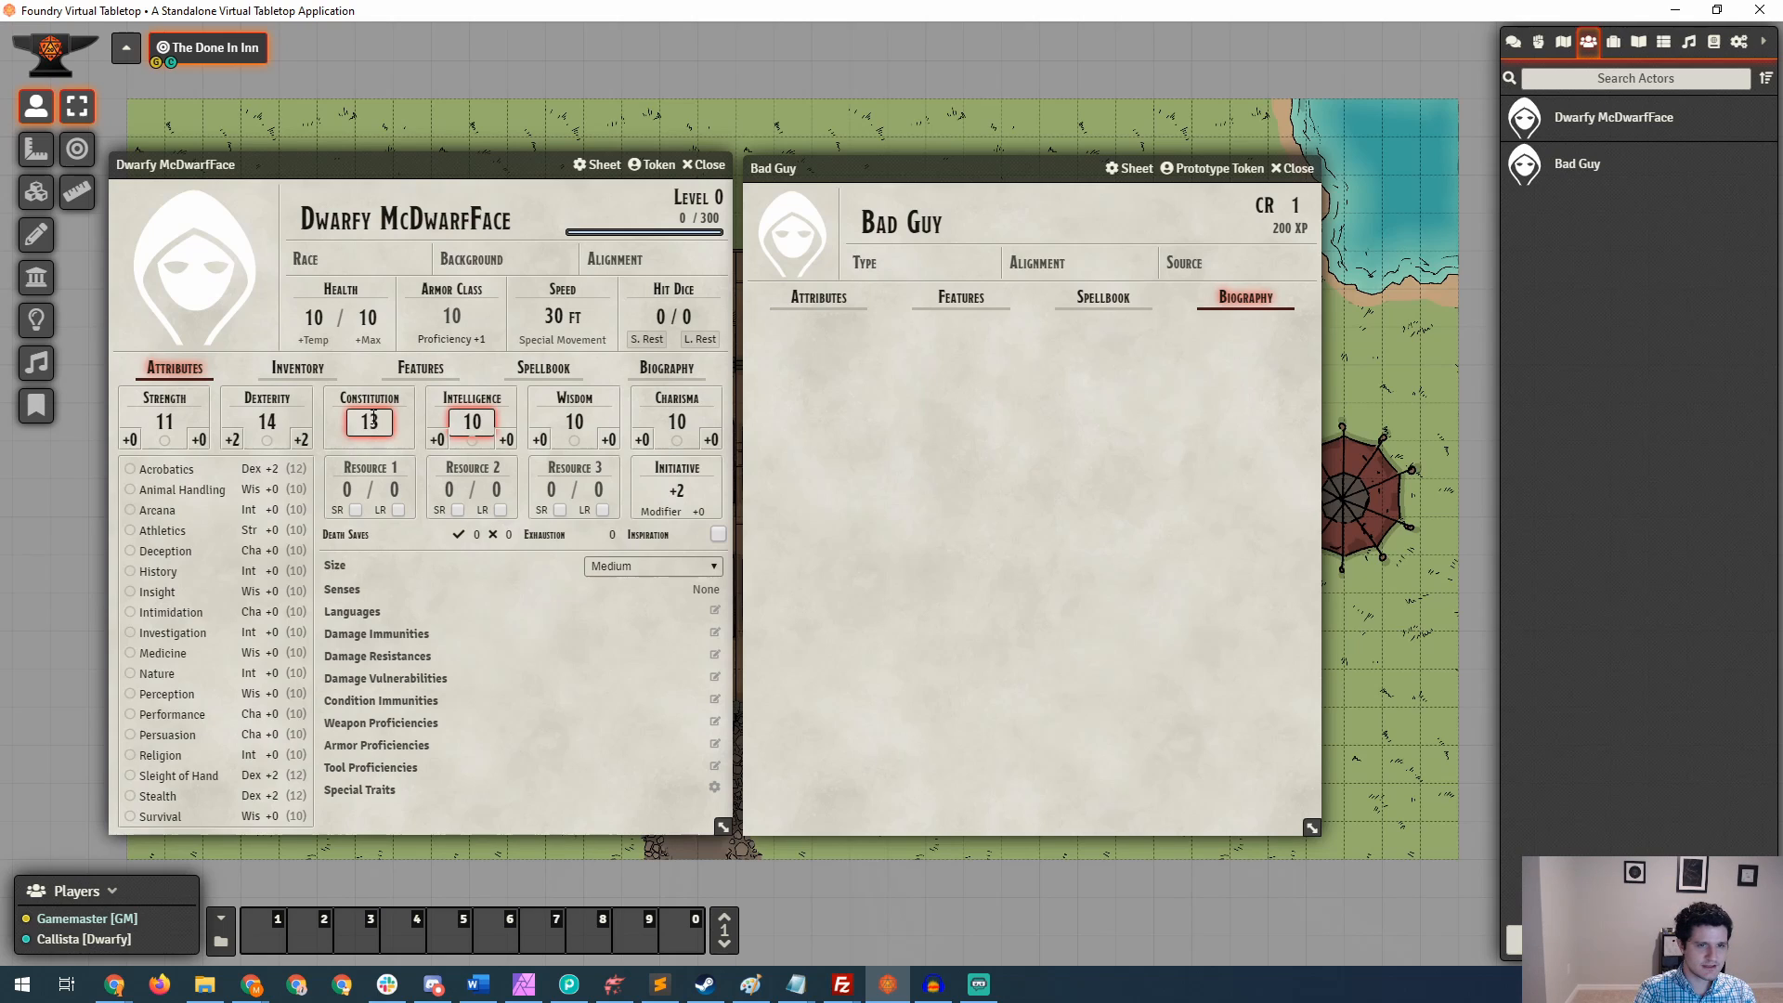
type("18")
left_click(574, 422)
type("16")
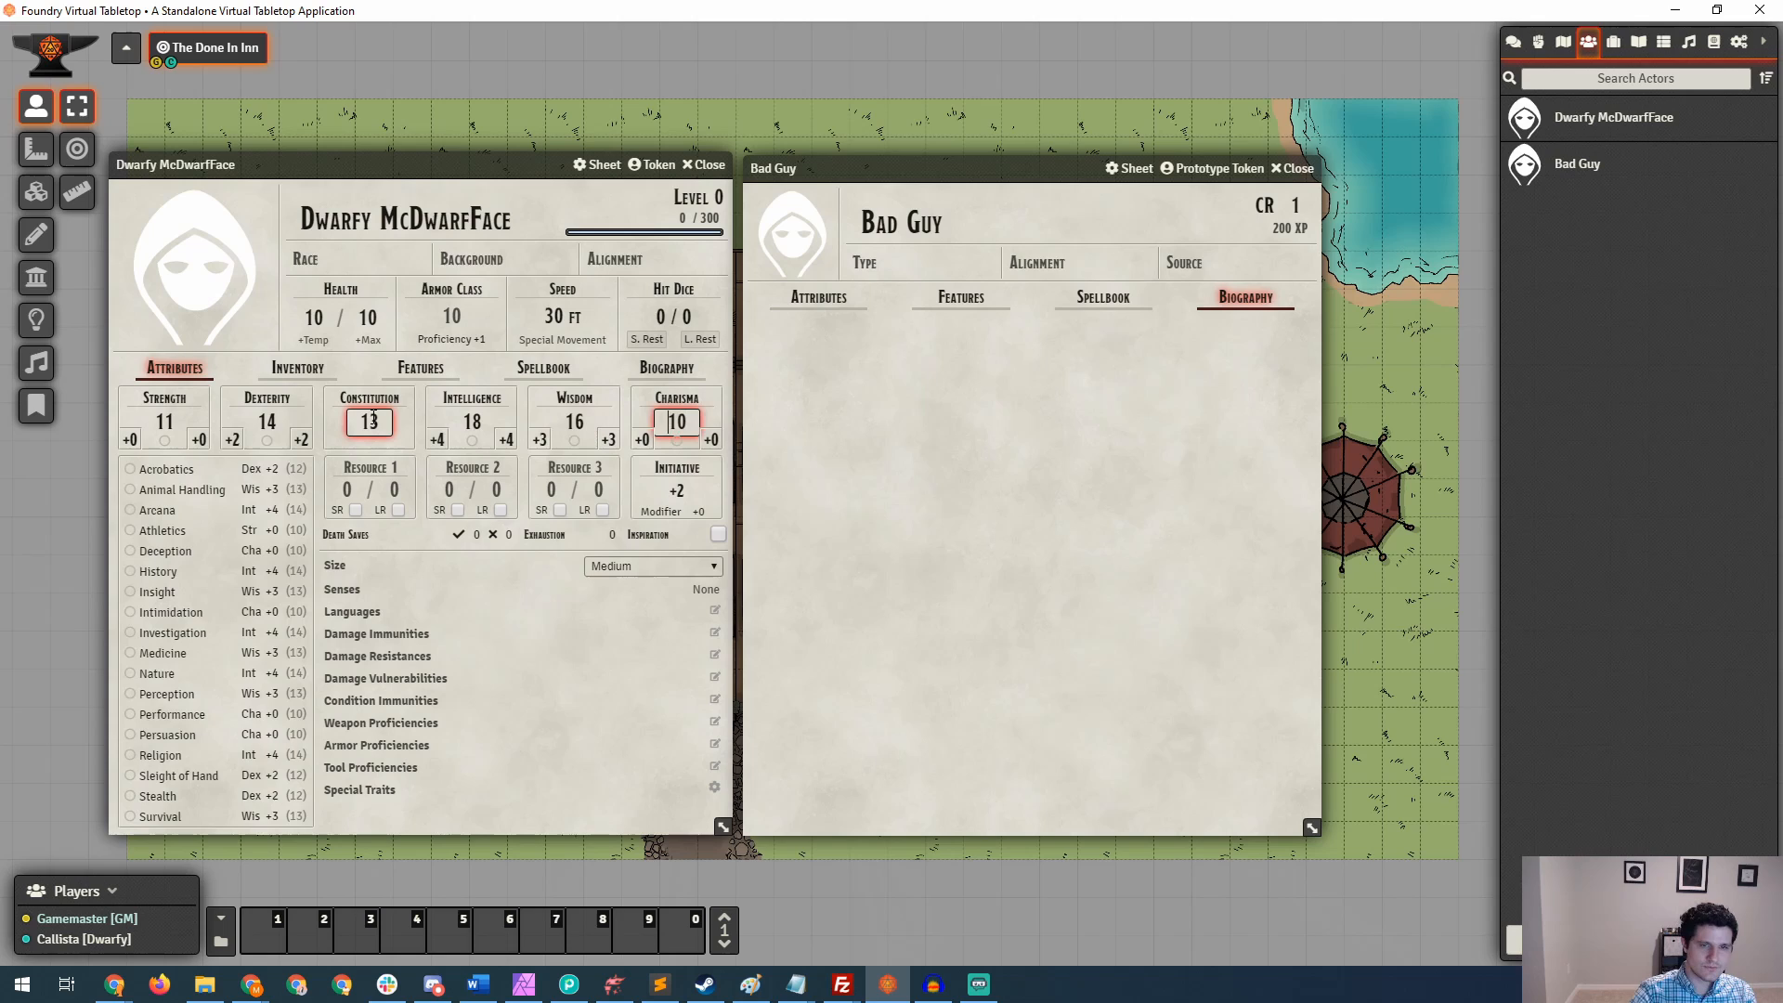
type("15")
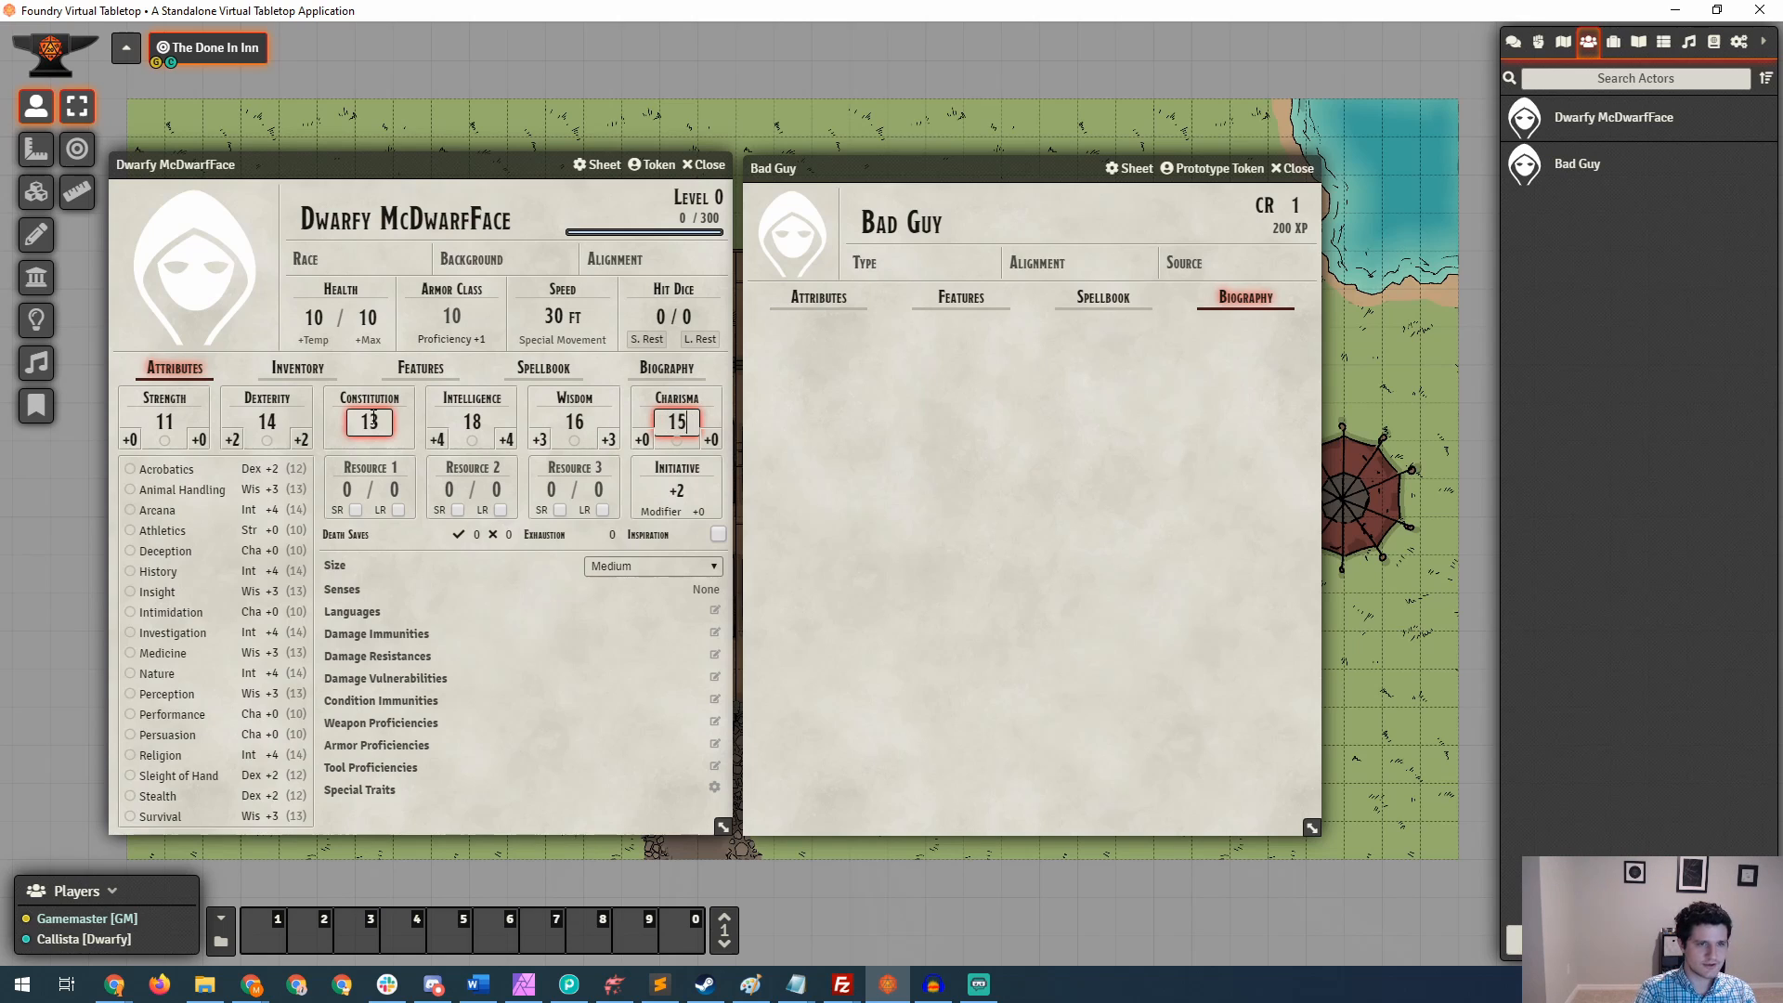
left_click(368, 421)
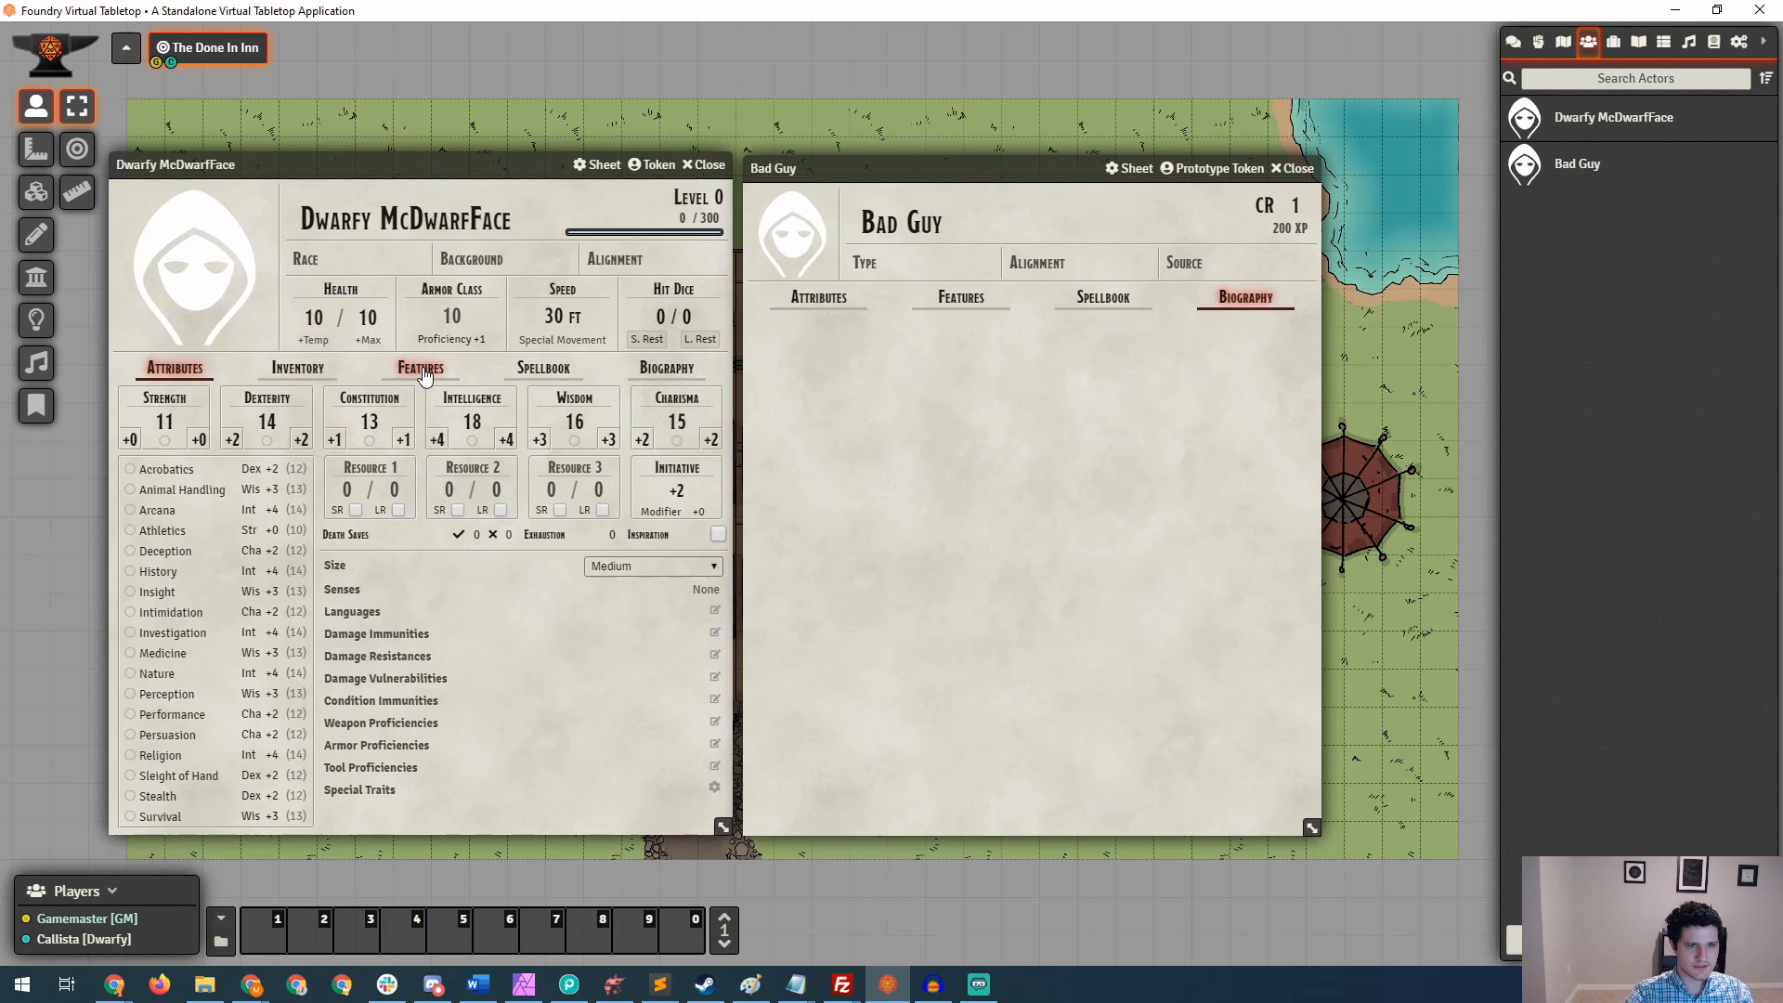
Add a New Class level to Dwarfy, view its level details, then close it again.
left_click(421, 368)
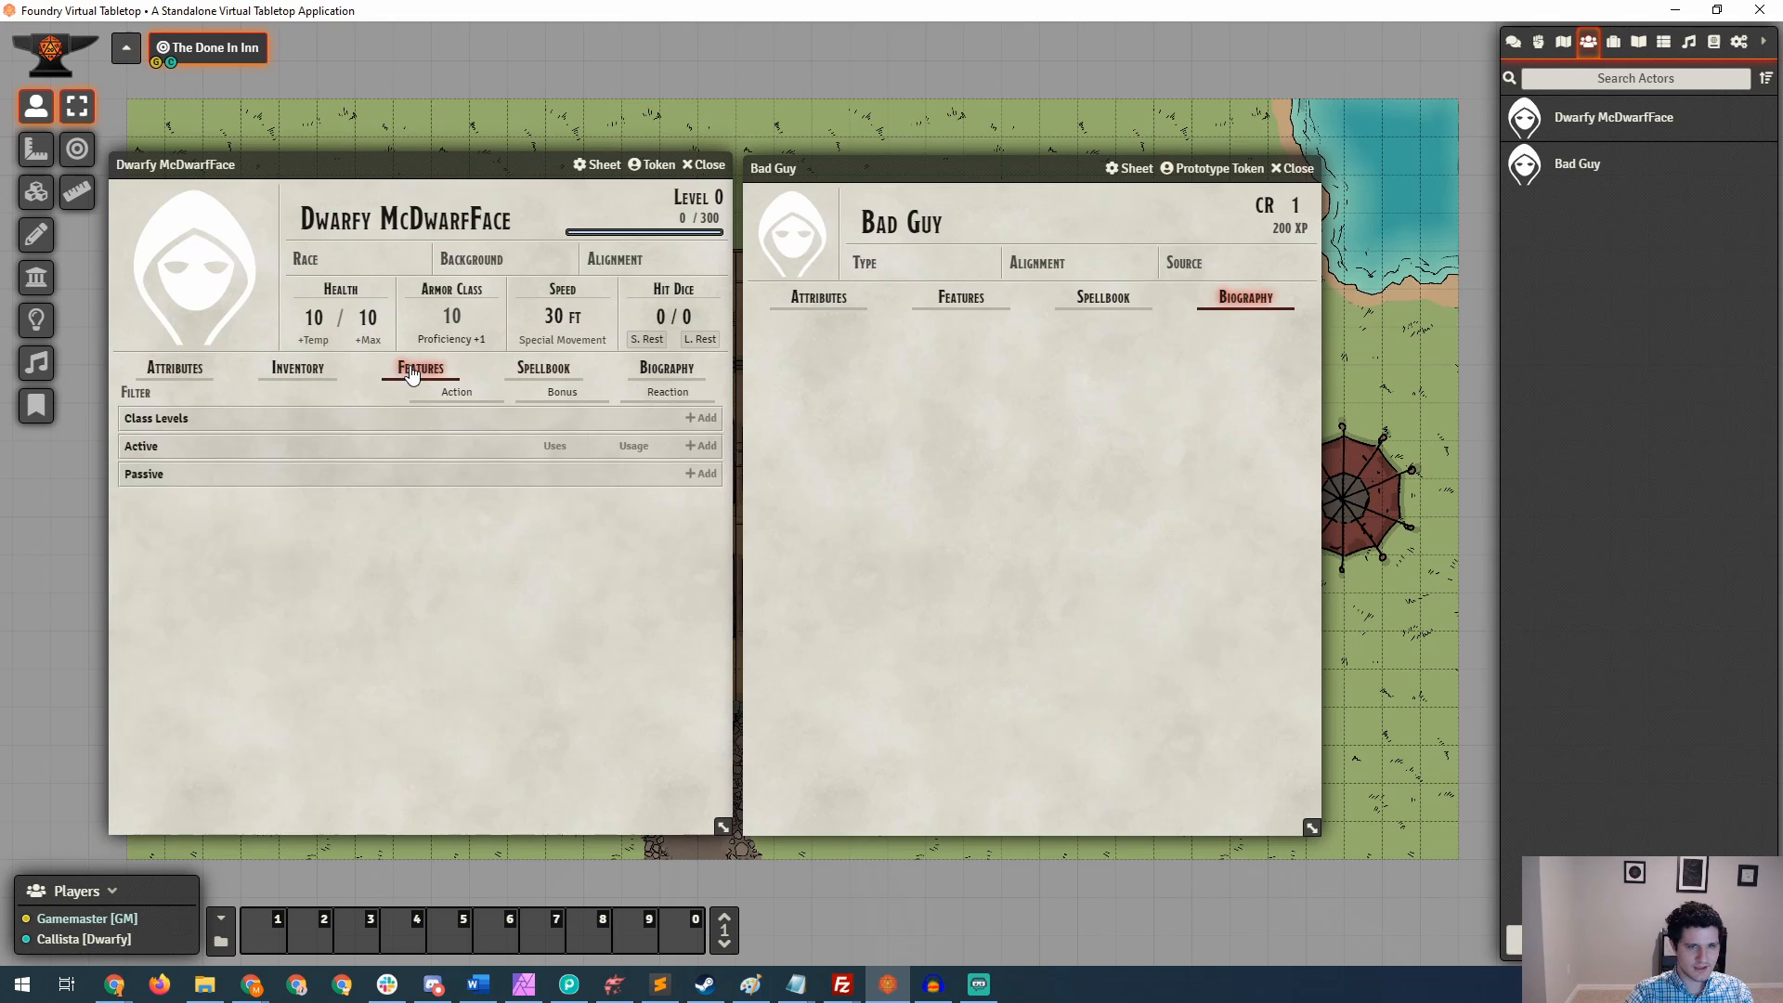
mouse_move(351, 398)
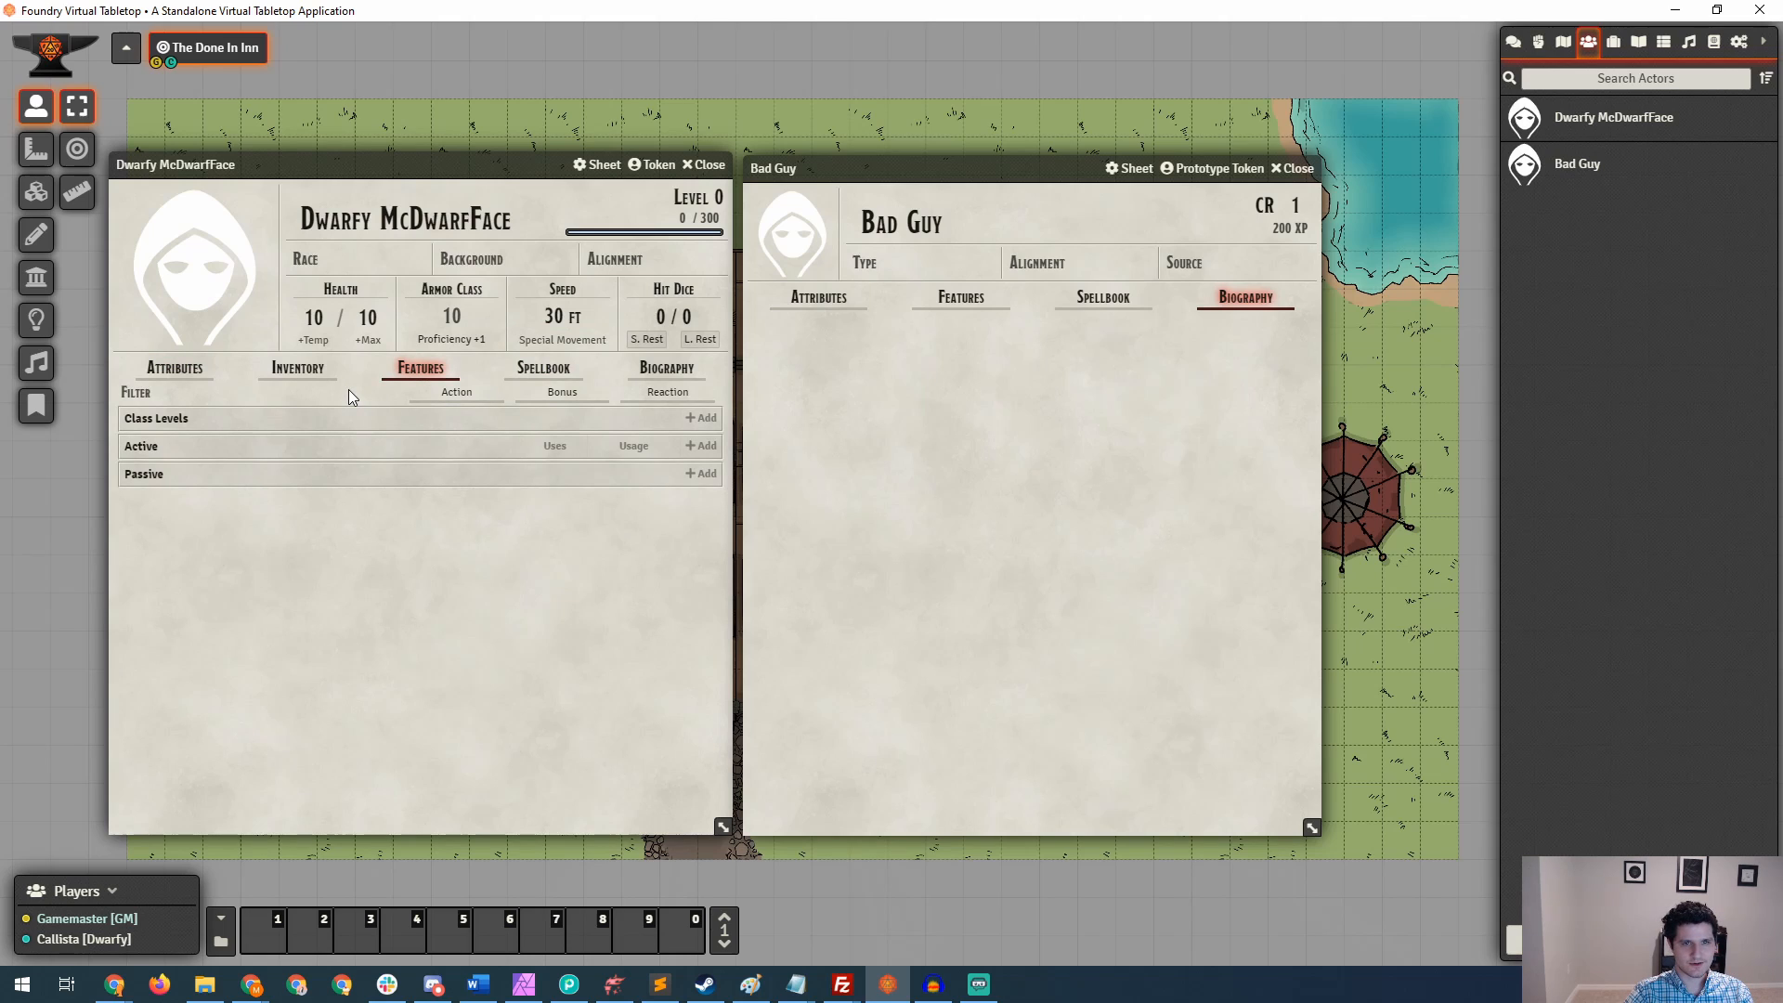
mouse_move(718, 199)
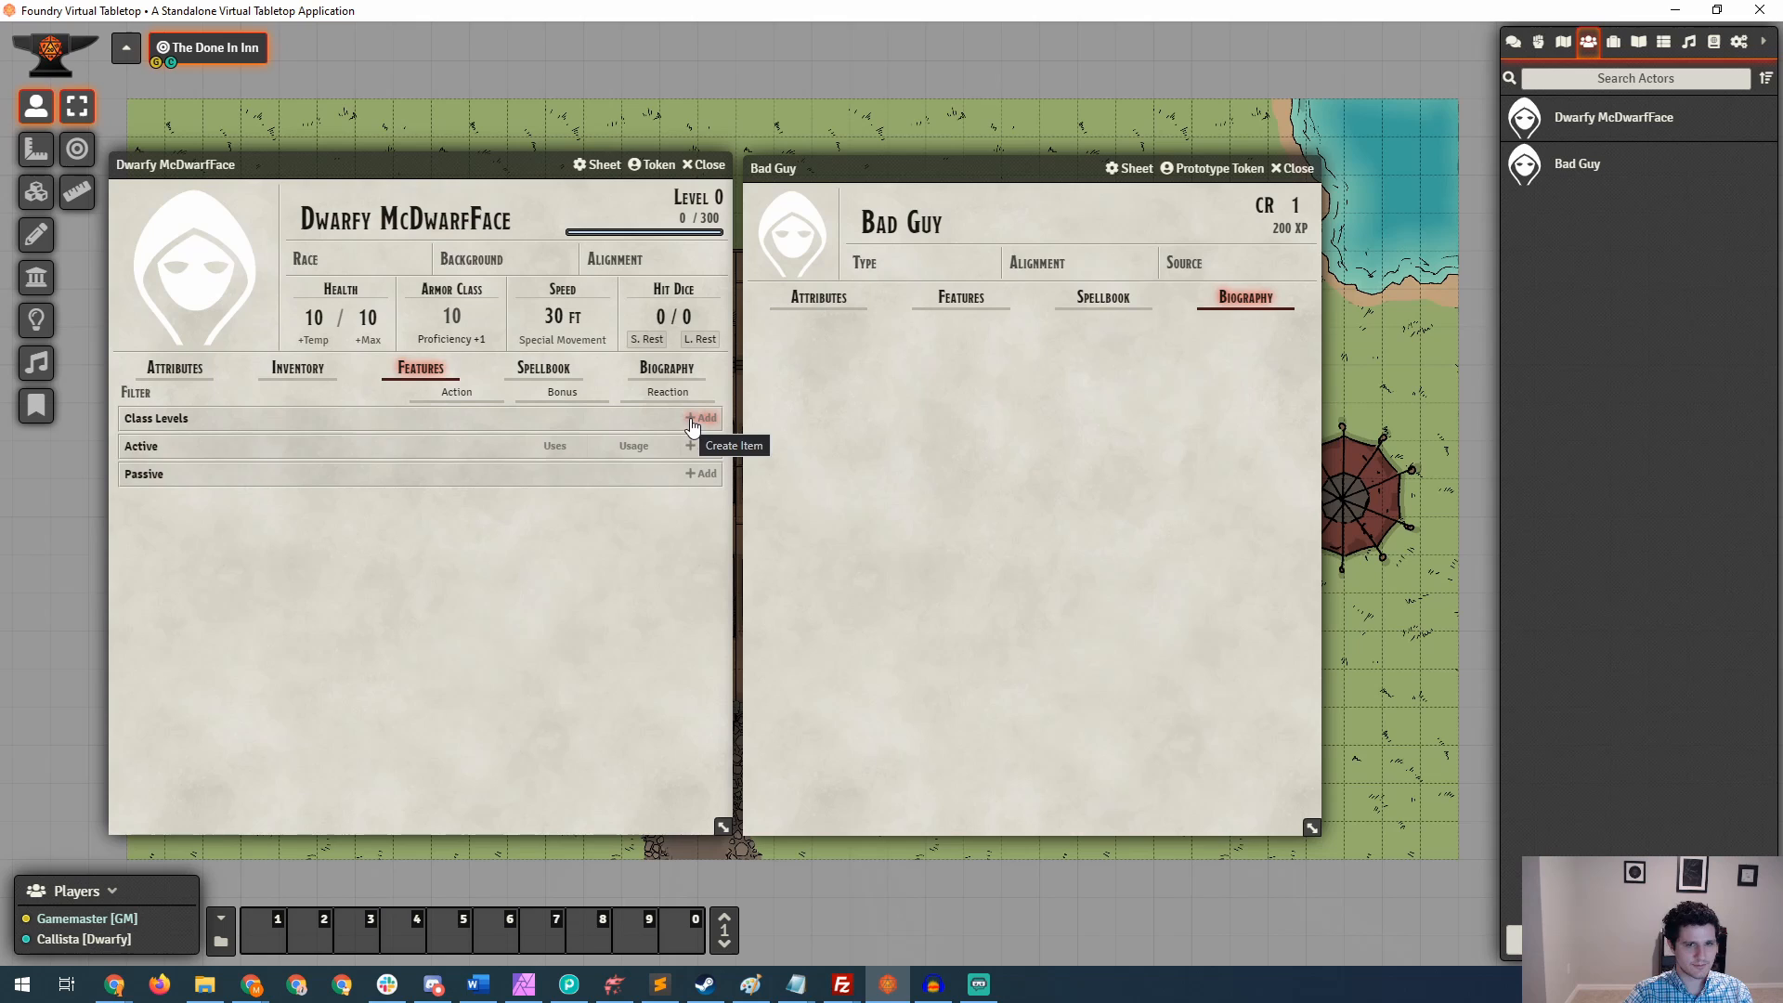
left_click(702, 418)
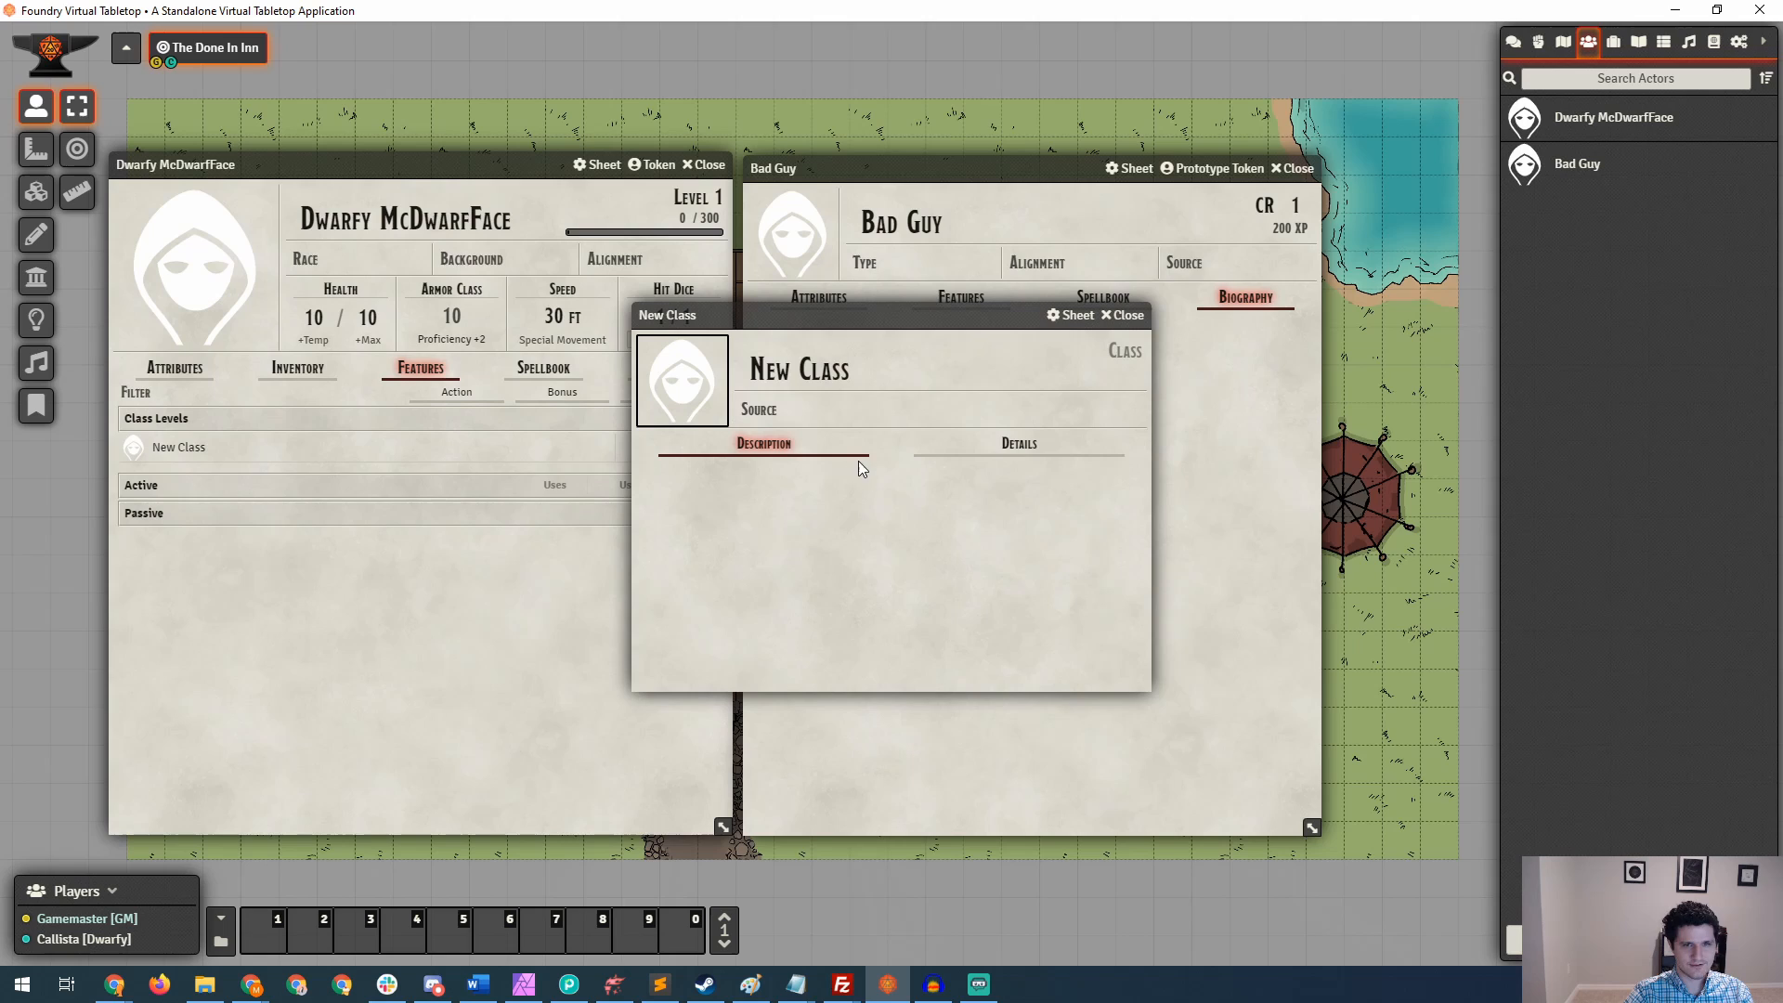
left_click(1016, 444)
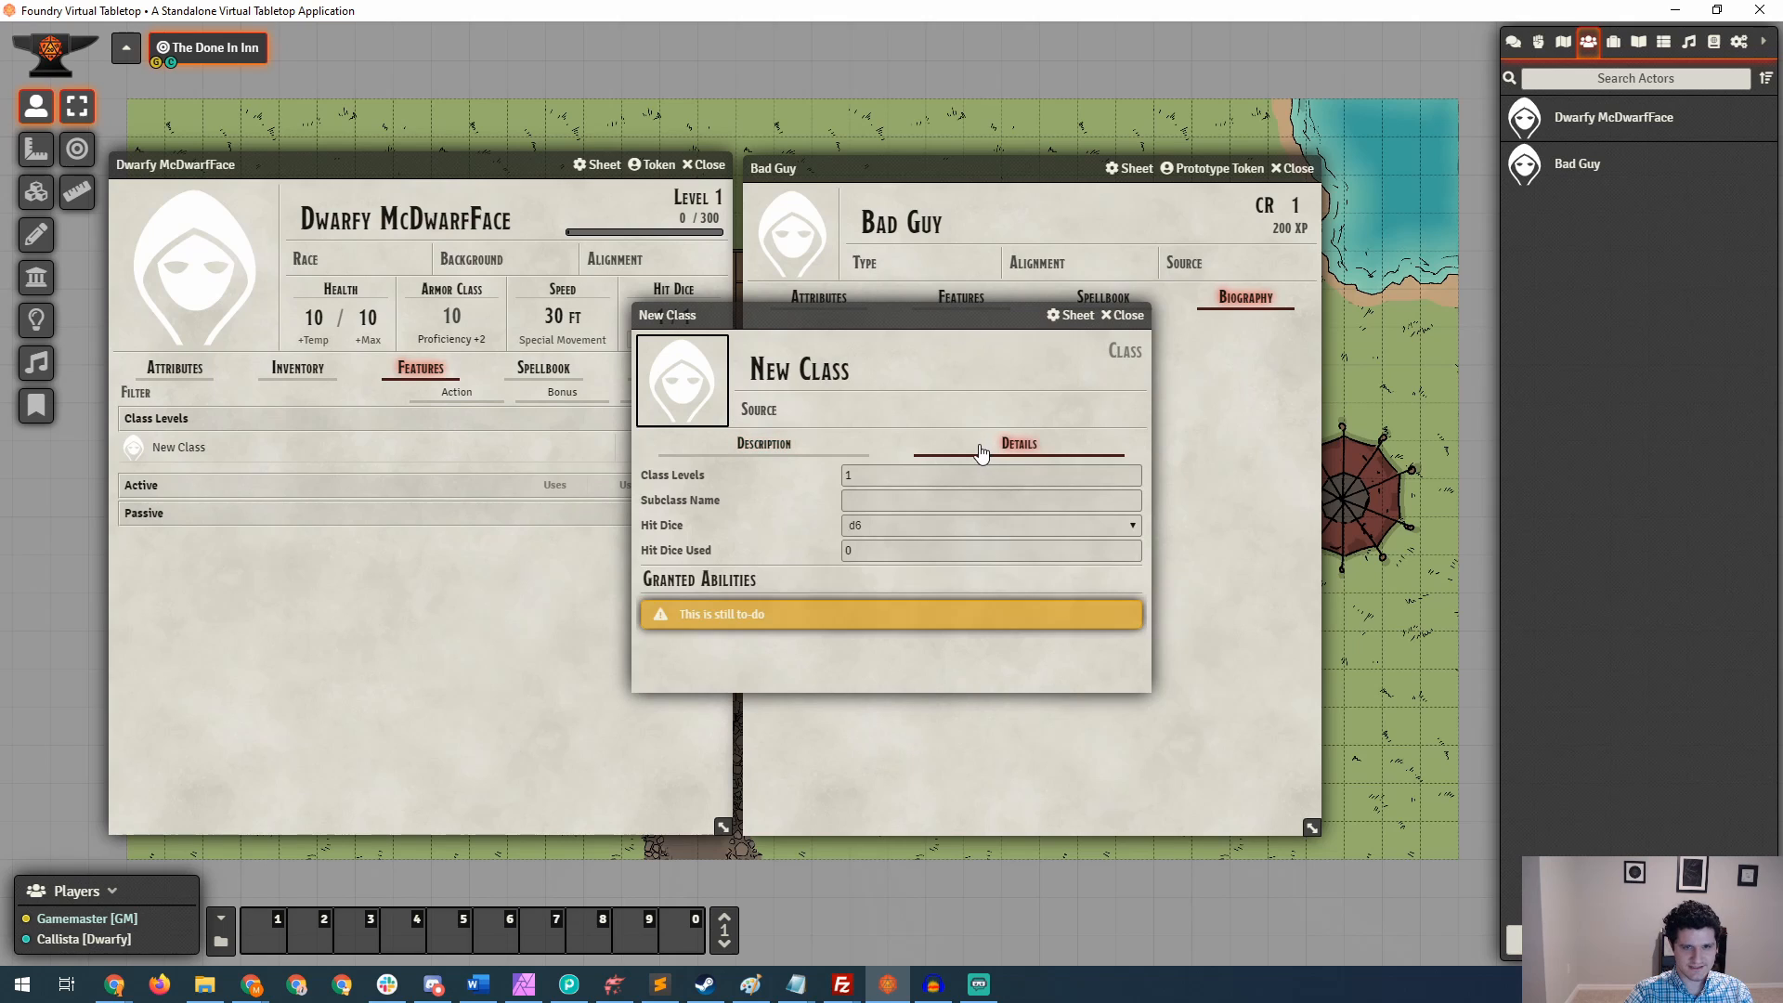
mouse_move(905, 447)
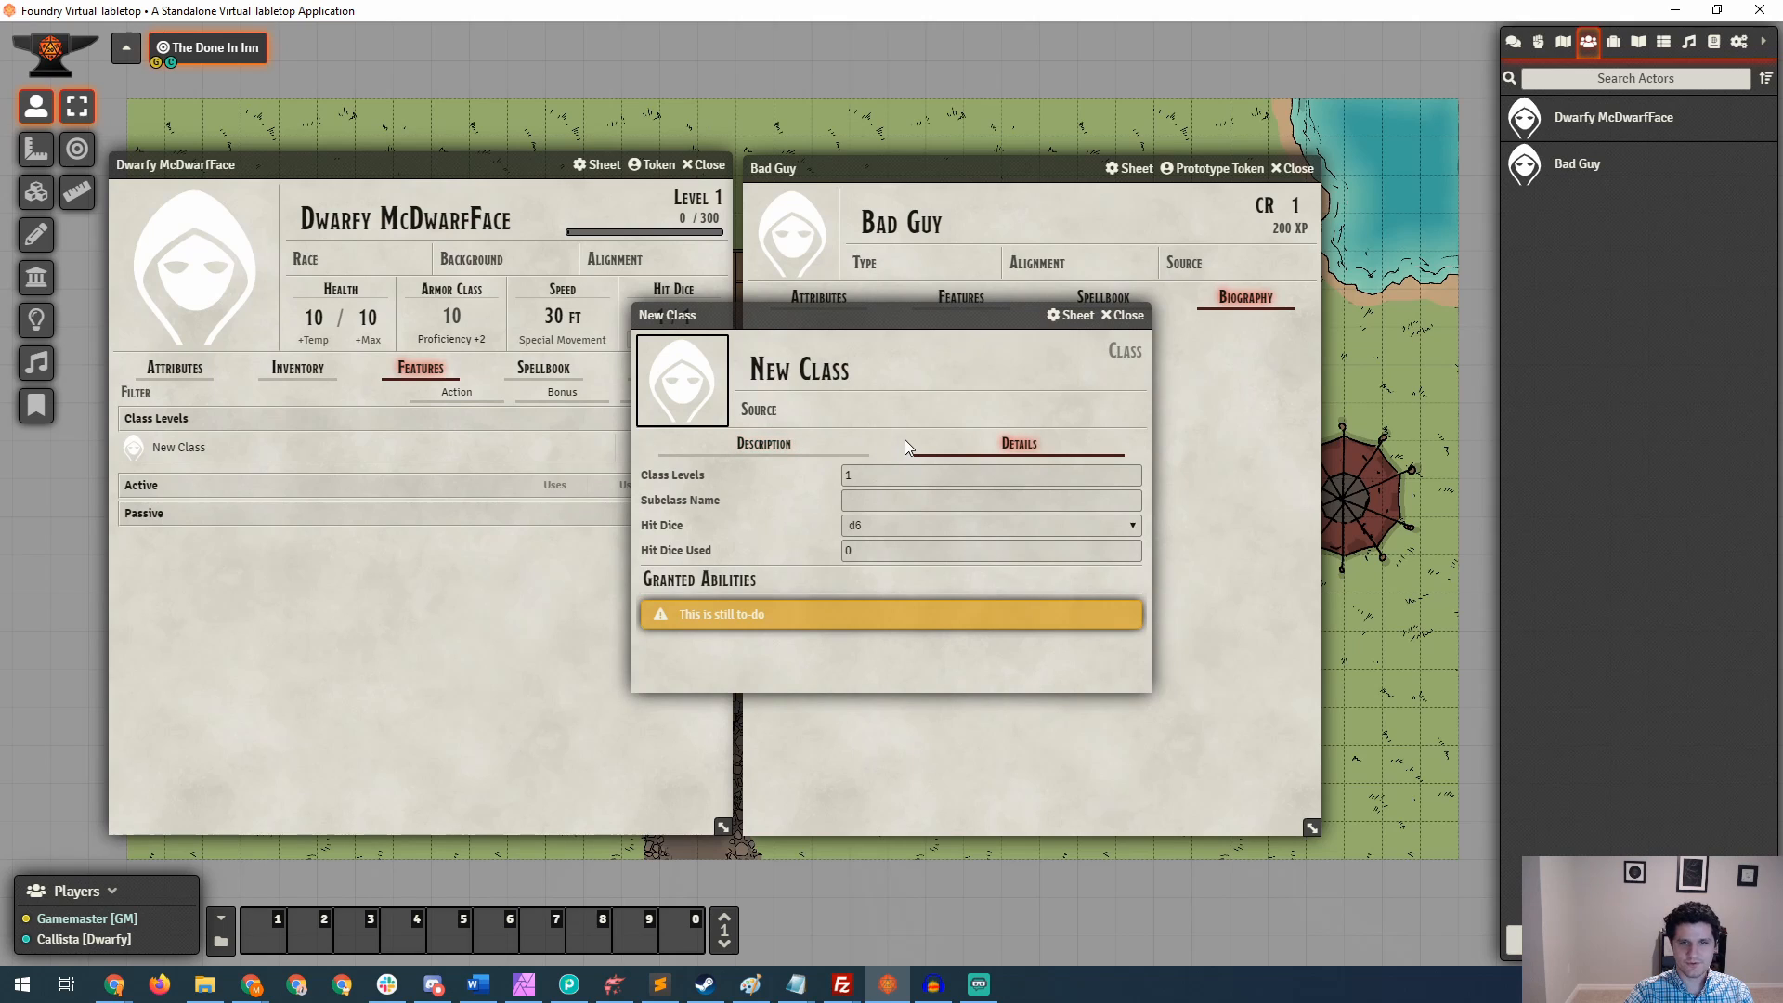
left_click(1121, 314)
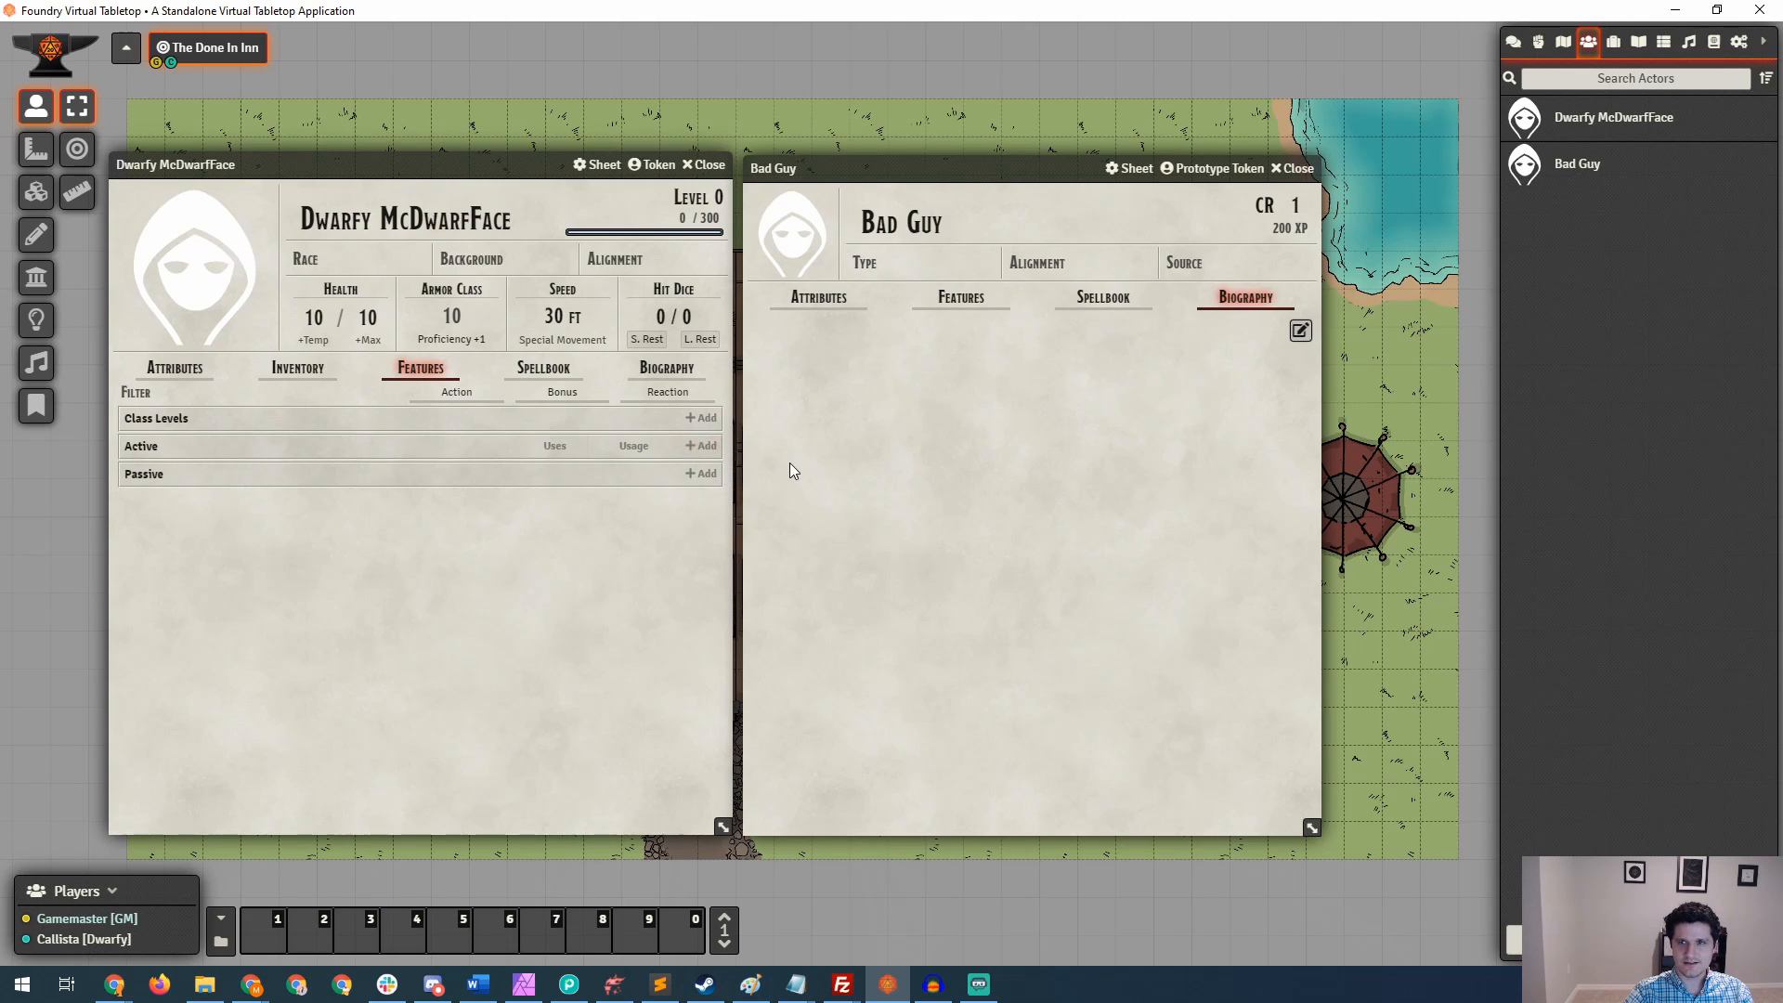
mouse_move(702, 444)
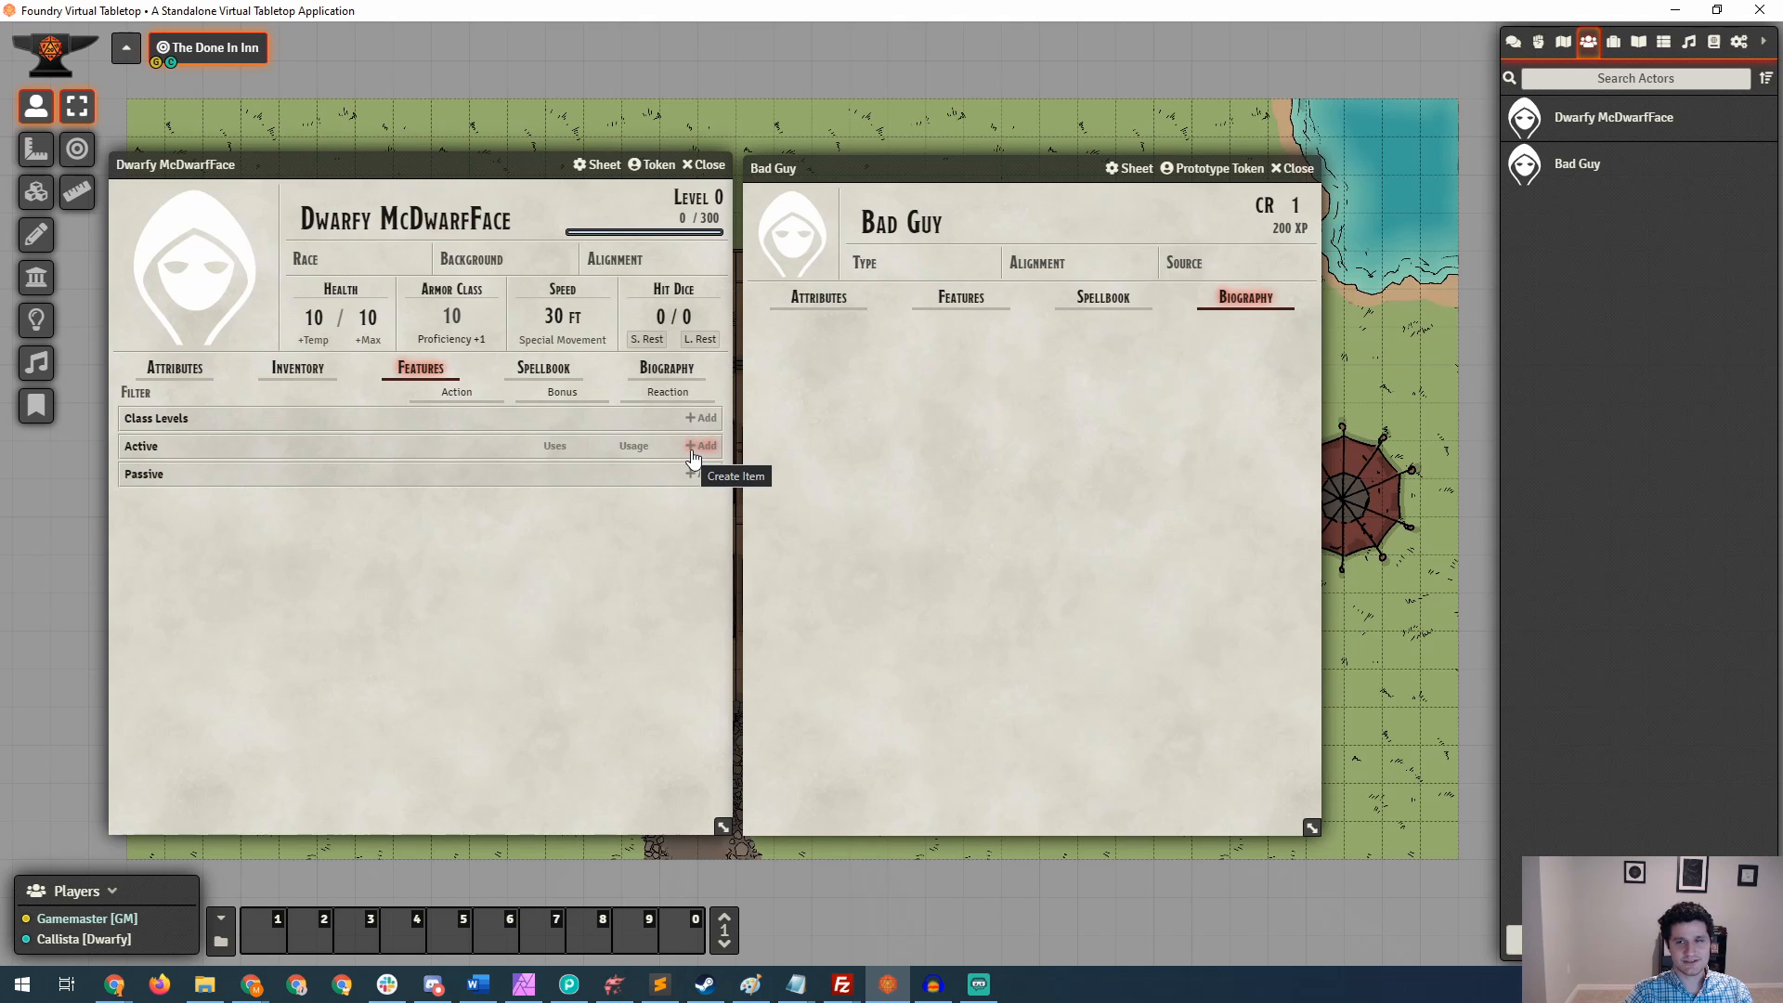
mouse_move(1714, 43)
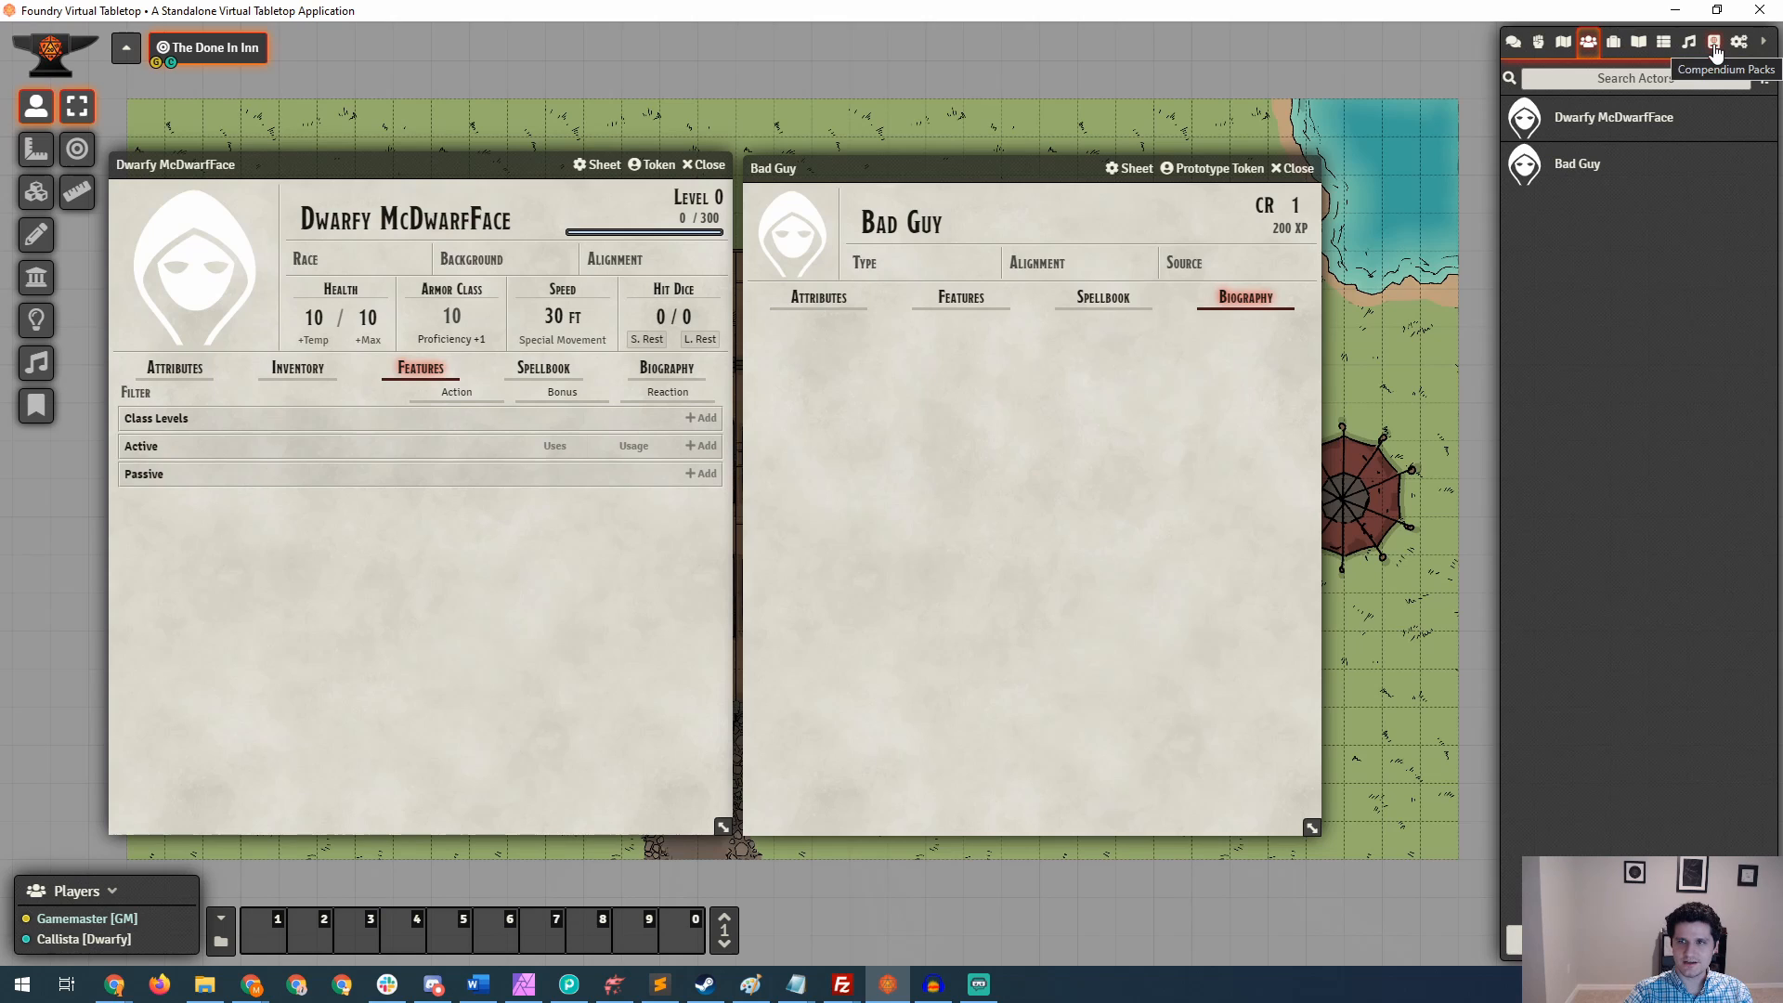
Show the Compendium Packs list with the SRD packs in the right sidebar.
left_click(1712, 43)
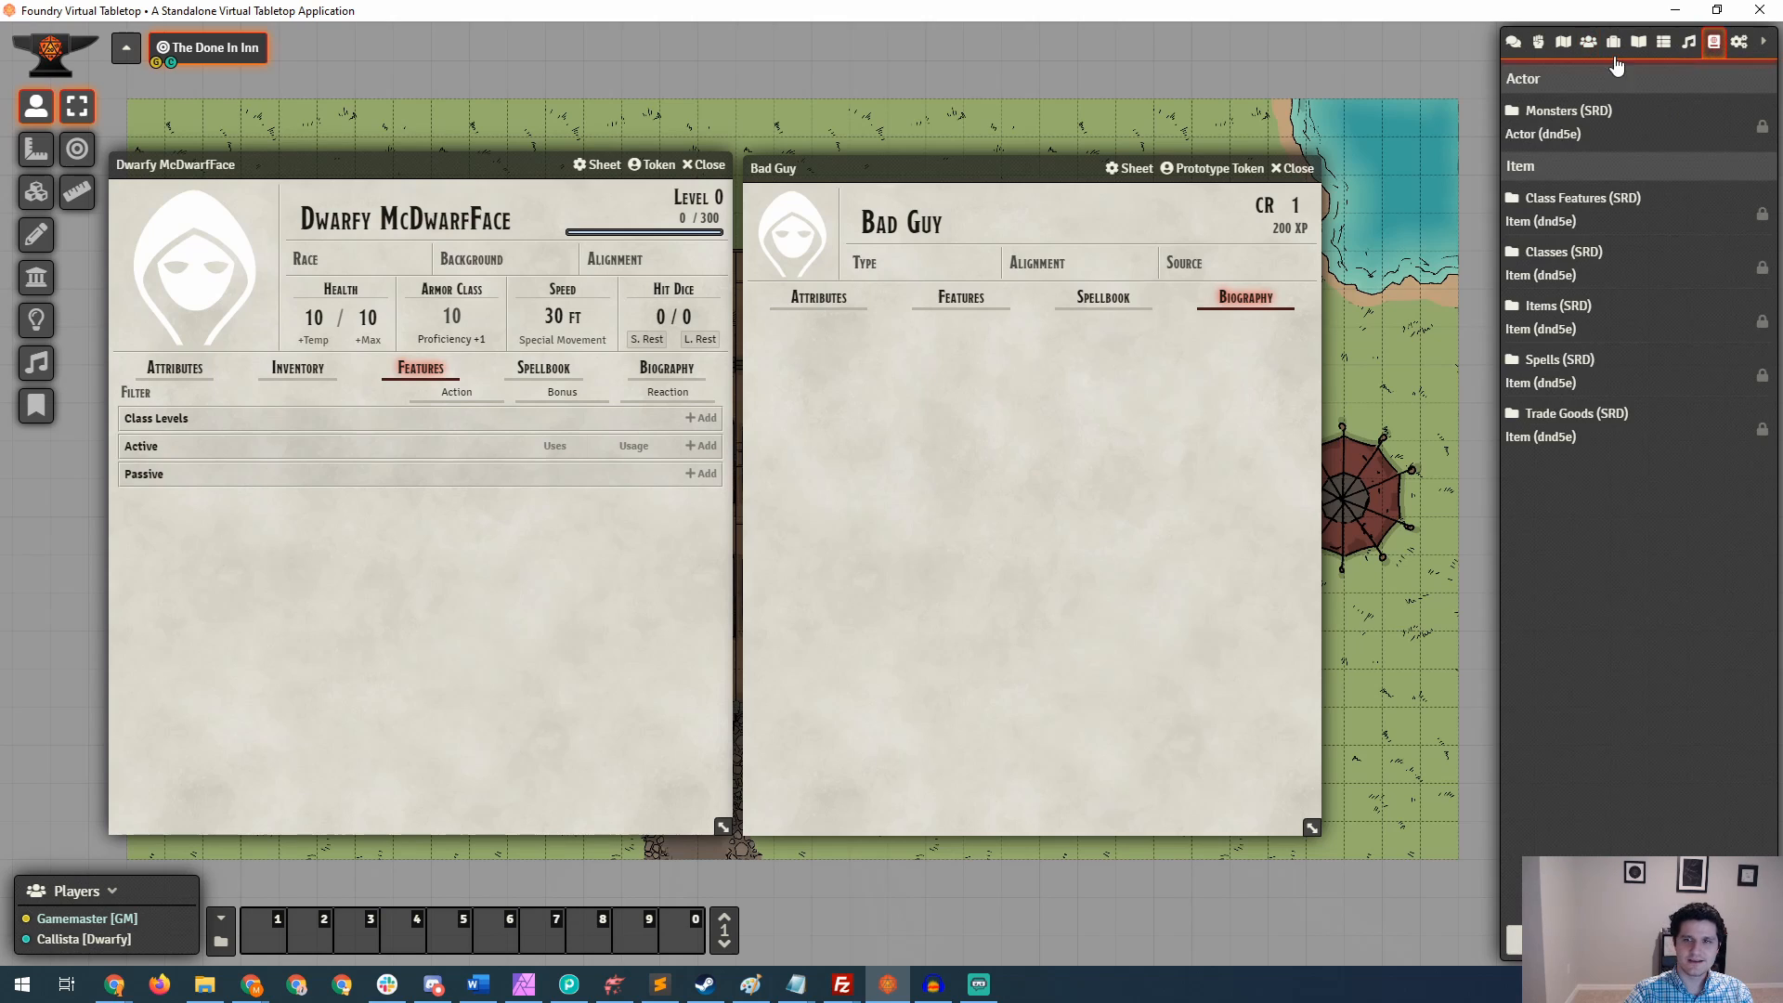
mouse_move(1536, 151)
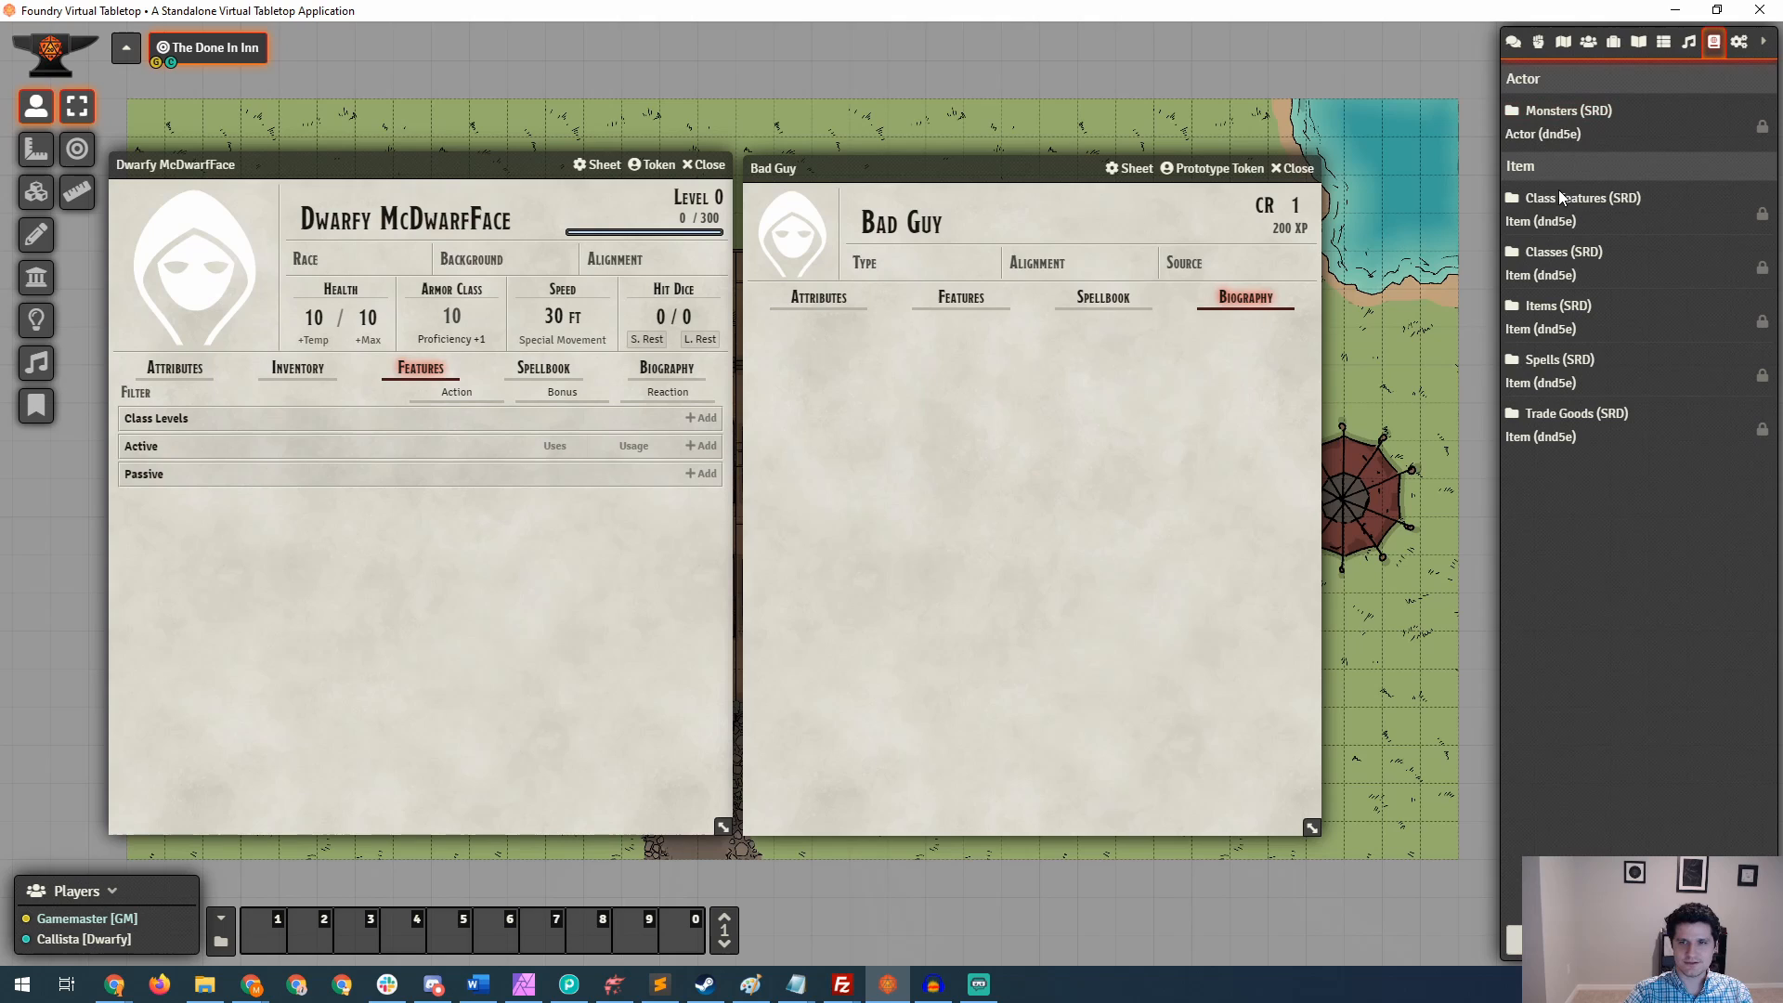
mouse_move(1573, 204)
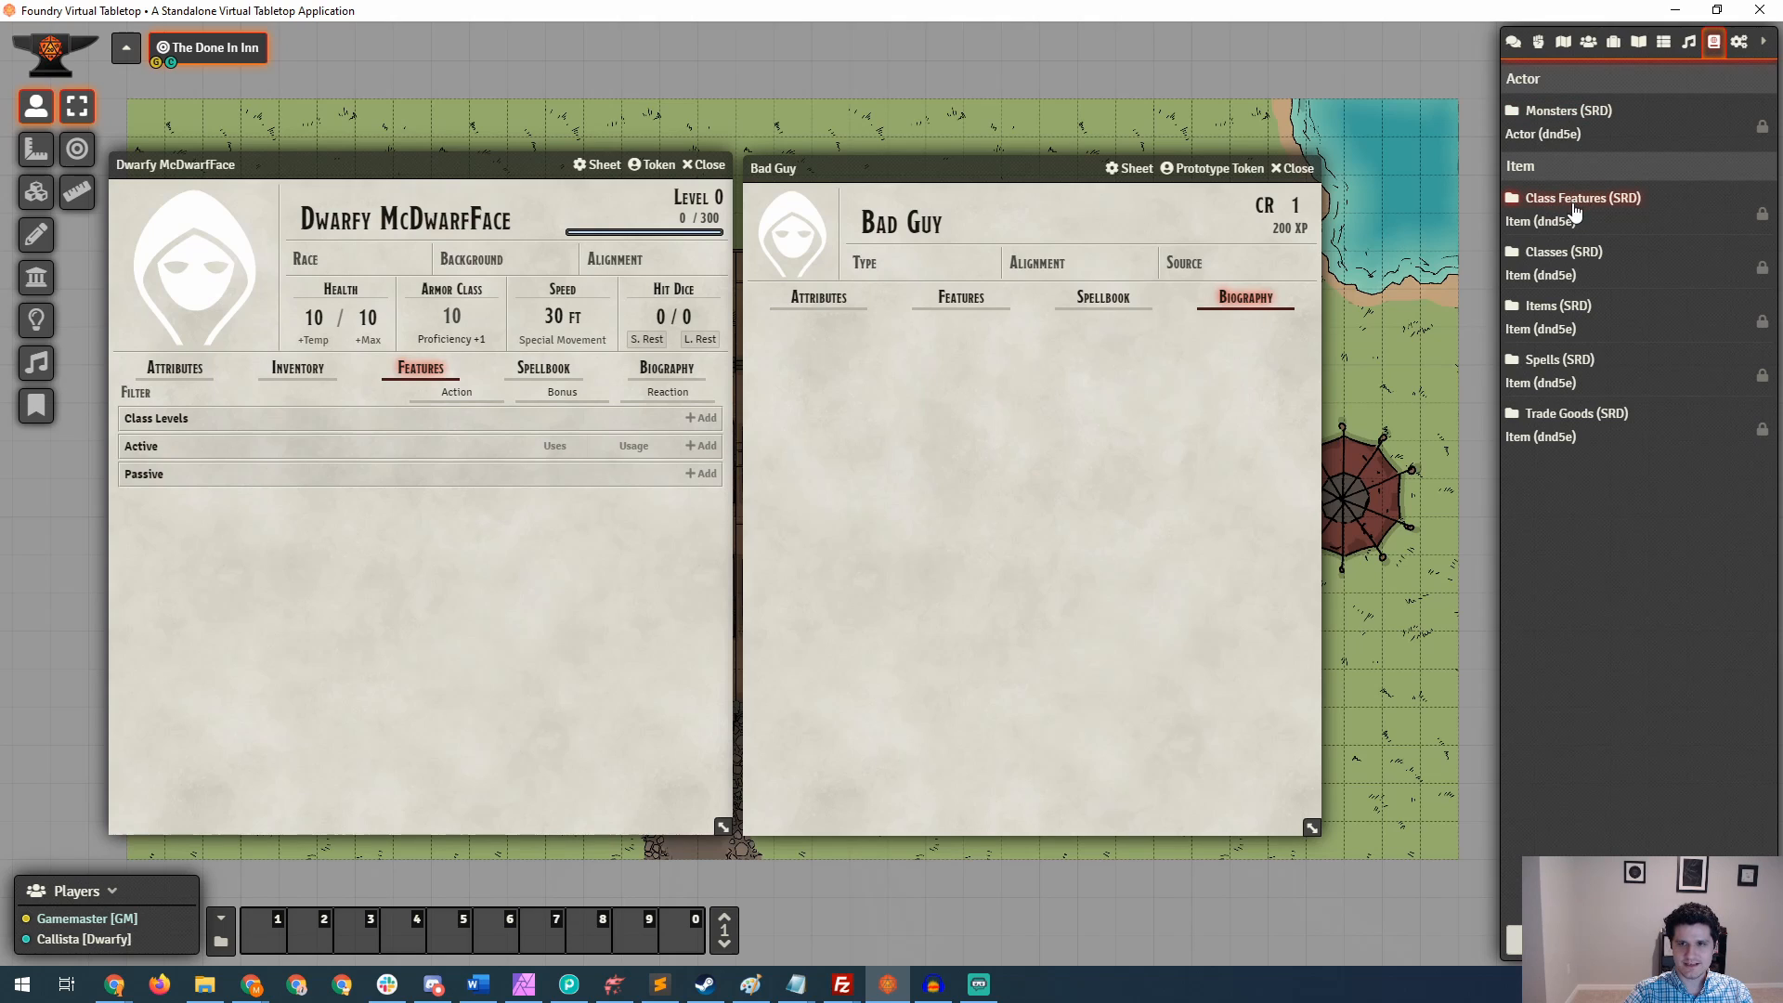
mouse_move(1570, 412)
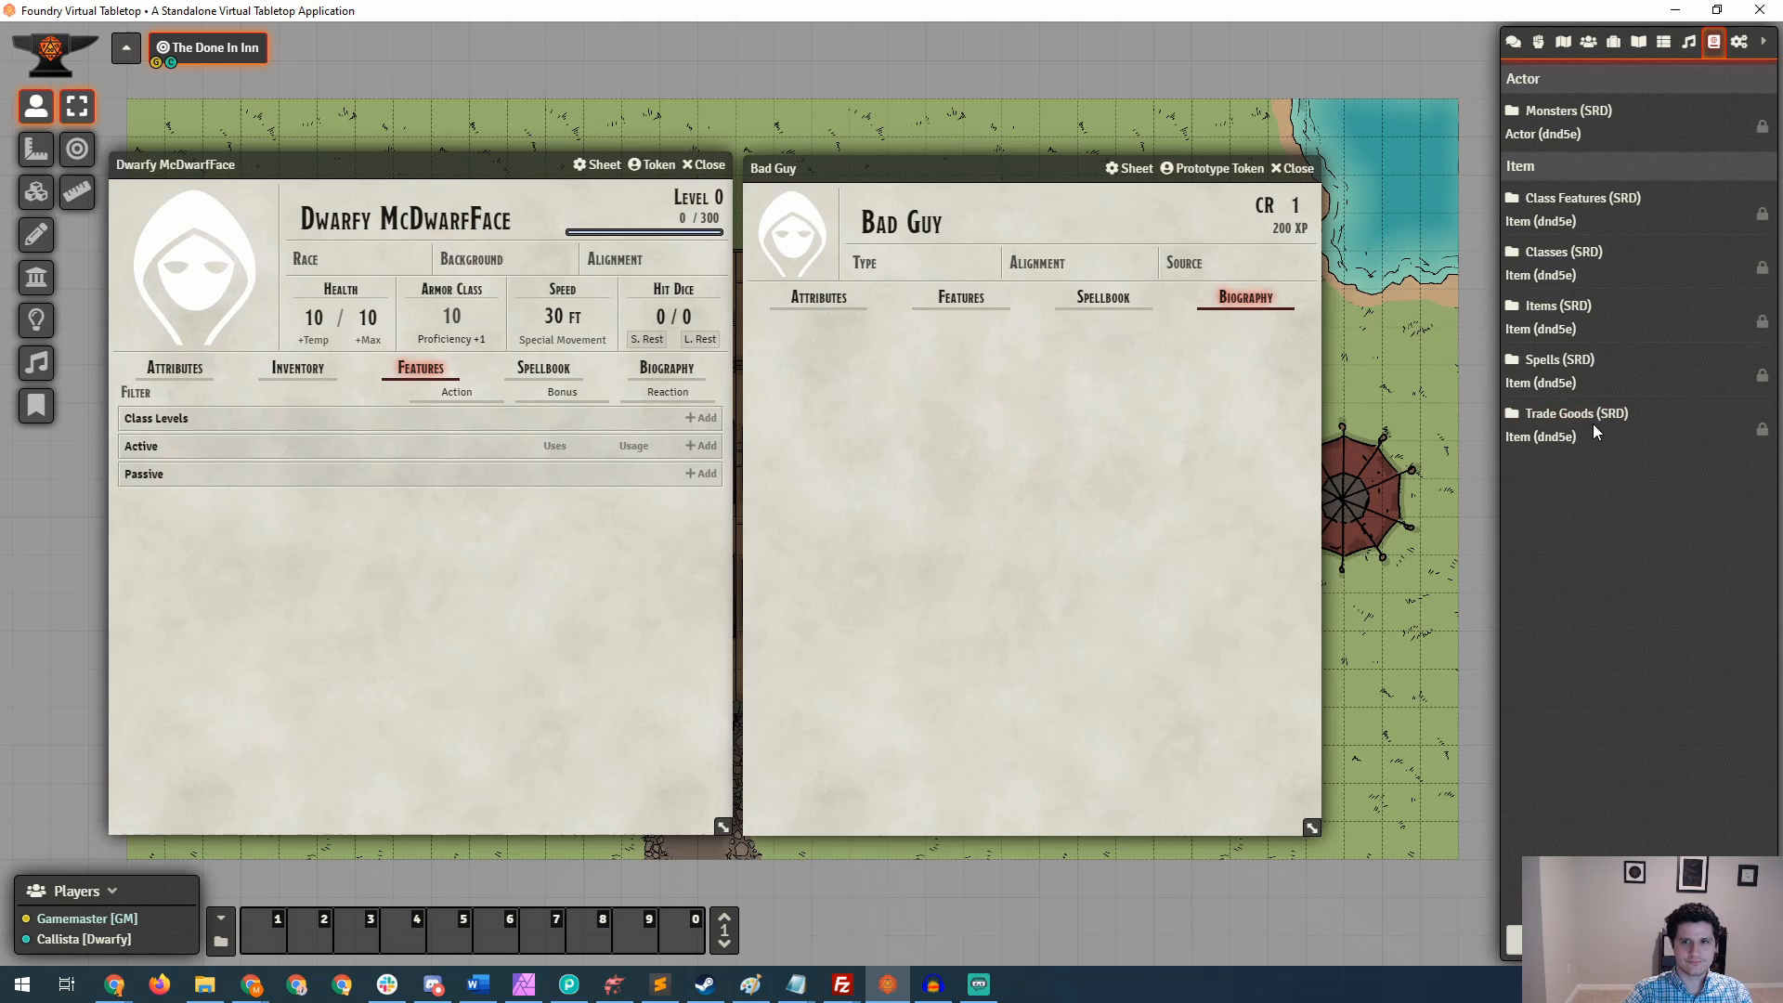
mouse_move(1584, 403)
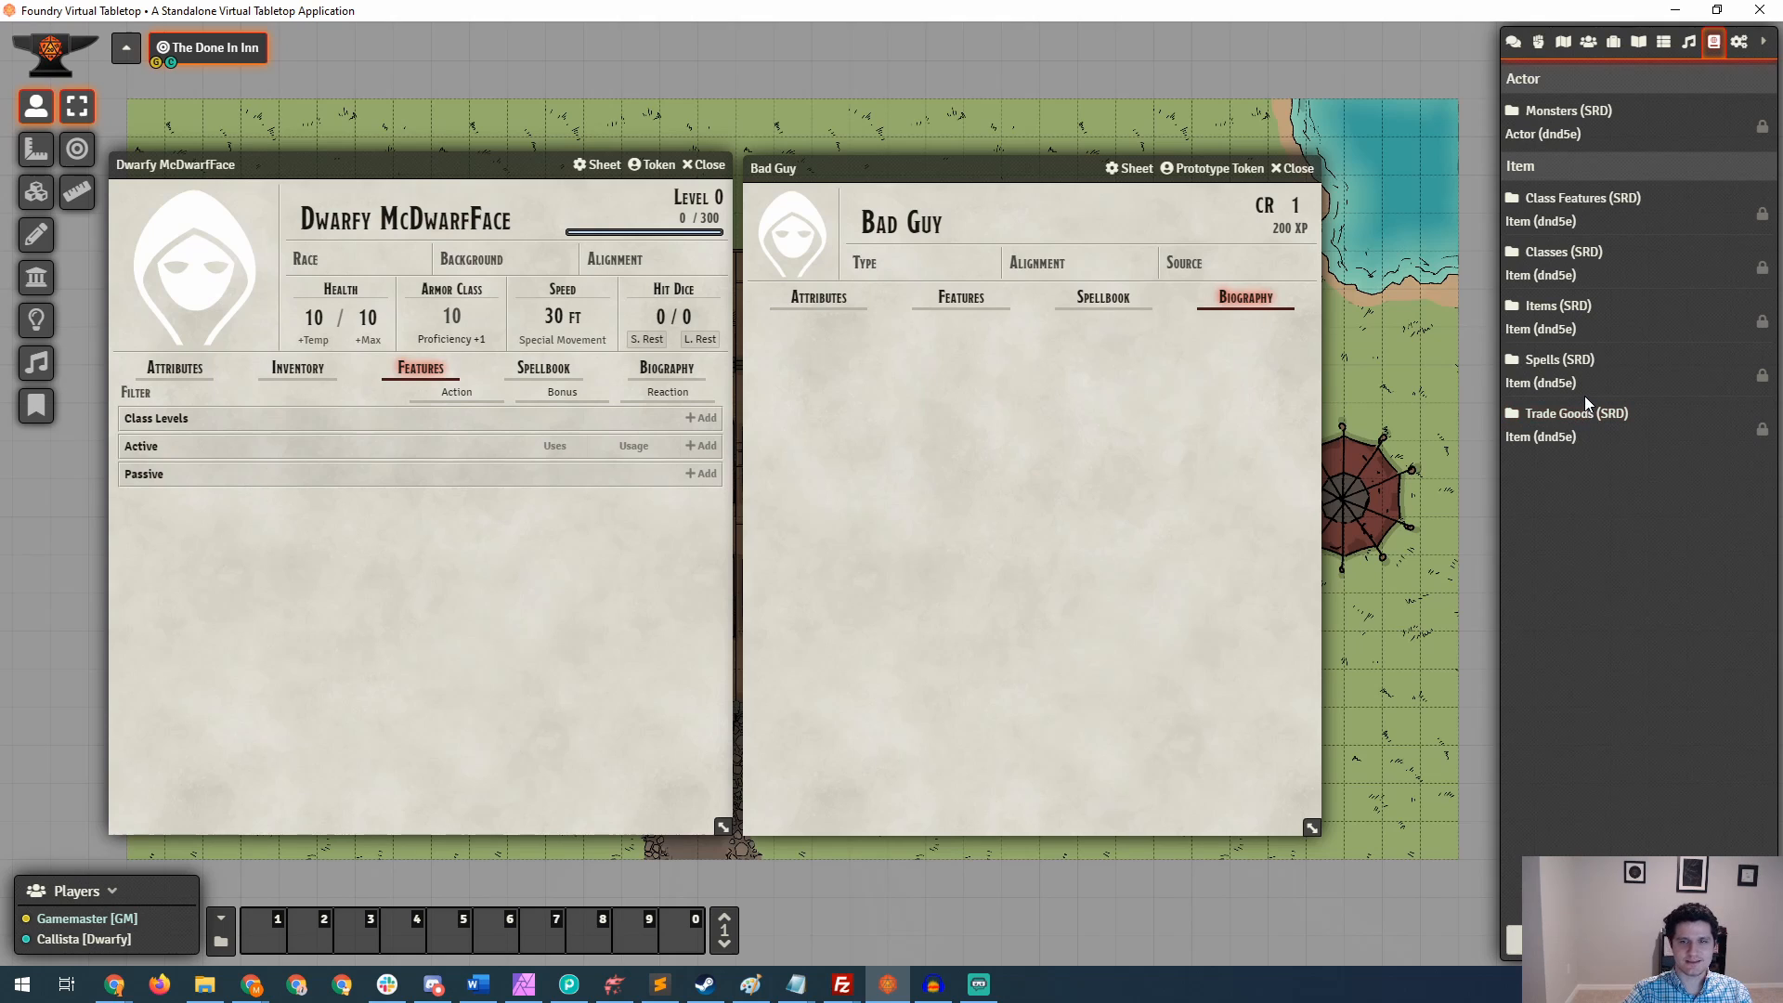
mouse_move(1631, 469)
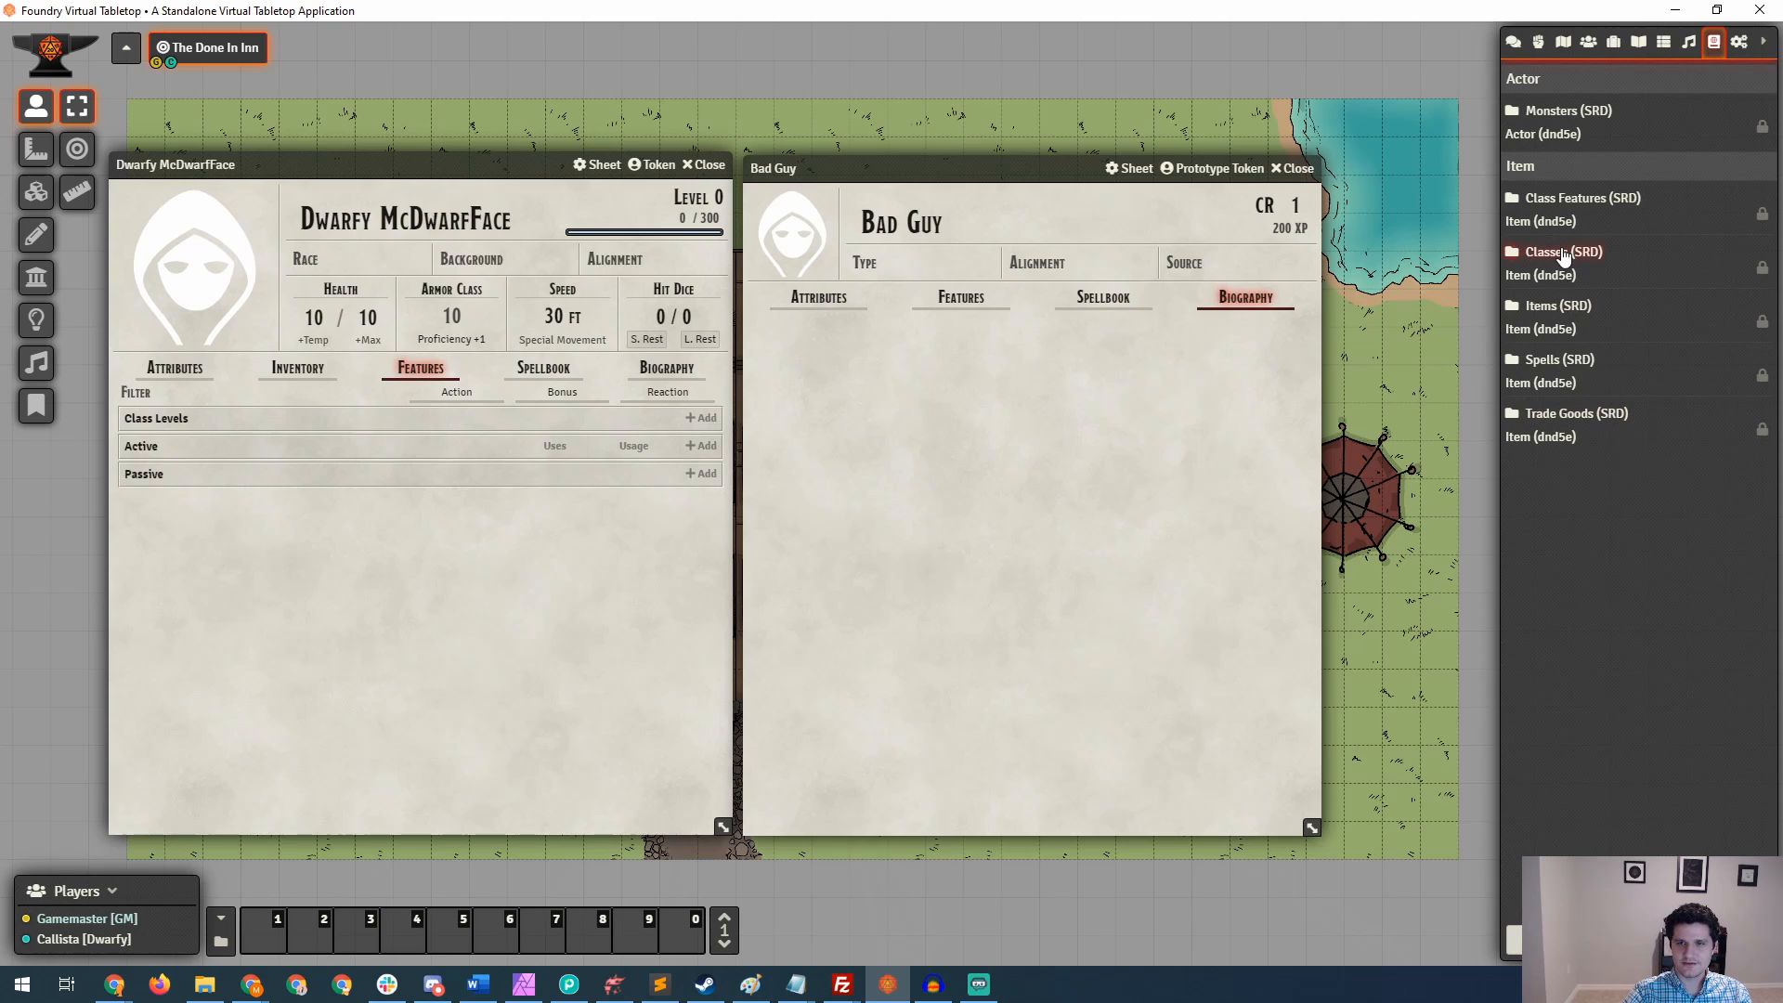
Open the Classes (SRD) compendium listing Barbarian to Wizard beside the sheet.
left_click(1555, 251)
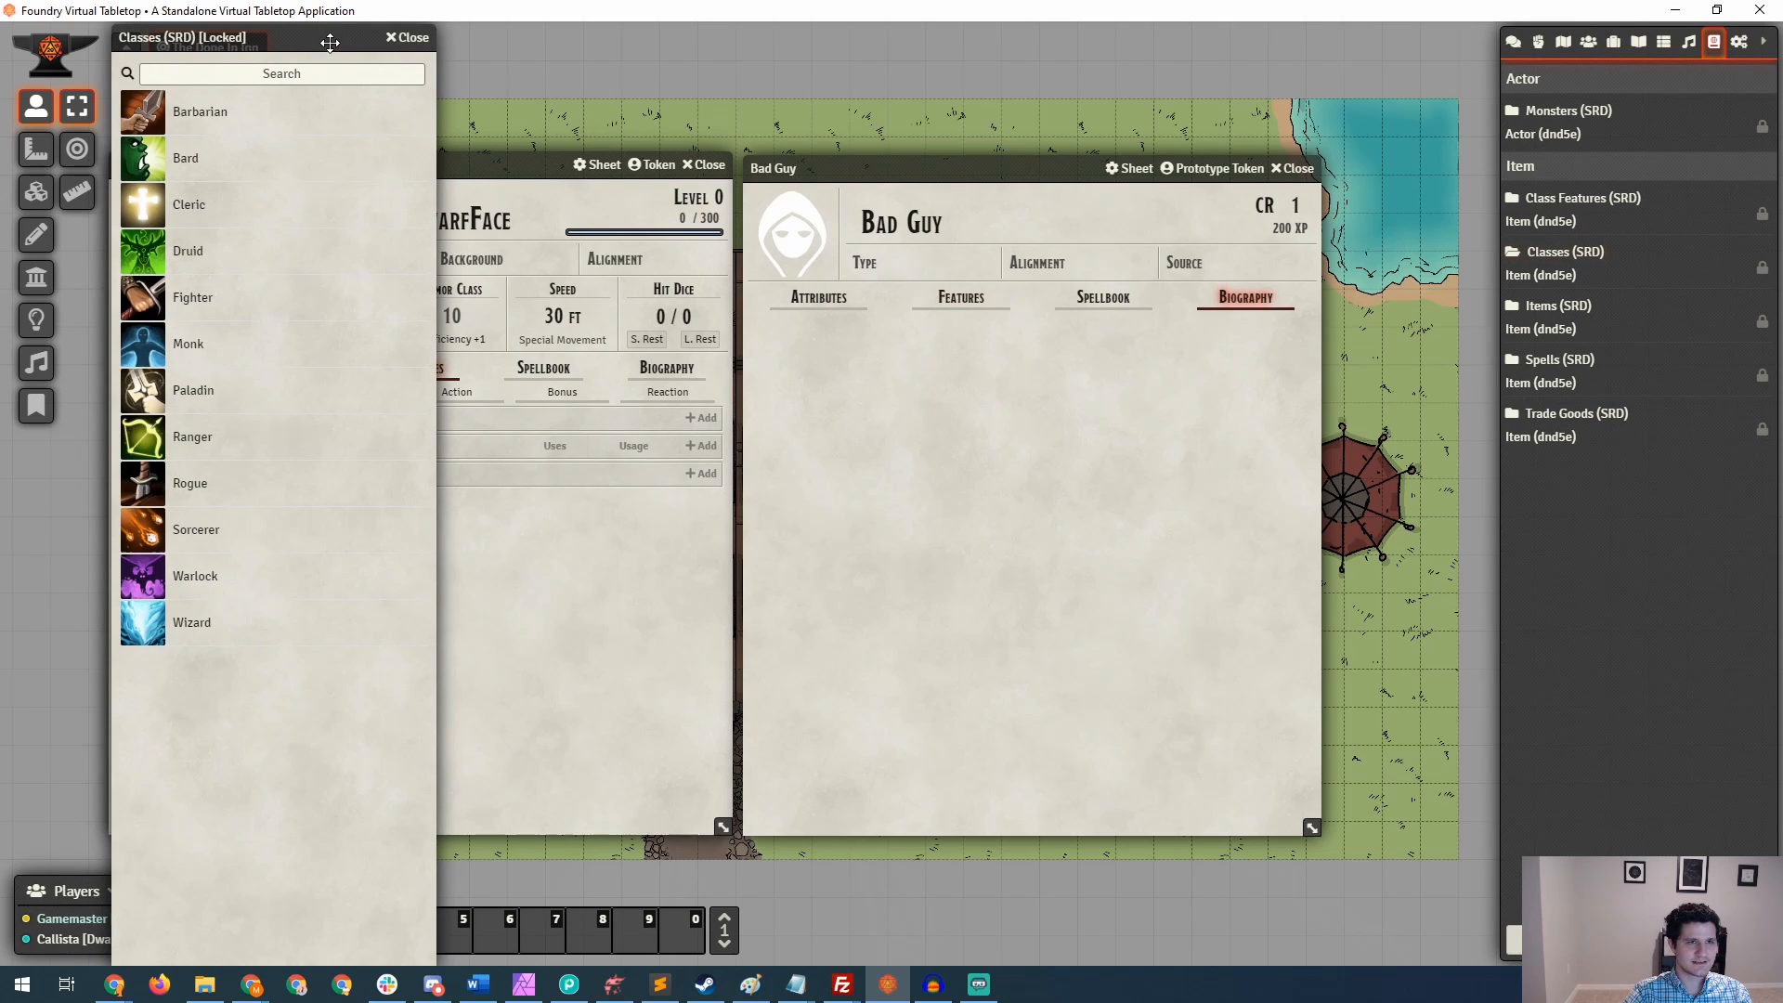
left_click_drag(331, 43, 279, 43)
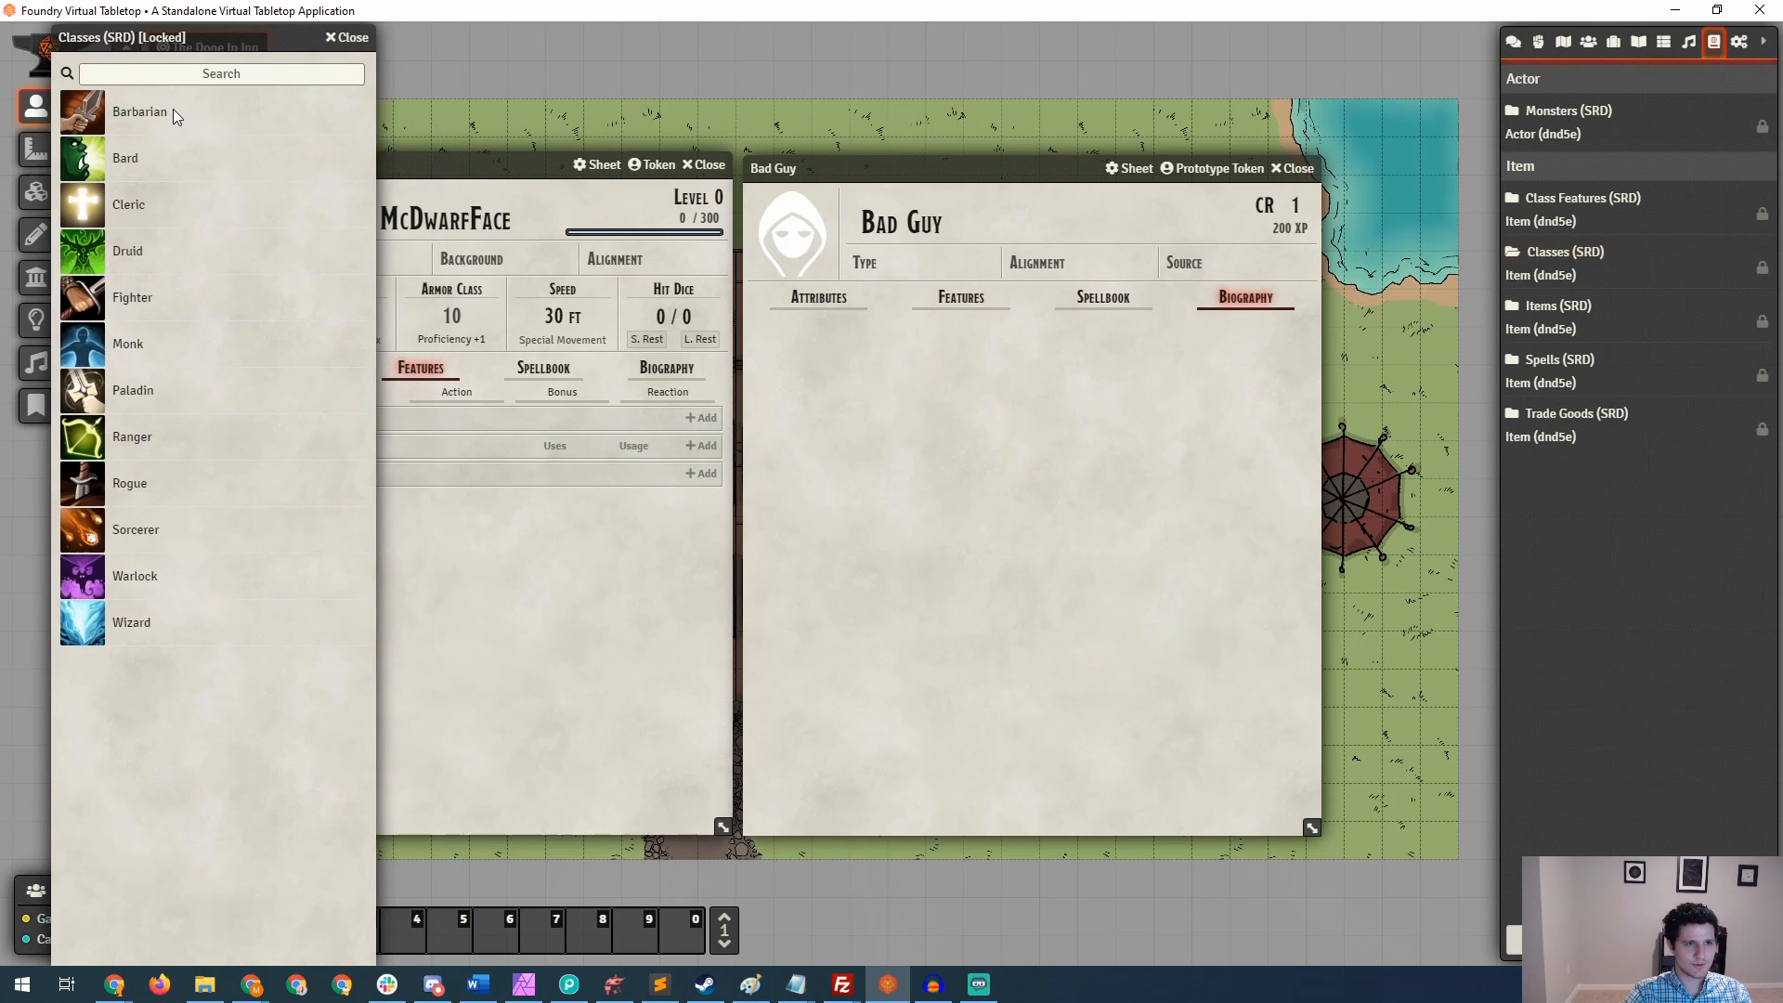
mouse_move(193, 334)
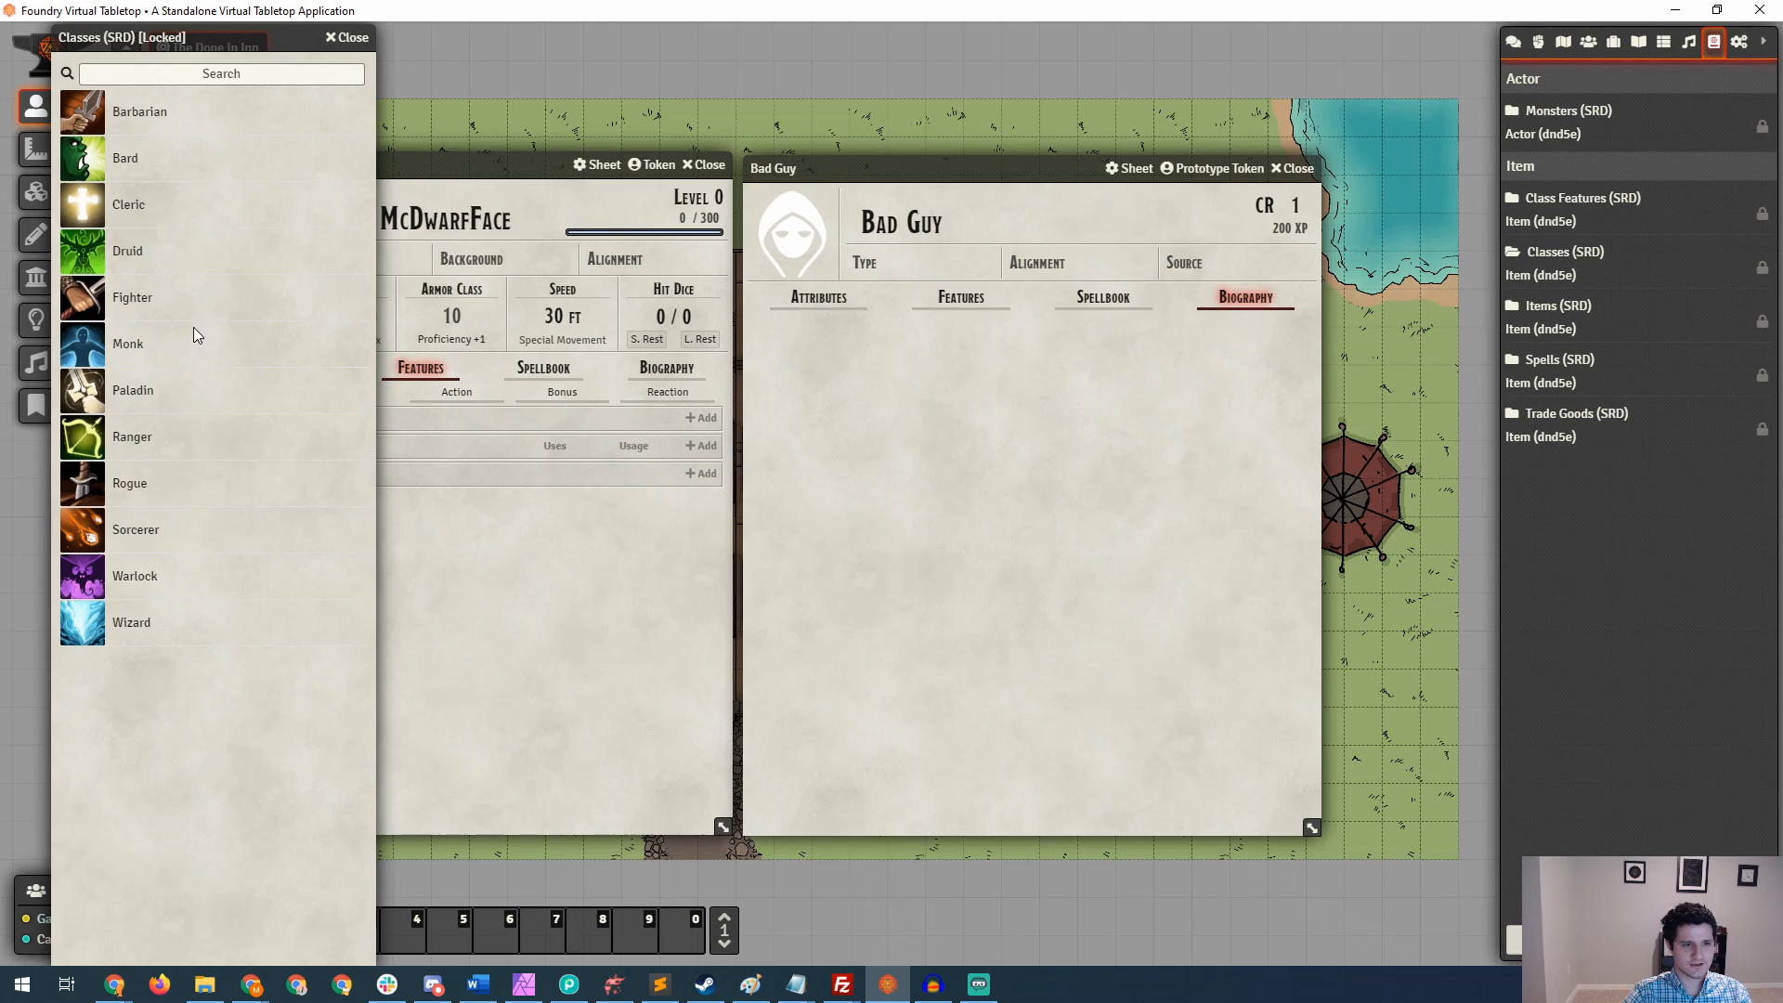
mouse_move(108, 630)
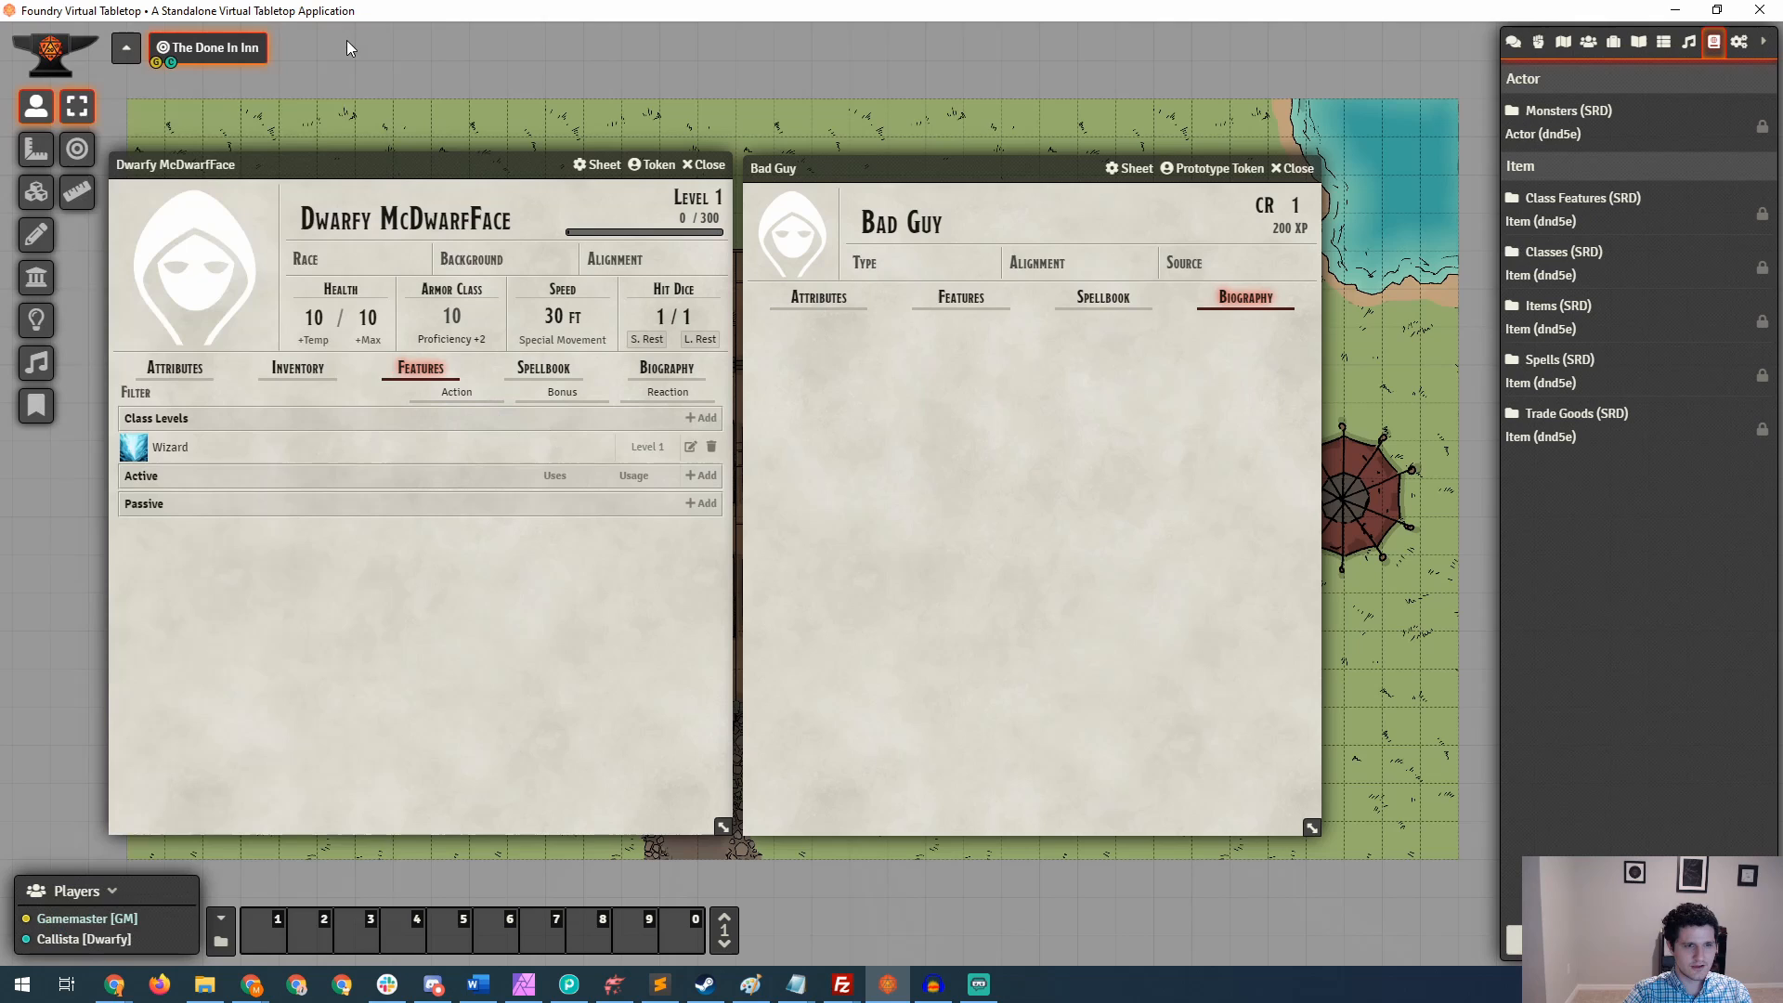
mouse_move(654, 195)
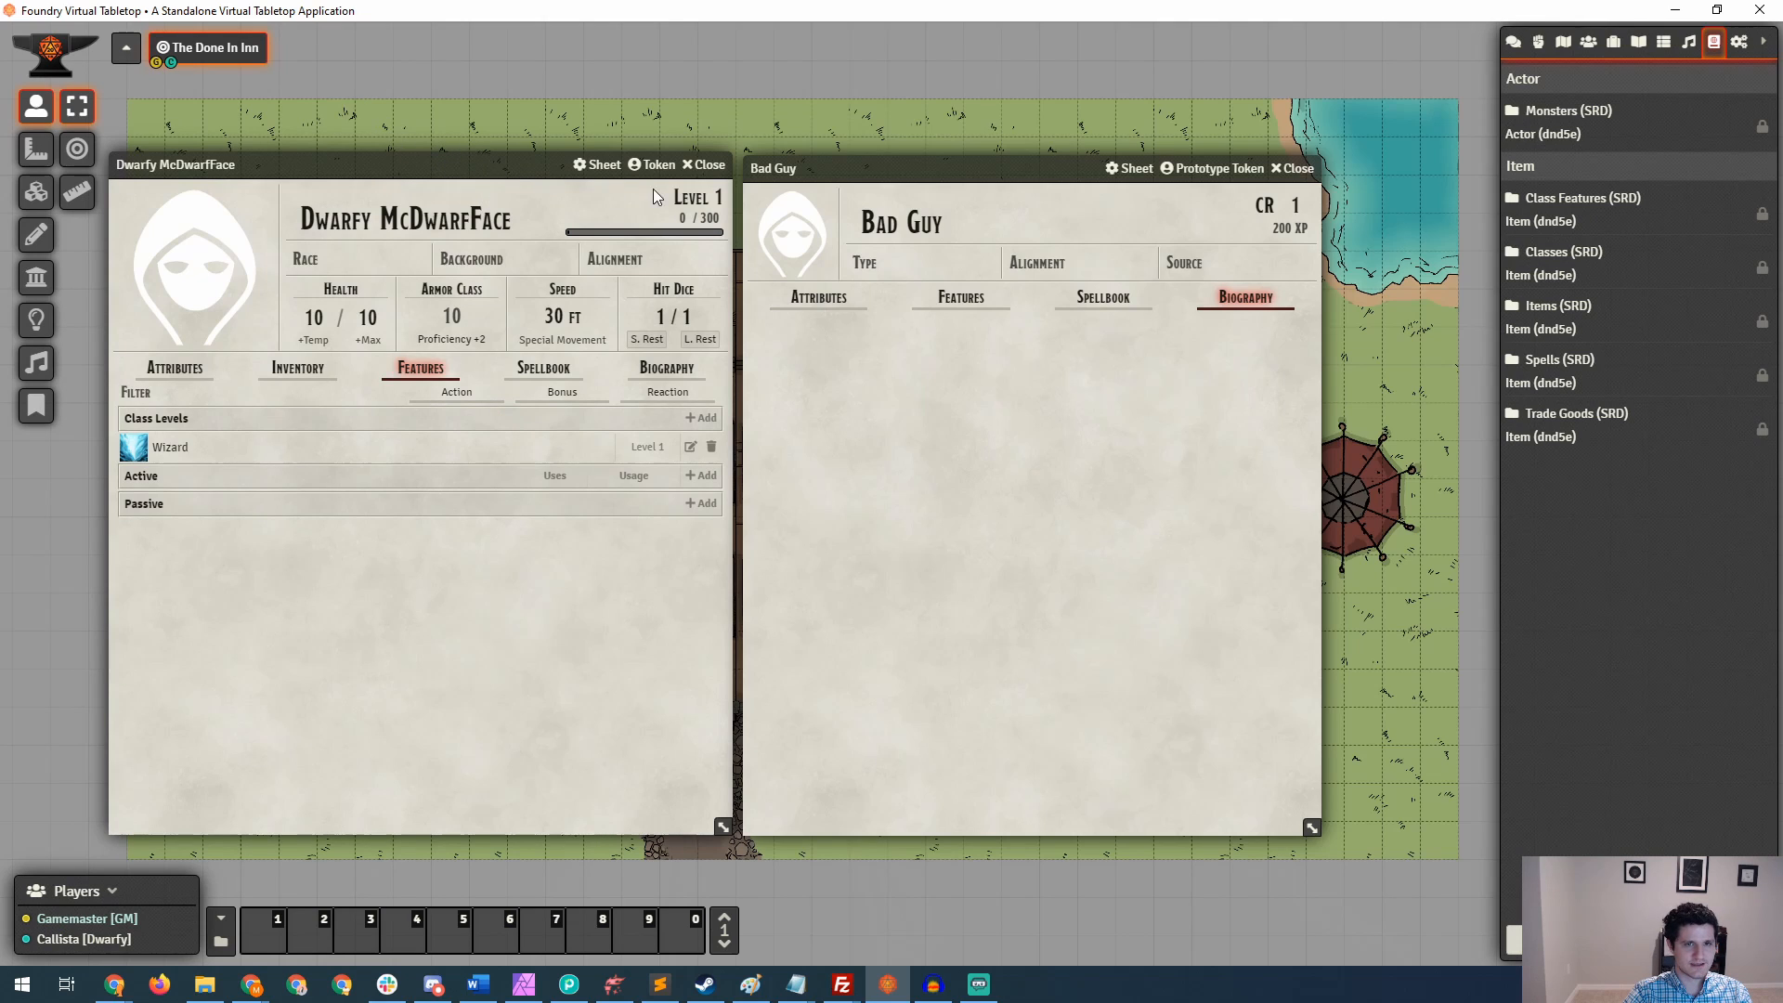
mouse_move(687, 464)
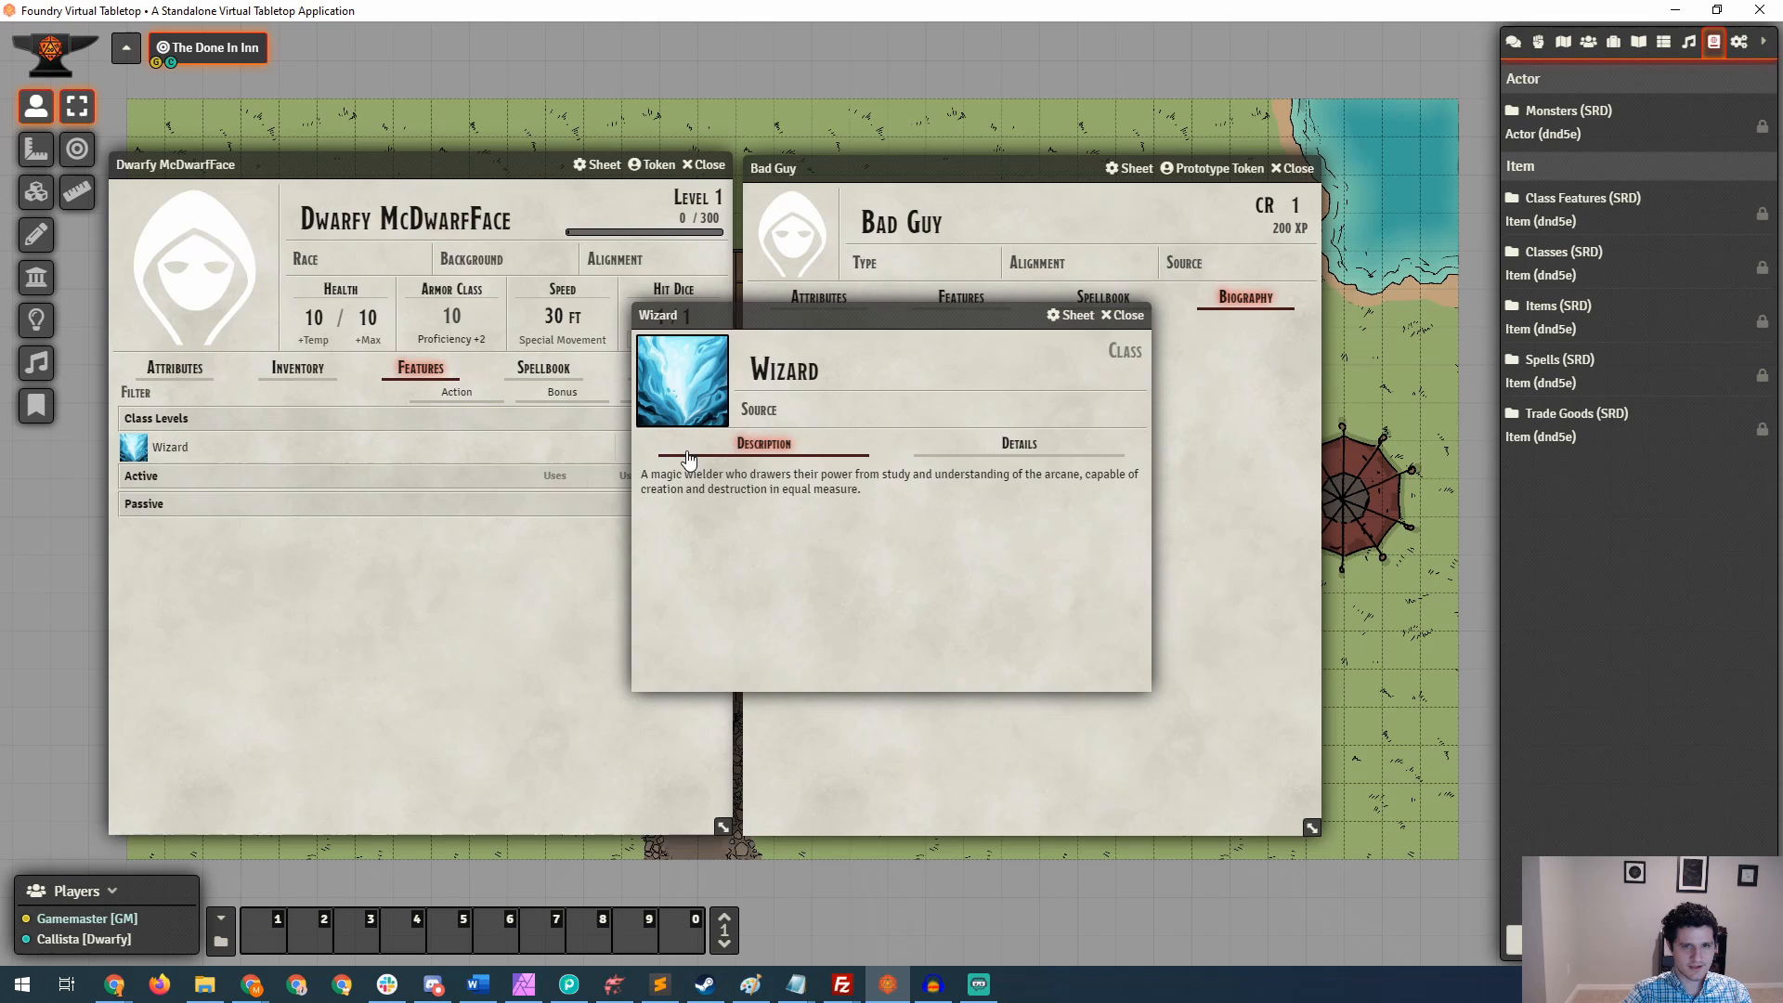
Set Dwarfy's Wizard Class Levels to 5 and close the class details.
left_click(1018, 442)
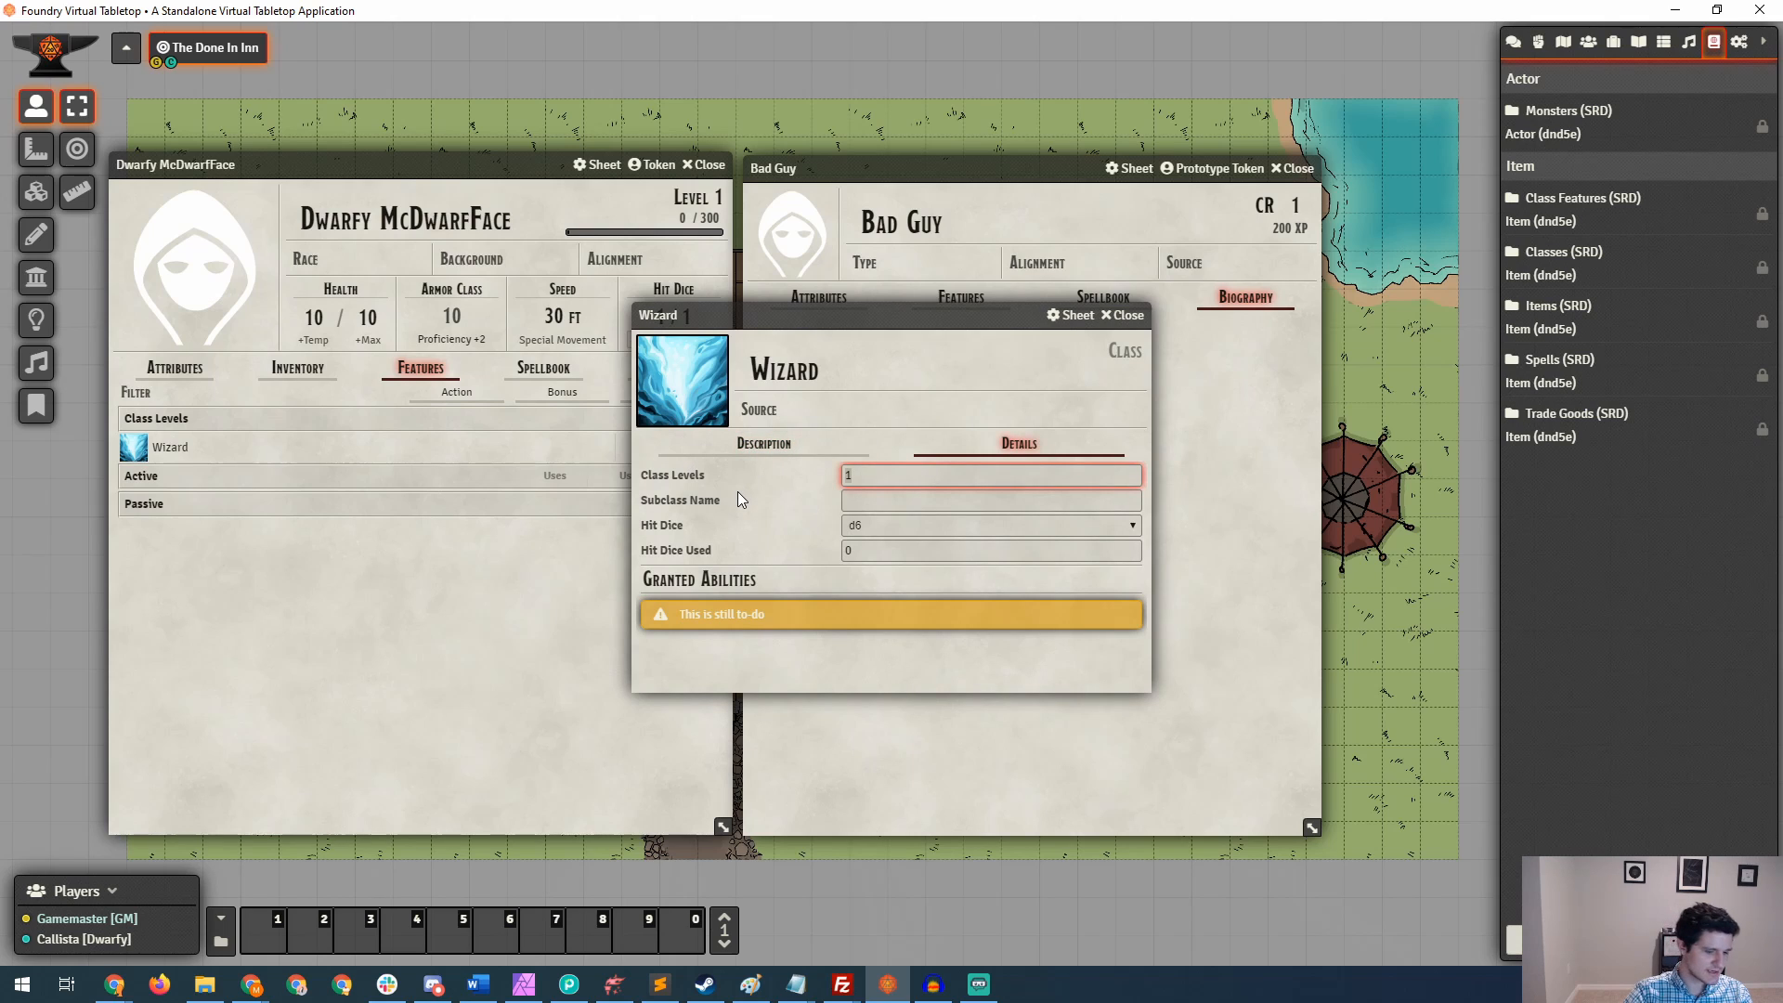
type("5")
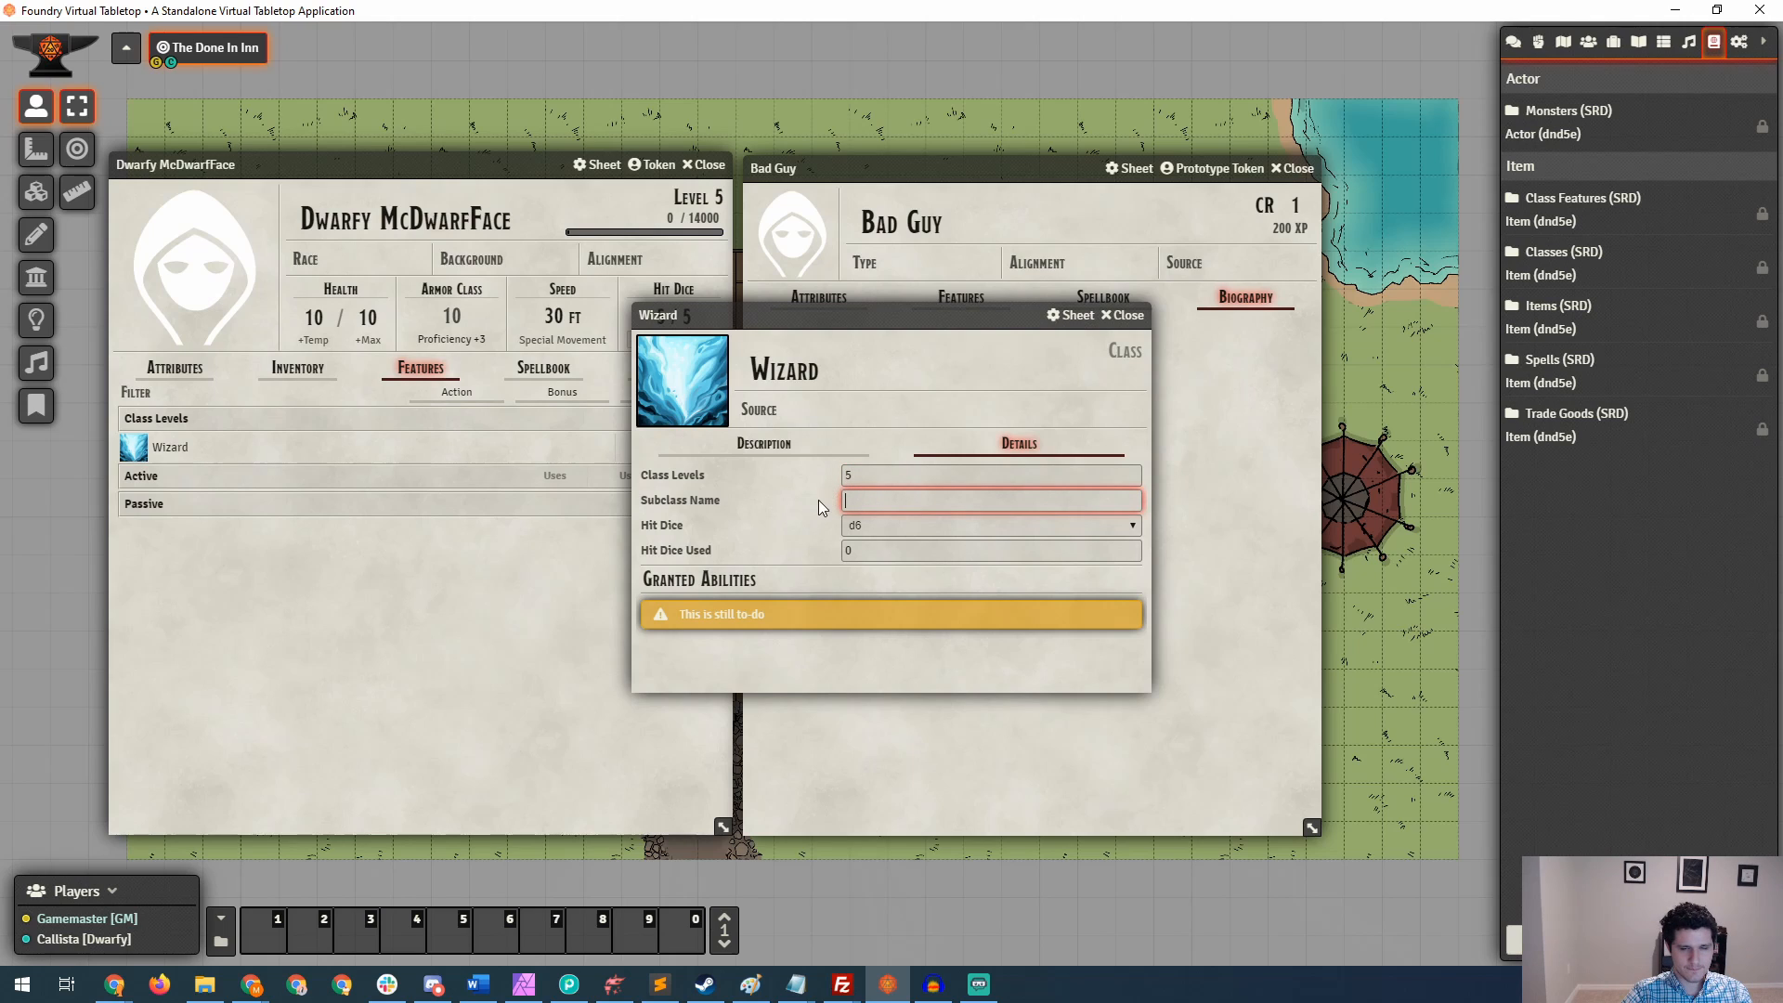
mouse_move(895, 533)
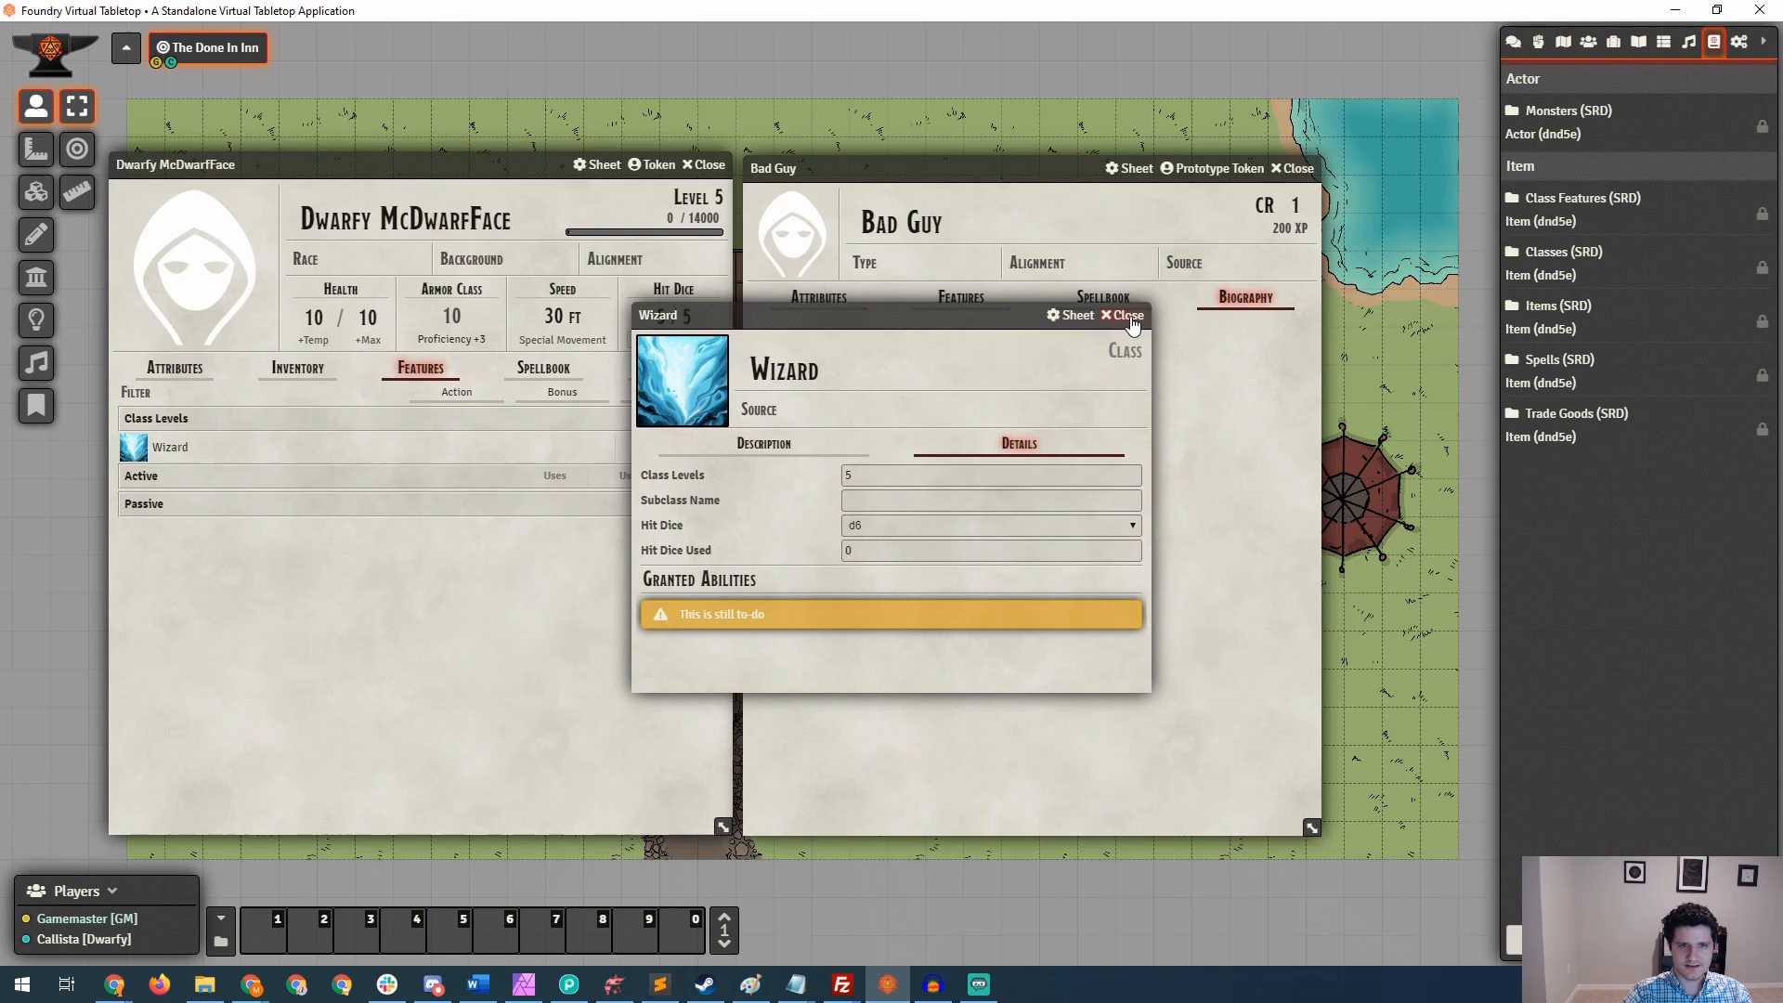
left_click(1122, 316)
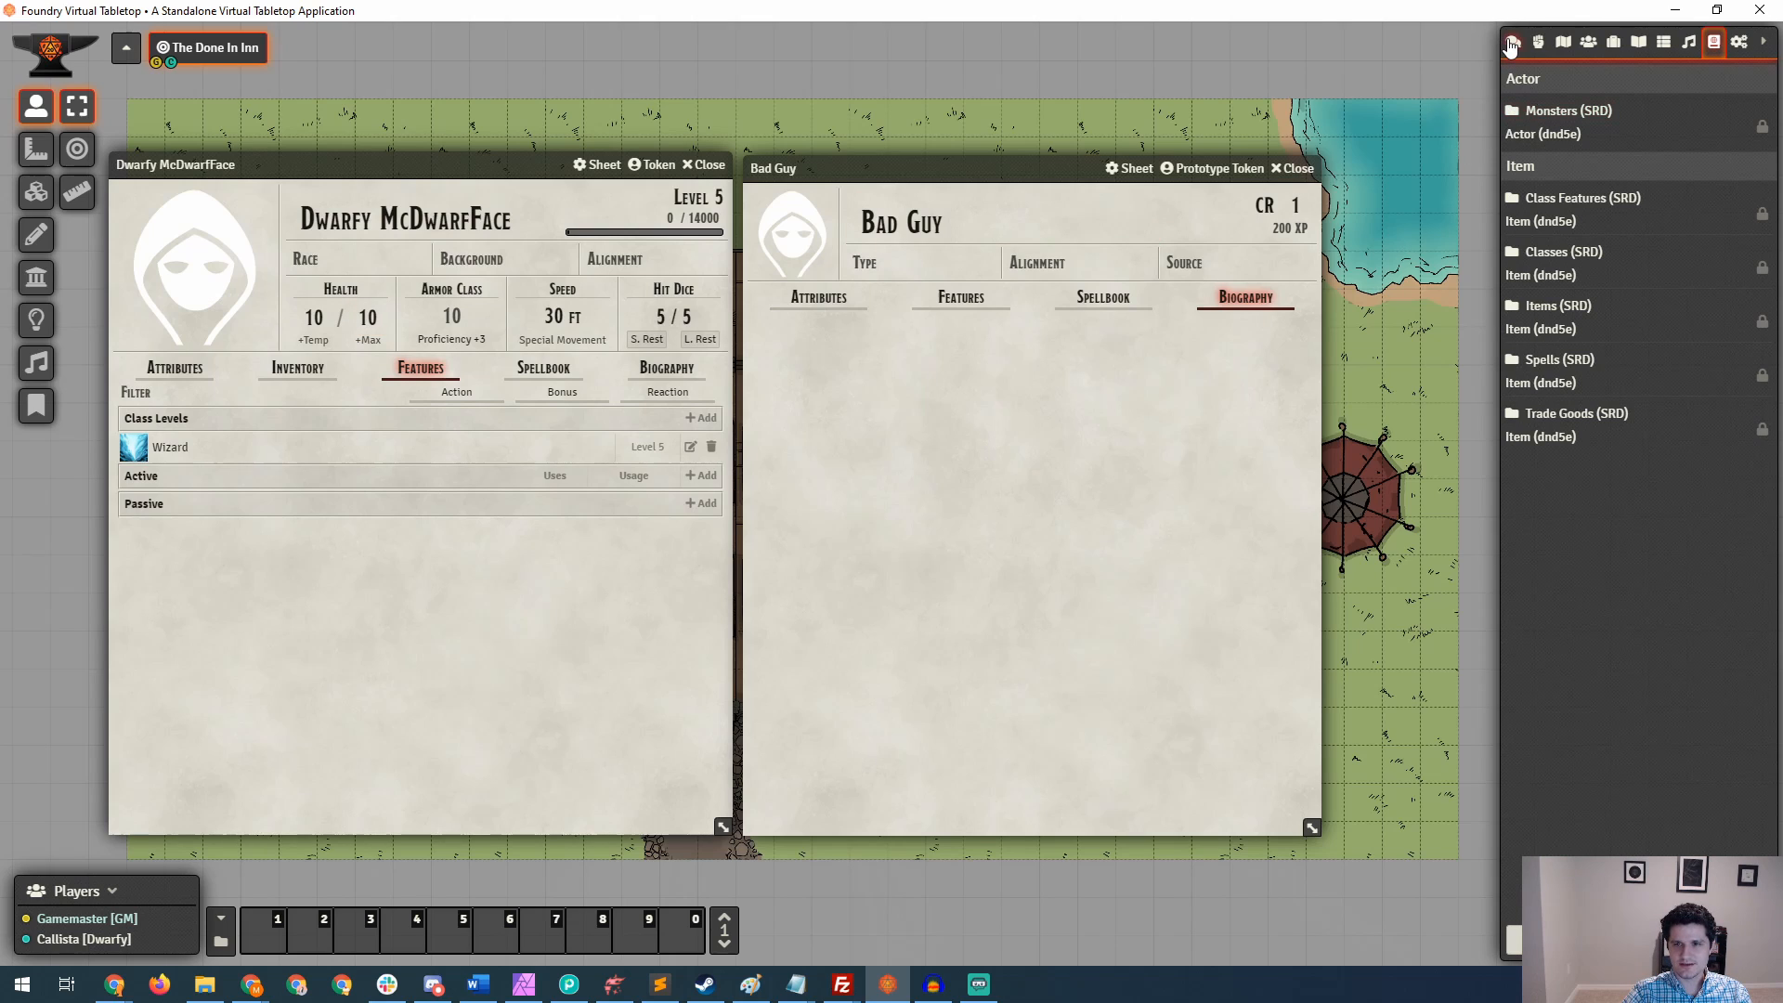
Roll hit dice in the chat log, then return to Dwarfy's Attributes page.
left_click(1512, 43)
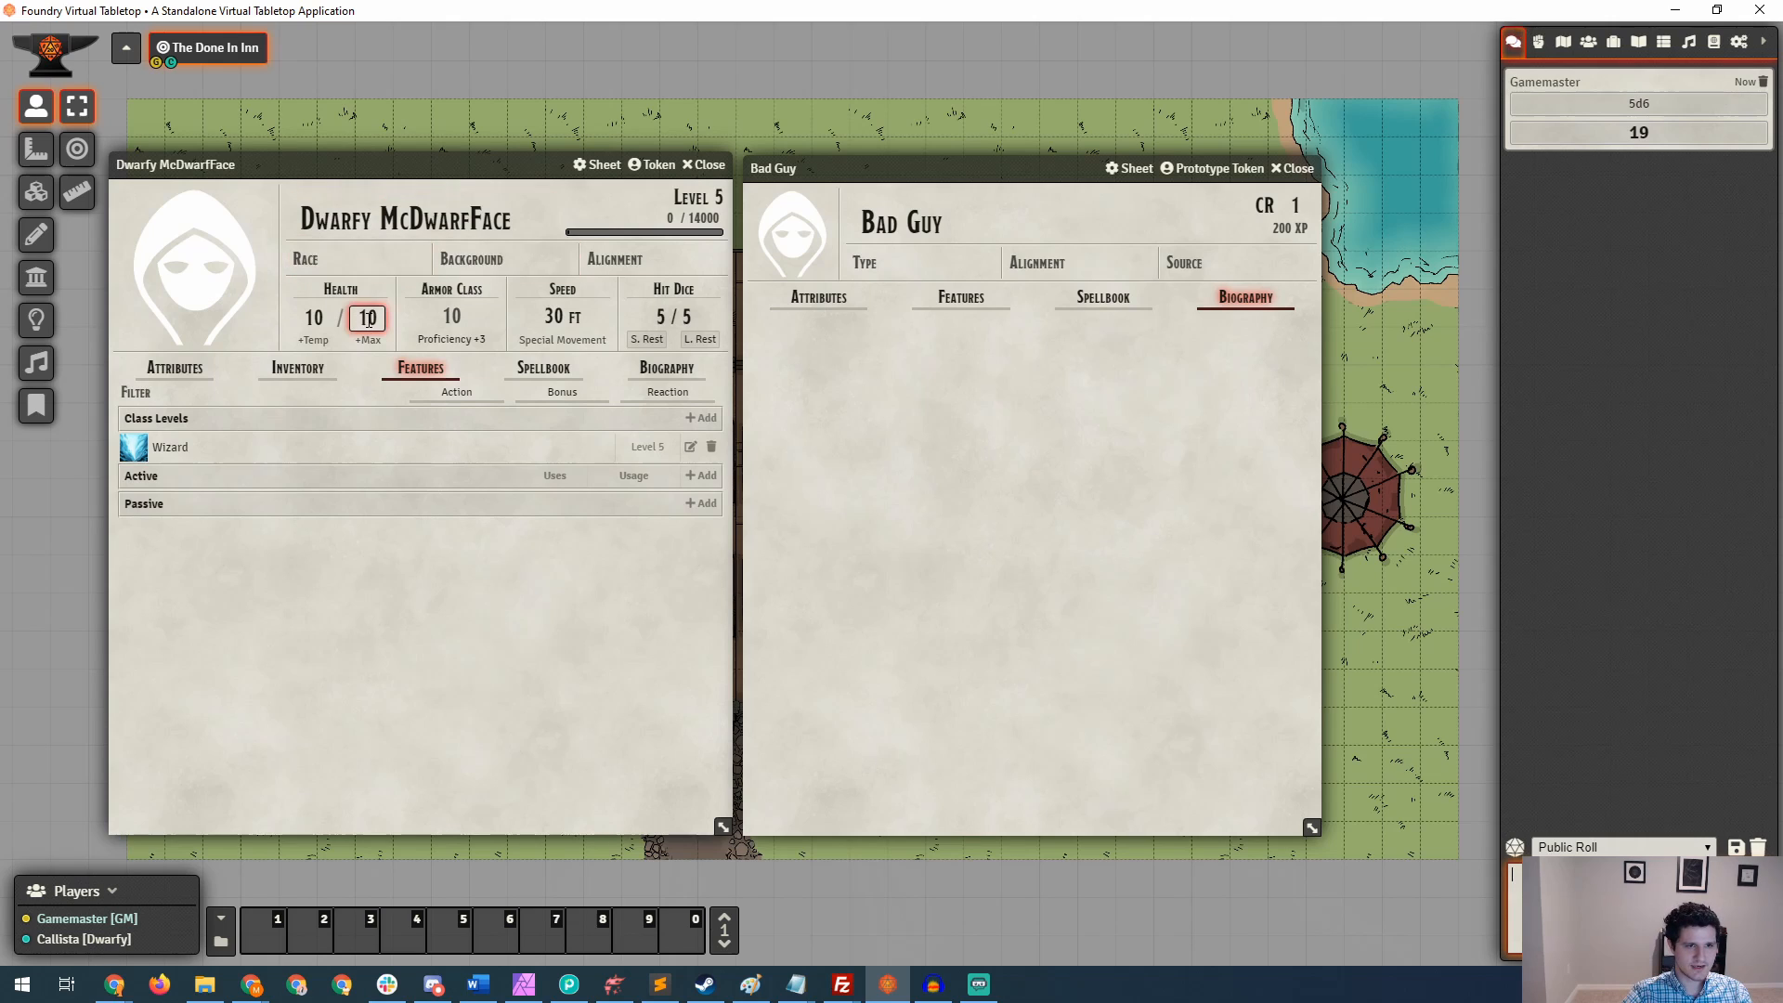
left_click(175, 368)
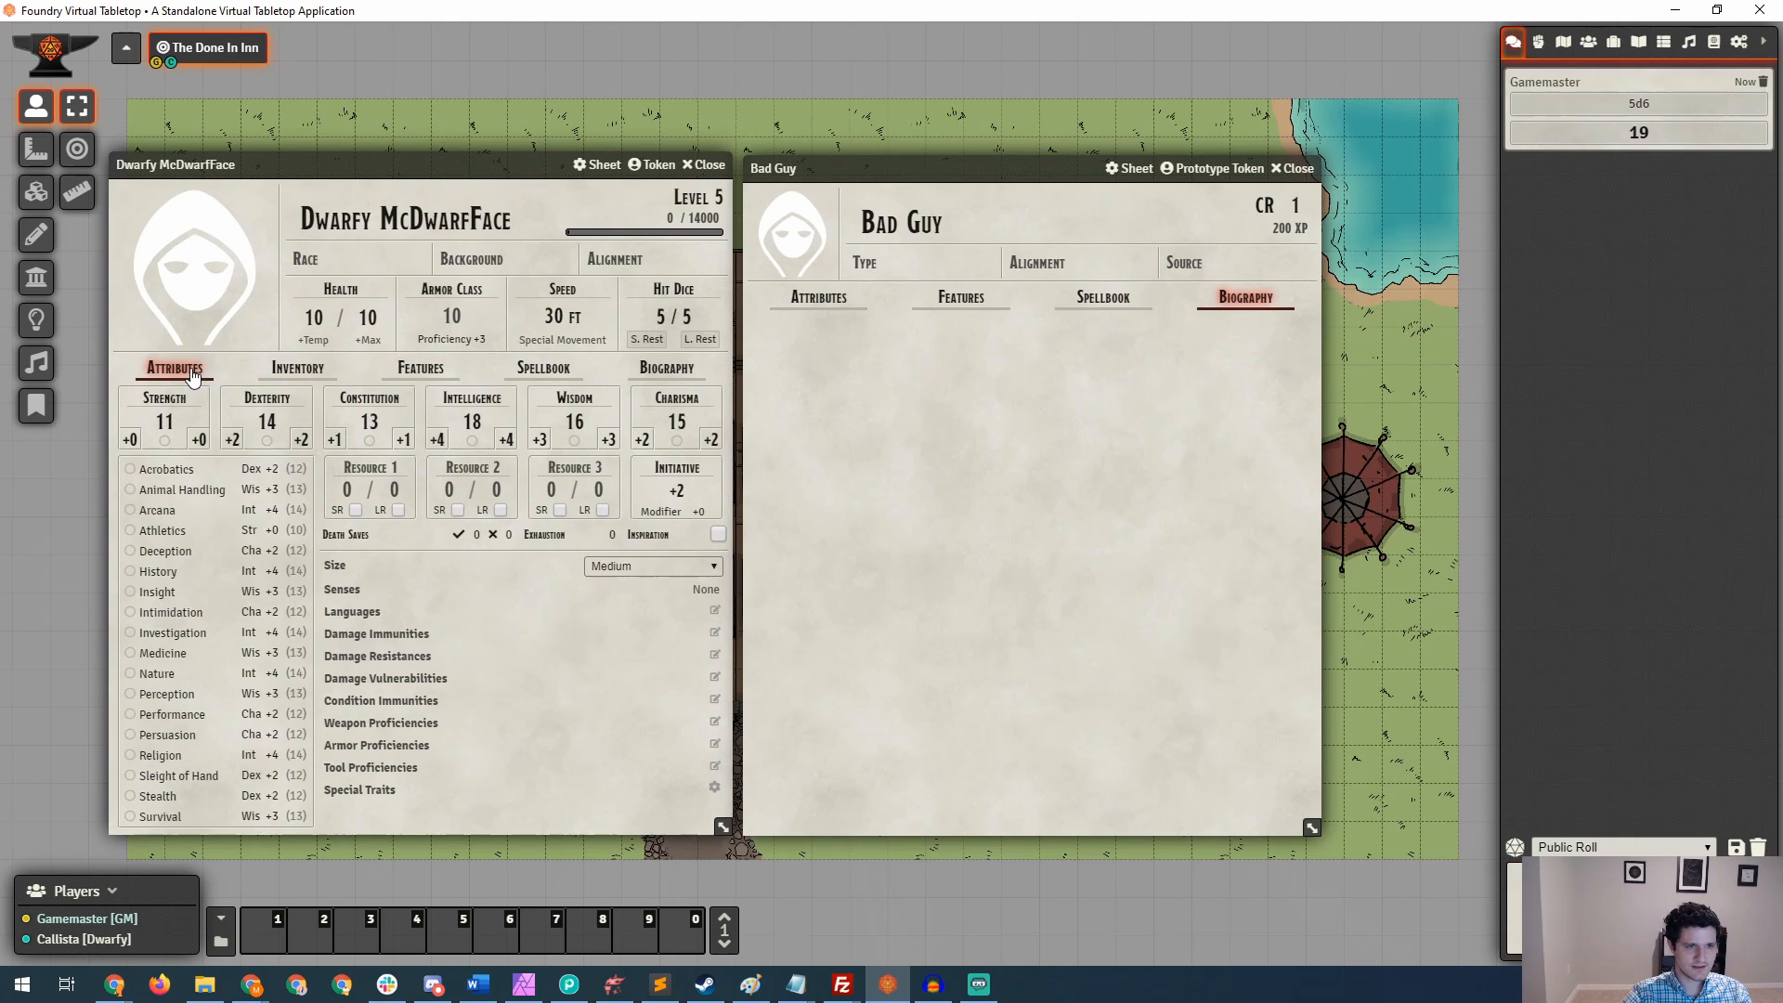
mouse_move(407, 449)
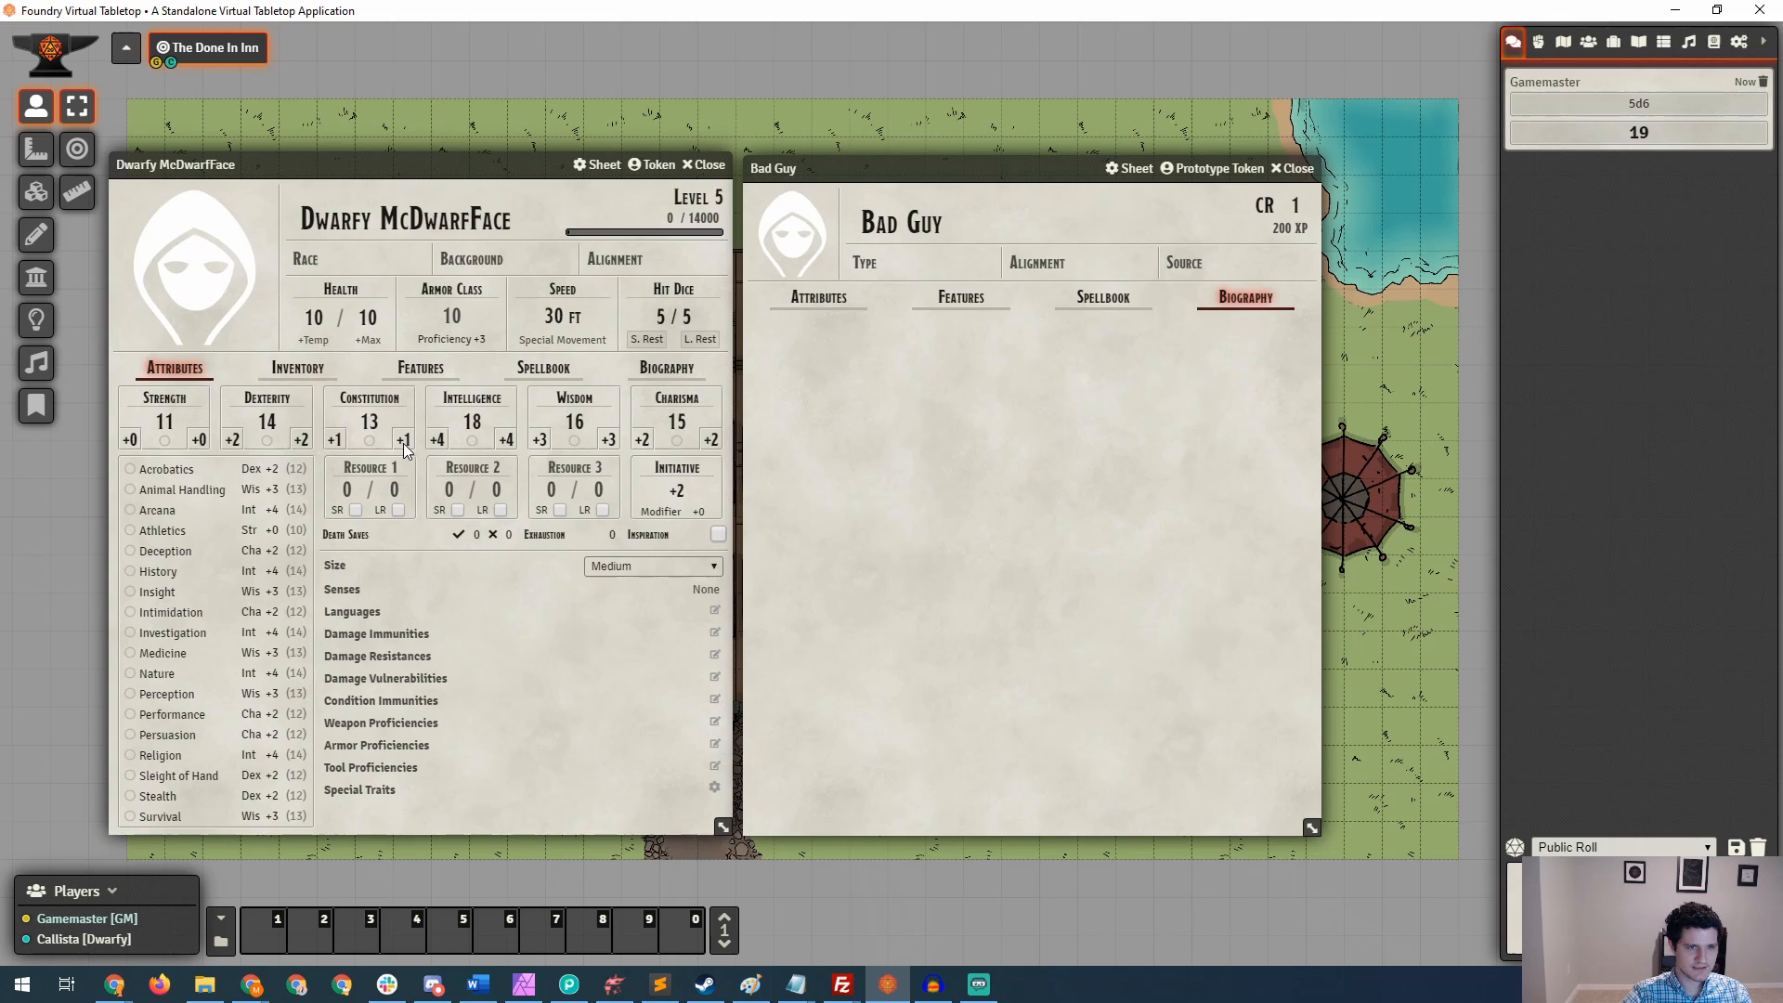
mouse_move(418, 461)
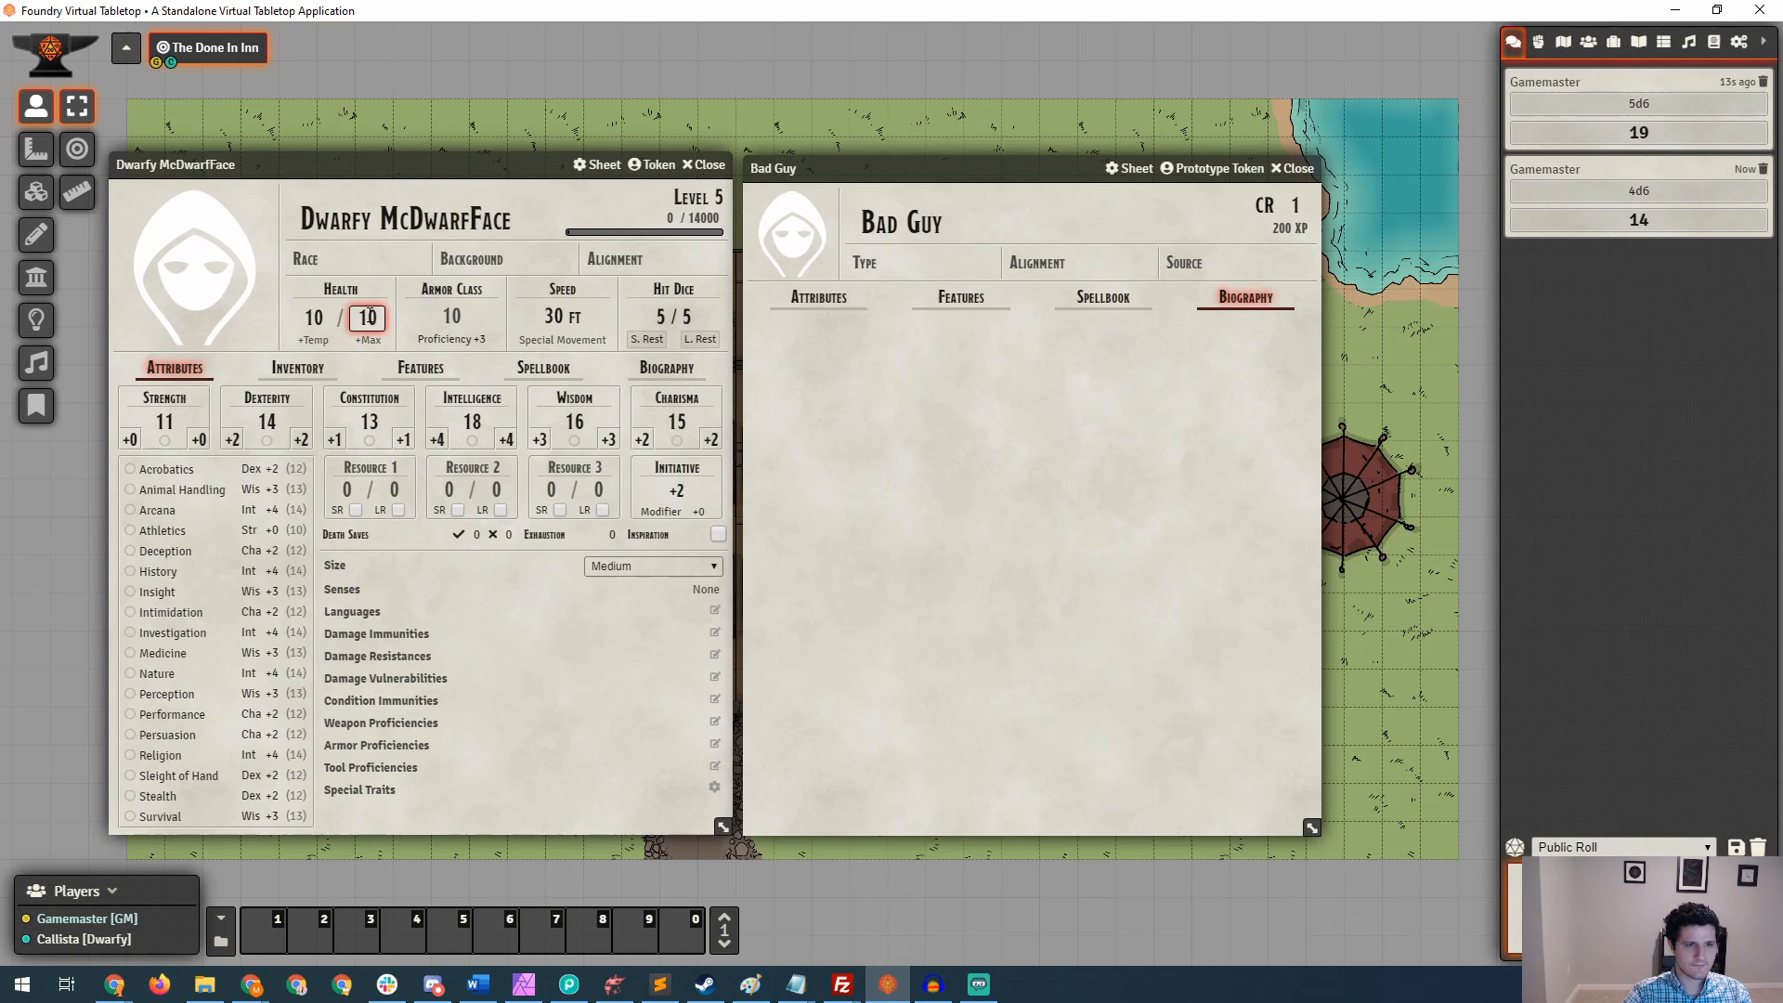
Set Dwarfy's maximum and current health to 28, then show his Features list.
left_click(451, 316)
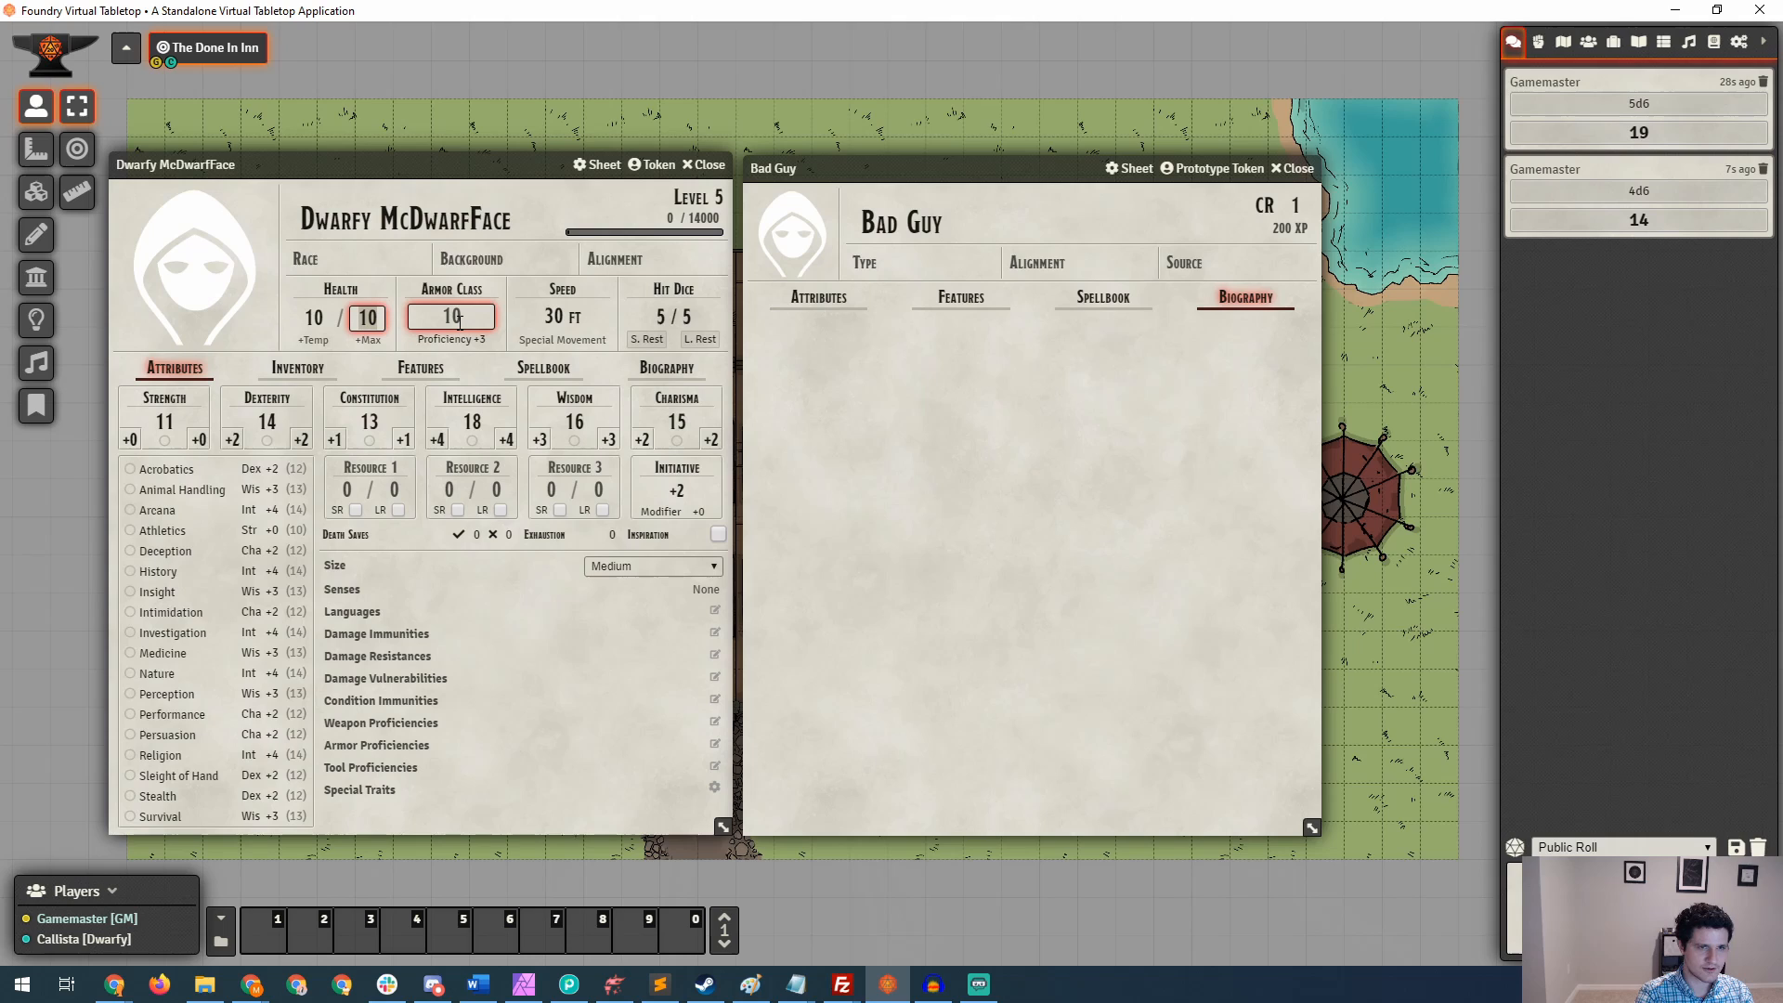
type("28")
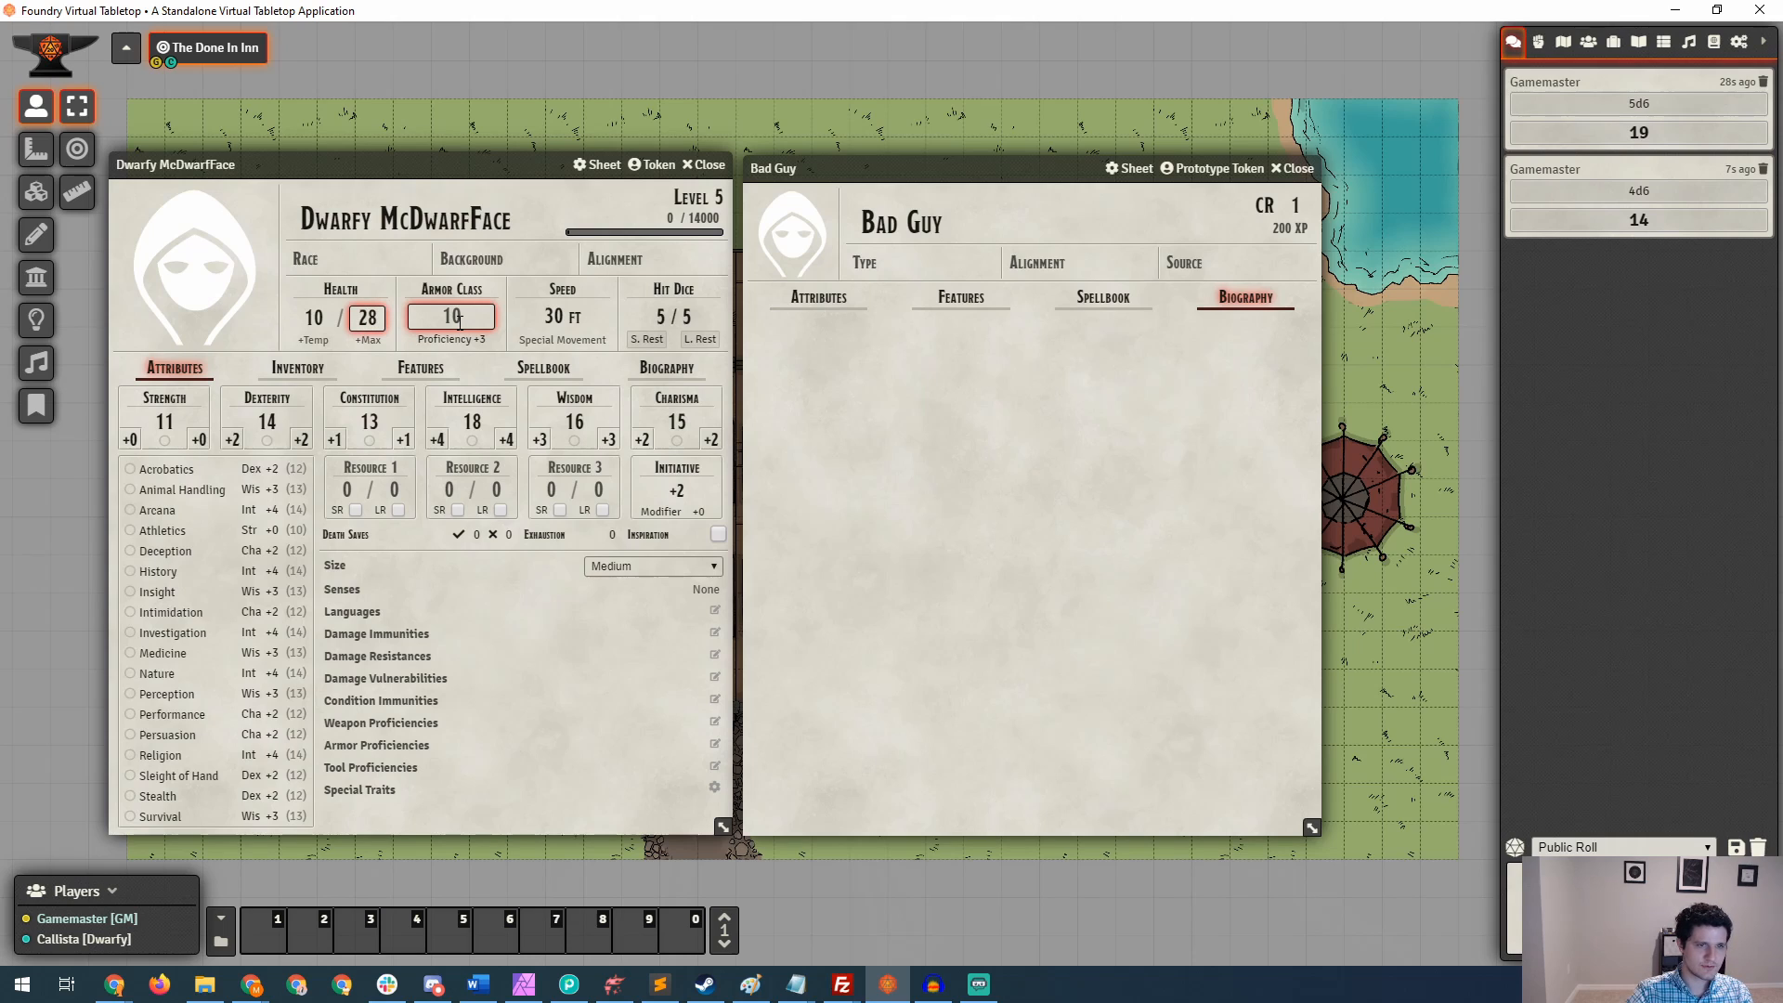
left_click(312, 318)
type("28")
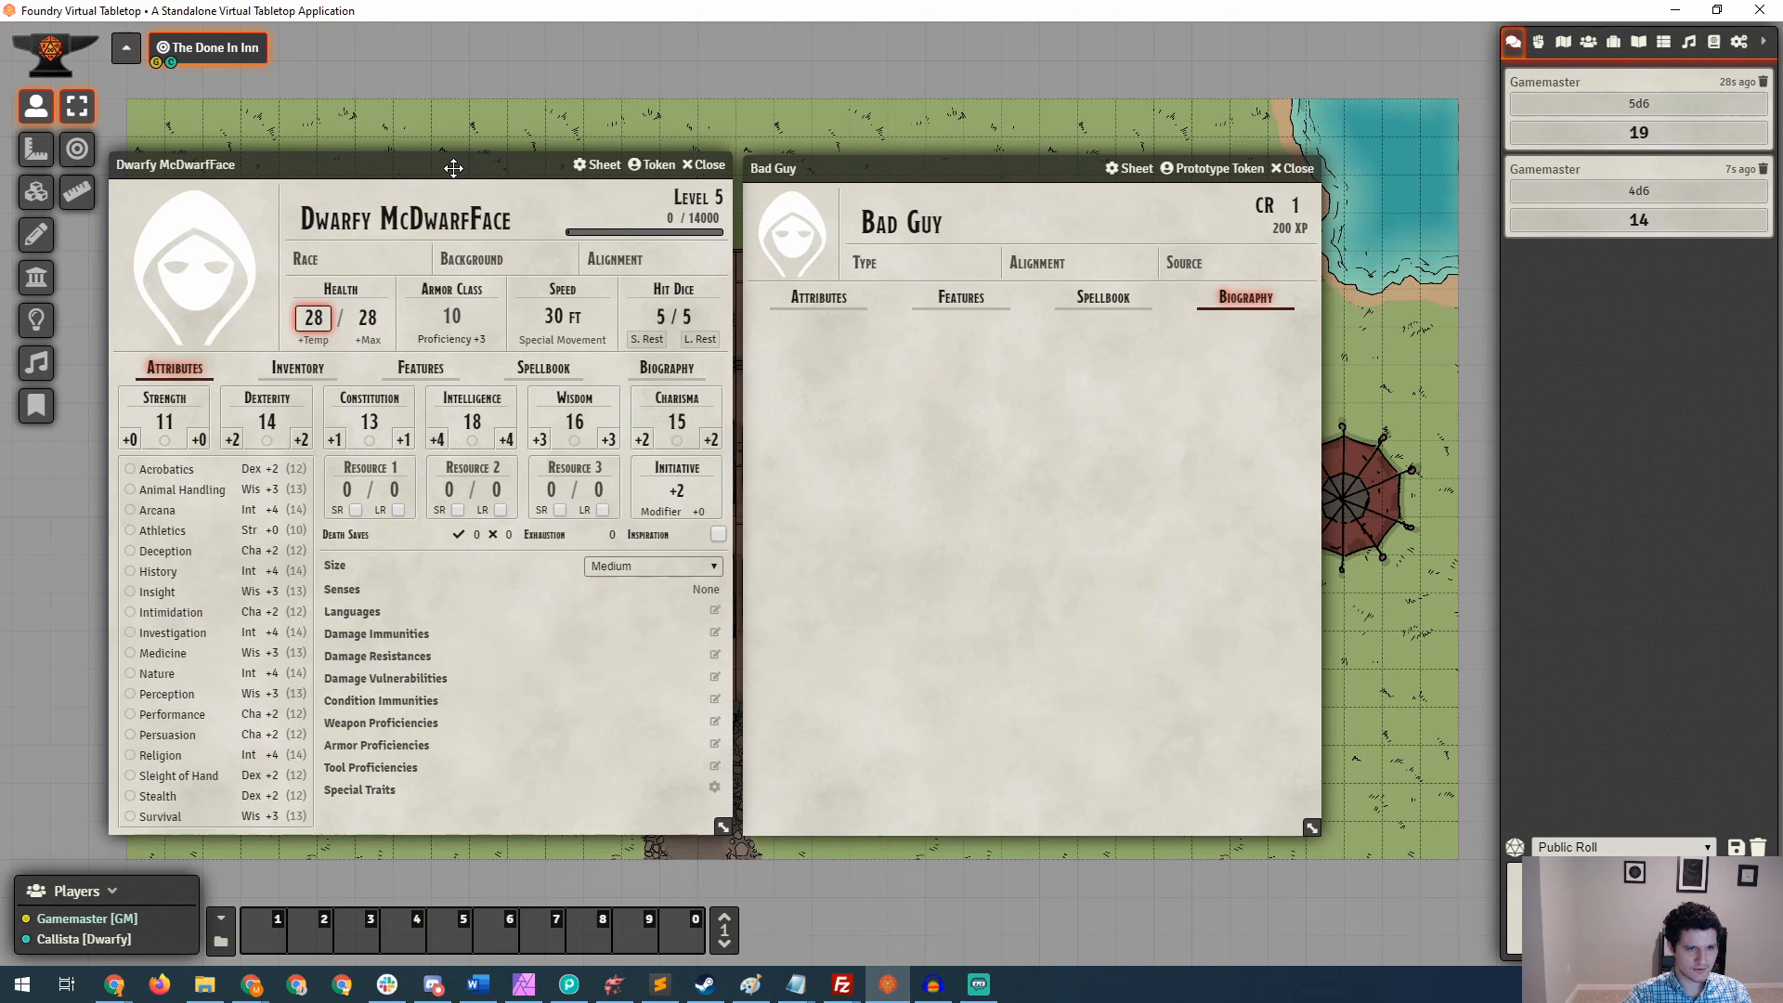
mouse_move(418, 175)
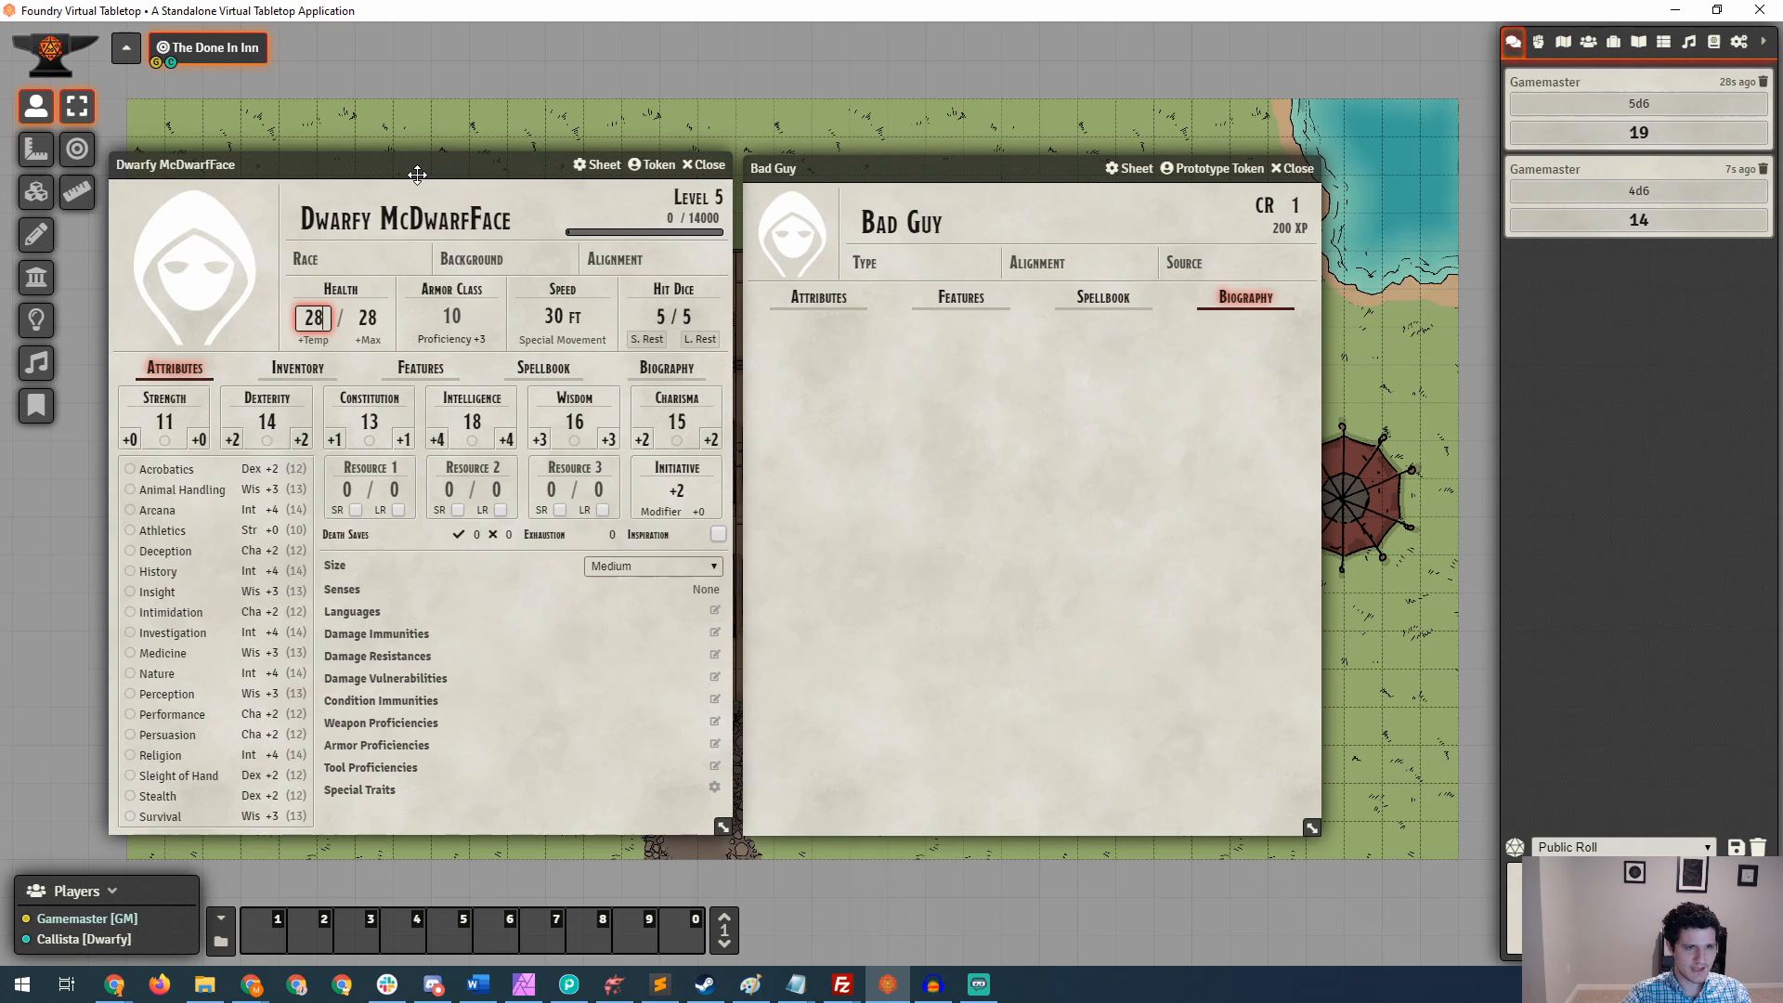
mouse_move(422, 368)
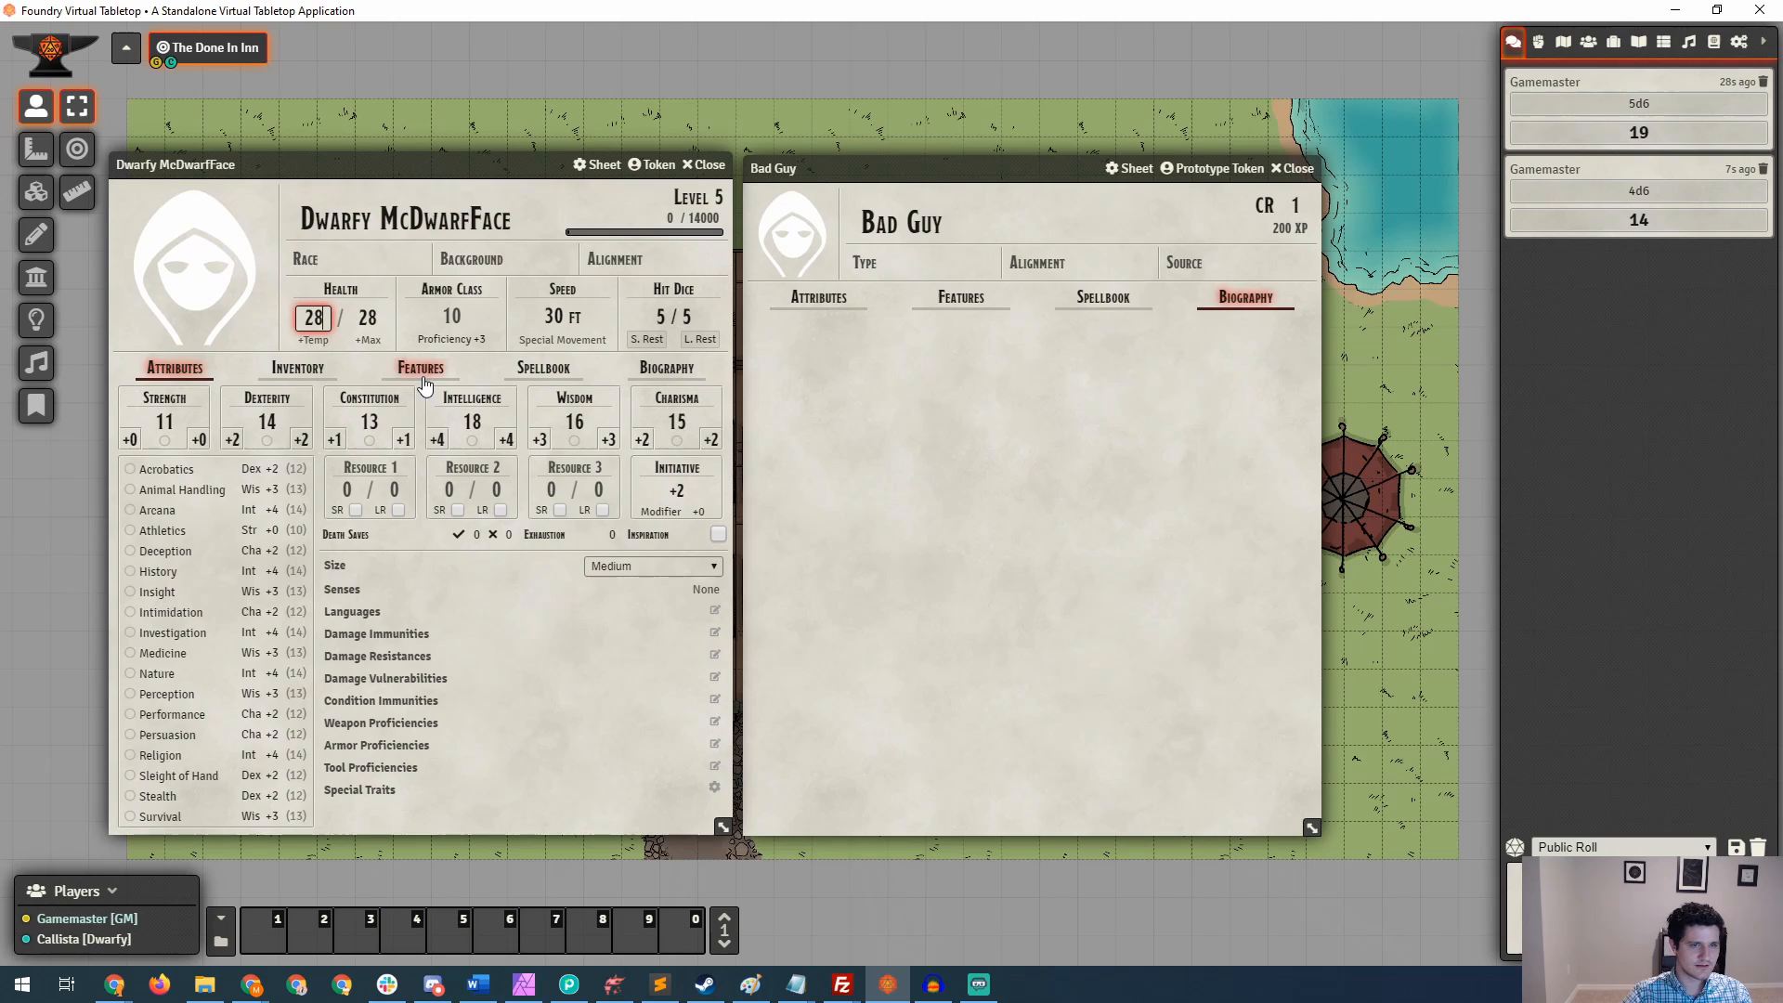
mouse_move(474, 381)
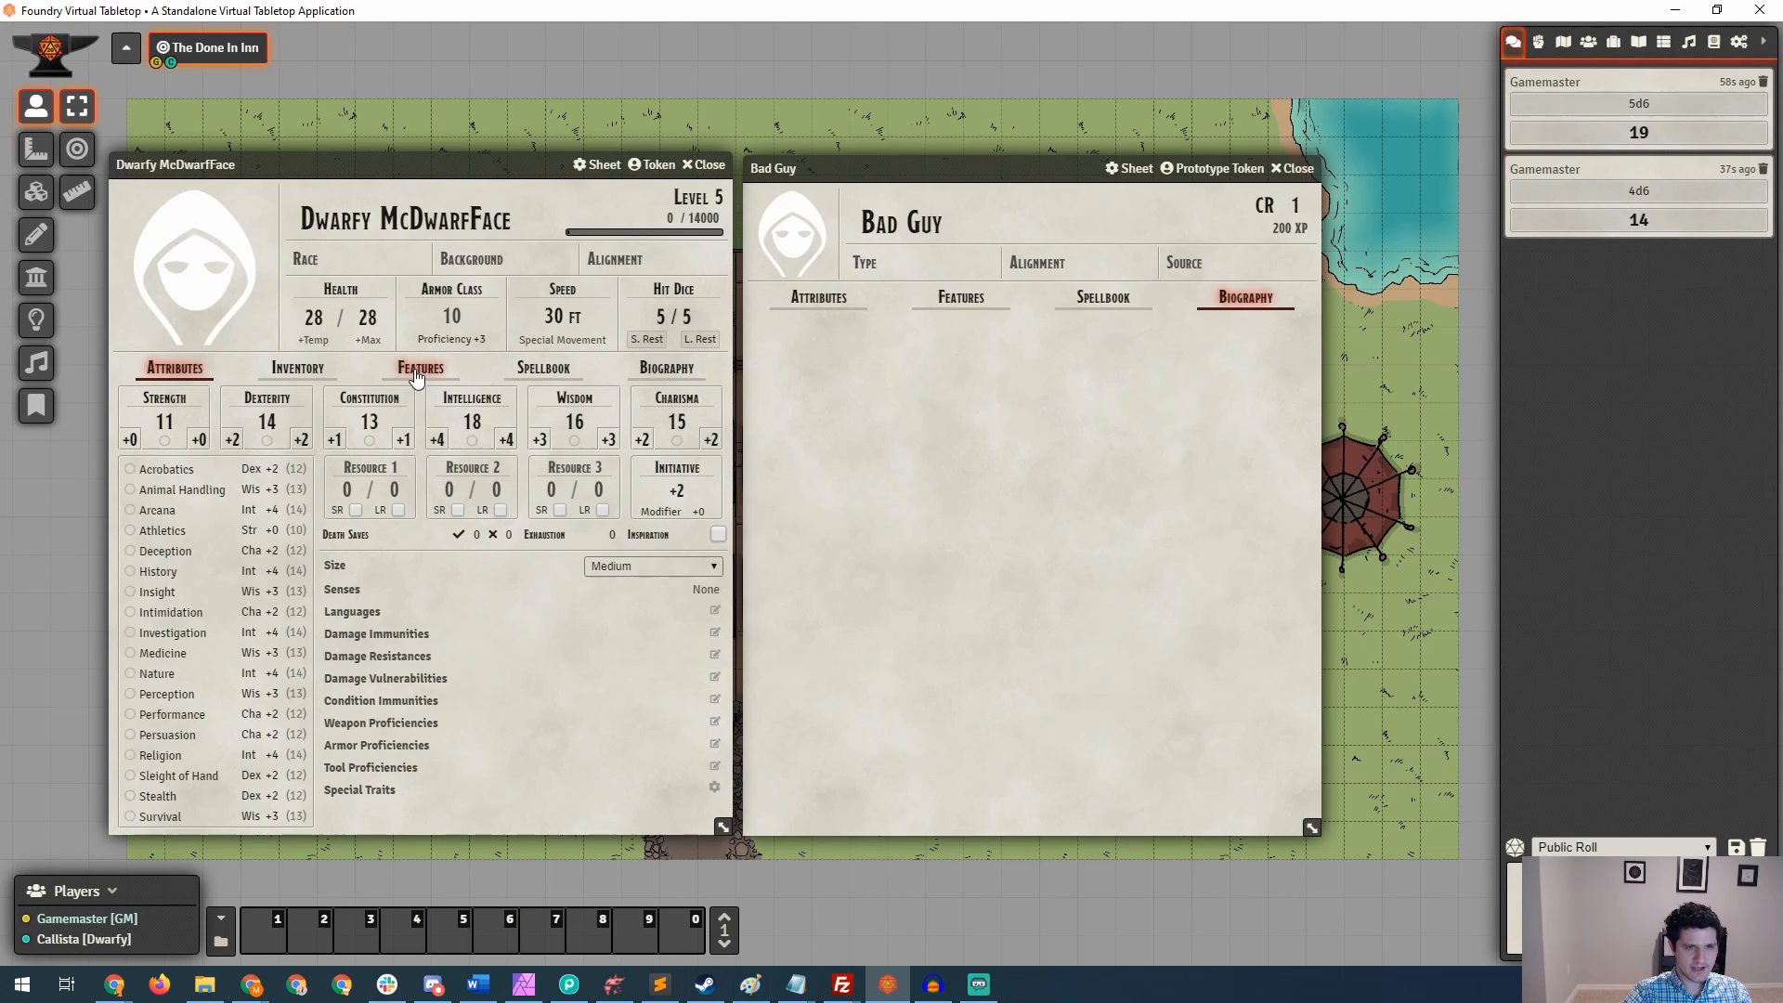
left_click(421, 368)
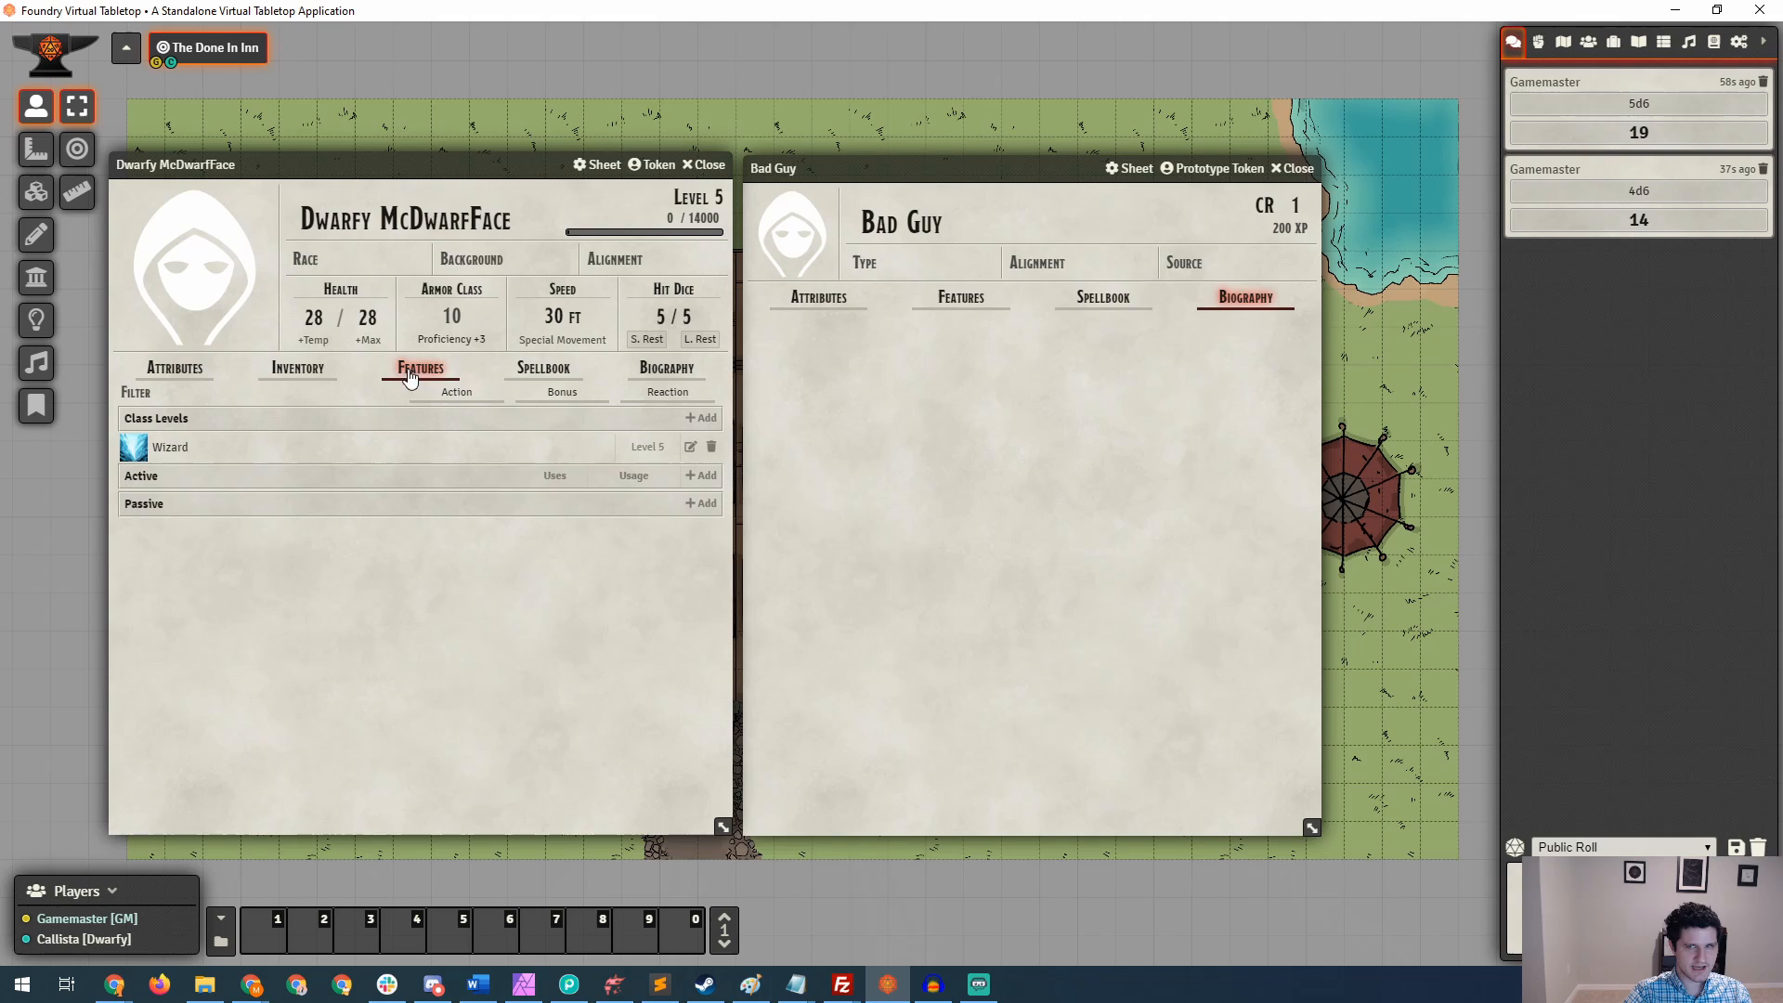
mouse_move(1720, 43)
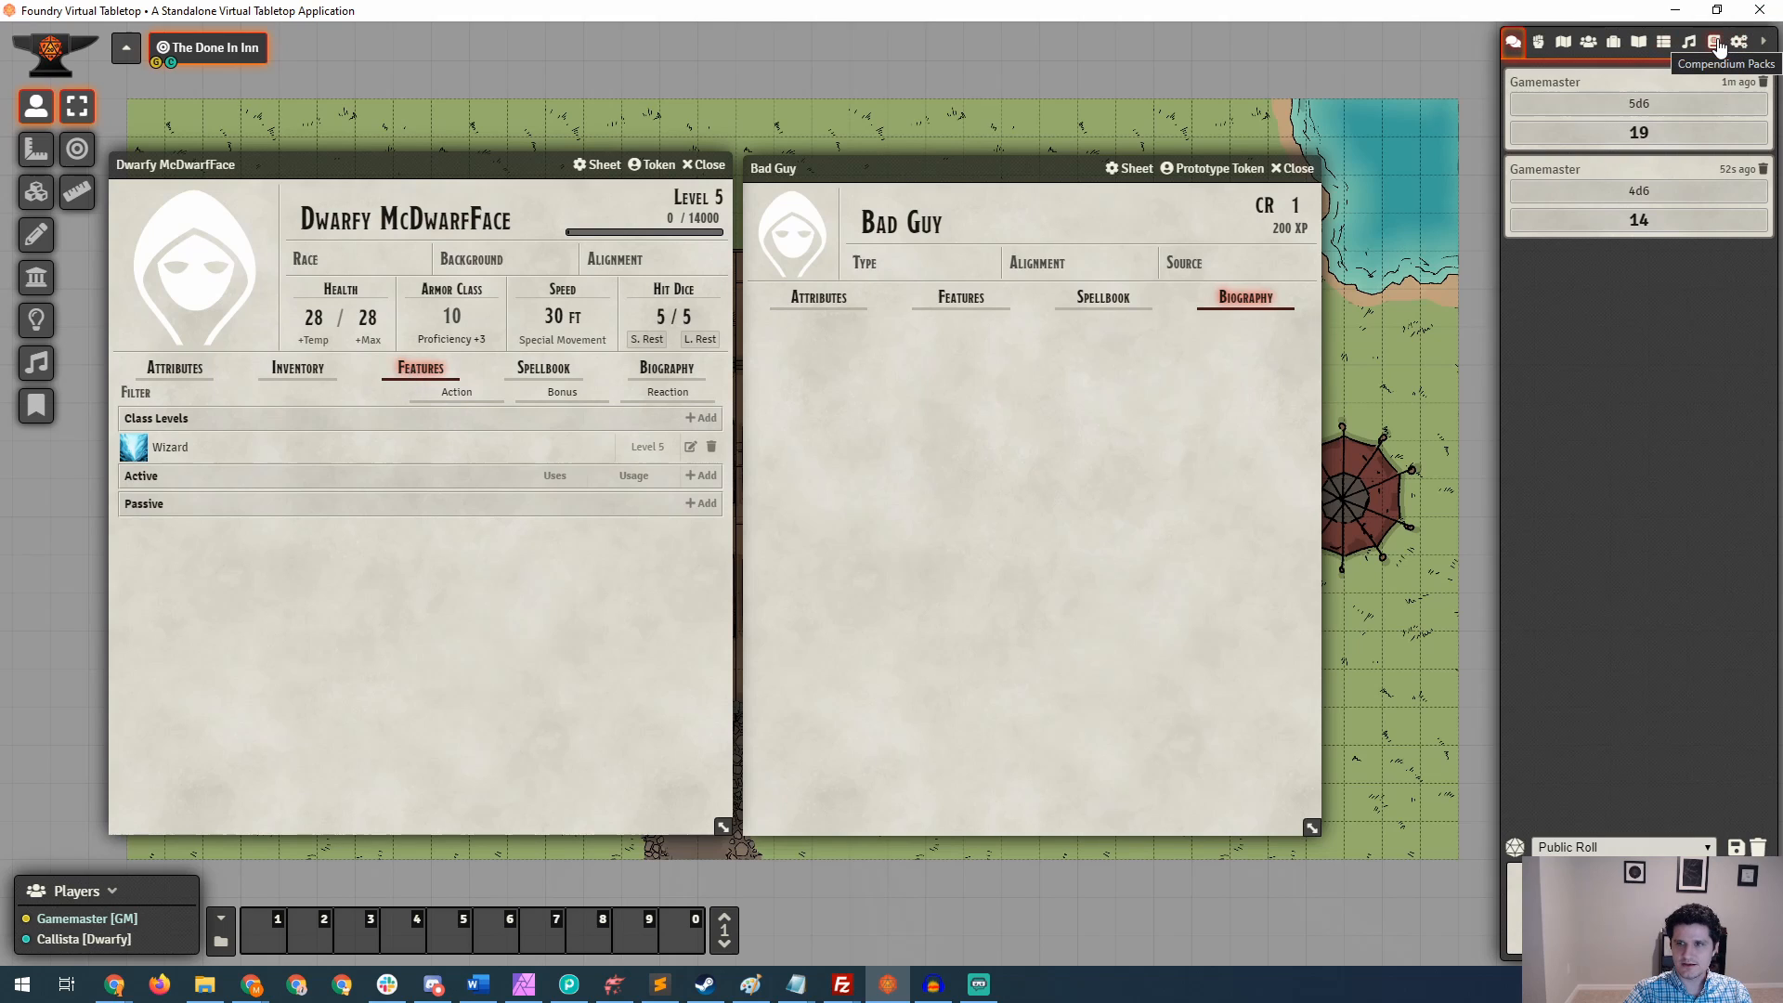
Drag Arcane Recovery from Class Features (SRD) onto Dwarfy's Features, then browse Spells (SRD).
left_click(1714, 42)
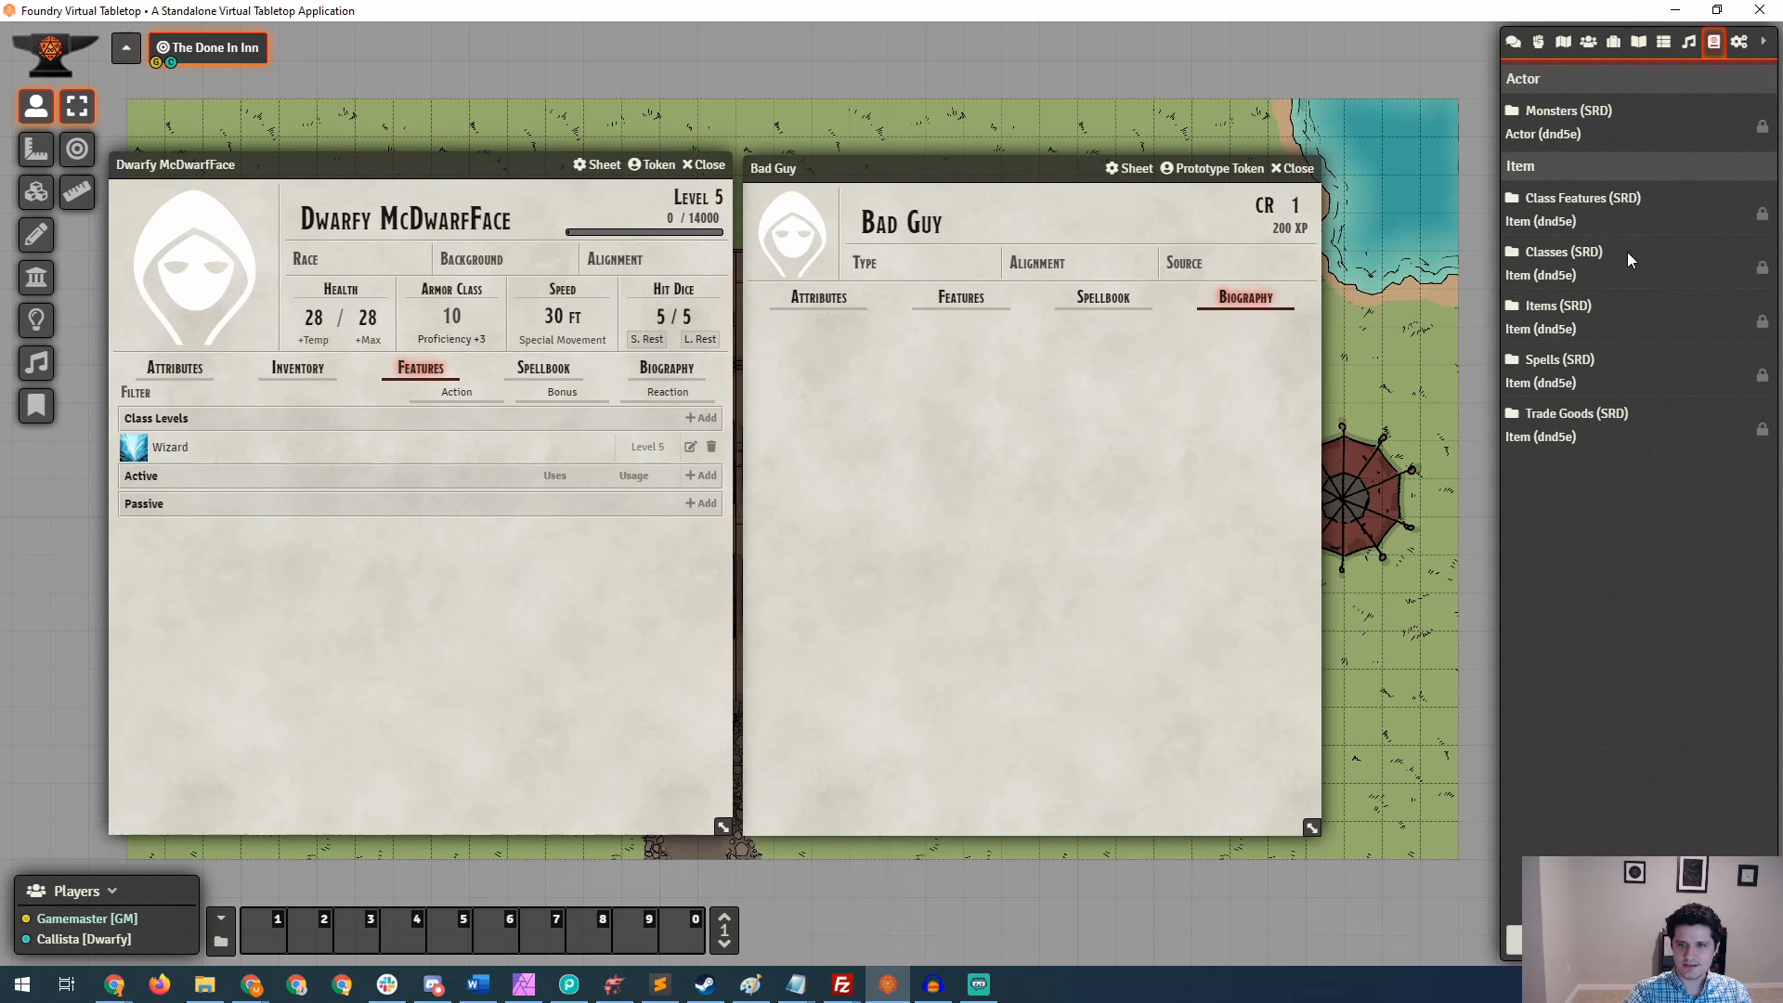
mouse_move(1592, 205)
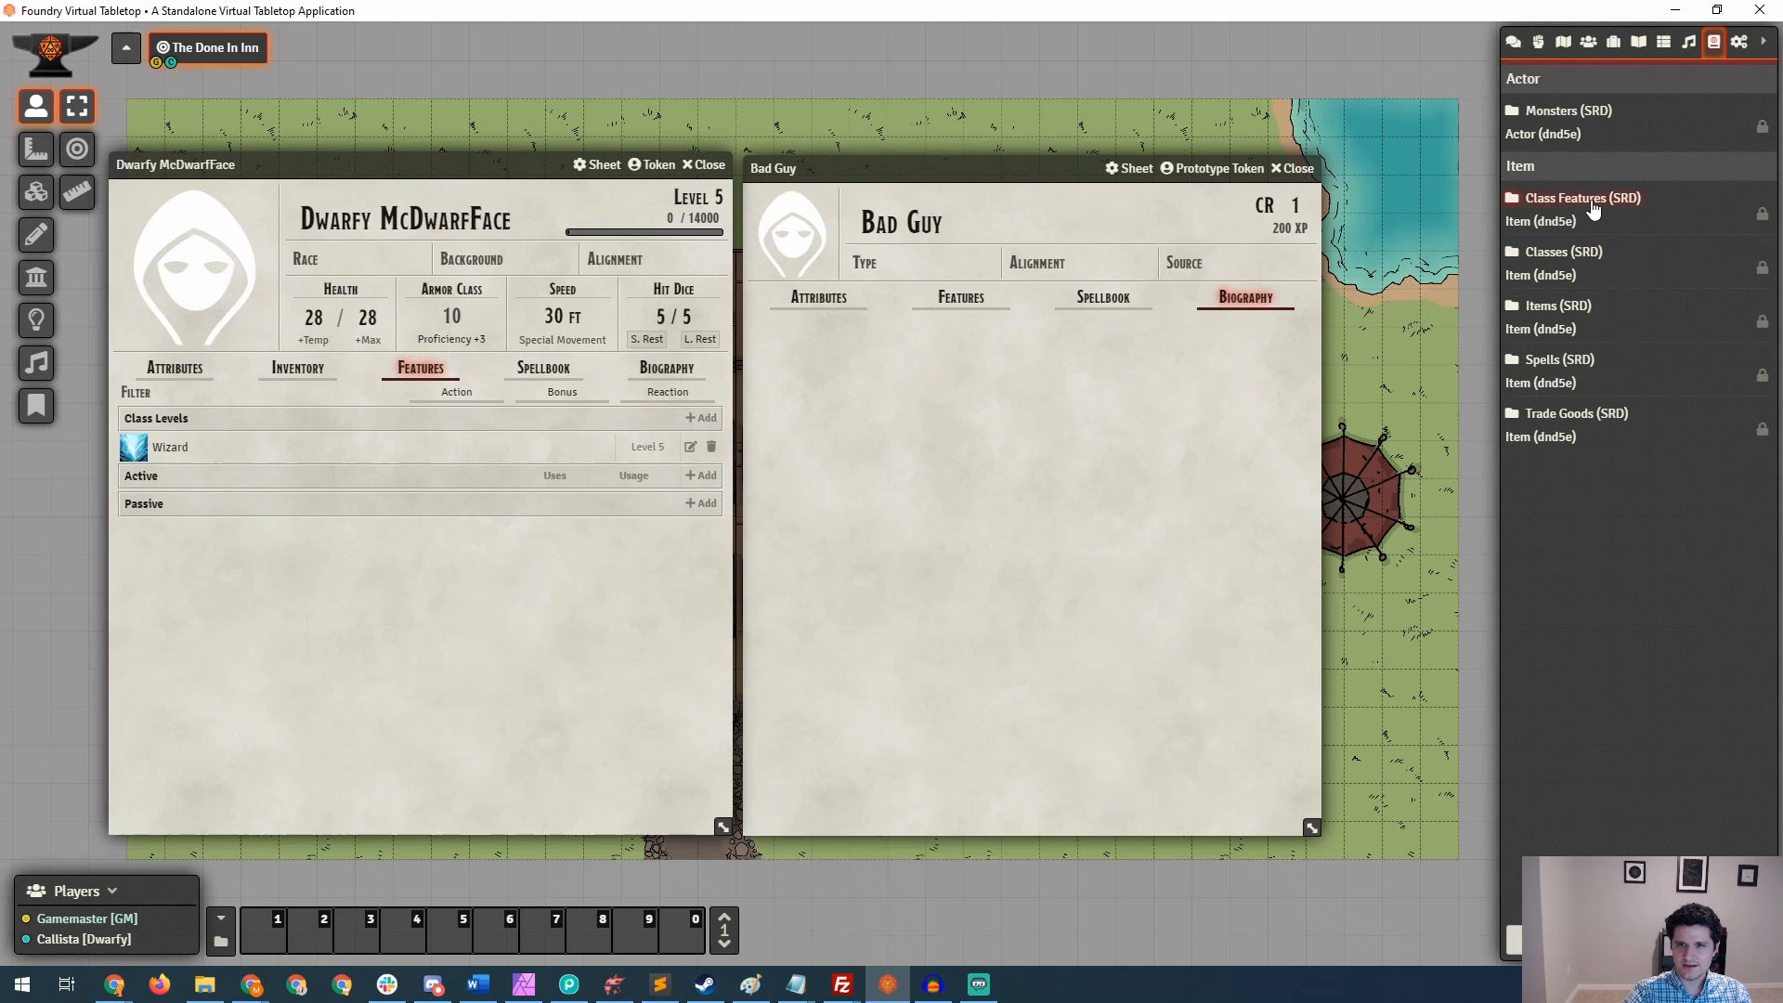
left_click(1575, 198)
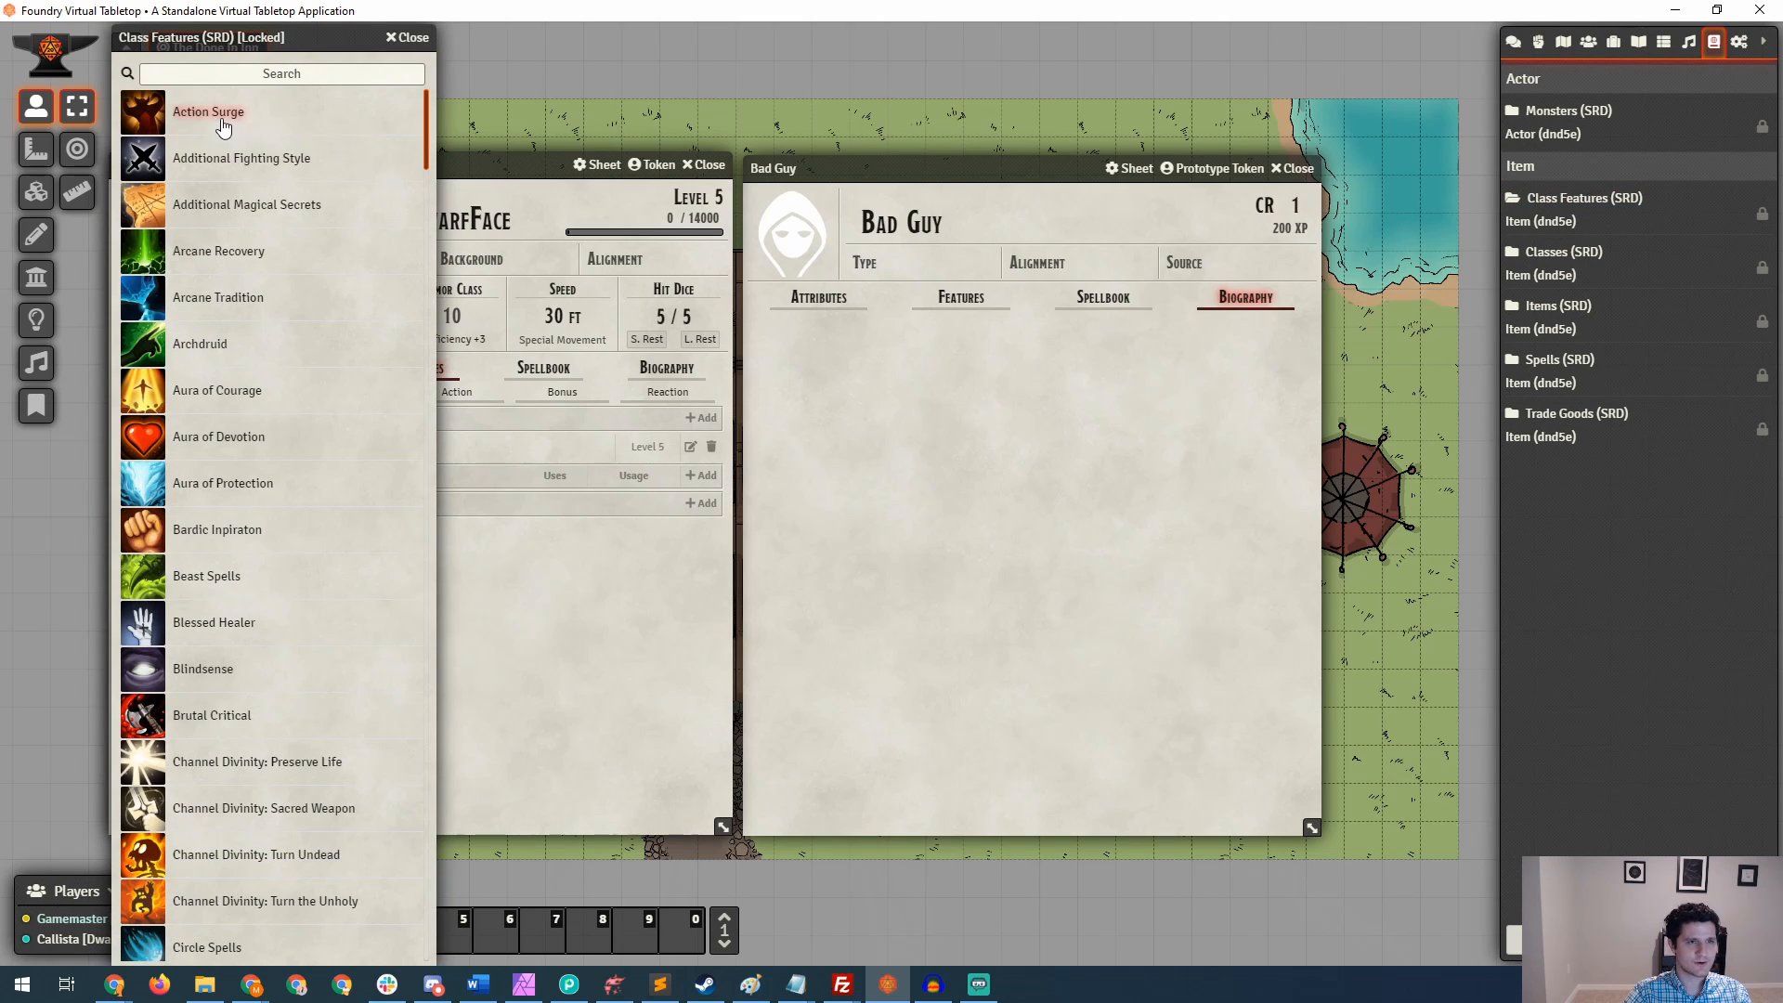
mouse_move(245, 204)
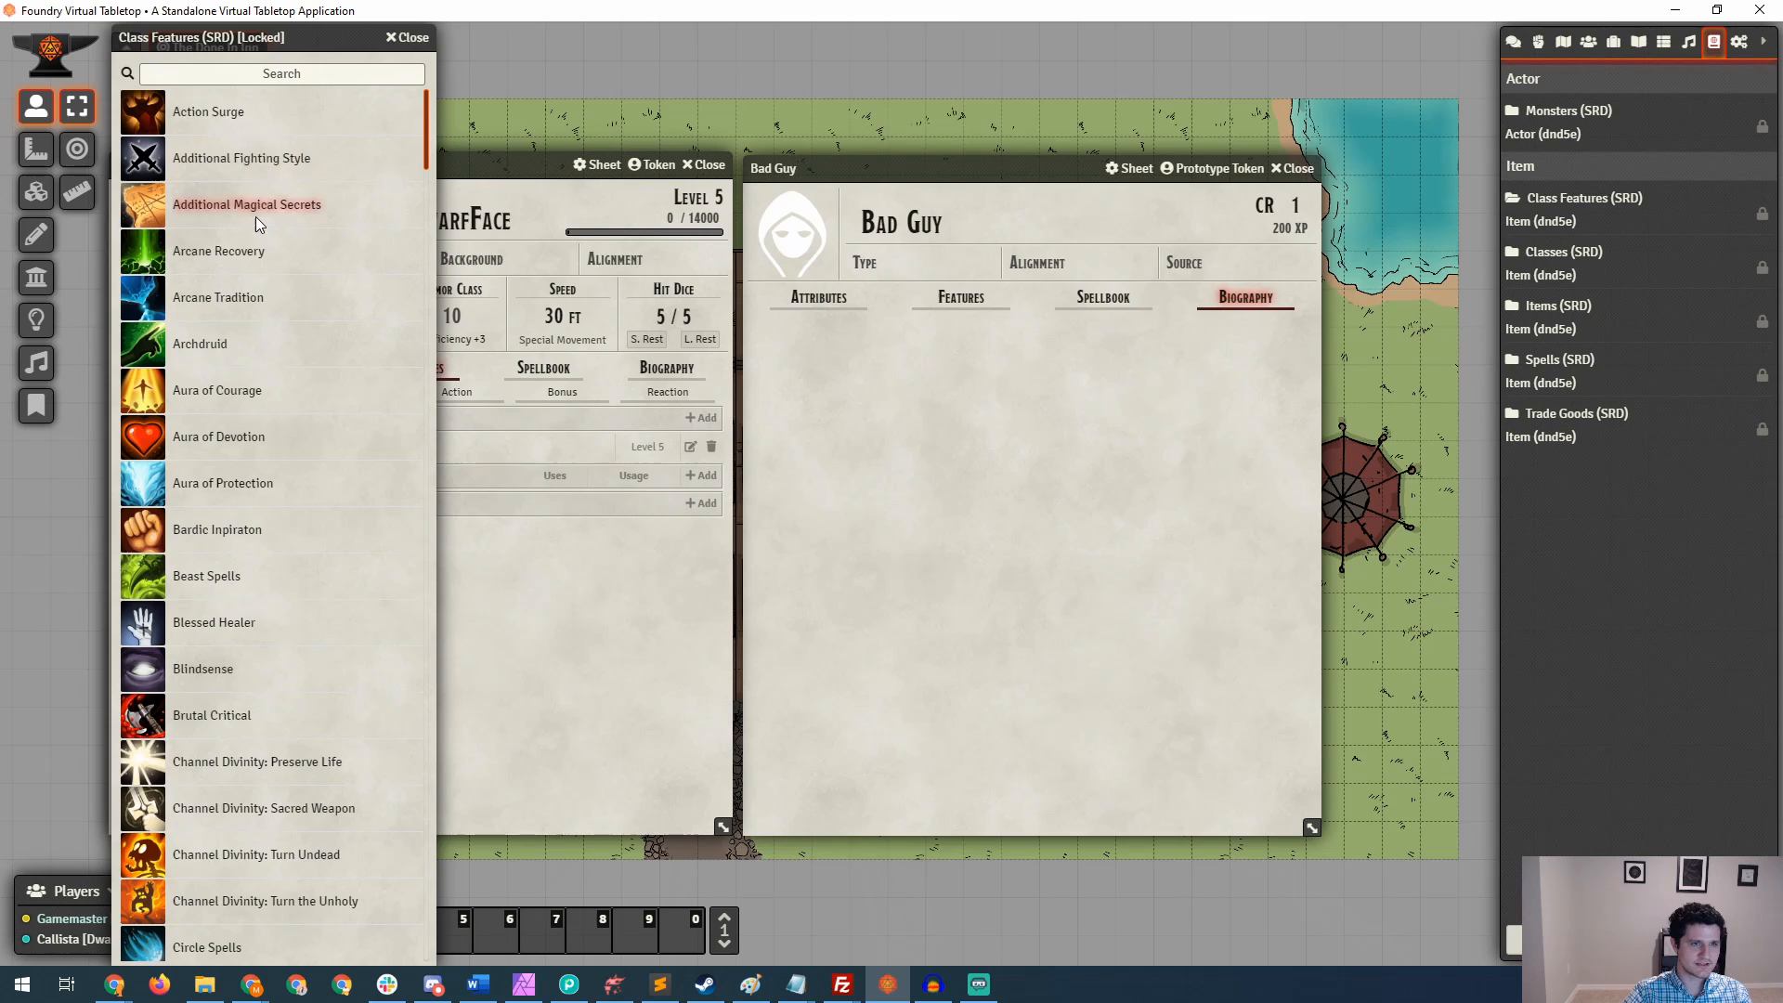
mouse_move(240, 253)
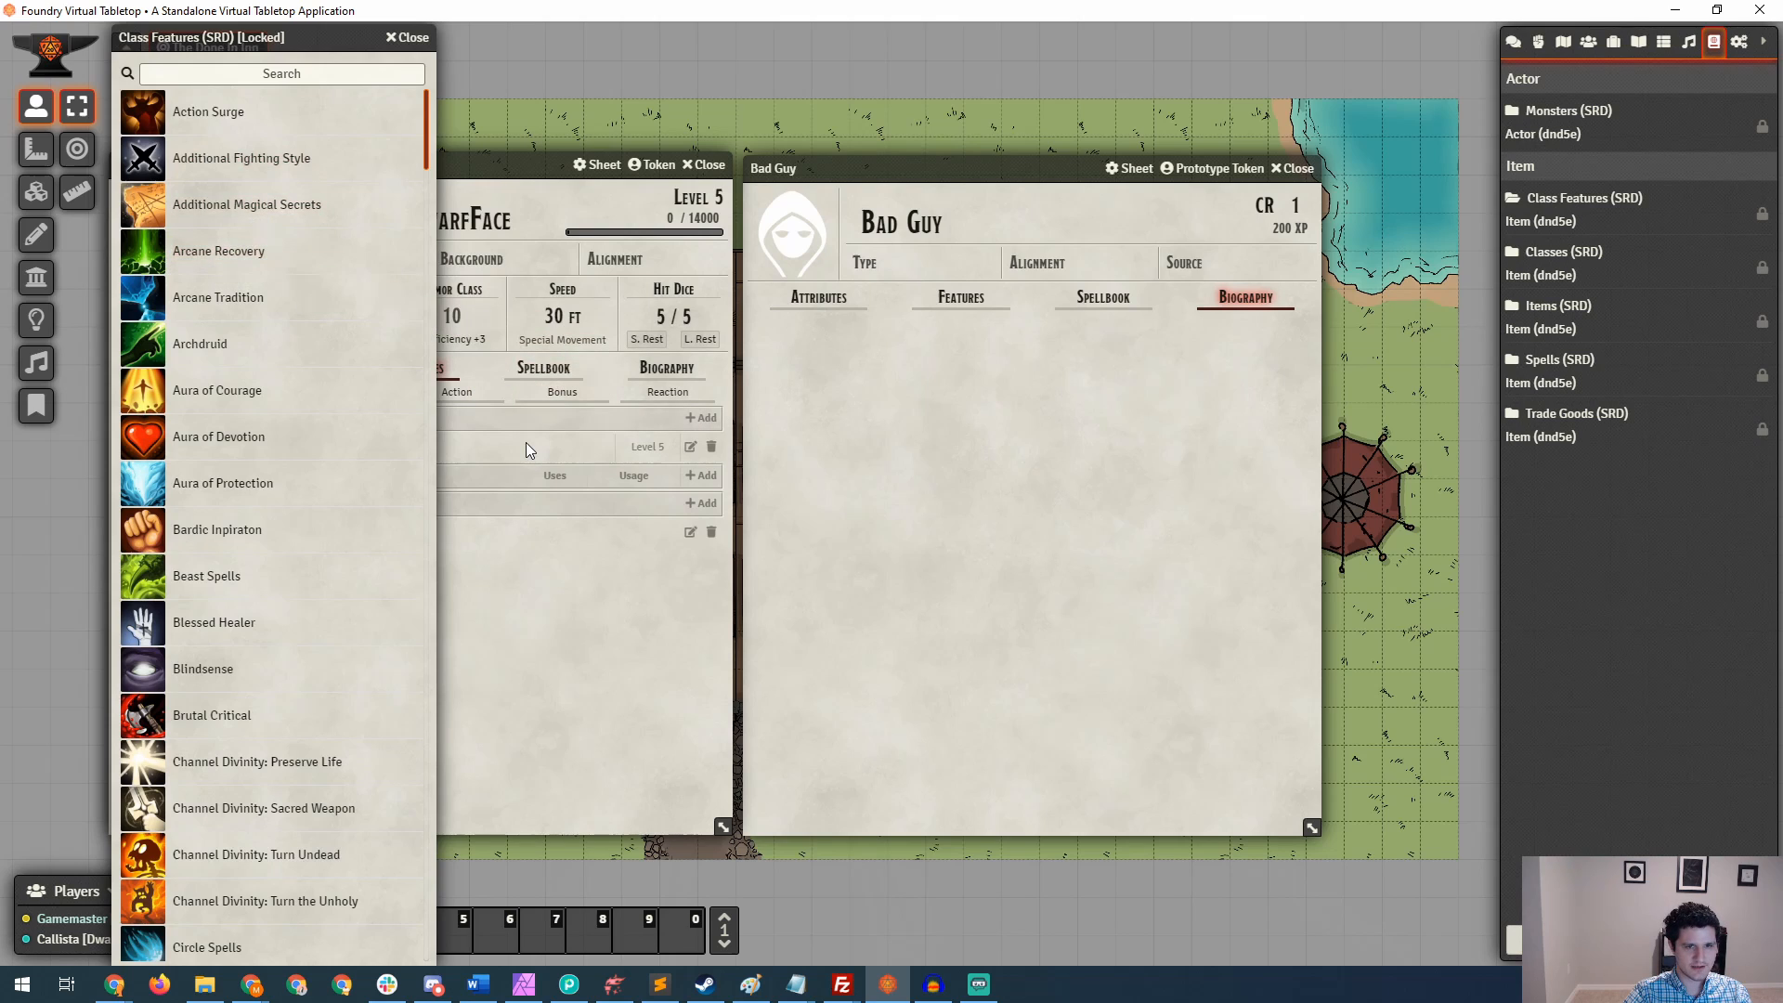
left_click(405, 37)
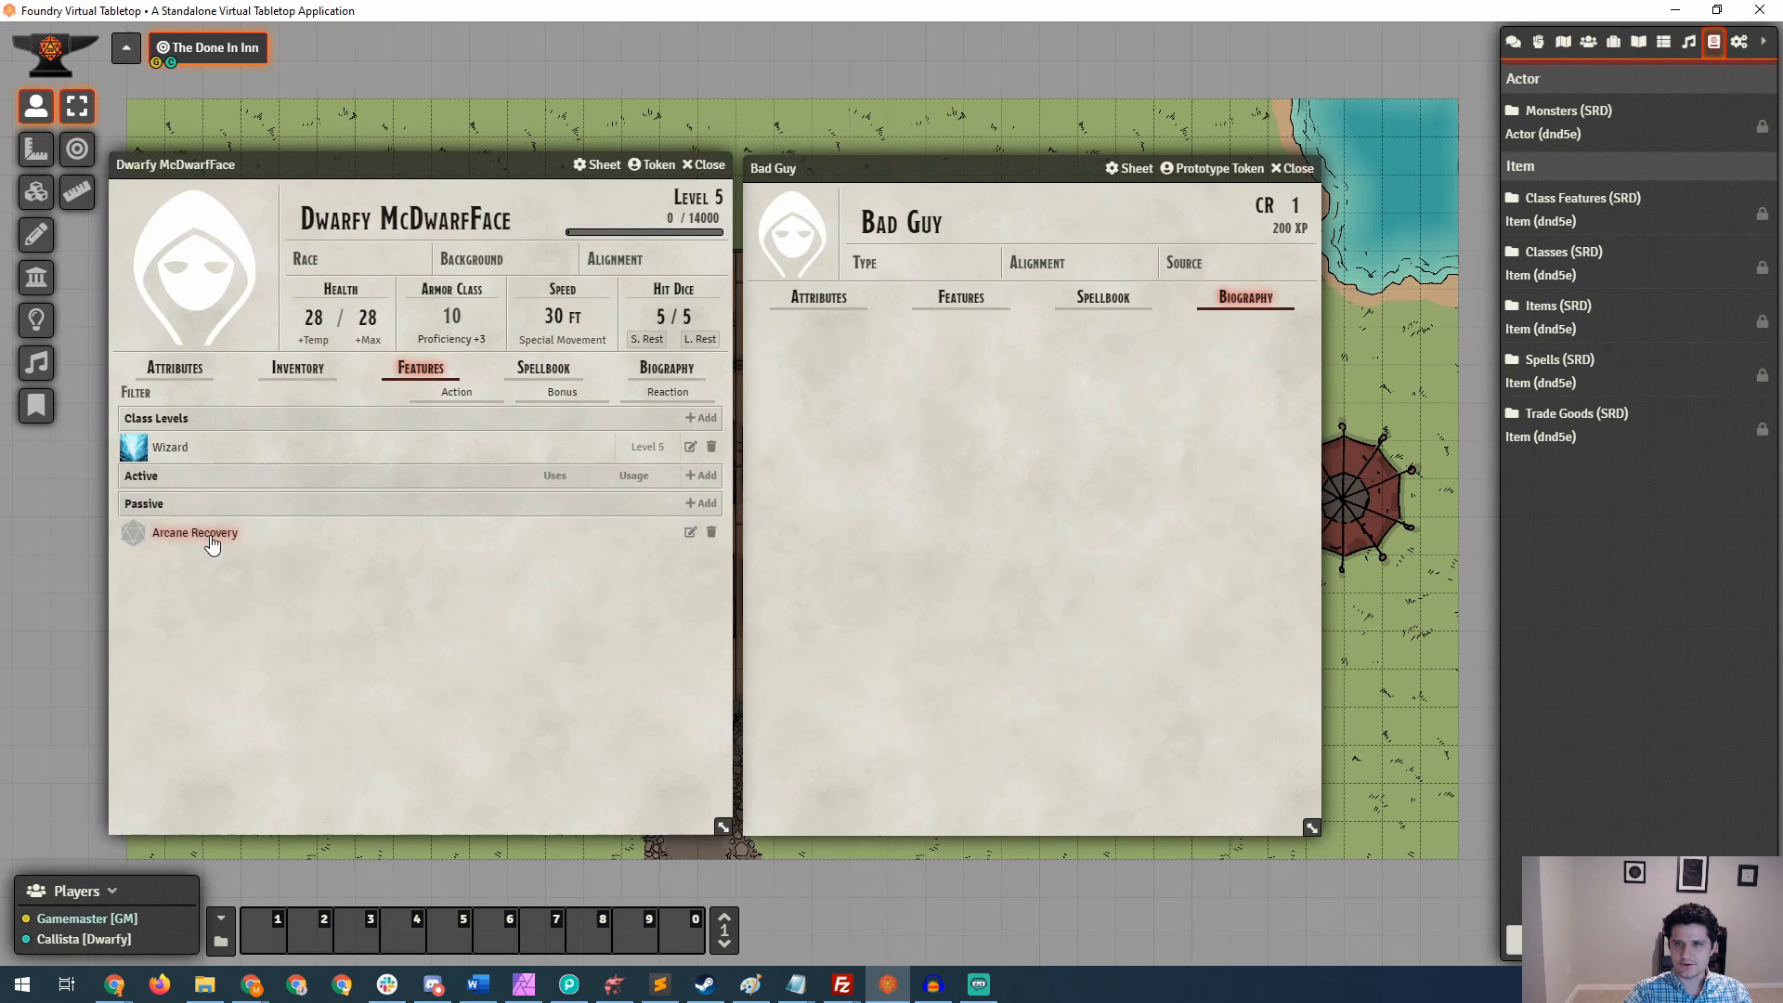
mouse_move(240, 550)
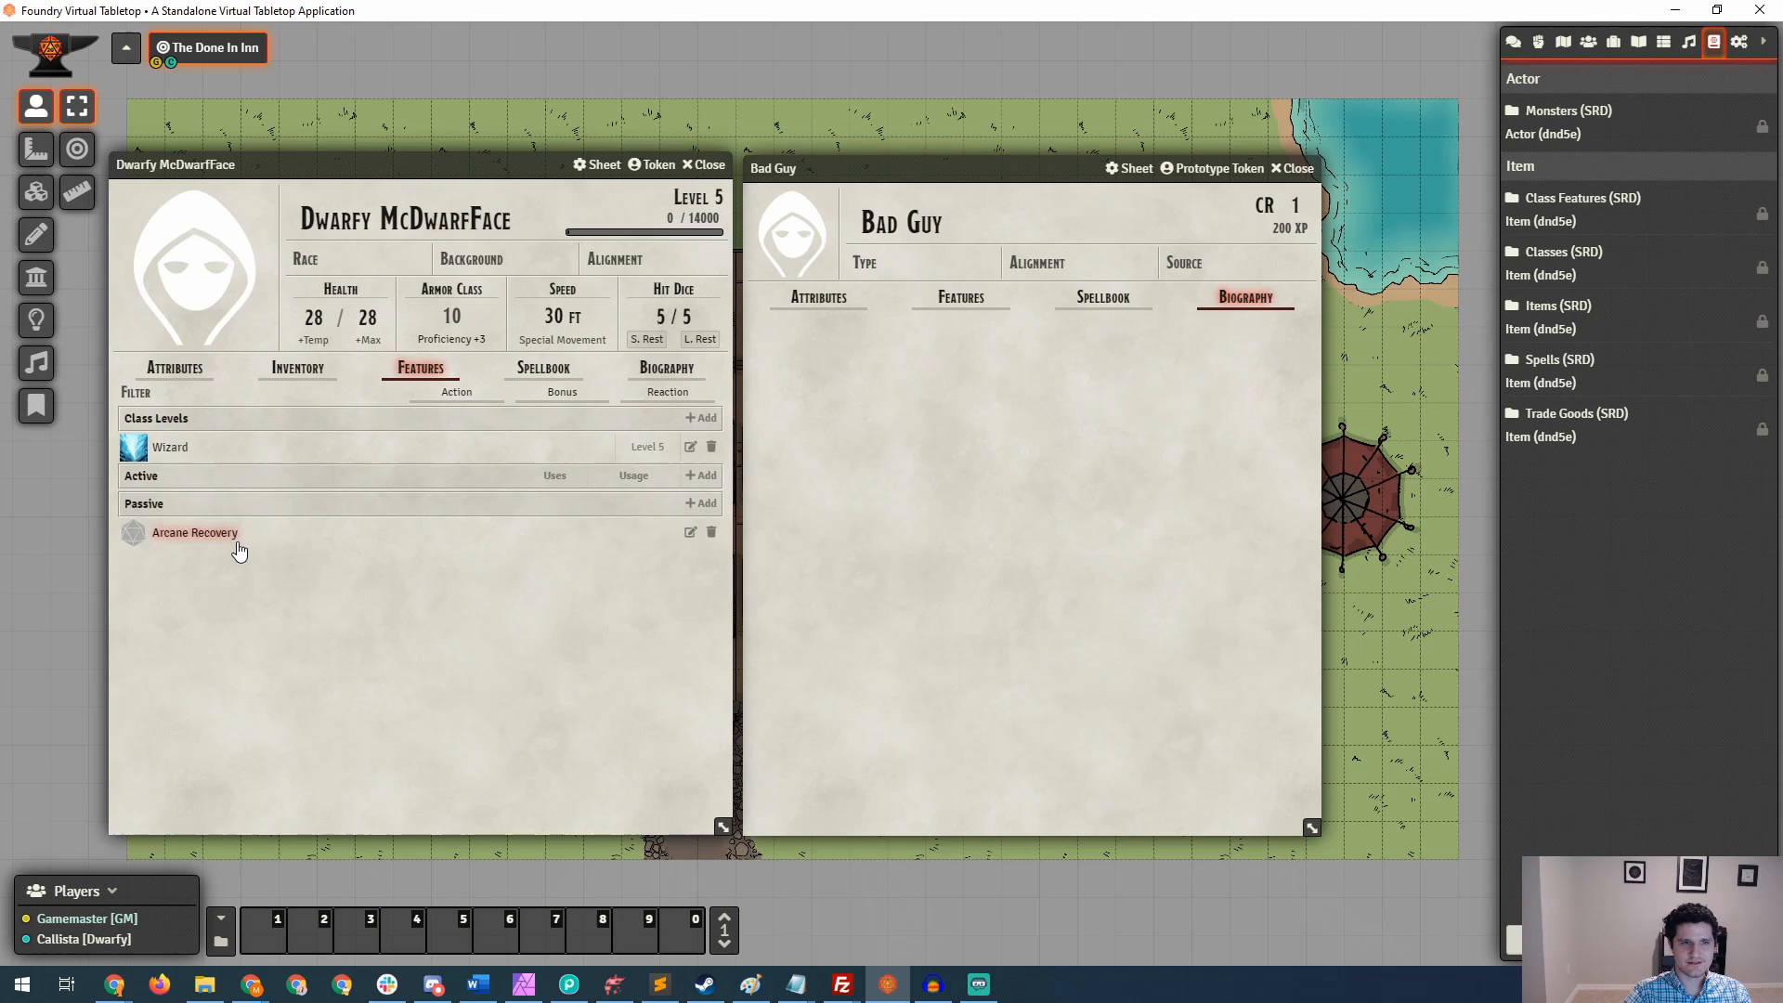
left_click(1549, 359)
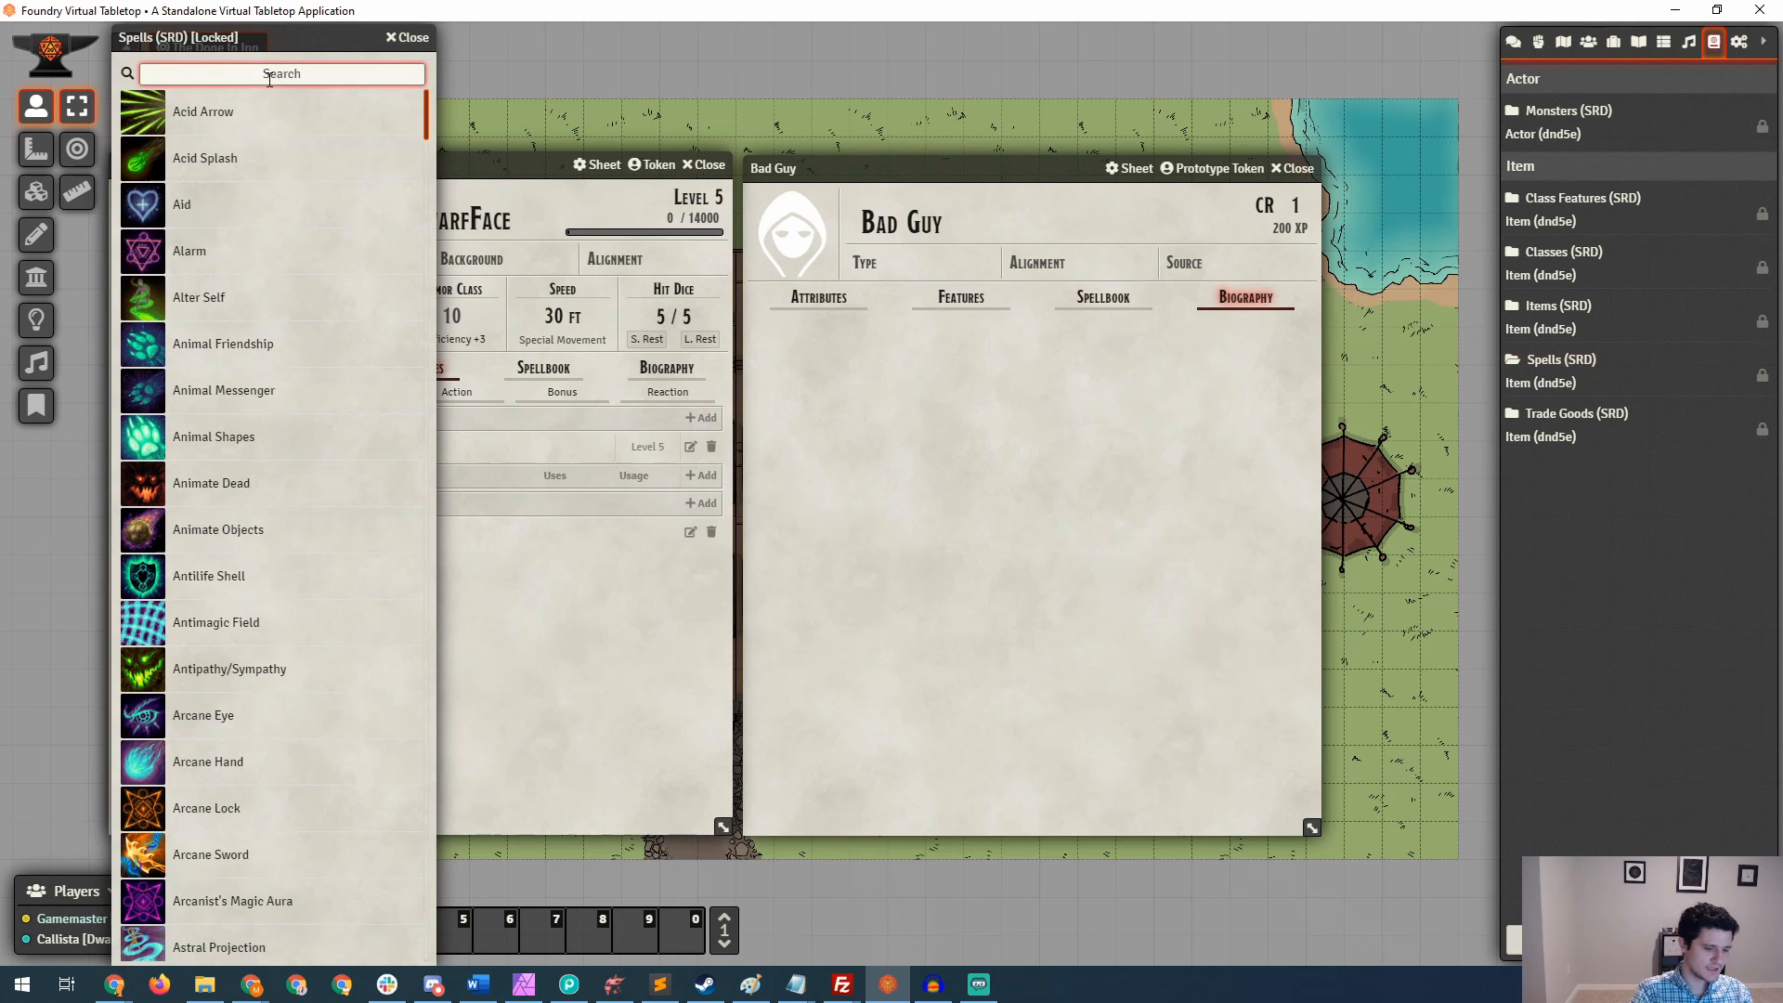
Search Spells (SRD) for 'fireball', add Fireball, and view it in Dwarfy's Spellbook.
type("fireball")
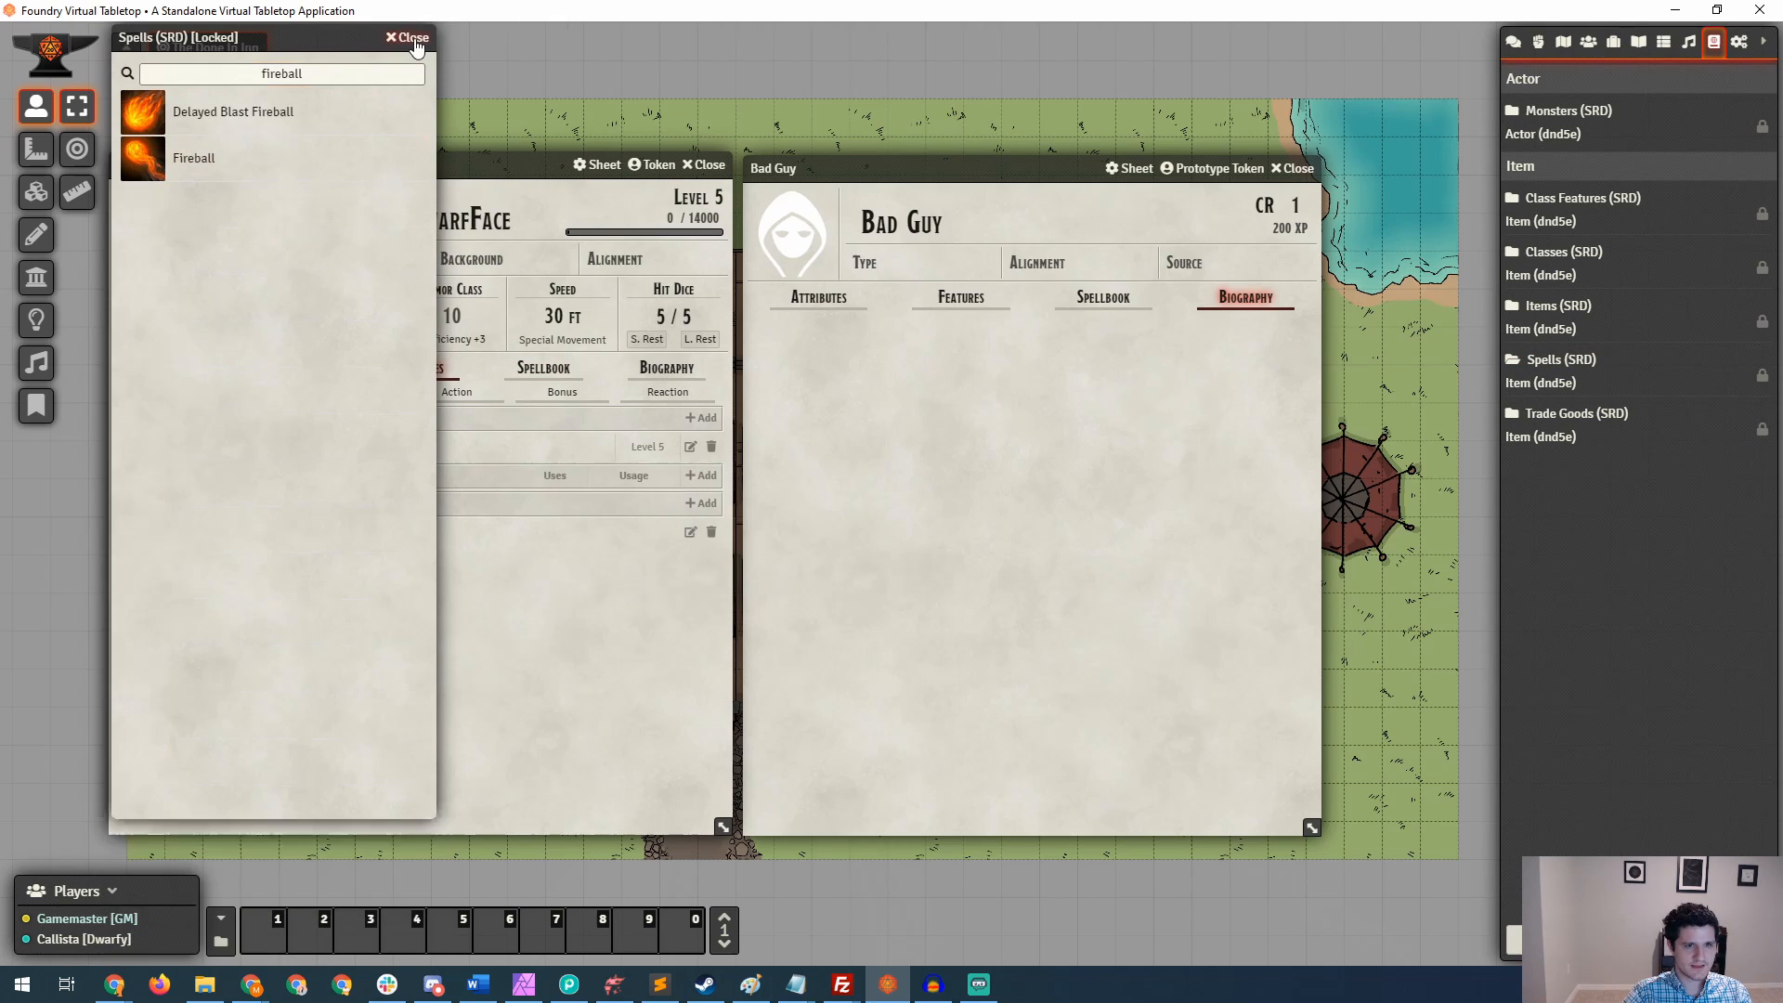
left_click(407, 37)
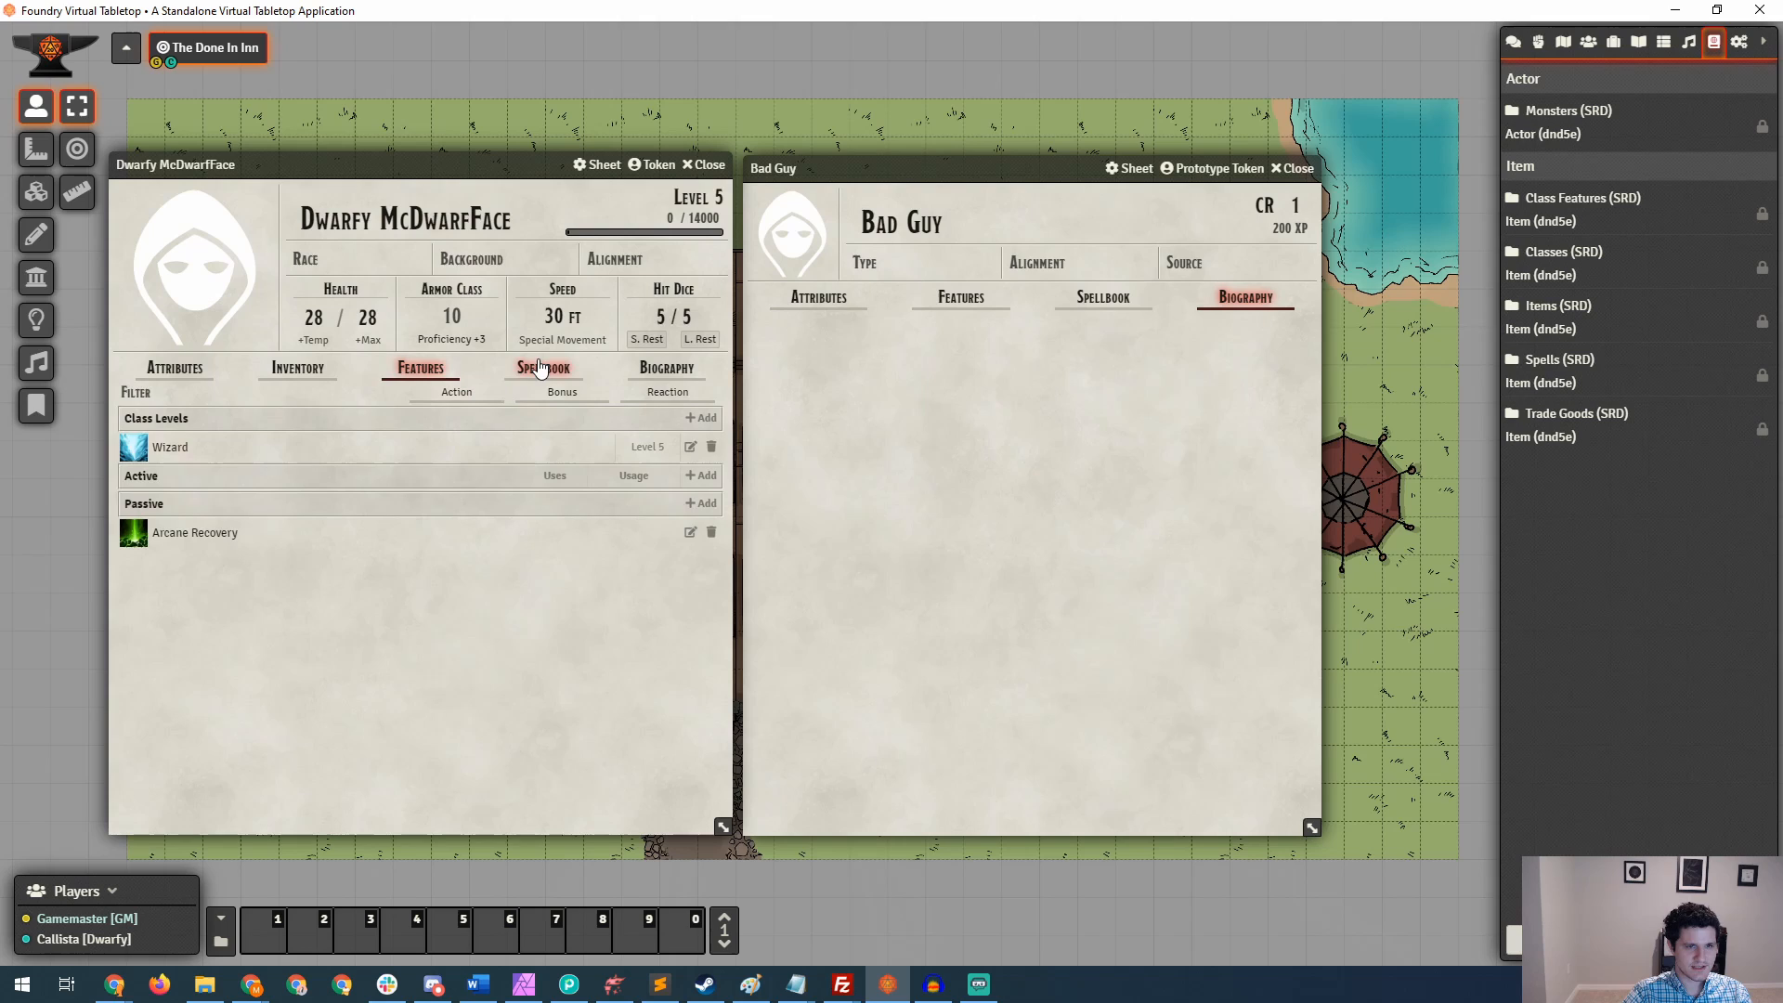
left_click(542, 368)
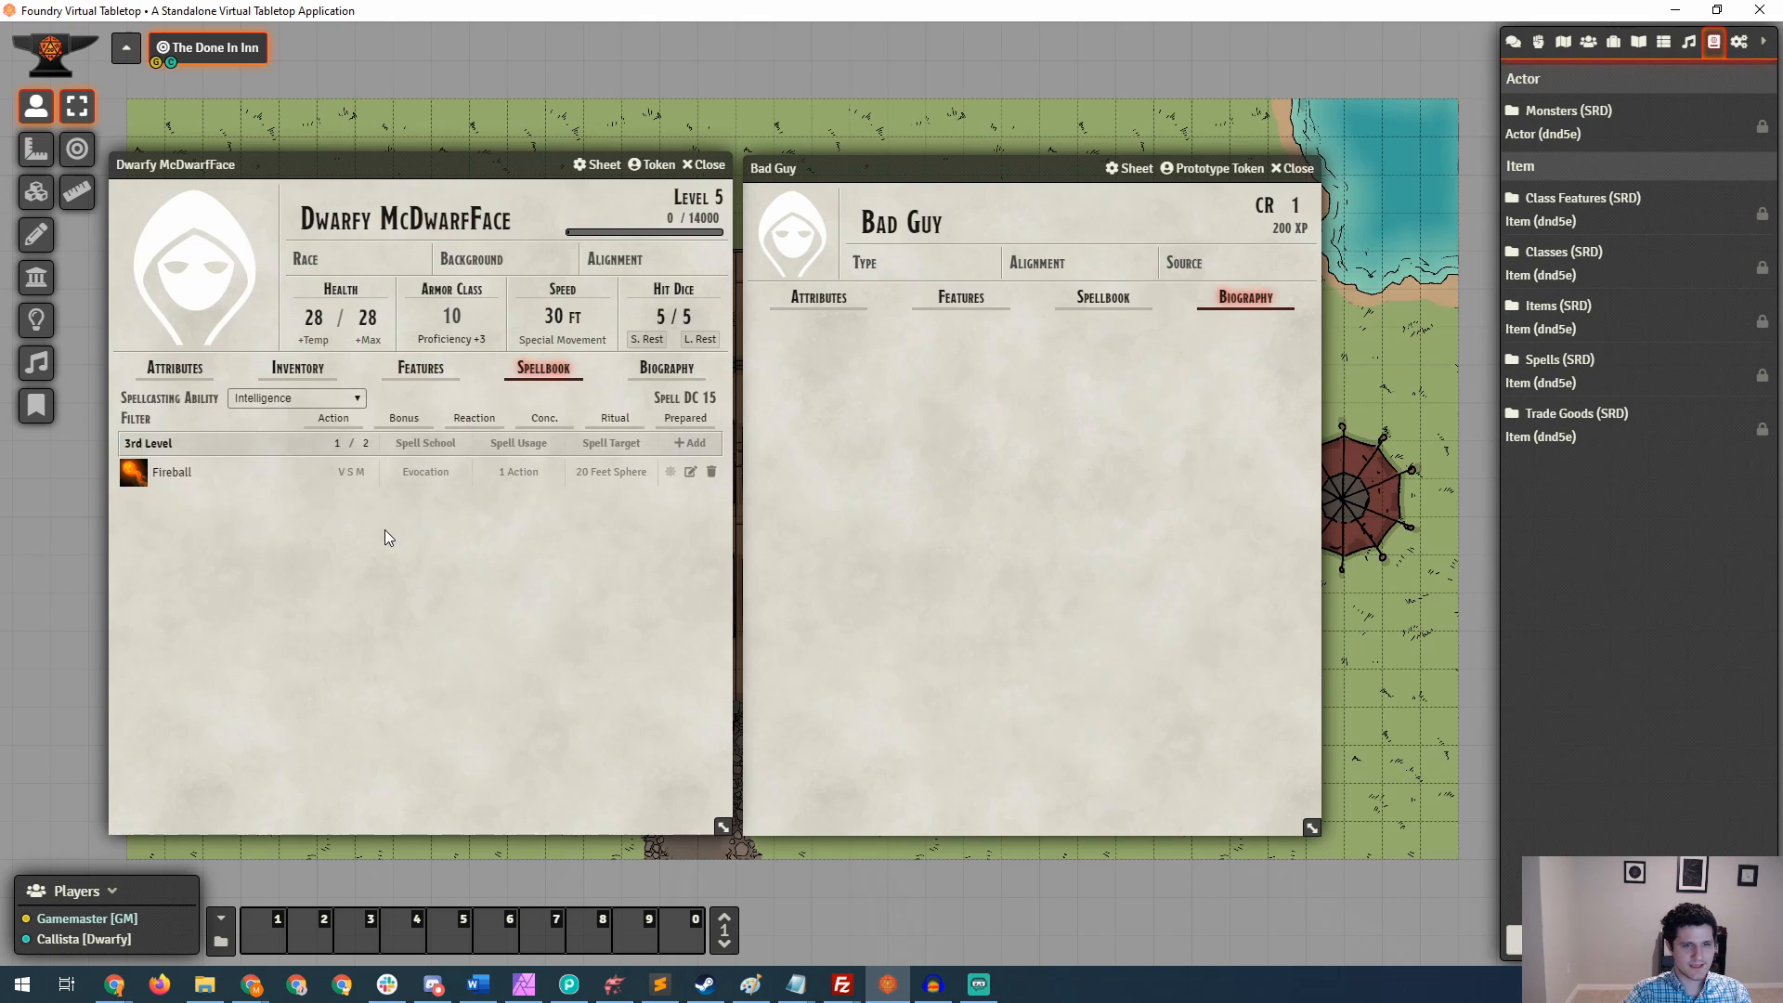
mouse_move(383, 539)
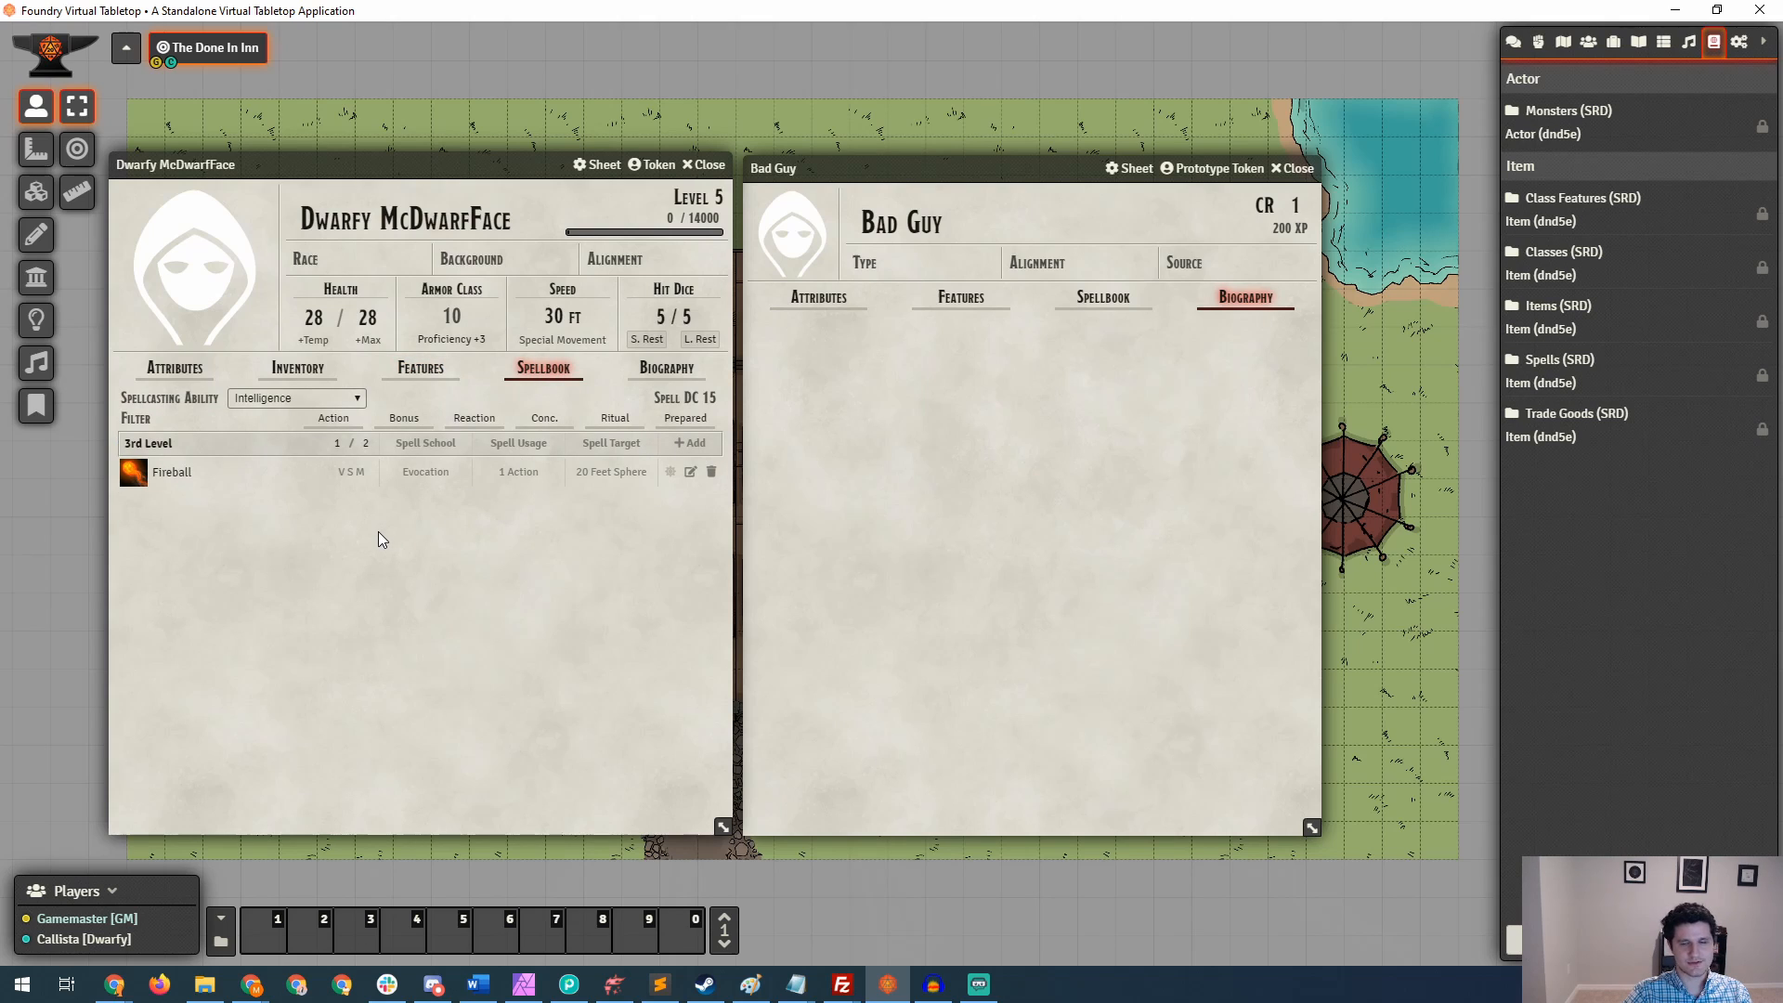
mouse_move(673, 472)
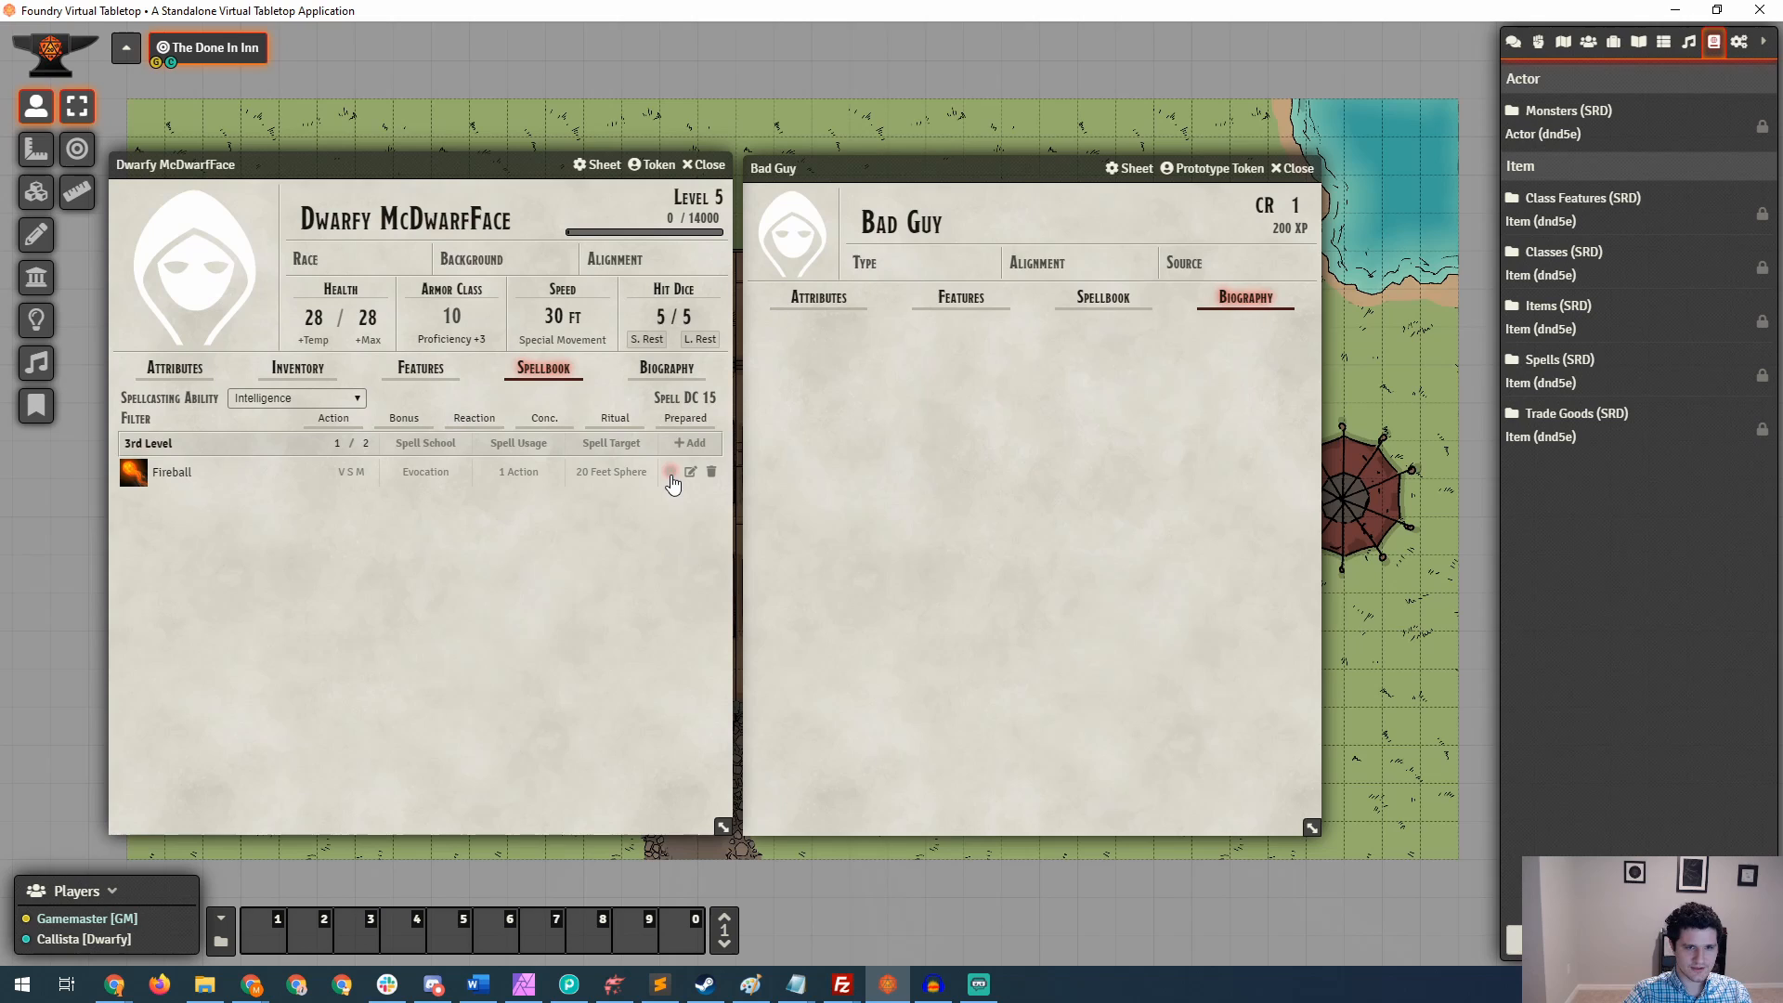
mouse_move(670, 469)
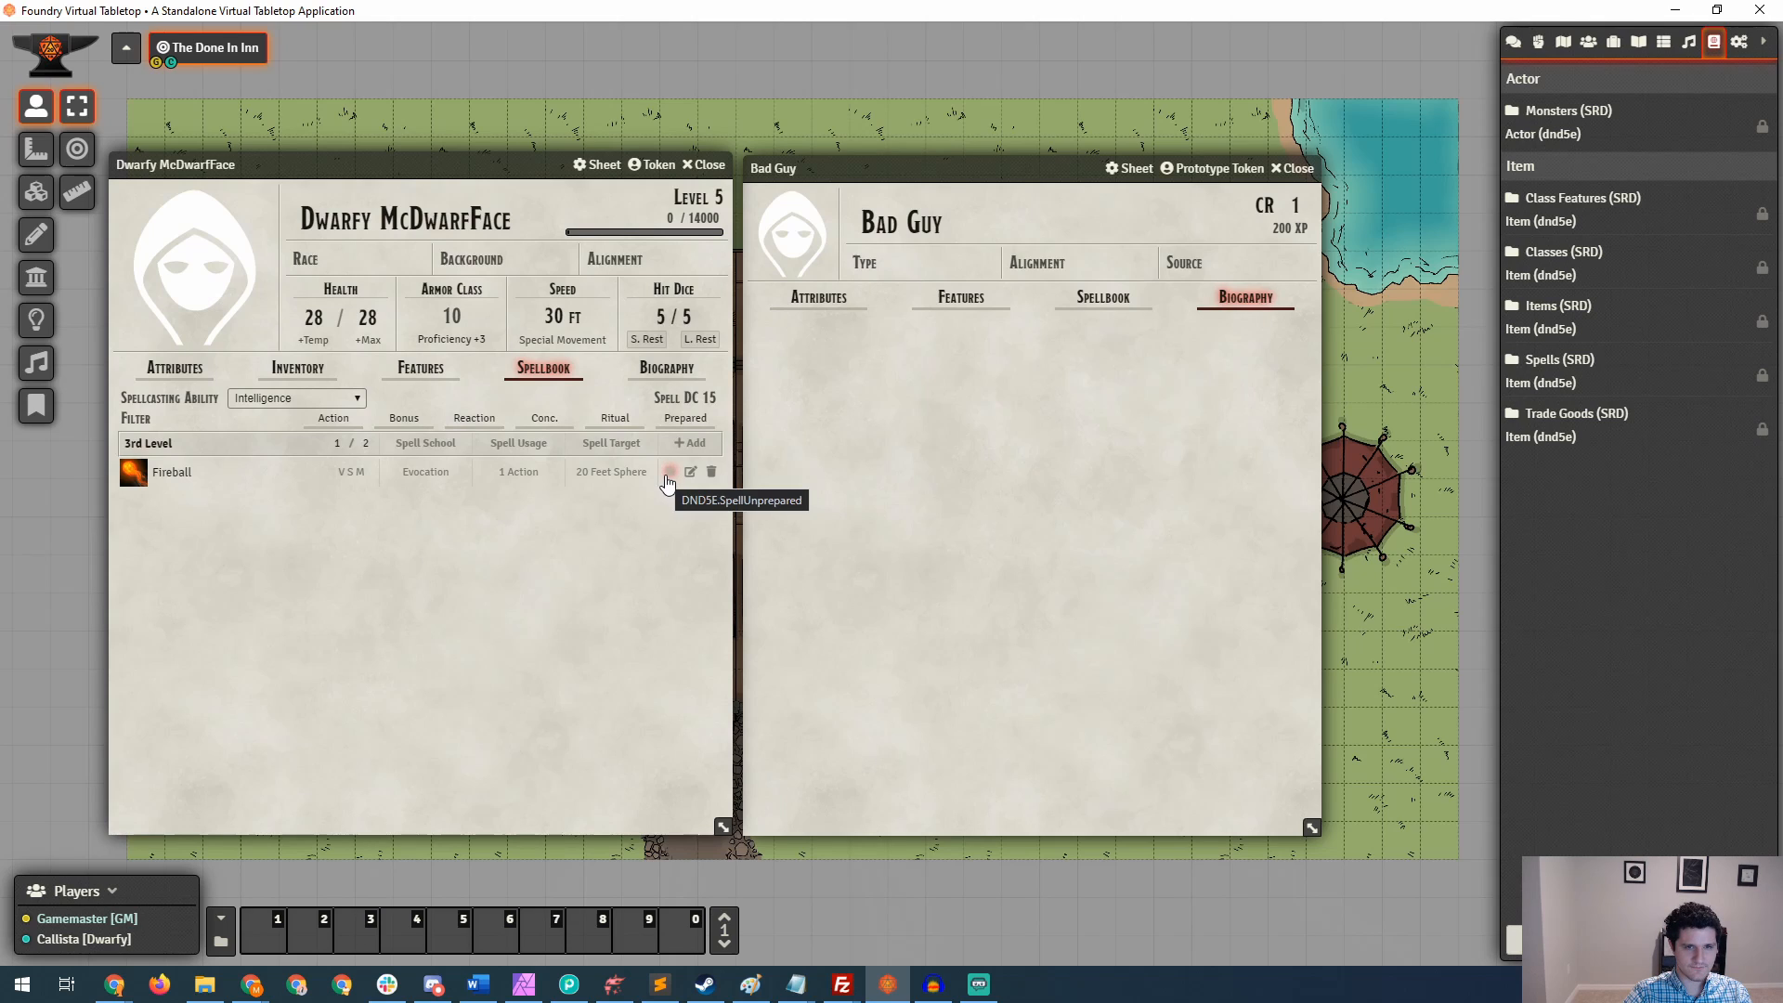
Mark Fireball as prepared and review the Spellcasting Ability choices.
left_click(671, 470)
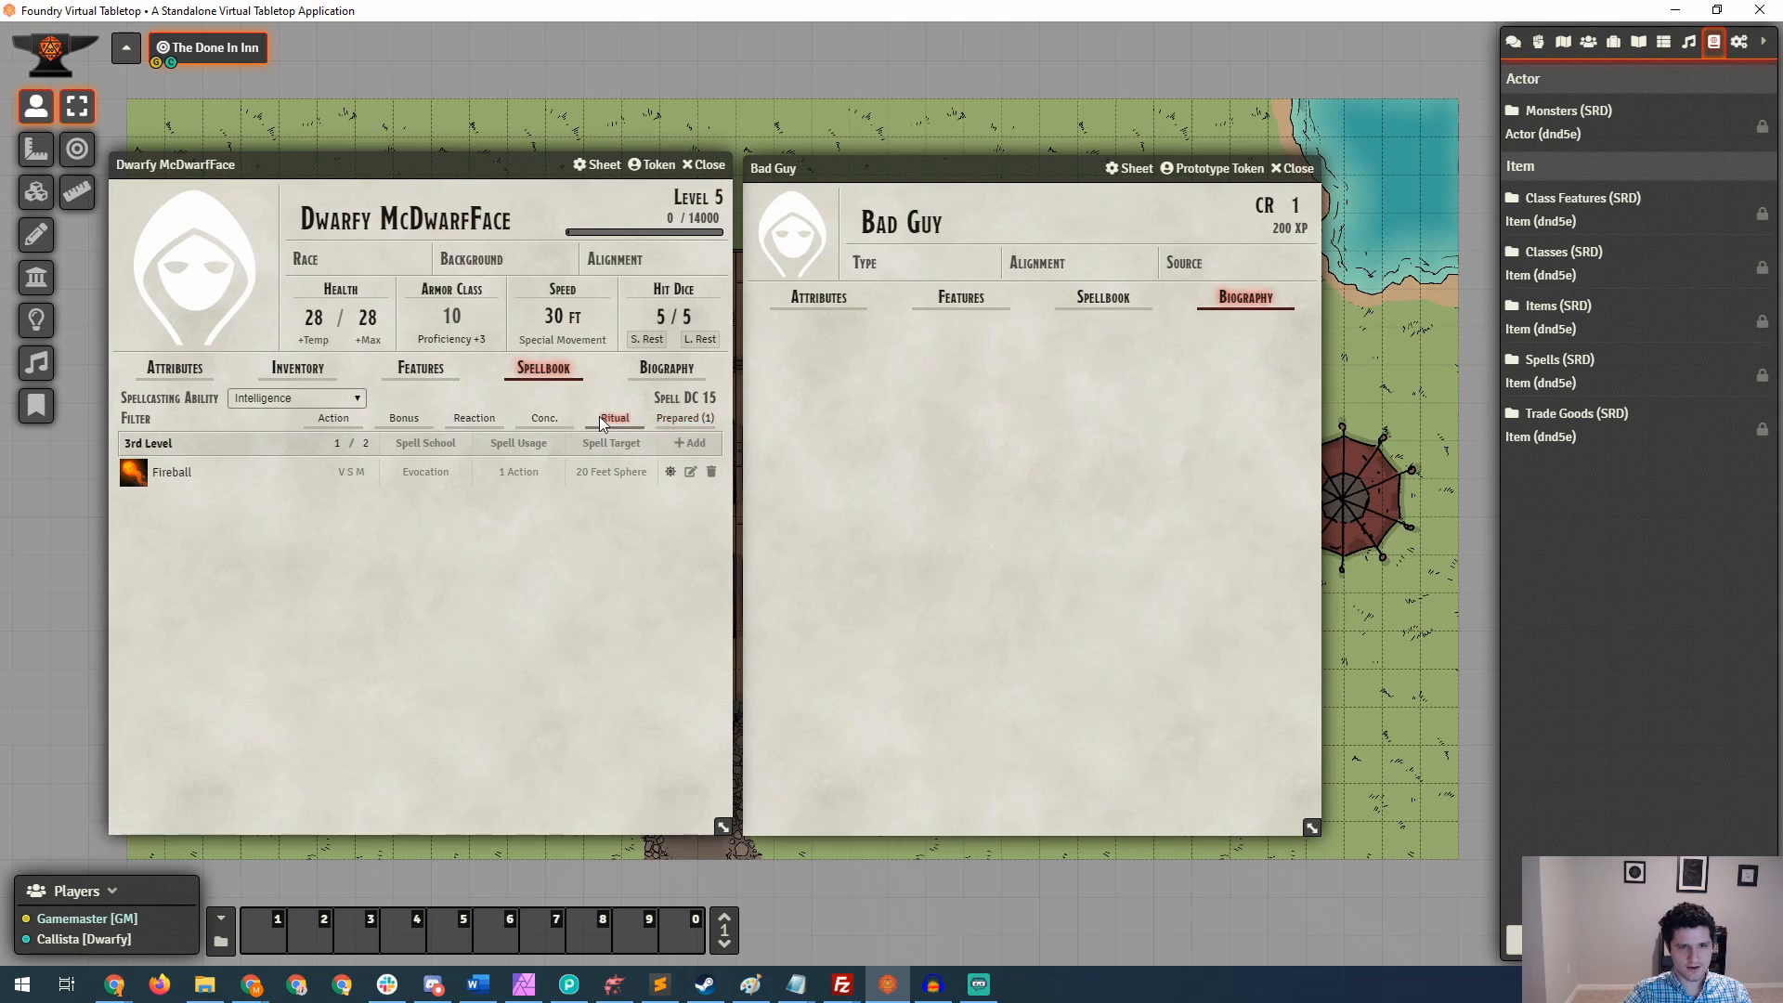
mouse_move(545, 418)
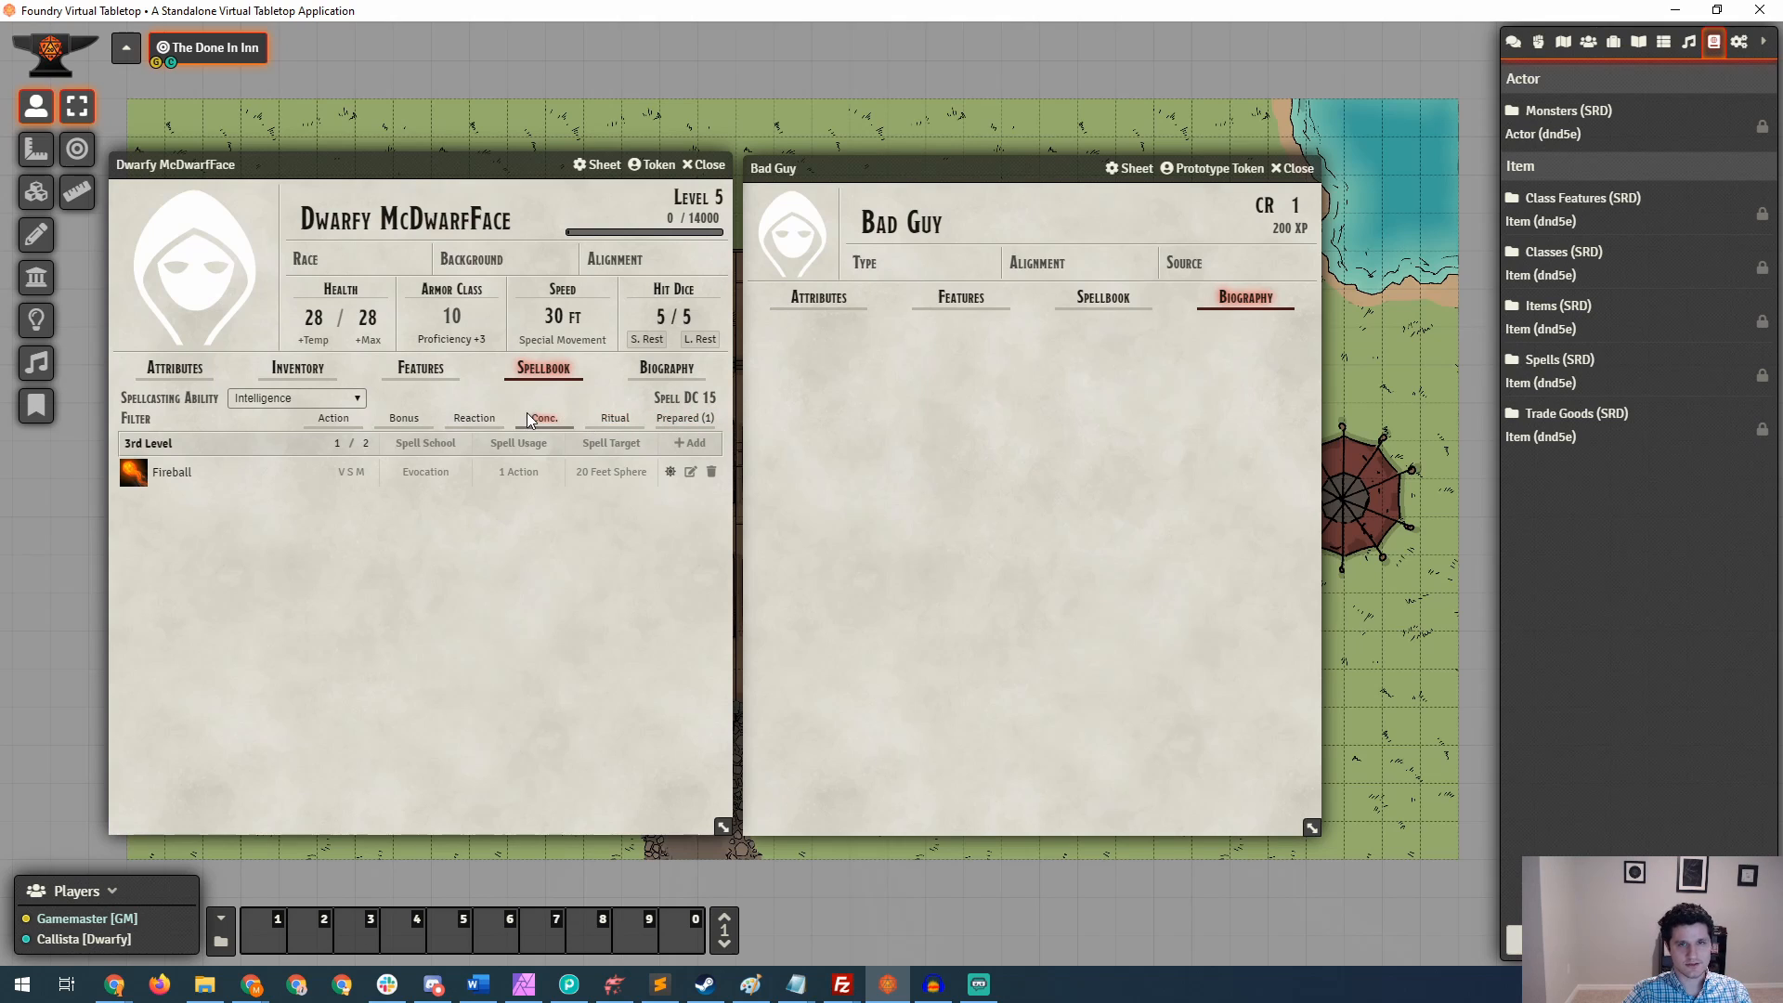
mouse_move(411, 514)
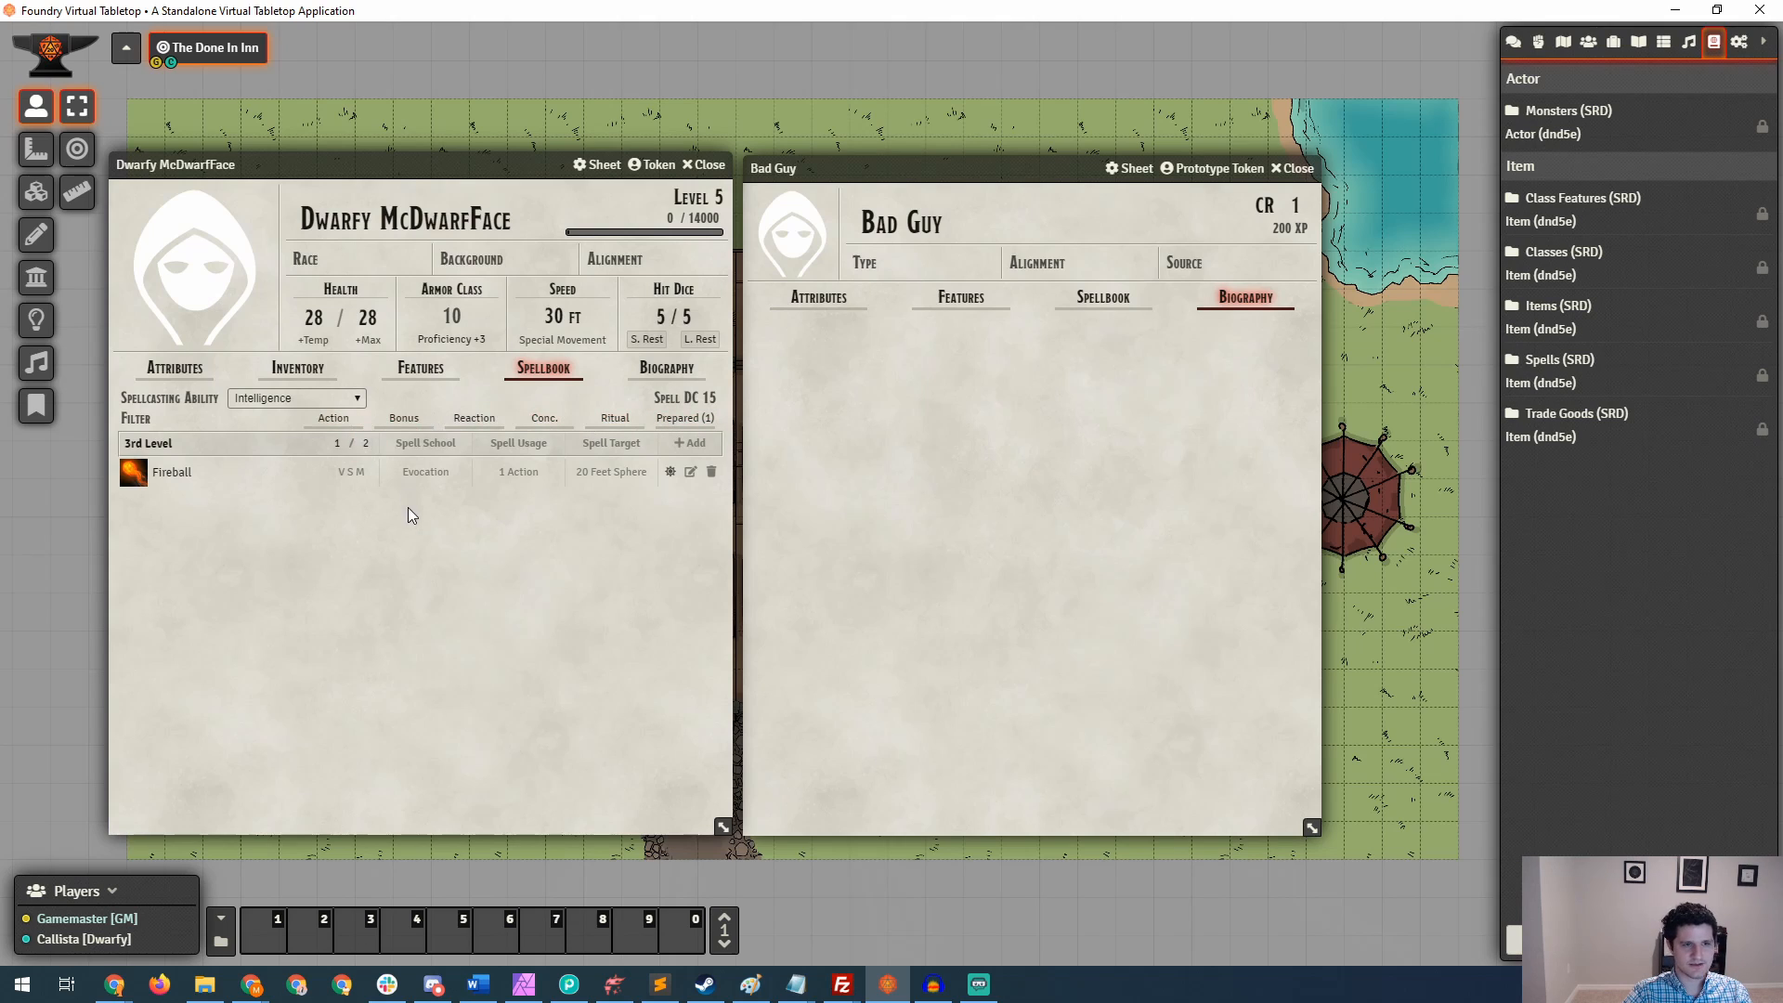
mouse_move(414, 544)
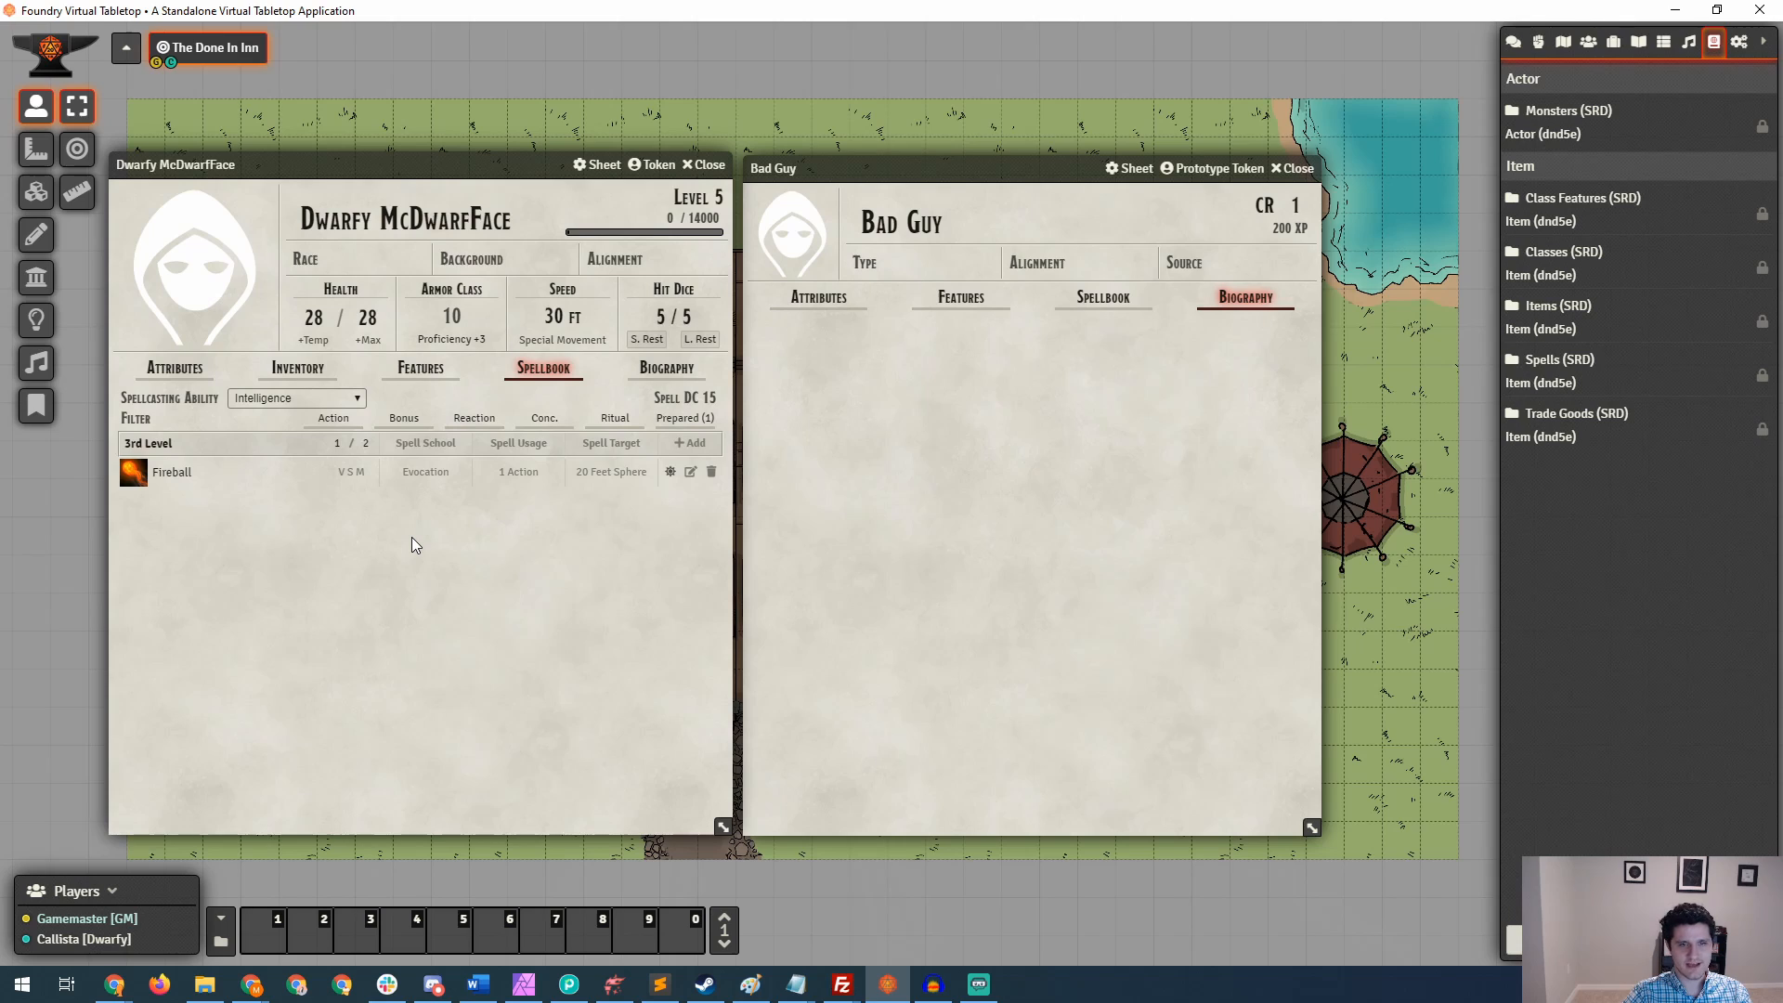
mouse_move(323, 474)
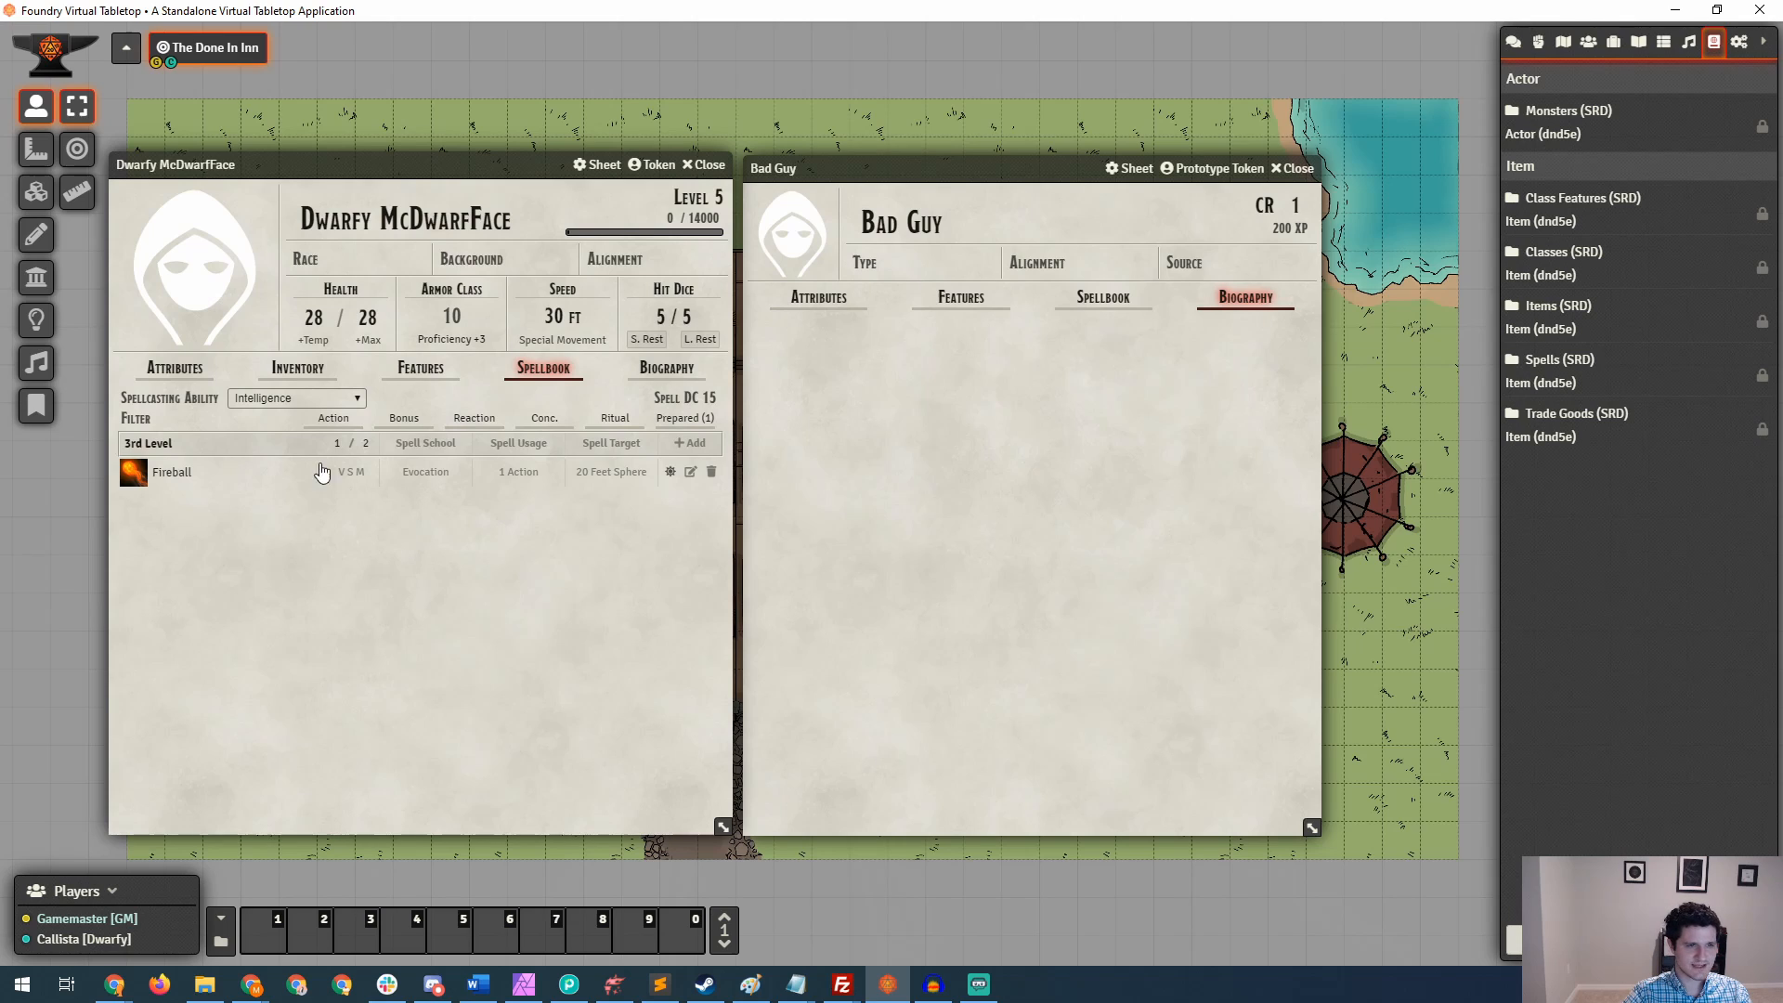
left_click(295, 398)
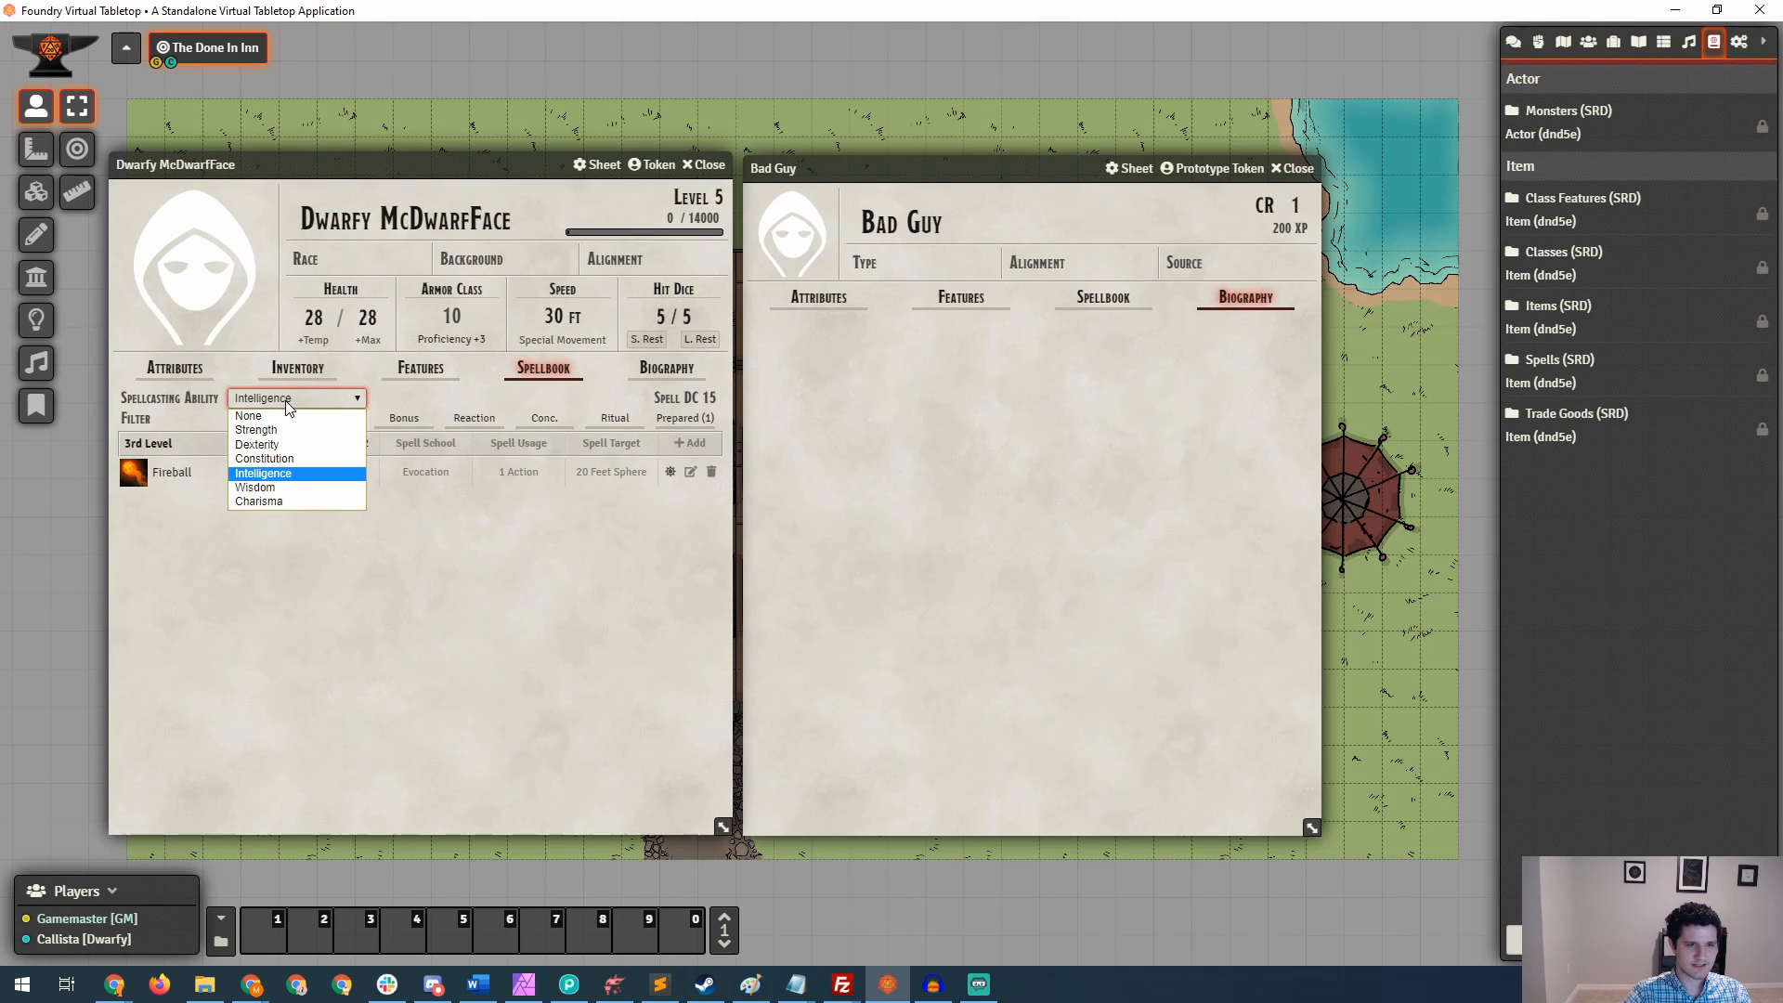
Keep Intelligence as casting ability and set Dwarfy's 3rd-level spell slots to 2 of 2.
left_click(262, 473)
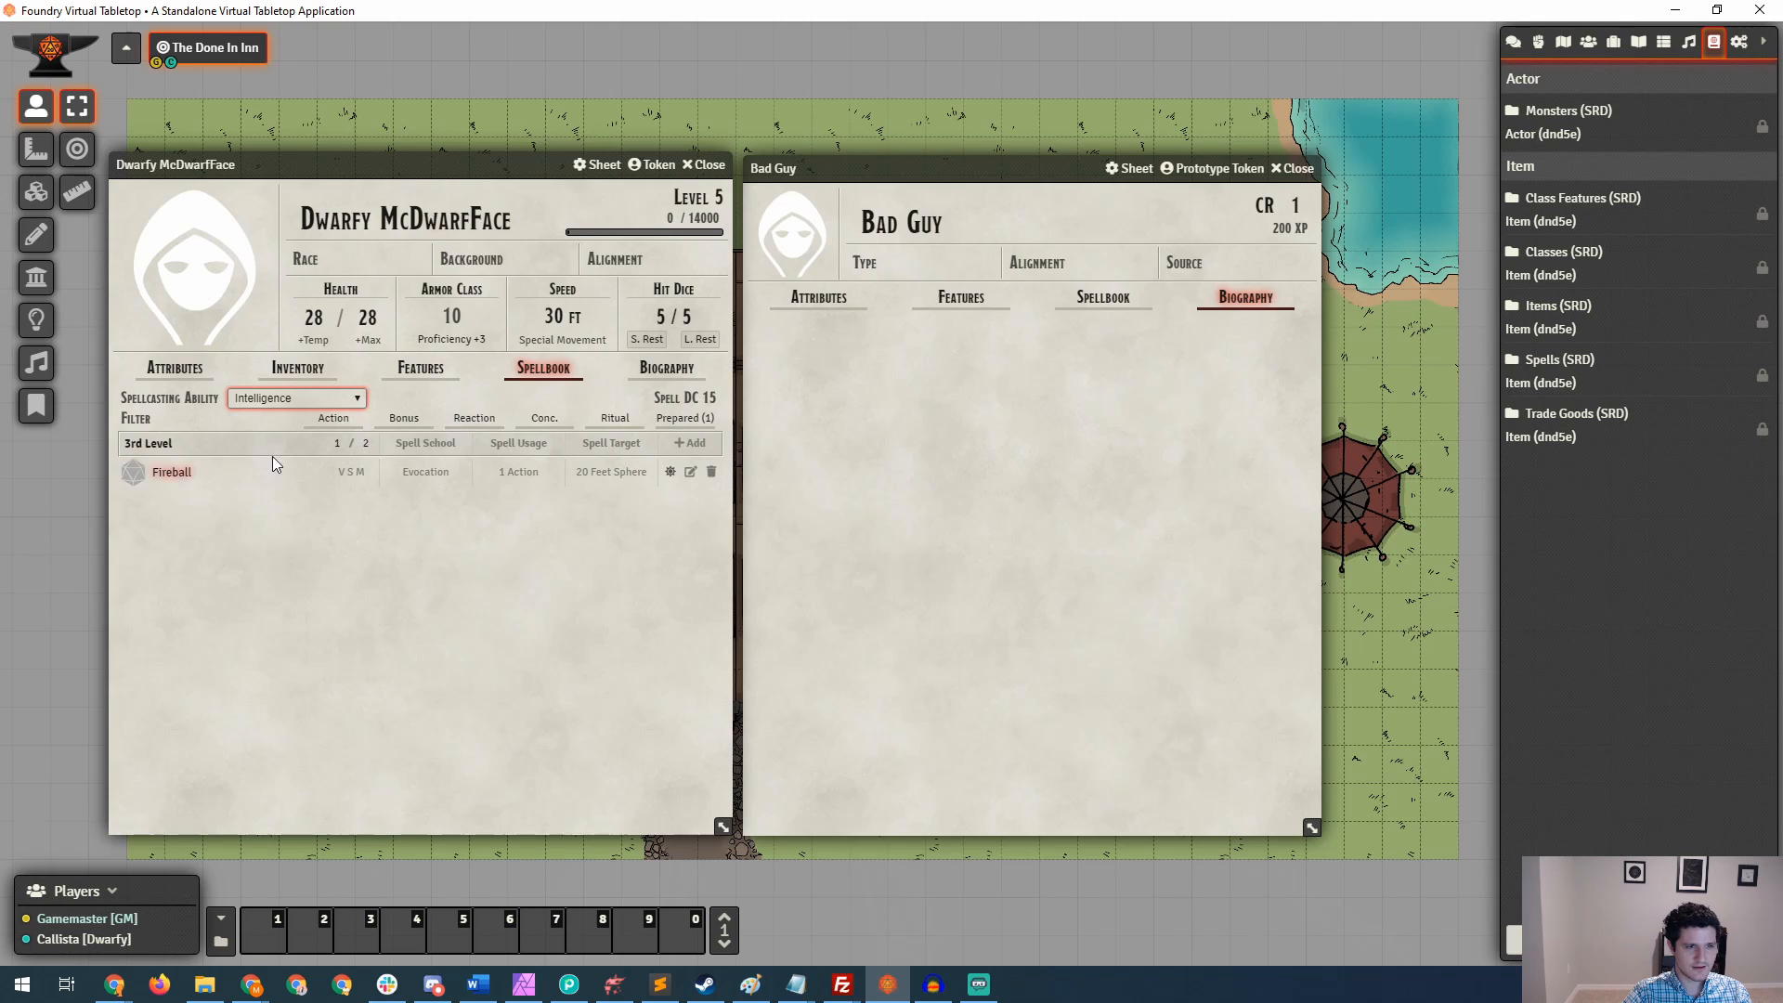
left_click(336, 442)
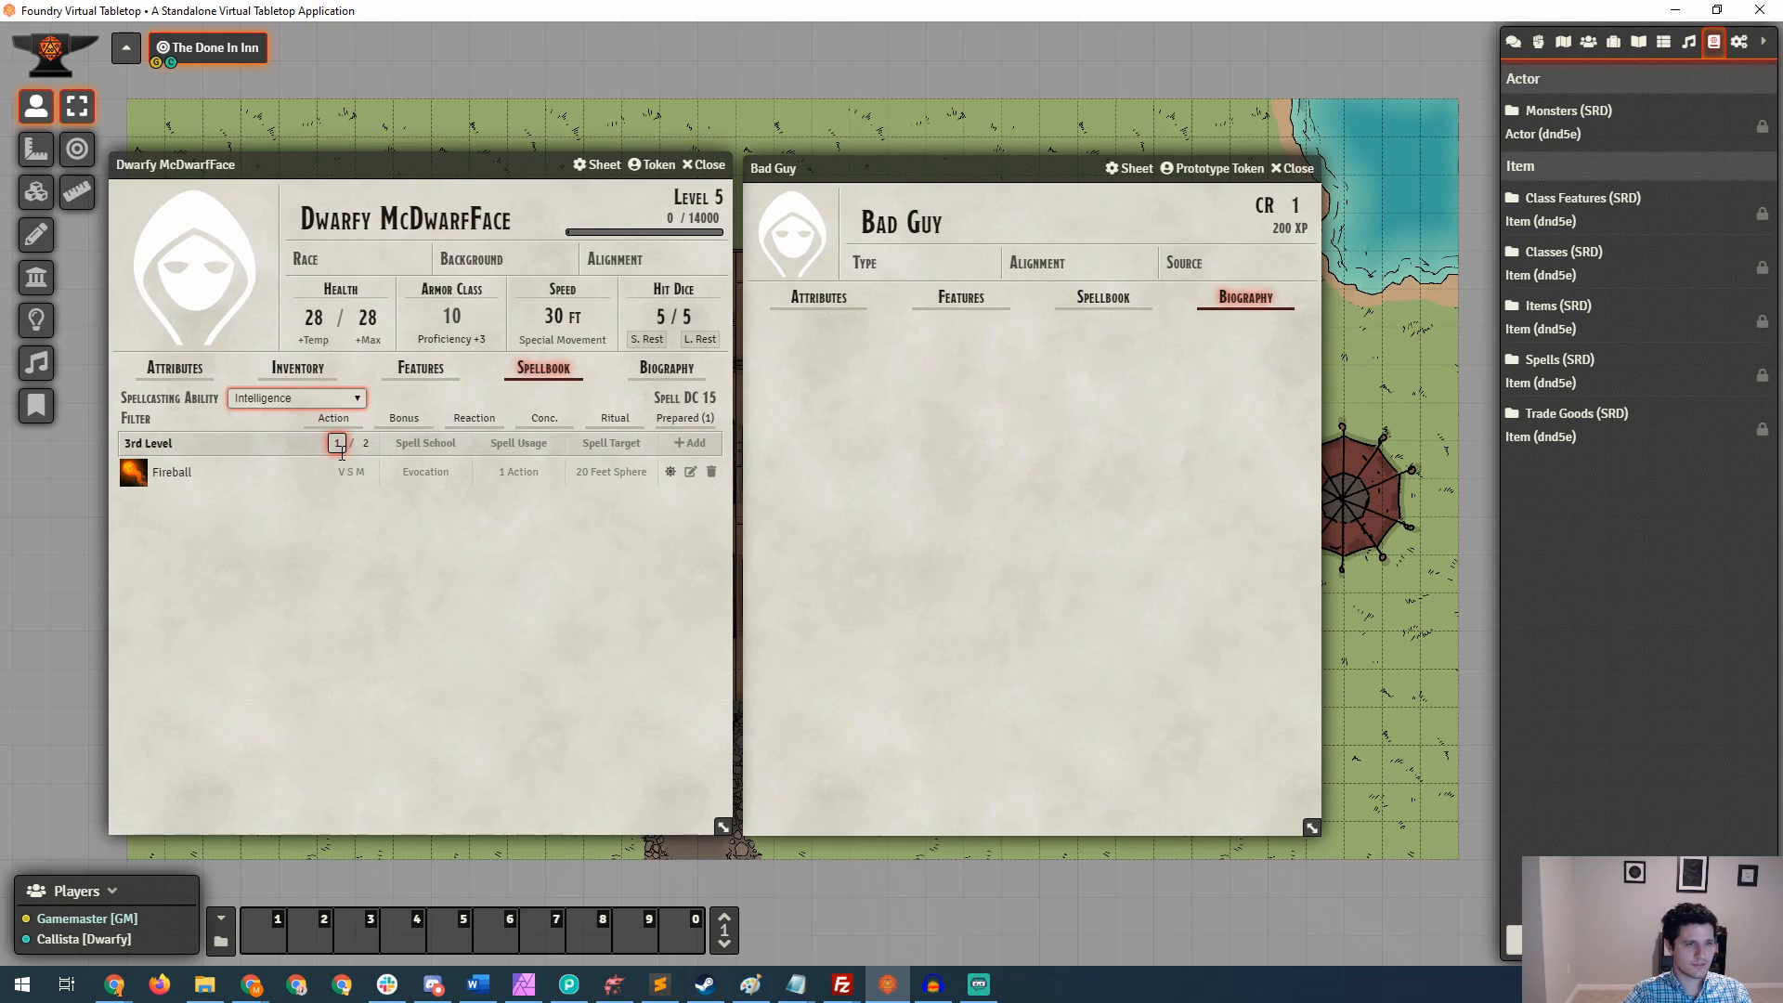
left_click(366, 442)
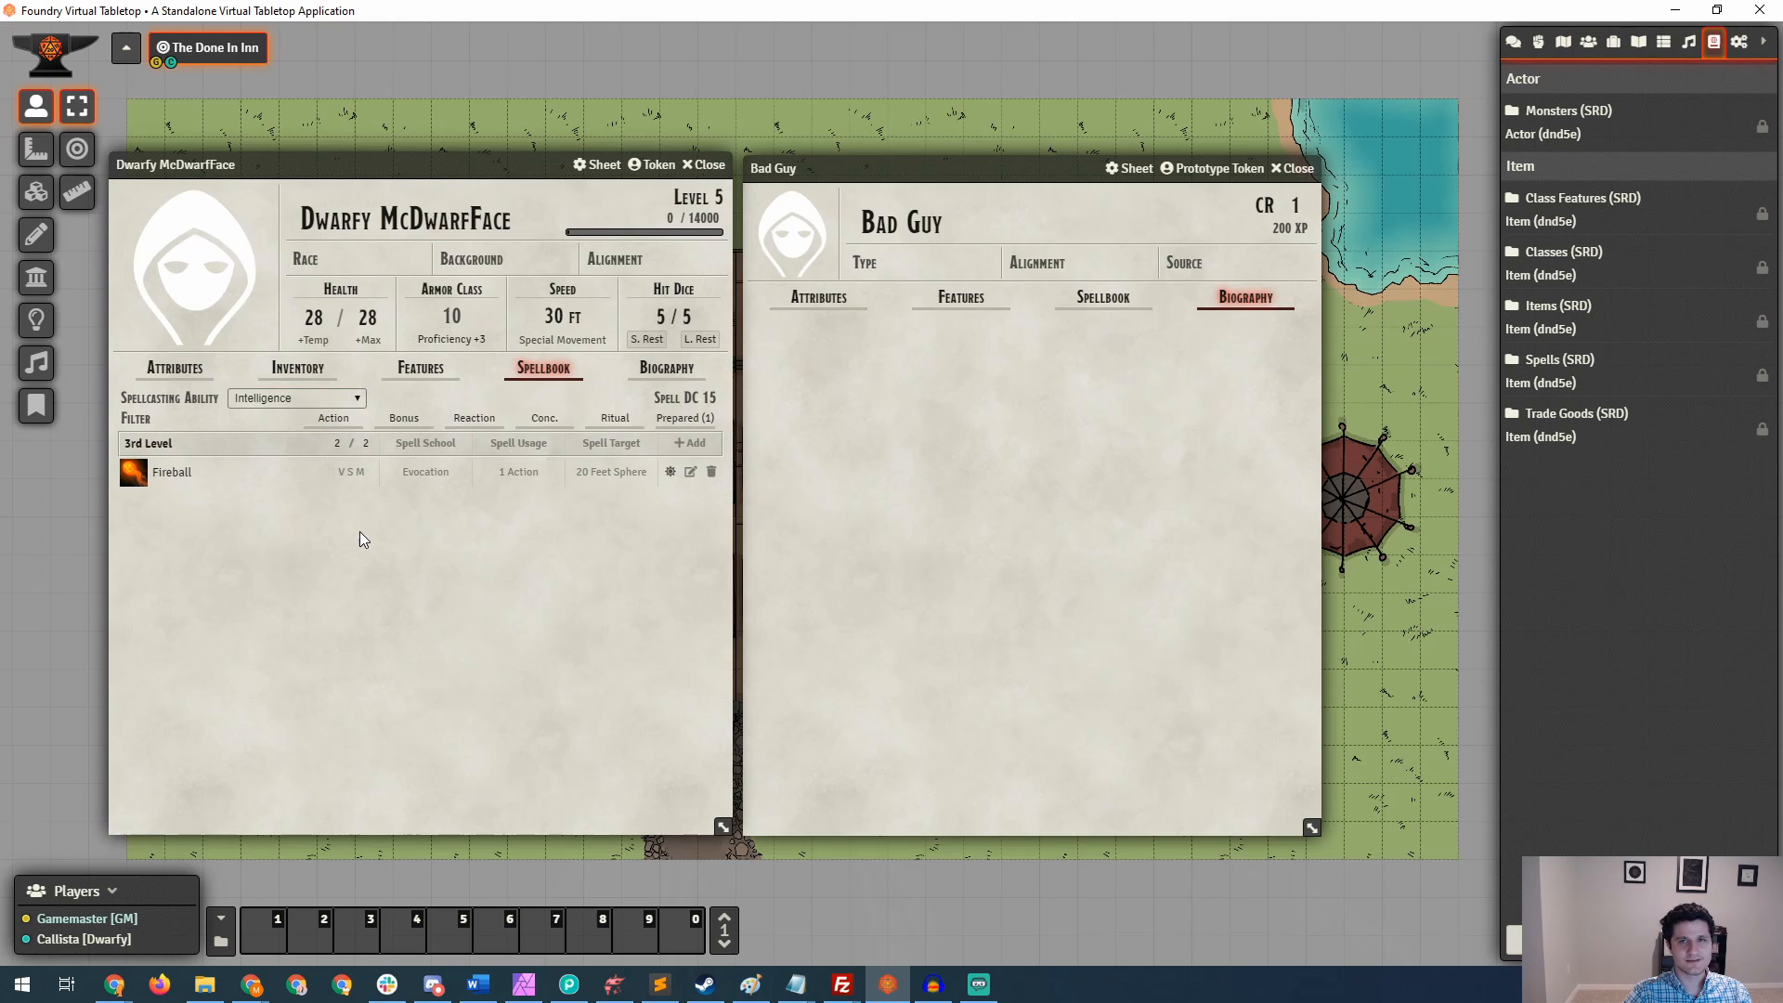
left_click(336, 442)
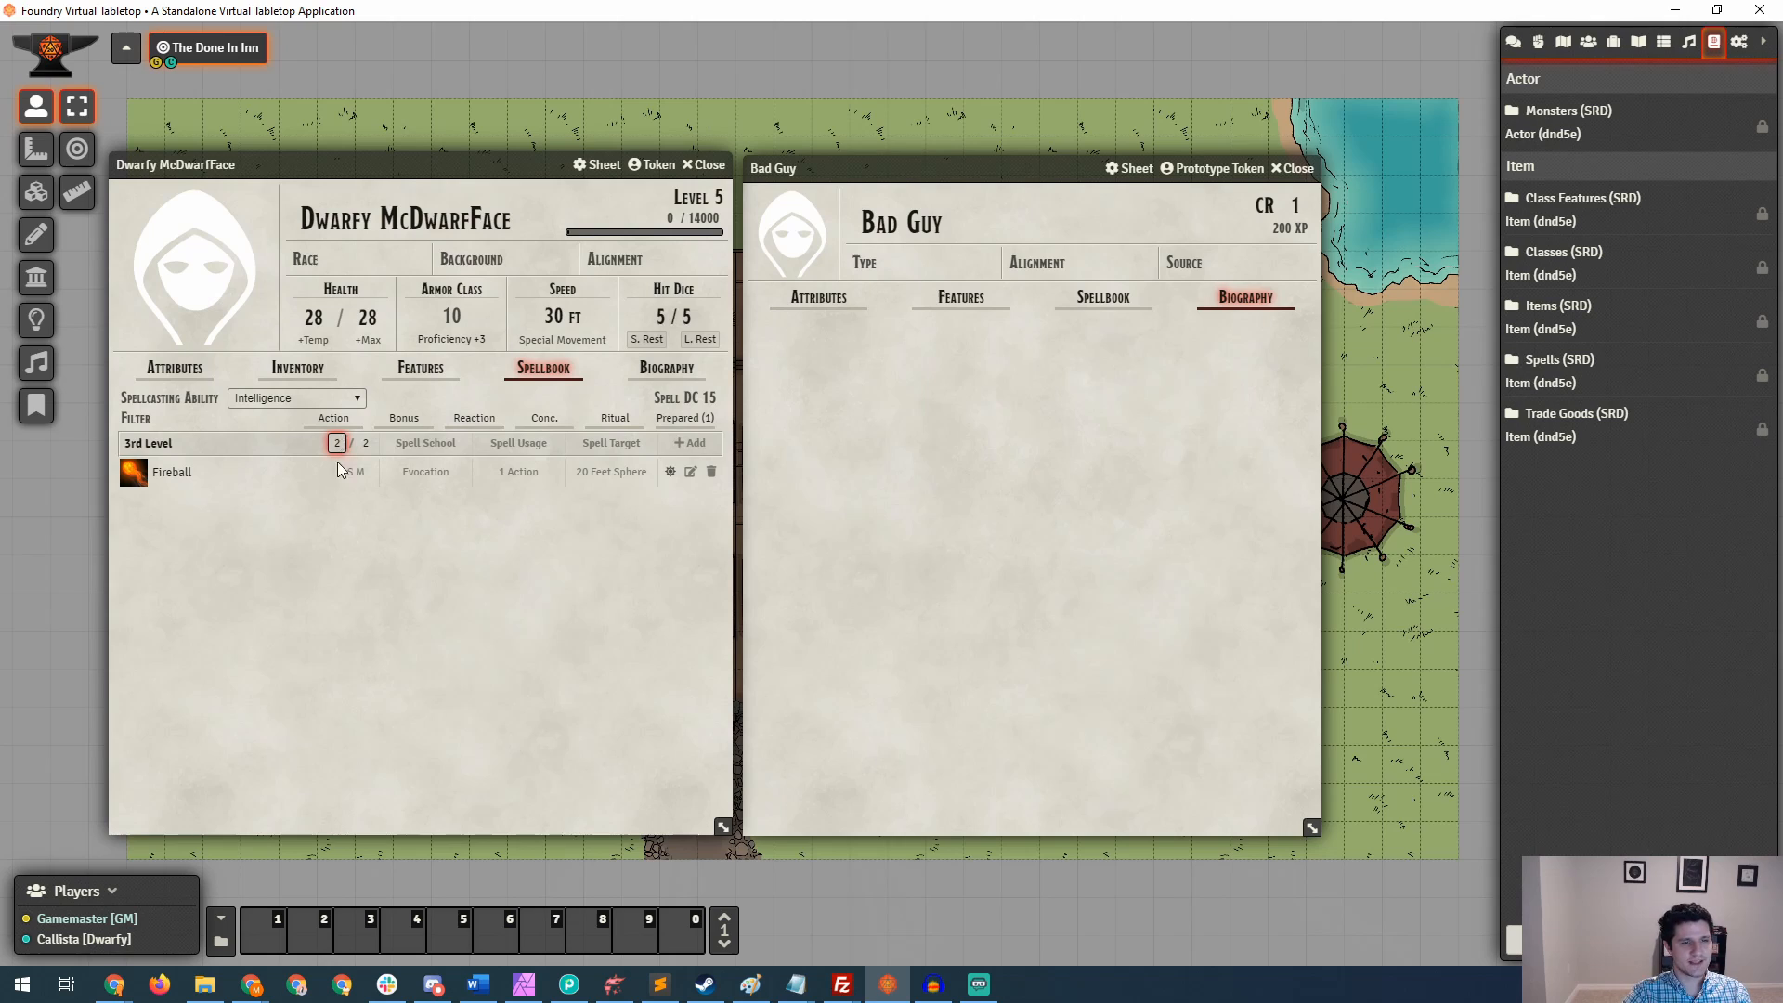
mouse_move(618, 525)
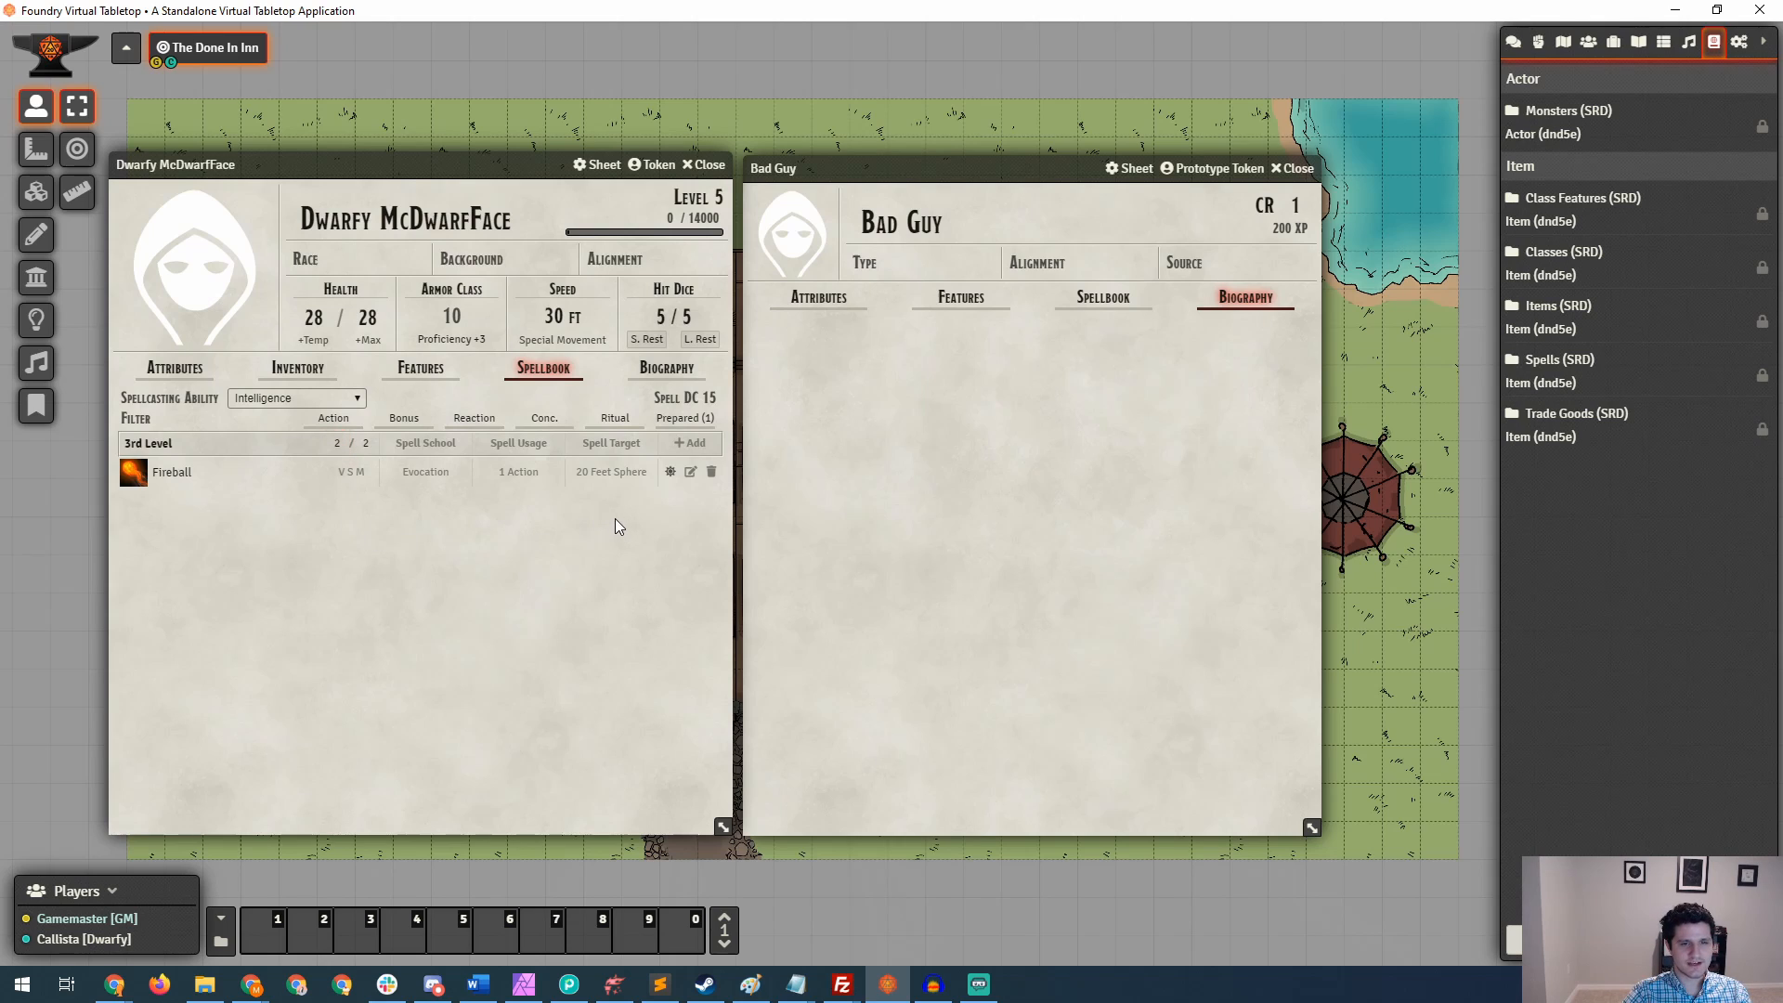
mouse_move(668, 503)
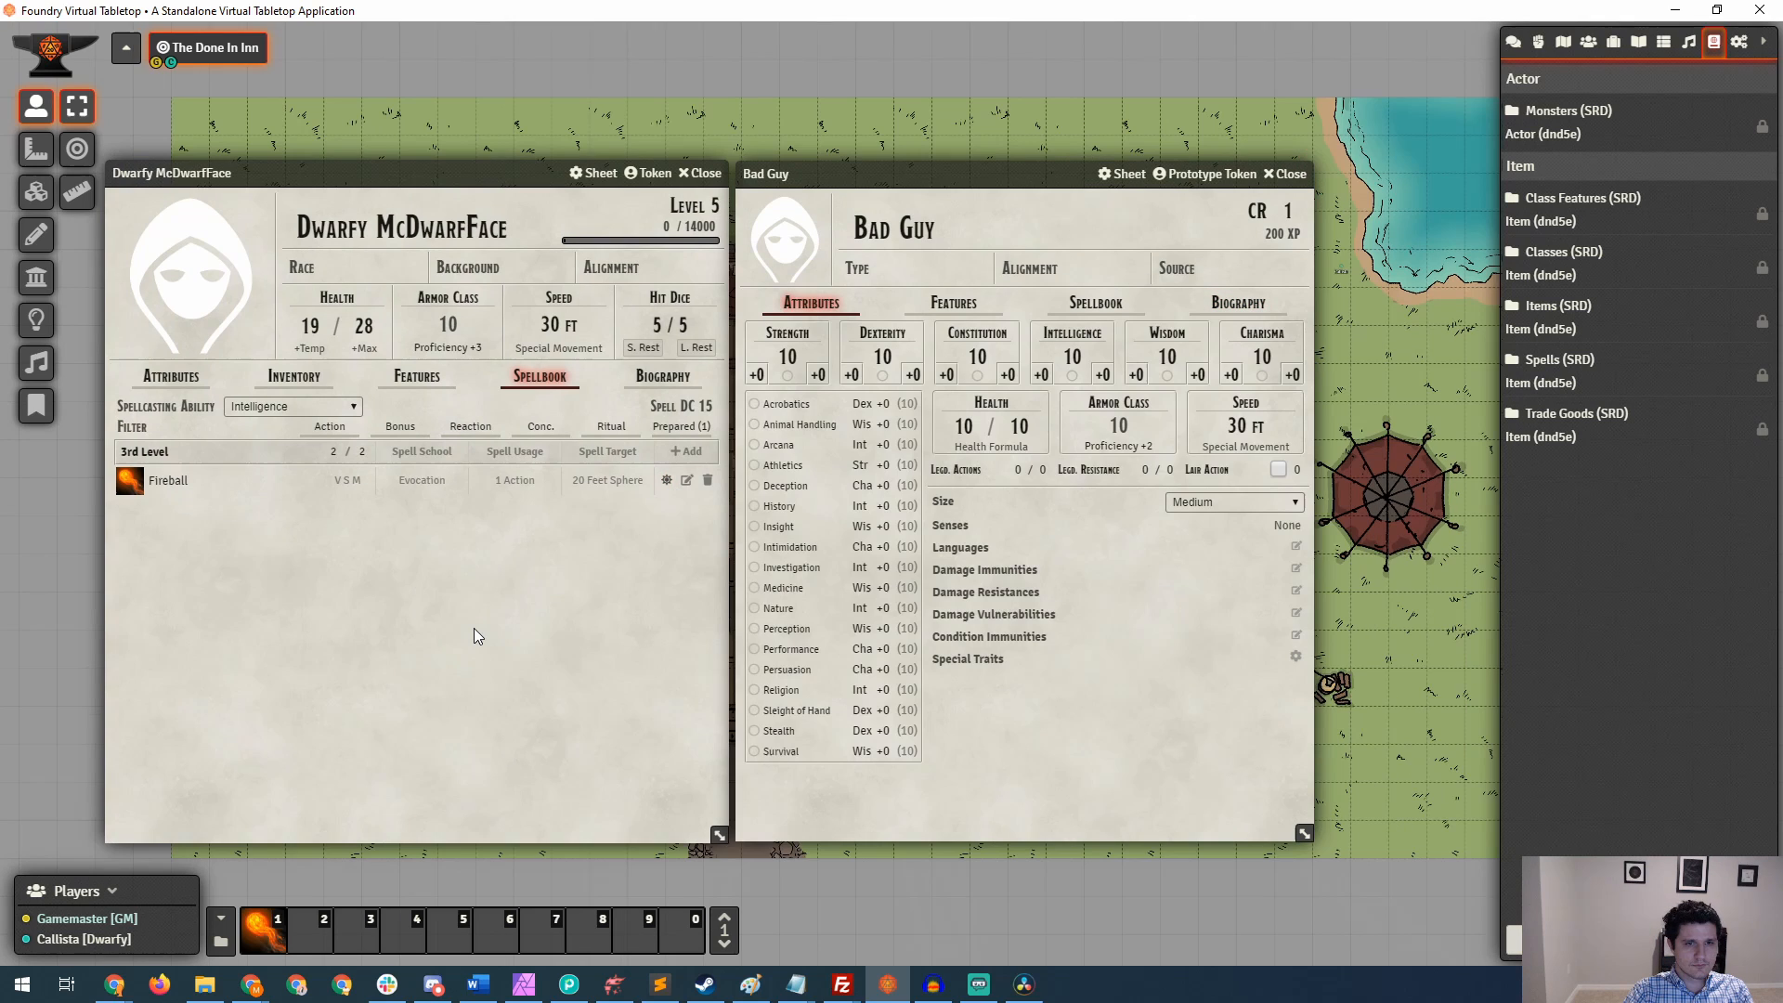
mouse_move(388, 575)
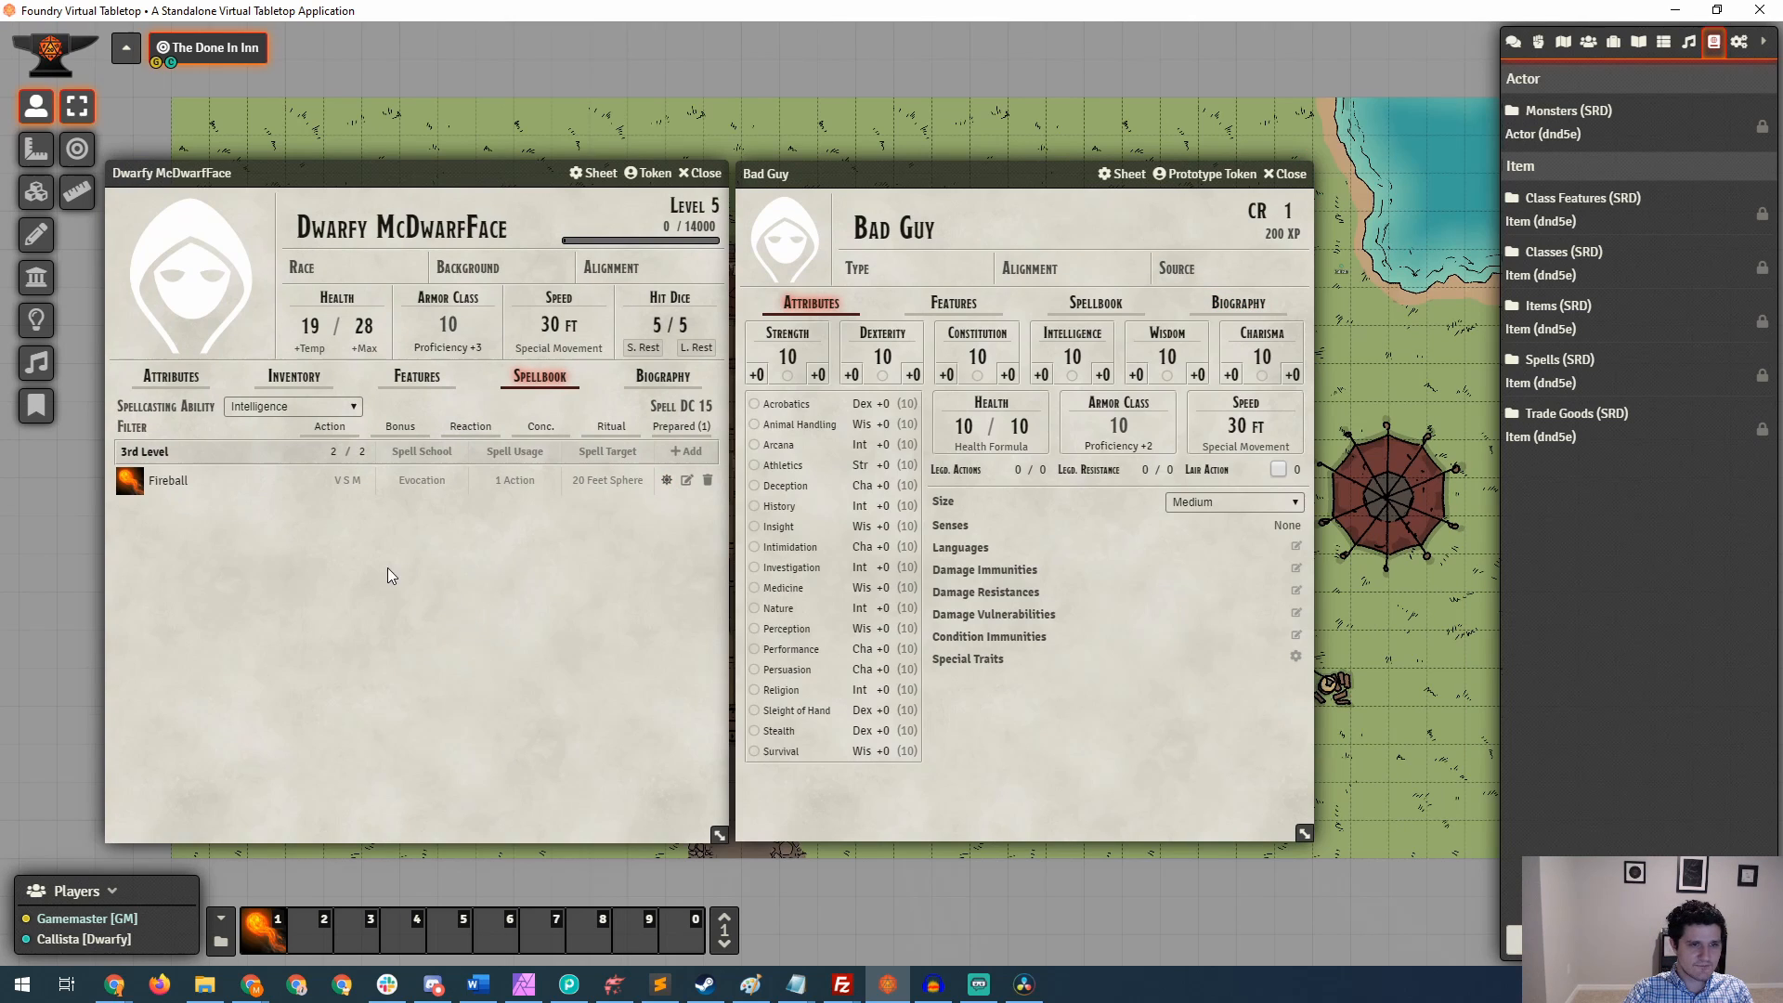
left_click(333, 451)
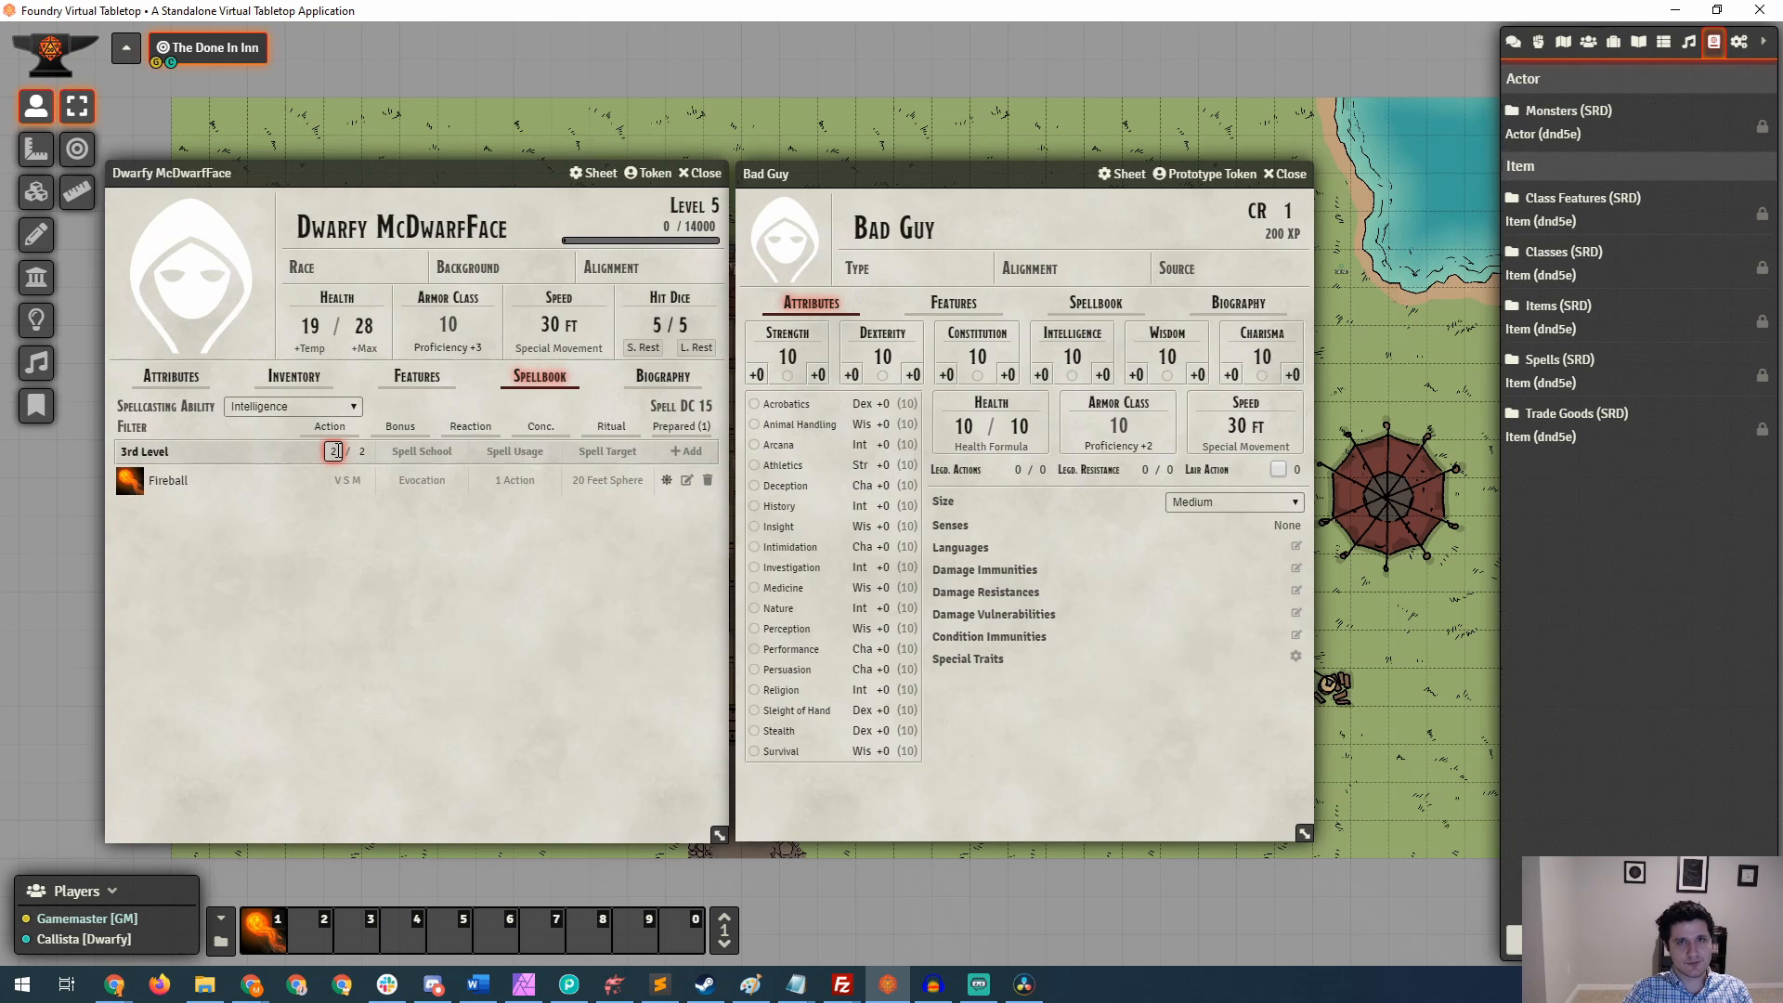
left_click(1245, 297)
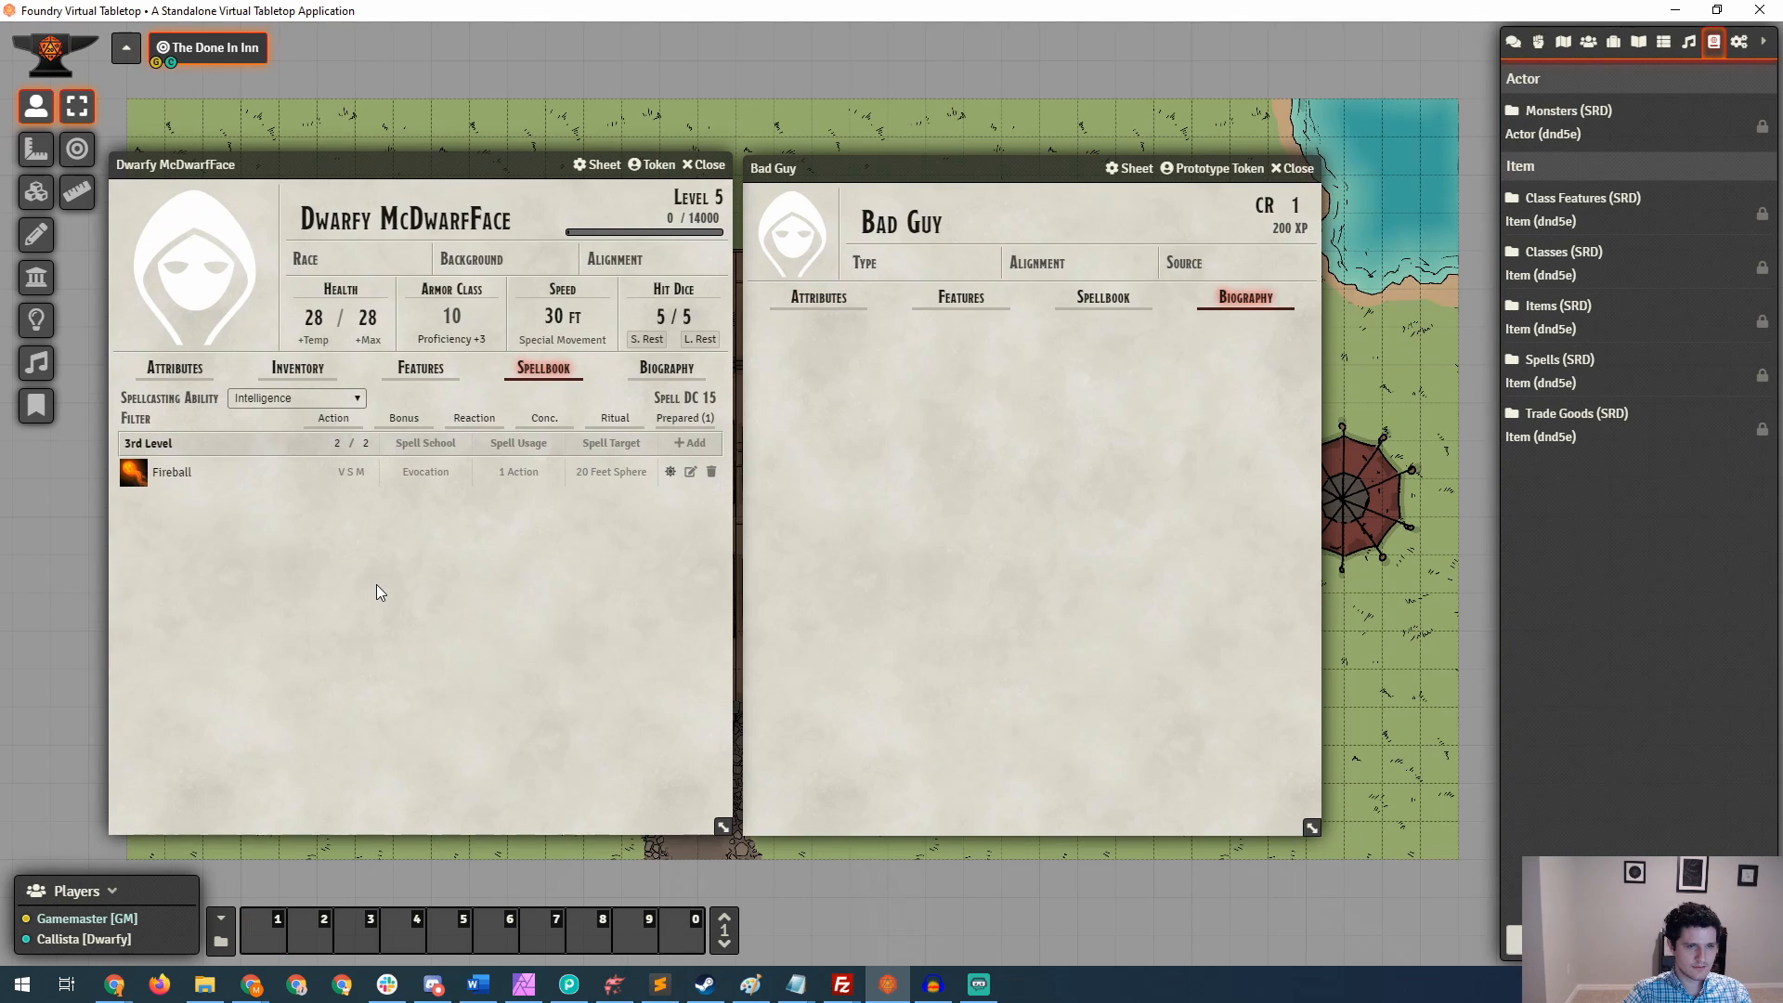
mouse_move(321, 397)
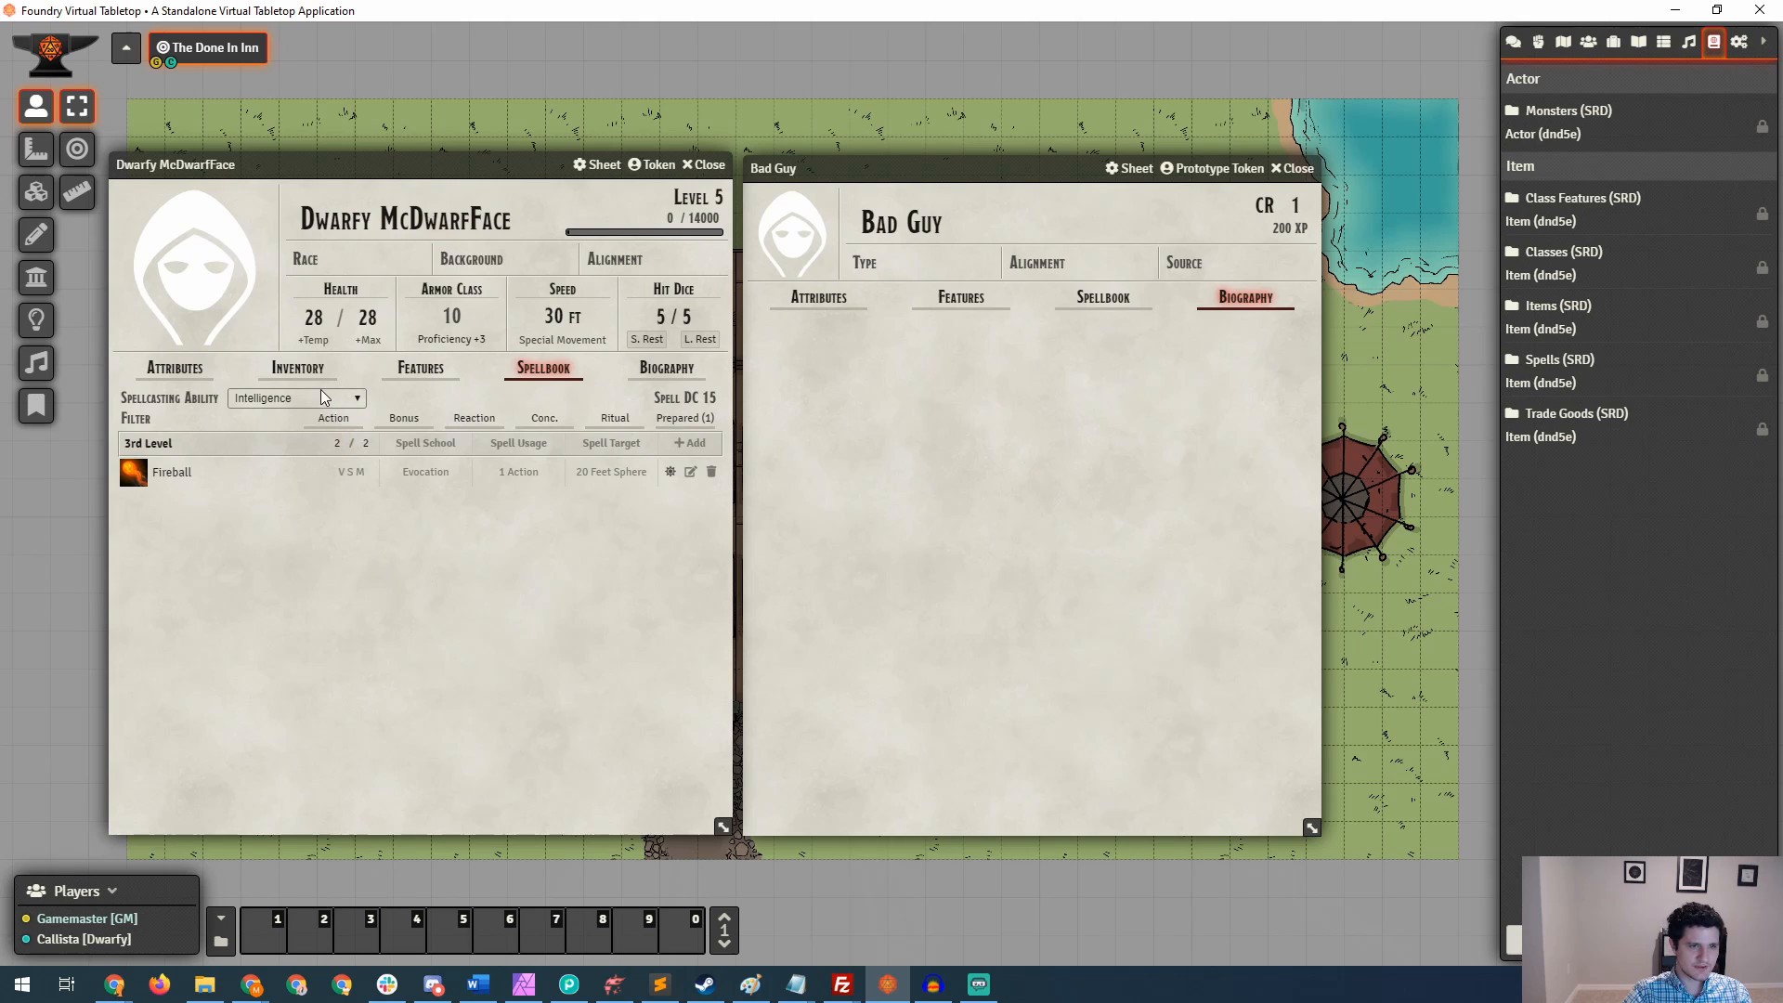
Search Items (SRD) for 'leather', add Dagger and Leather Armor to Dwarfy's inventory, and equip the armor.
left_click(297, 368)
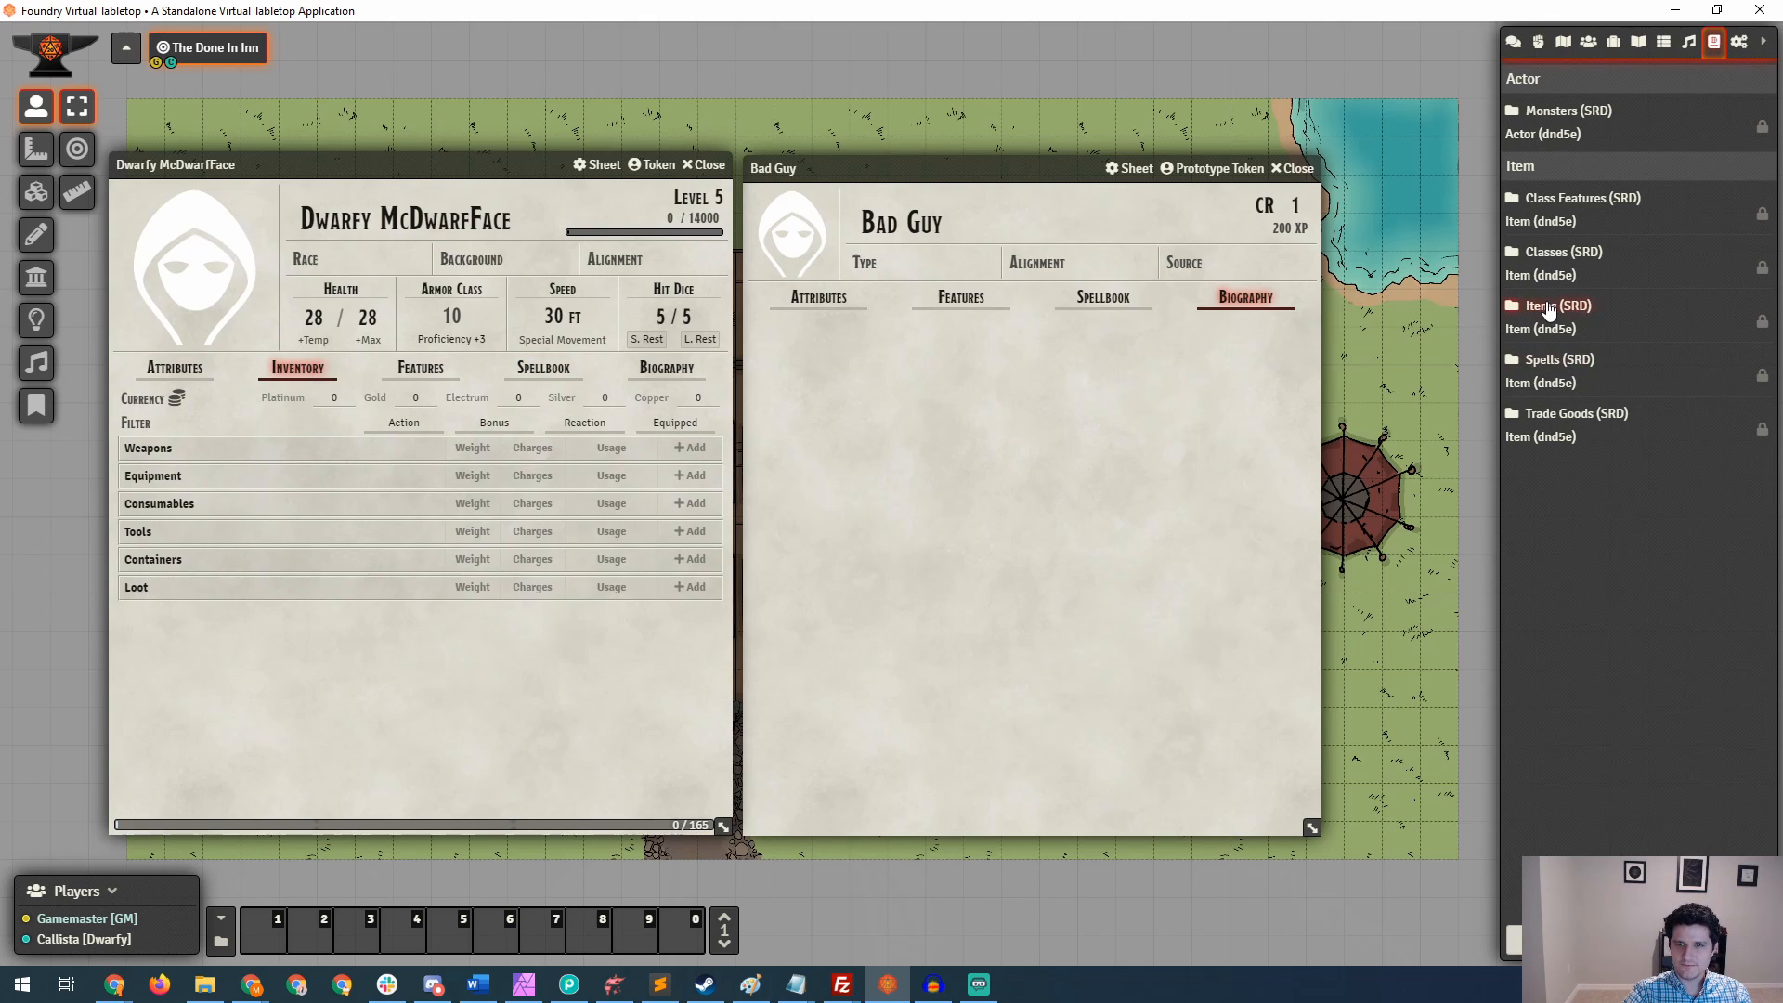
left_click(1559, 305)
type("dagger")
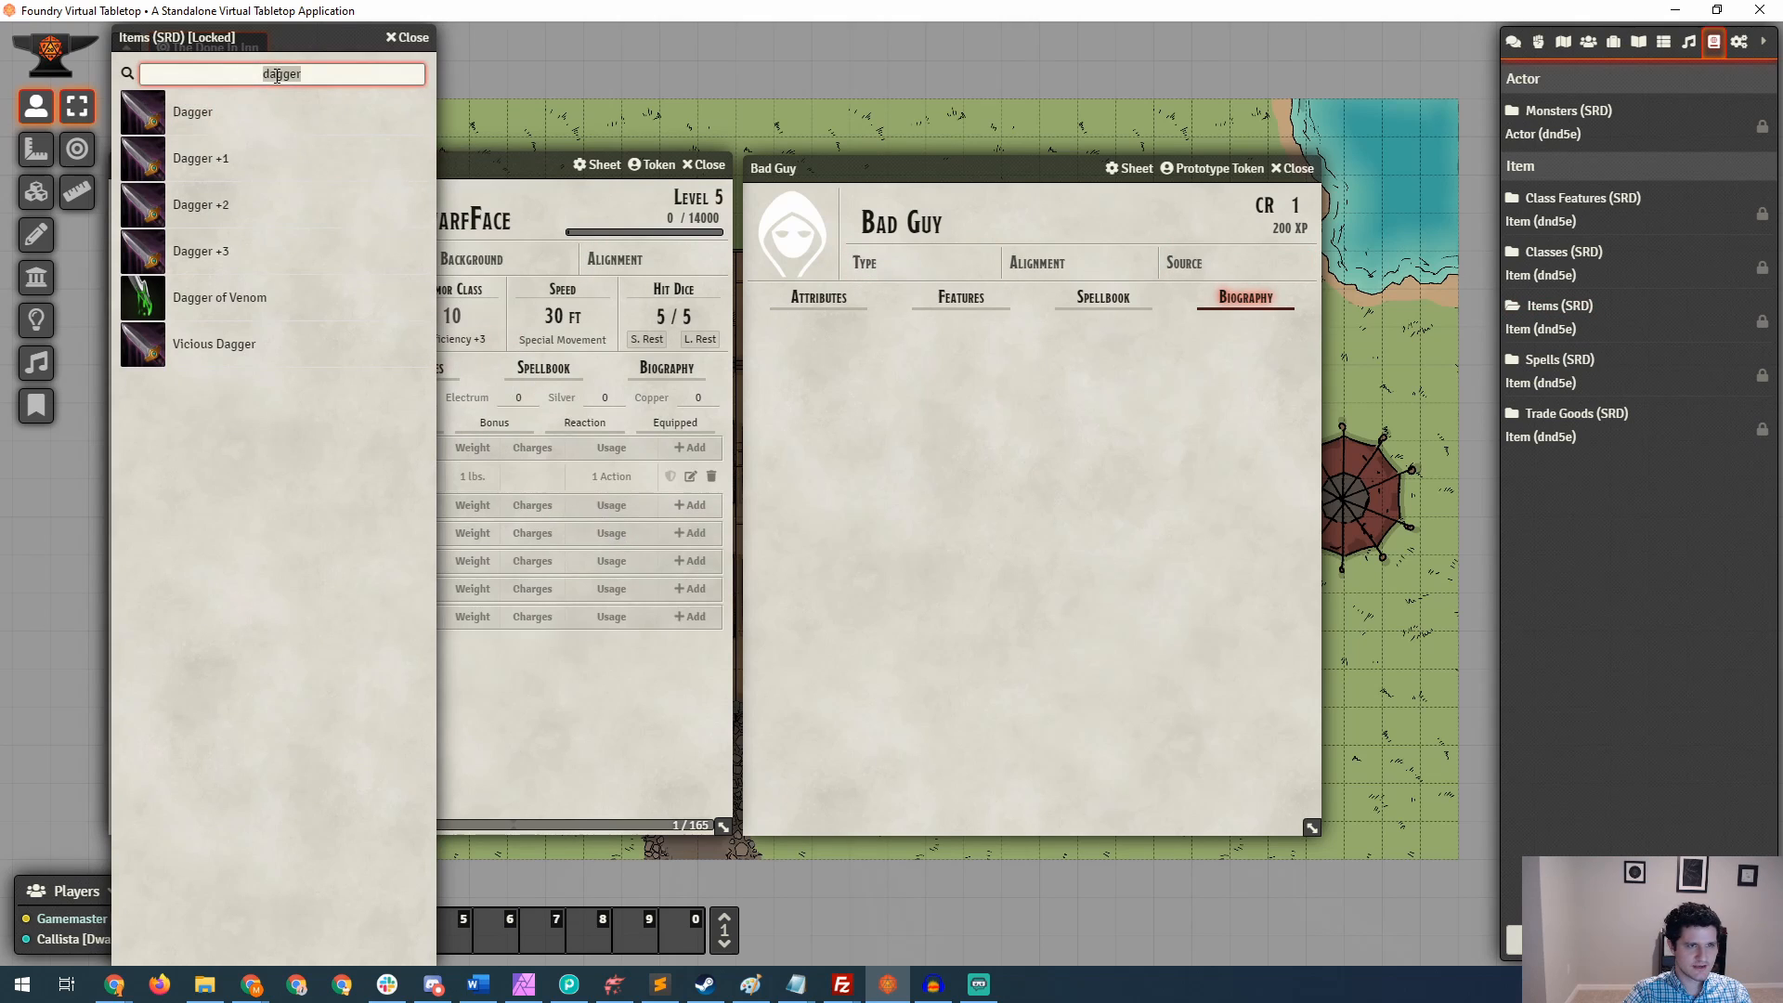
type("leathe")
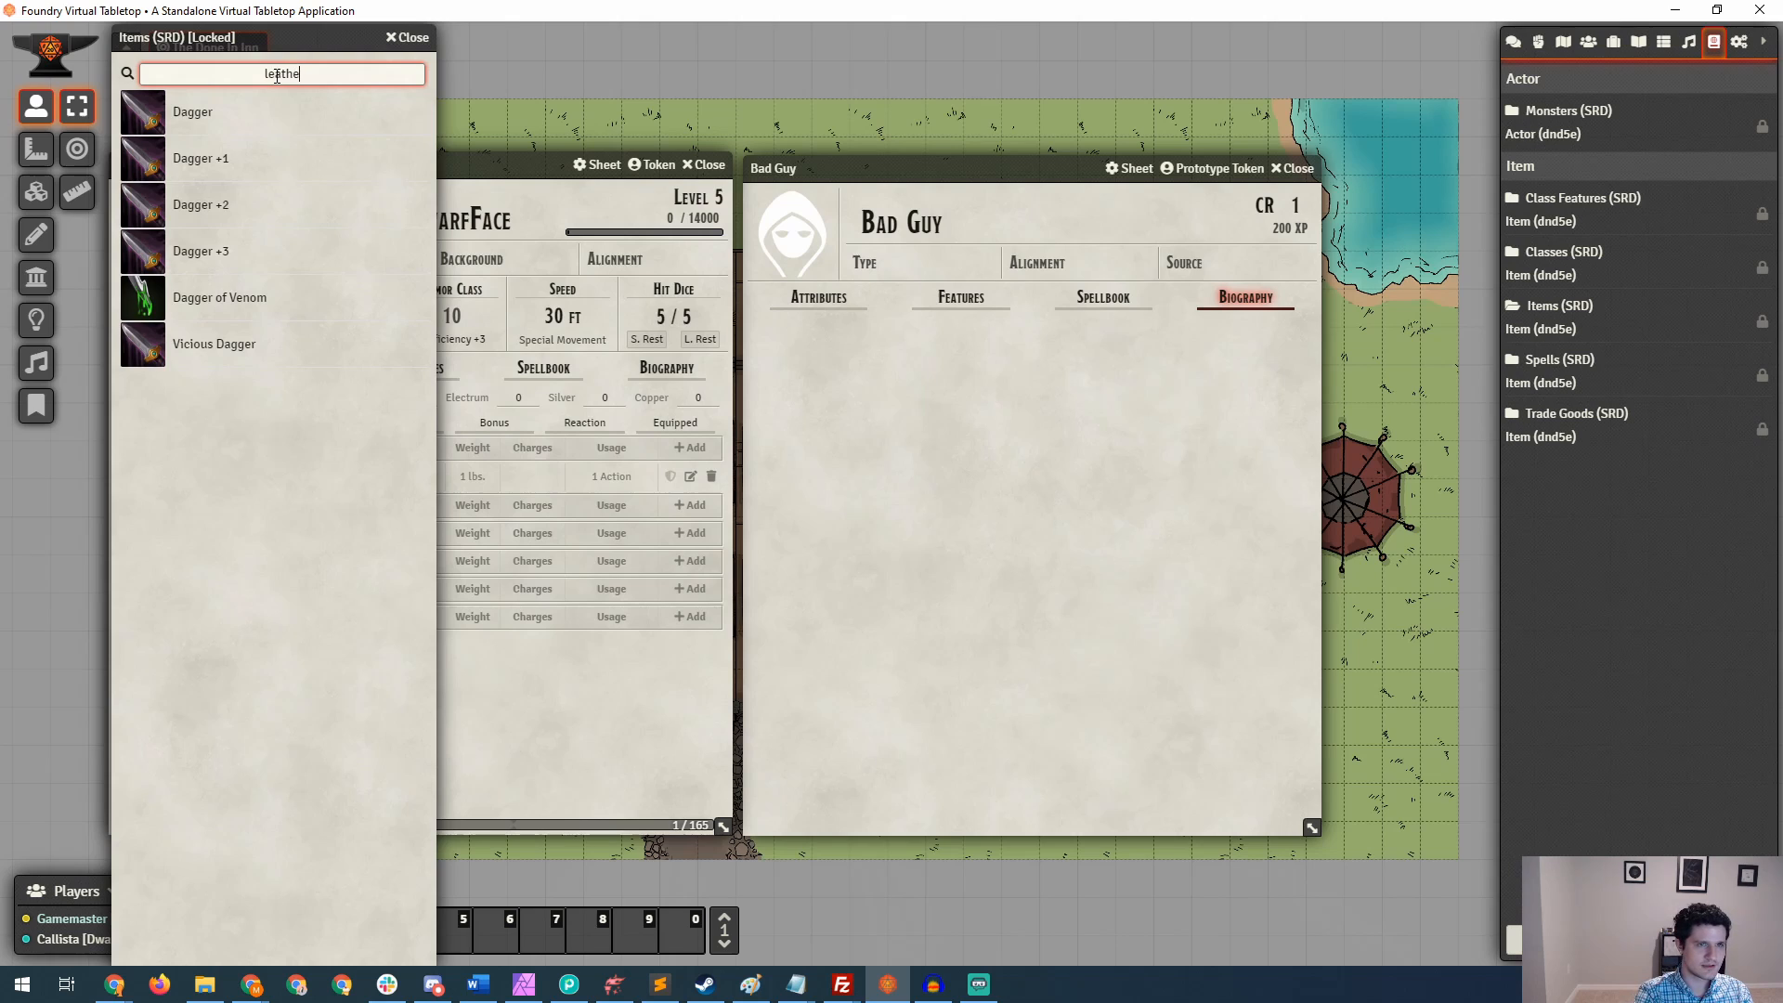
type("leather")
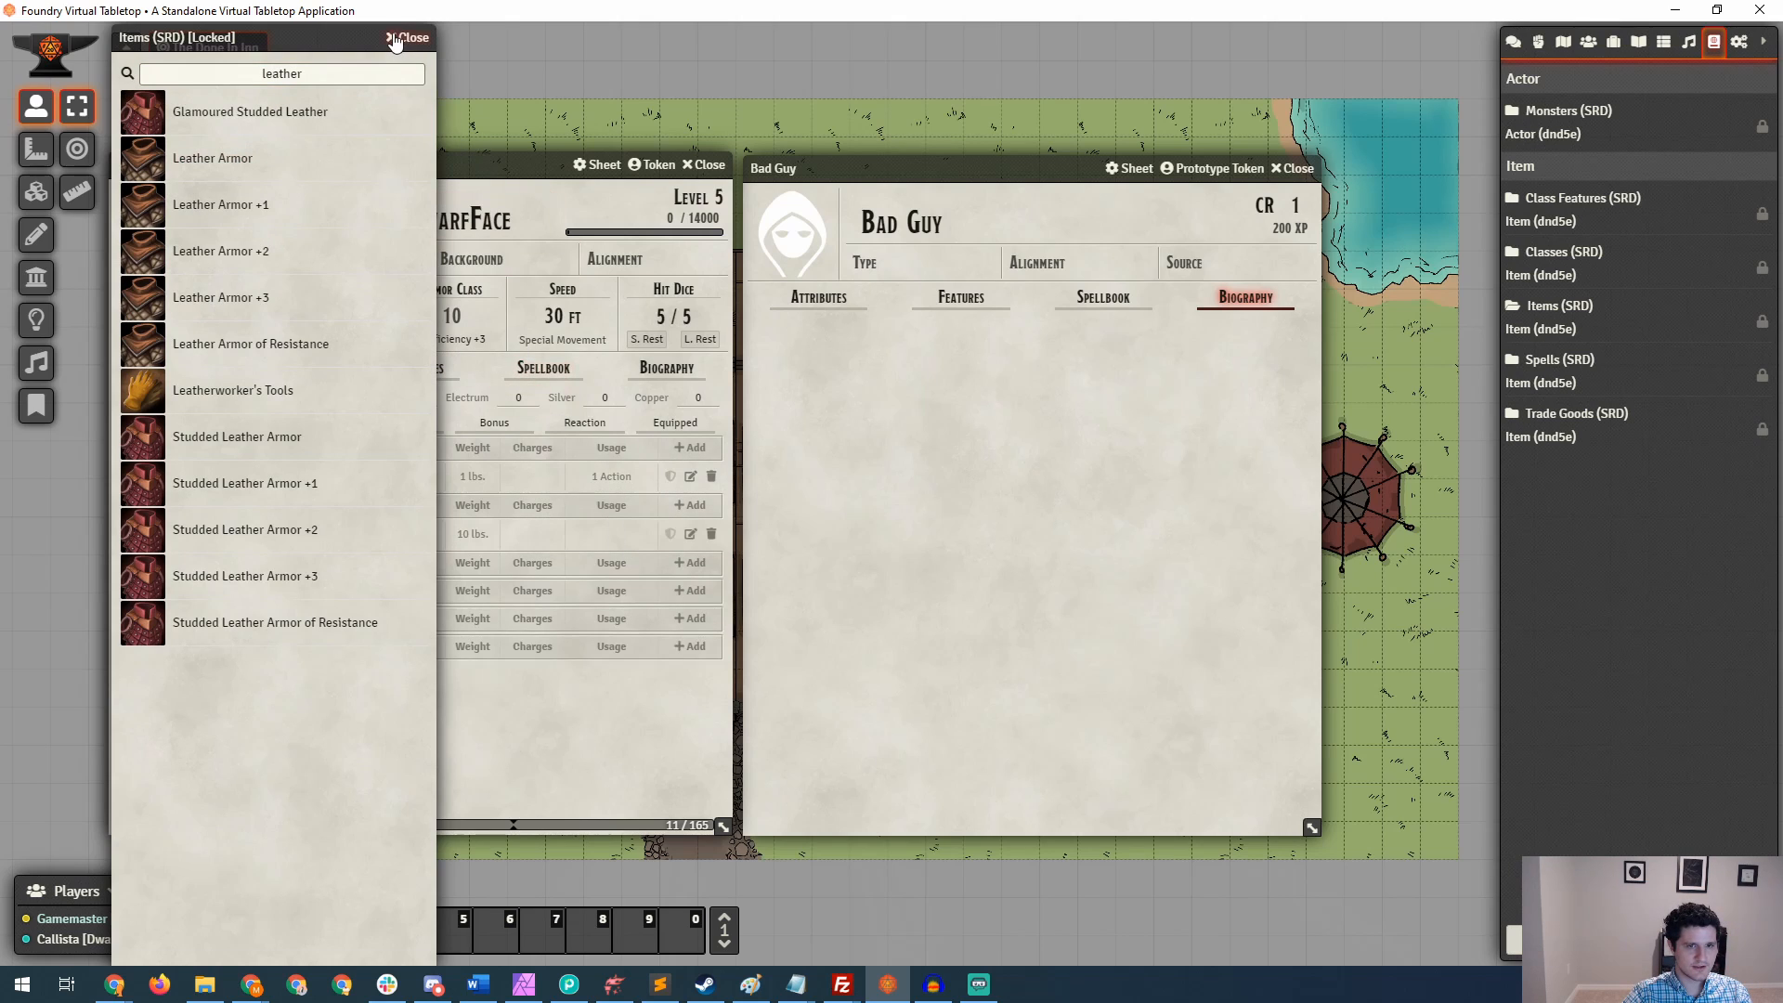
left_click(409, 37)
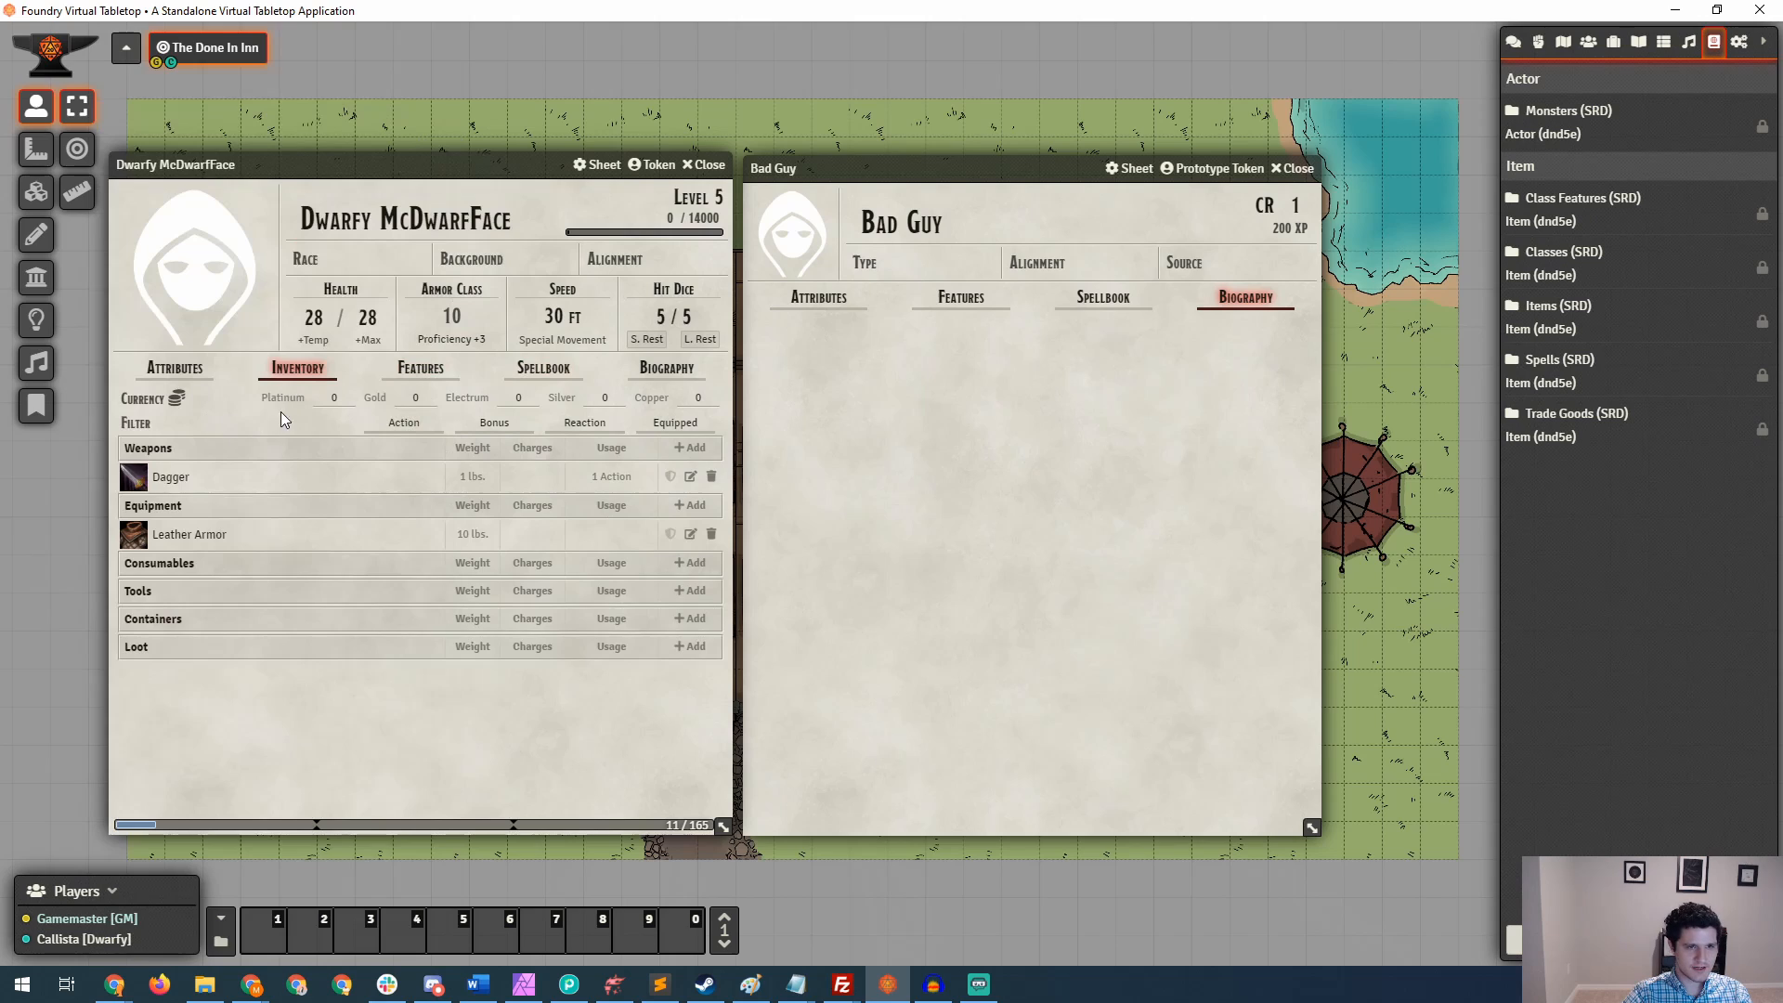
left_click(696, 398)
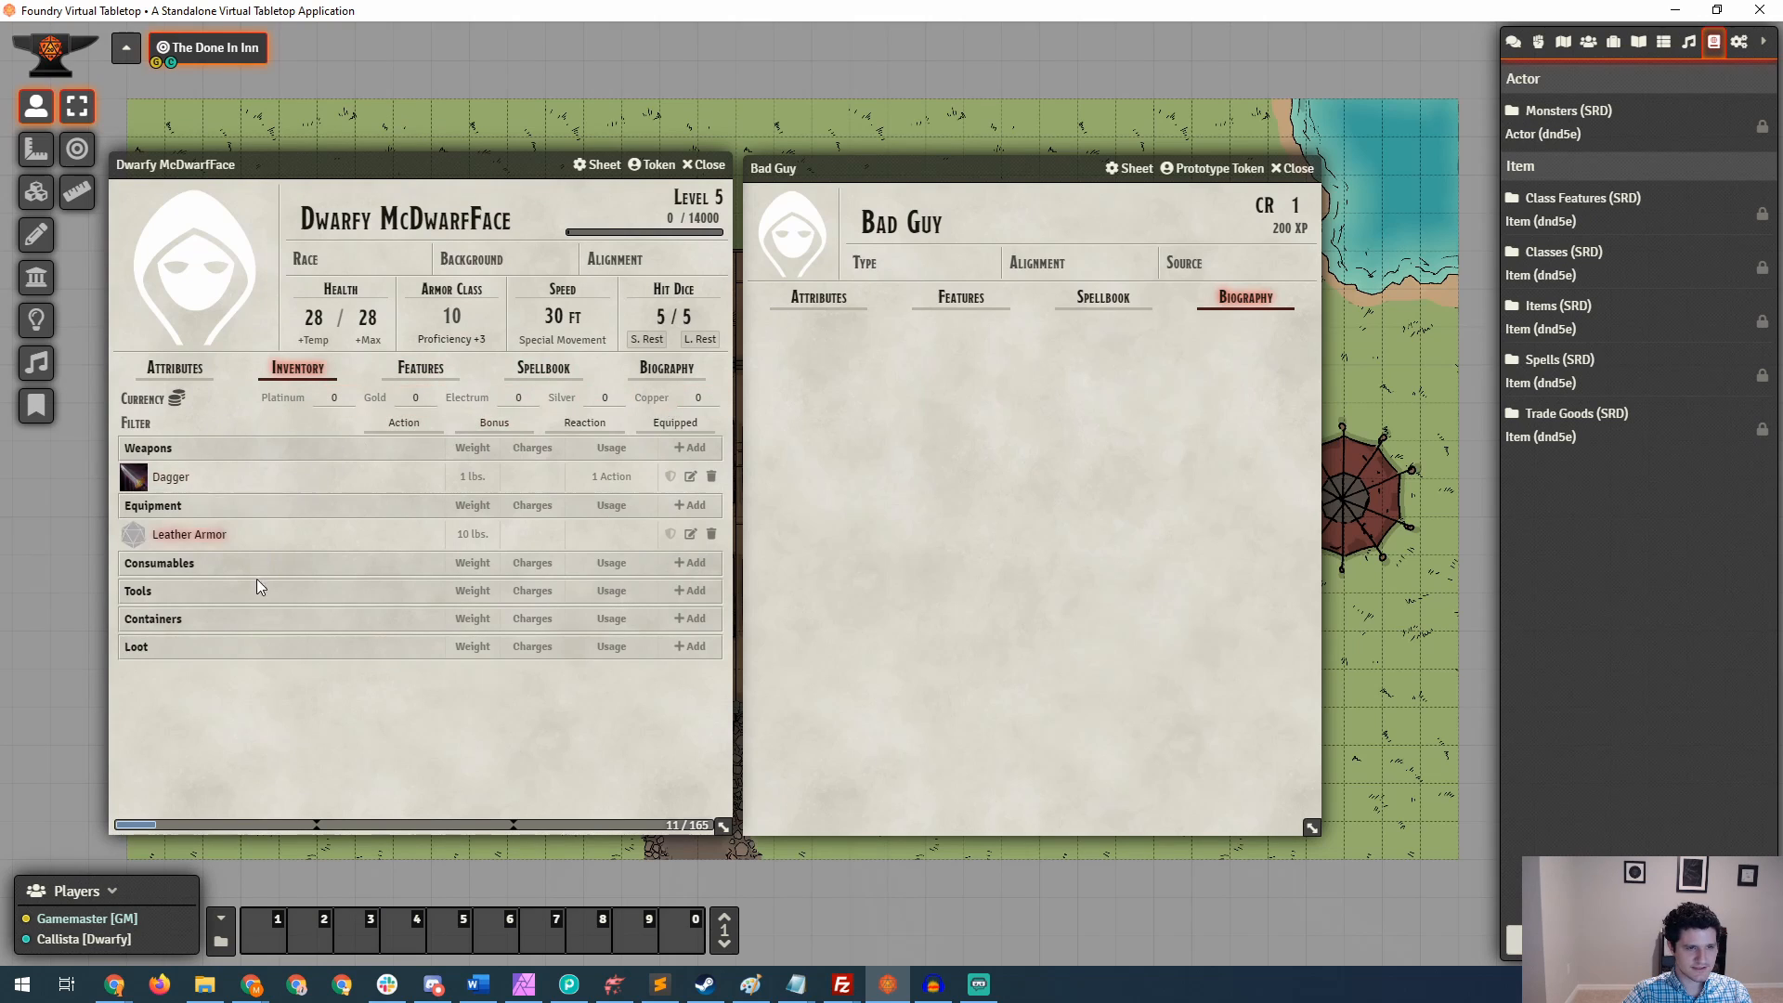
mouse_move(160, 590)
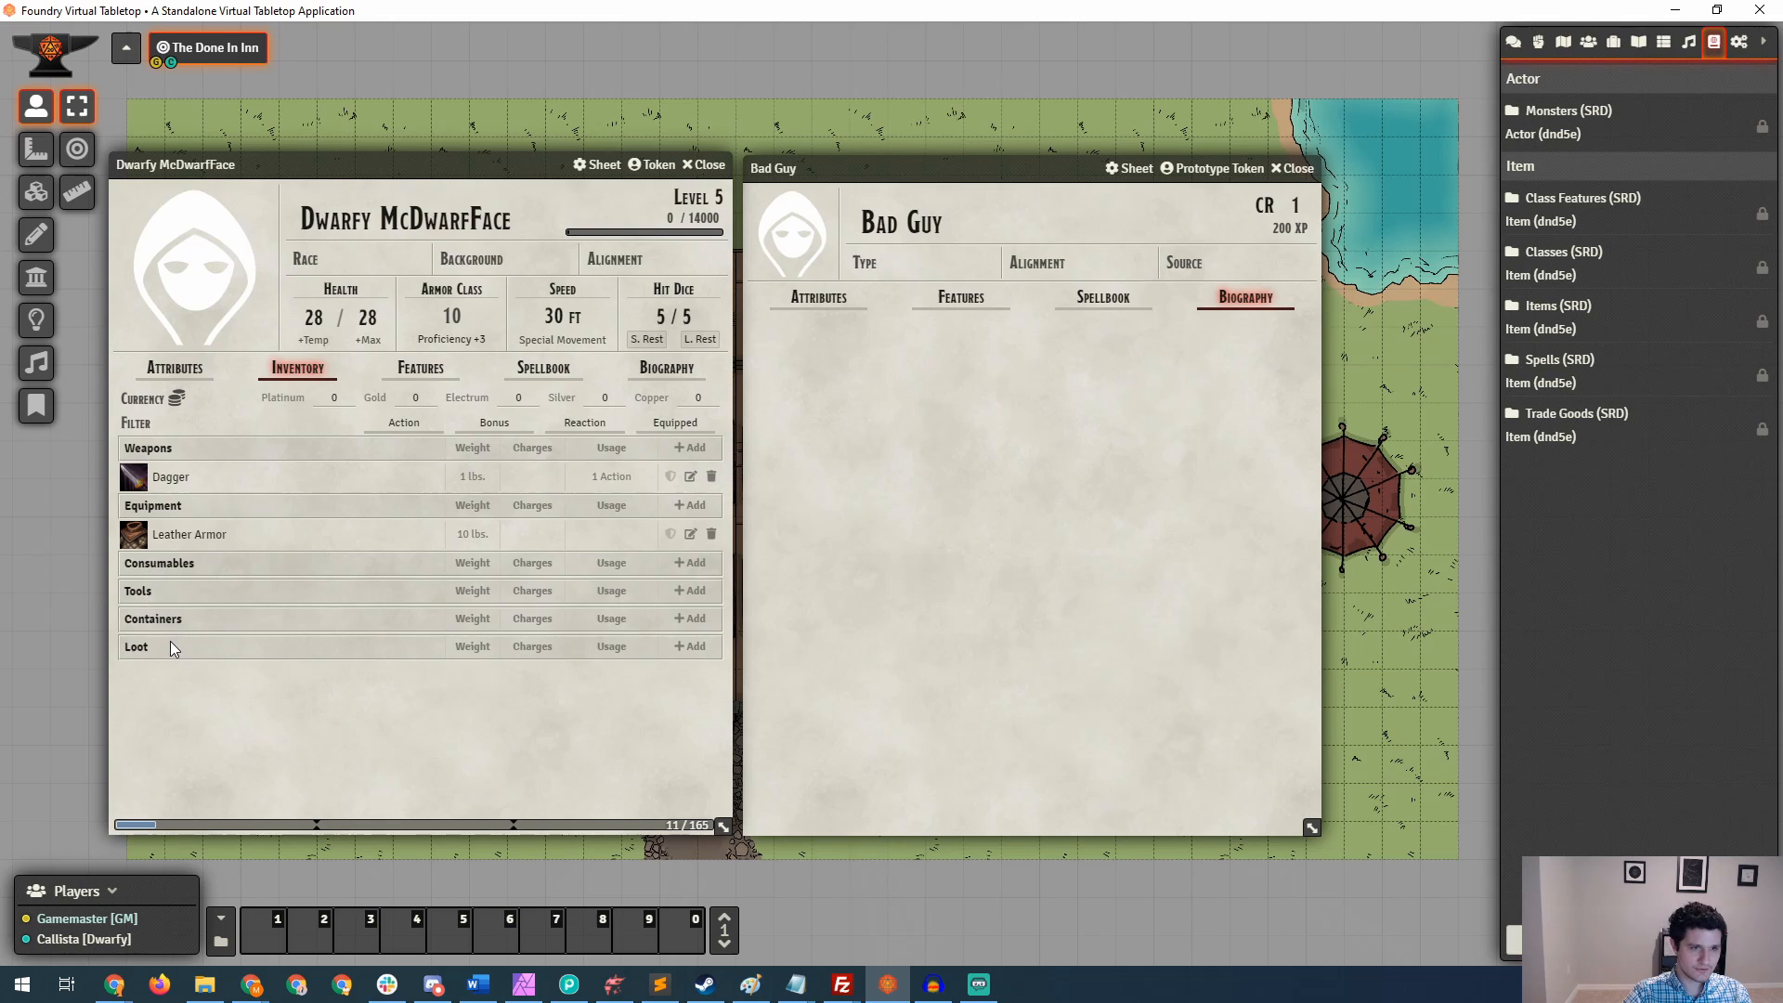
mouse_move(451, 670)
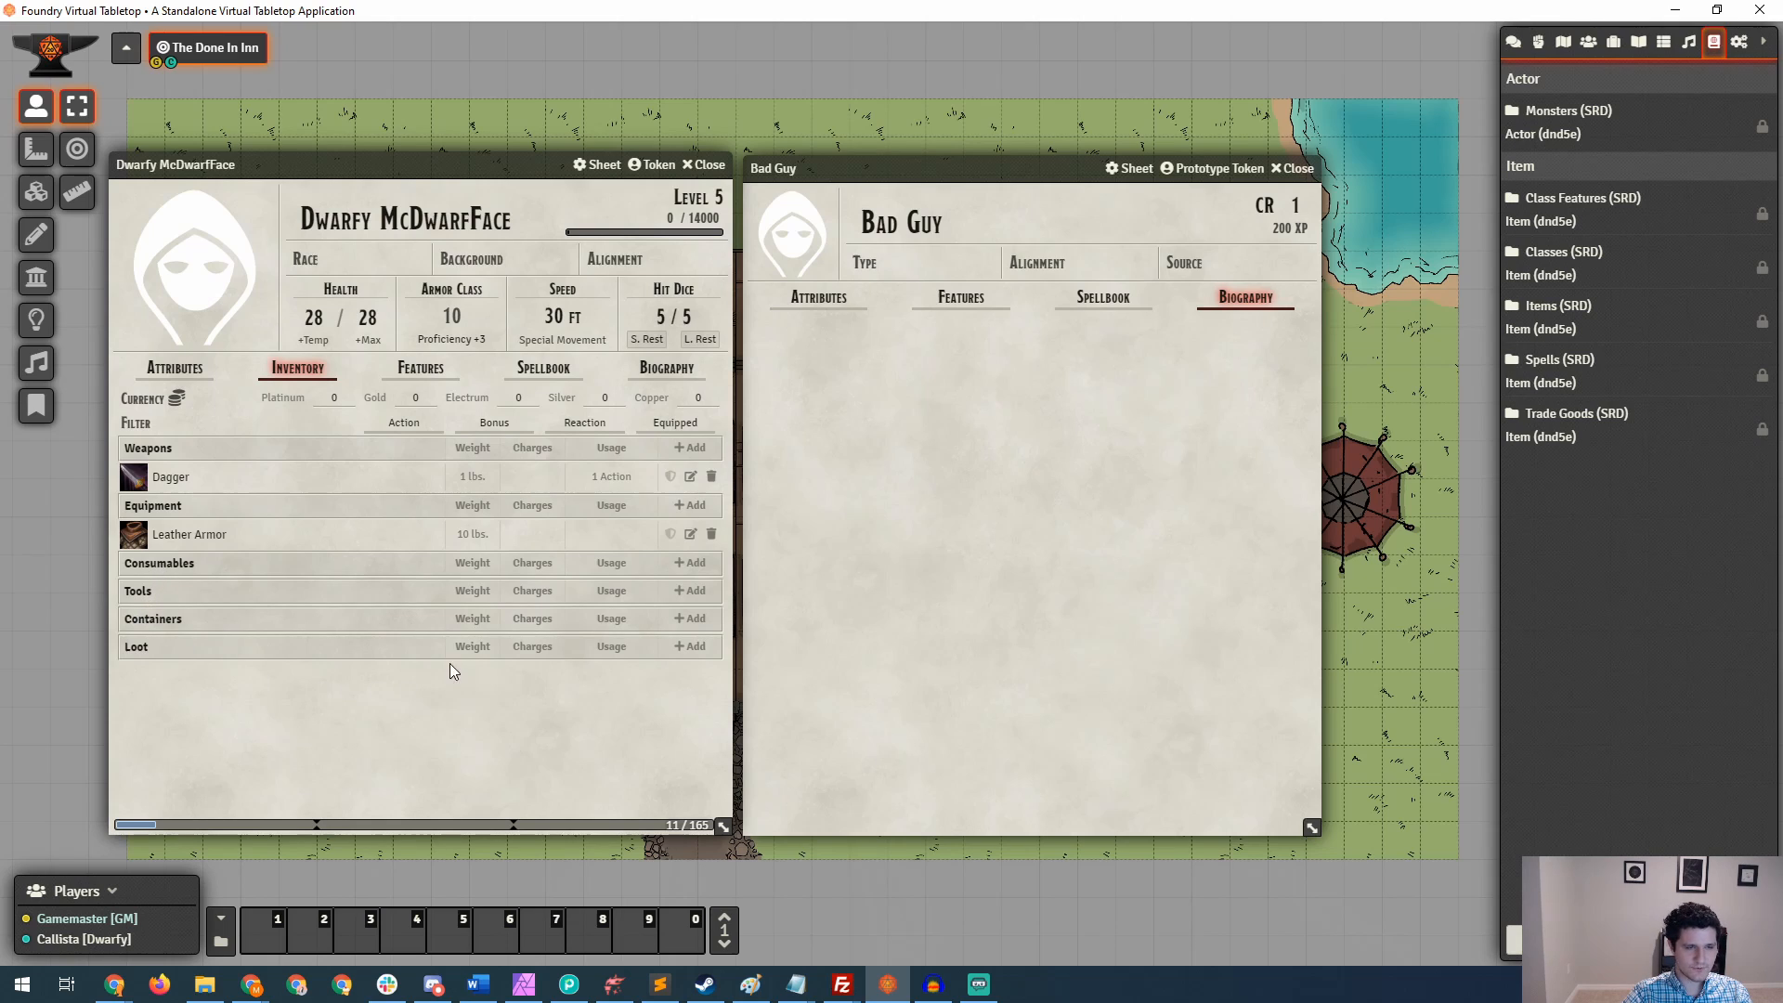
mouse_move(494, 544)
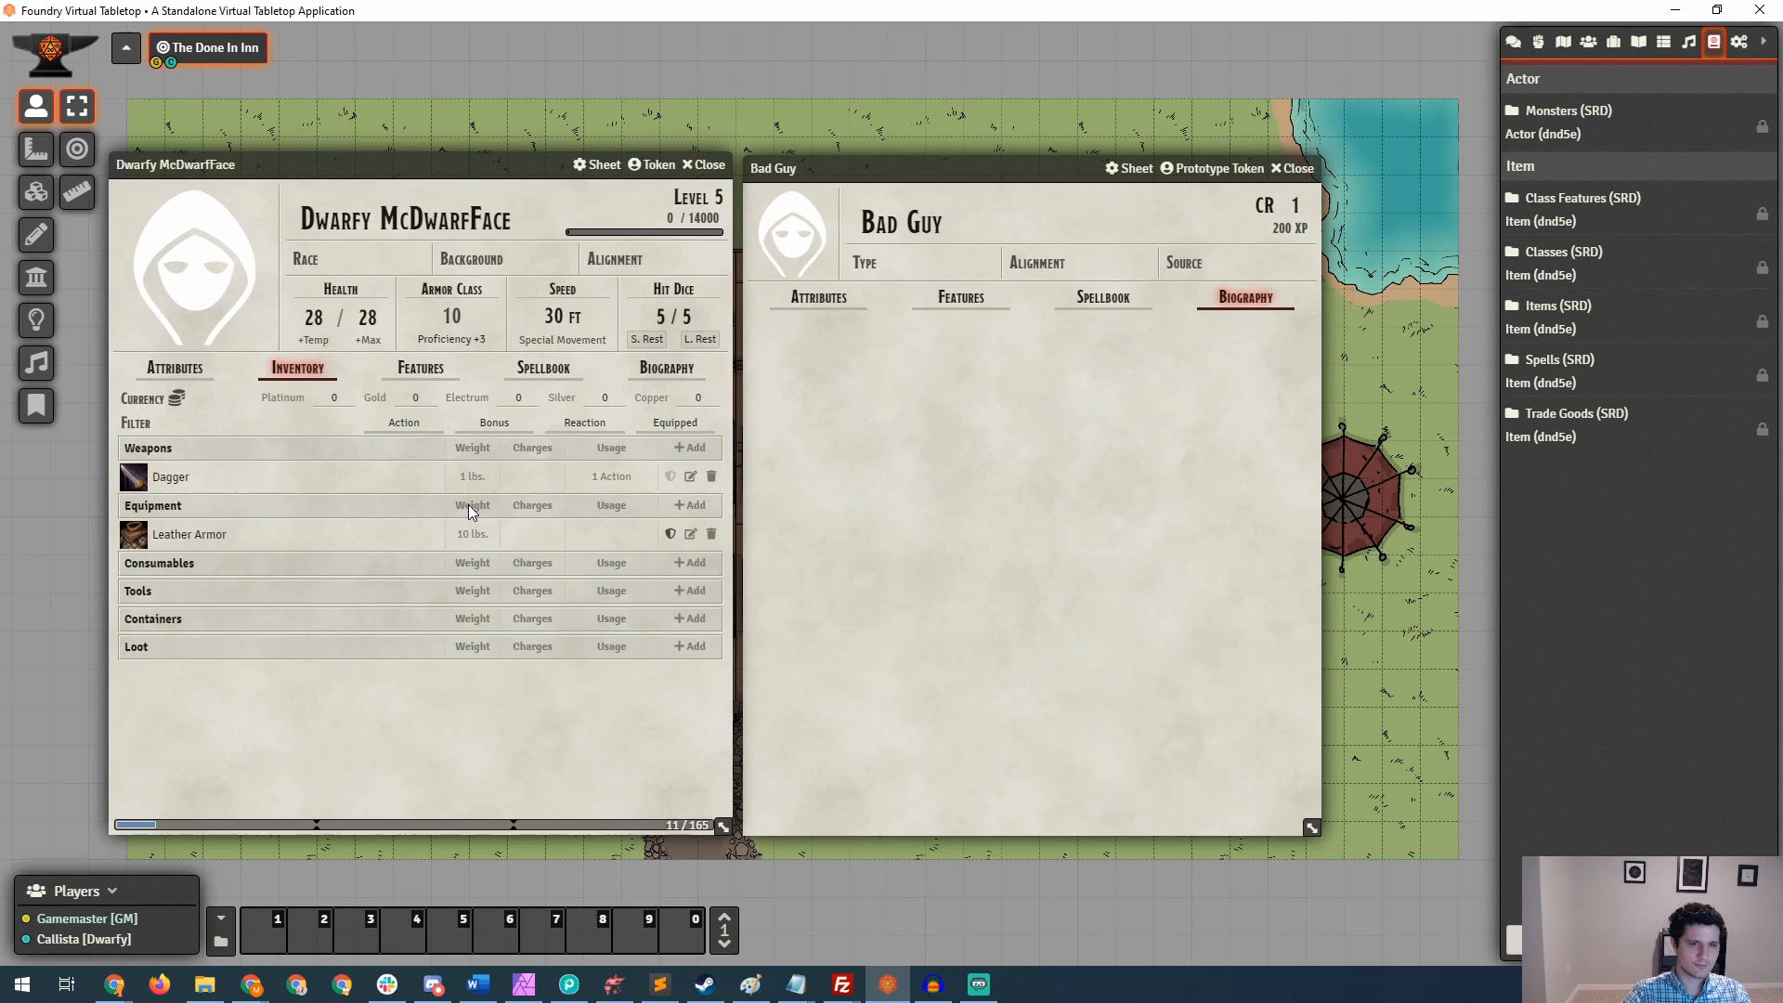
mouse_move(670, 476)
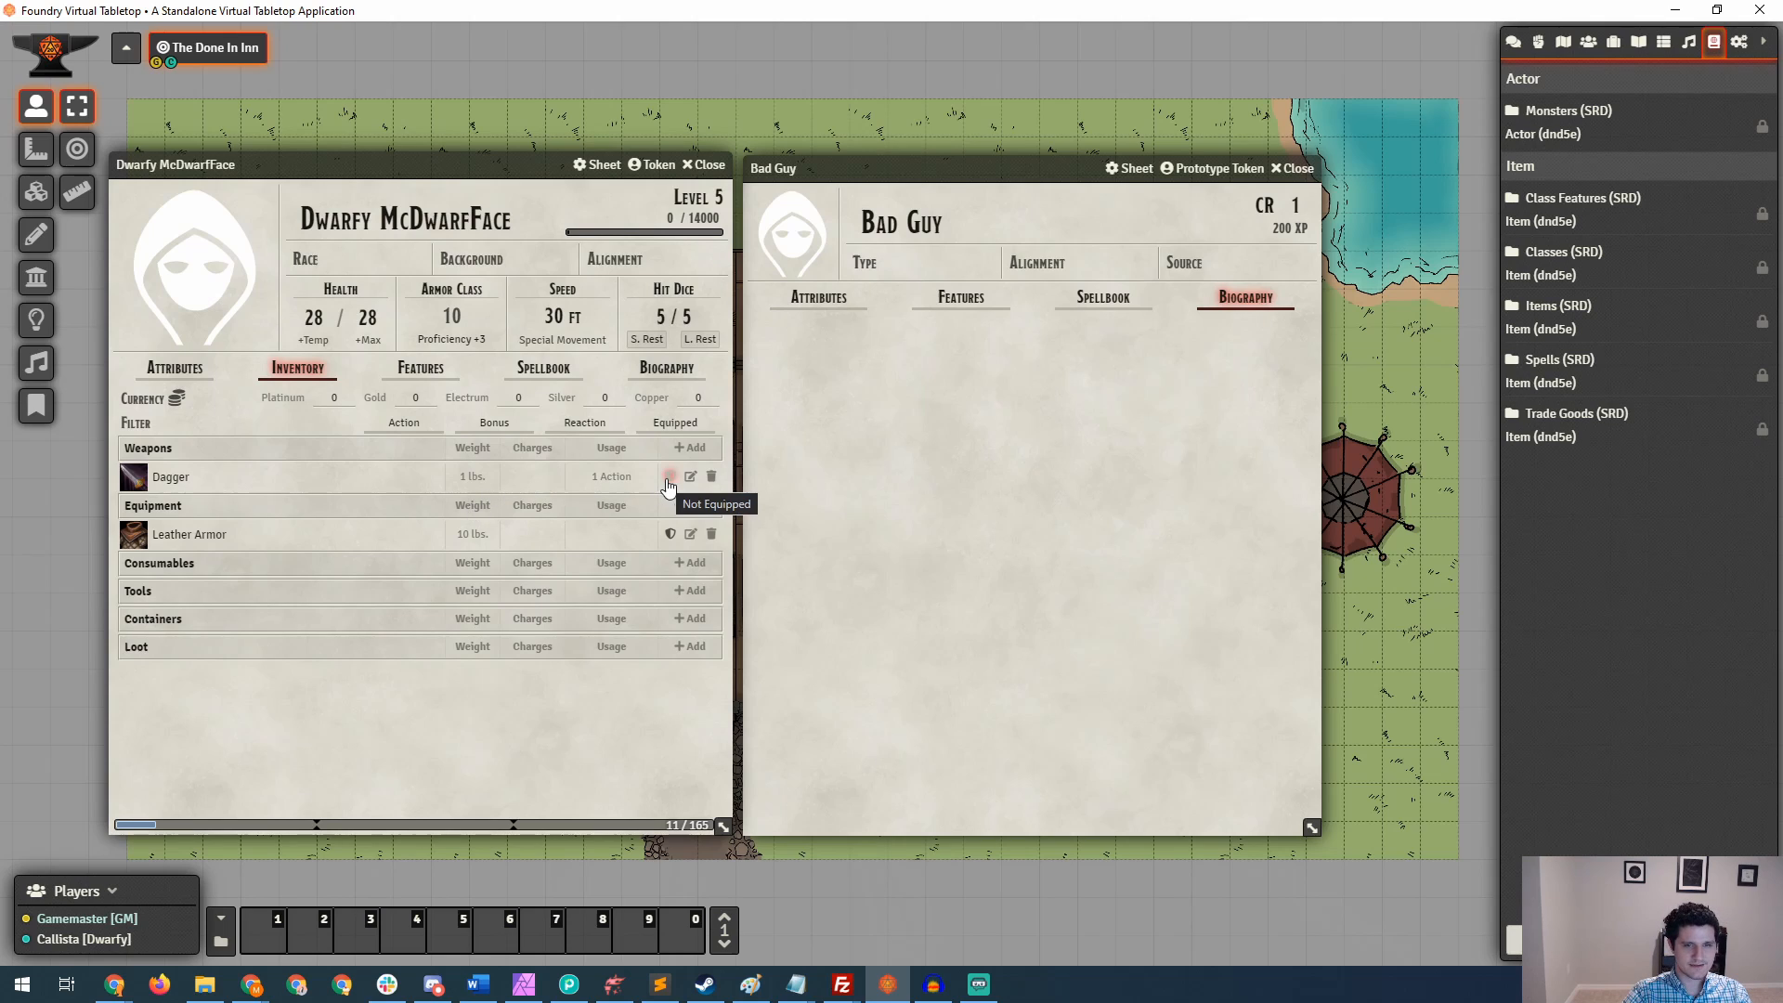
Equip the Dagger and expand Leather Armor to show 11 AC, not proficient.
left_click(670, 476)
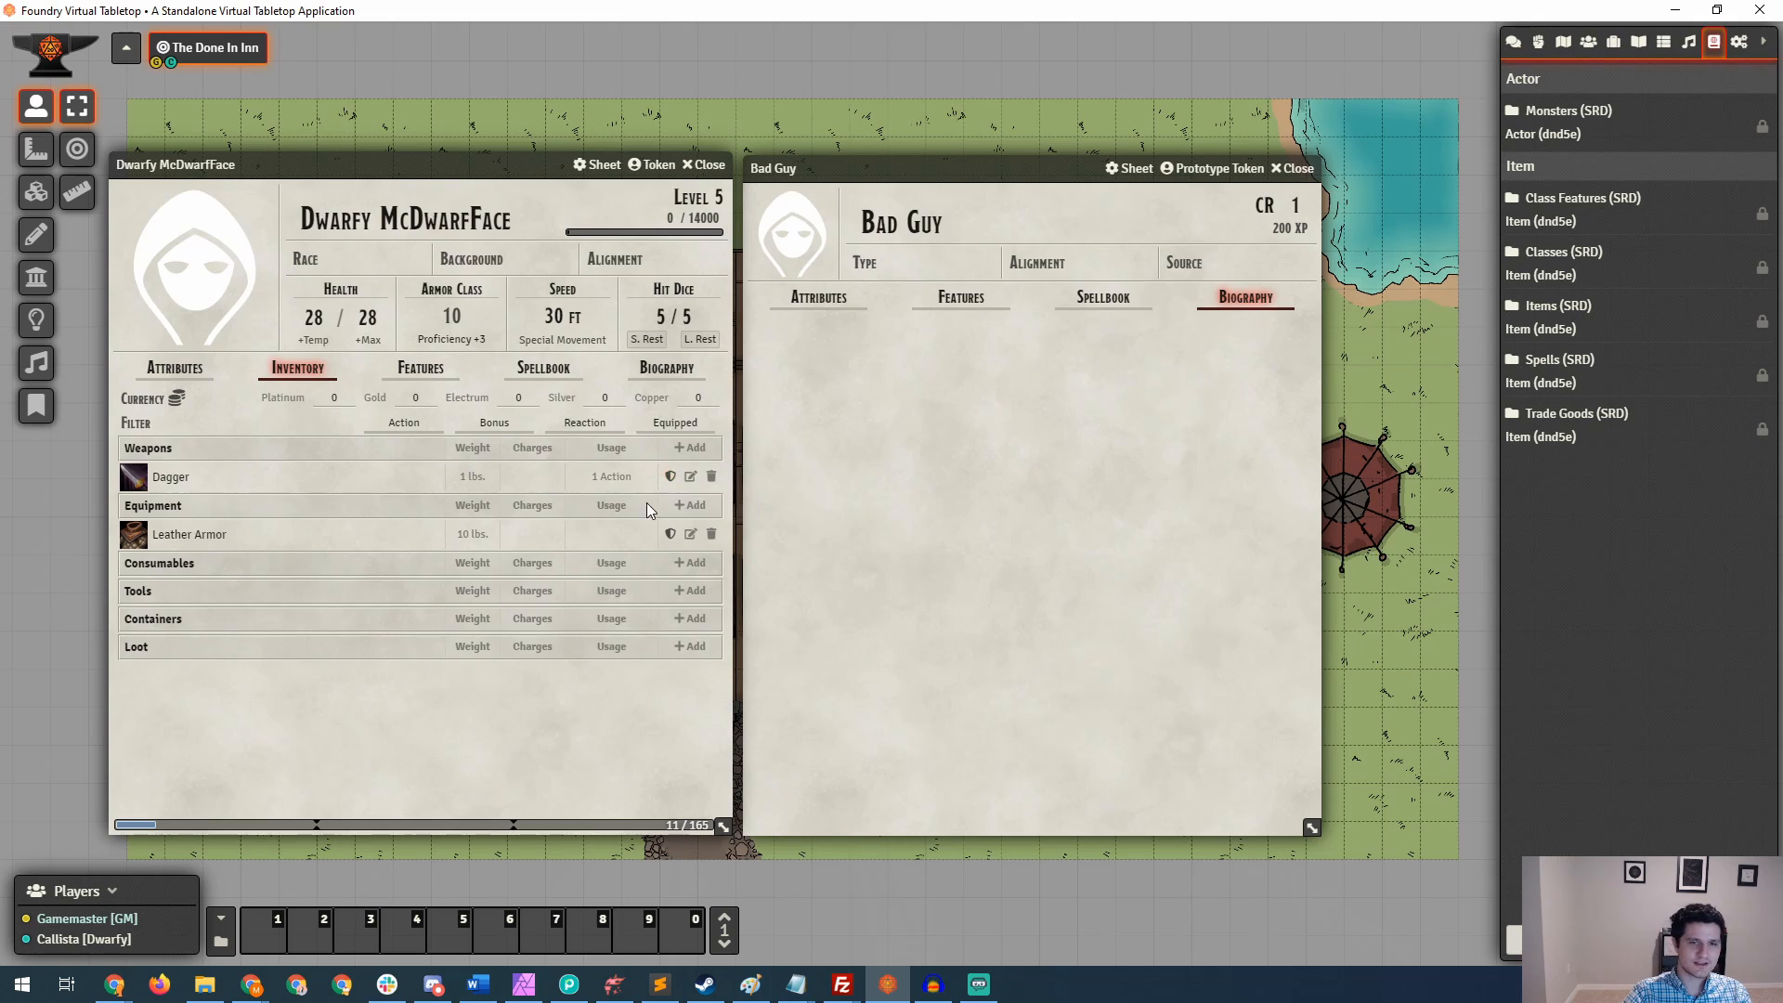
mouse_move(638, 542)
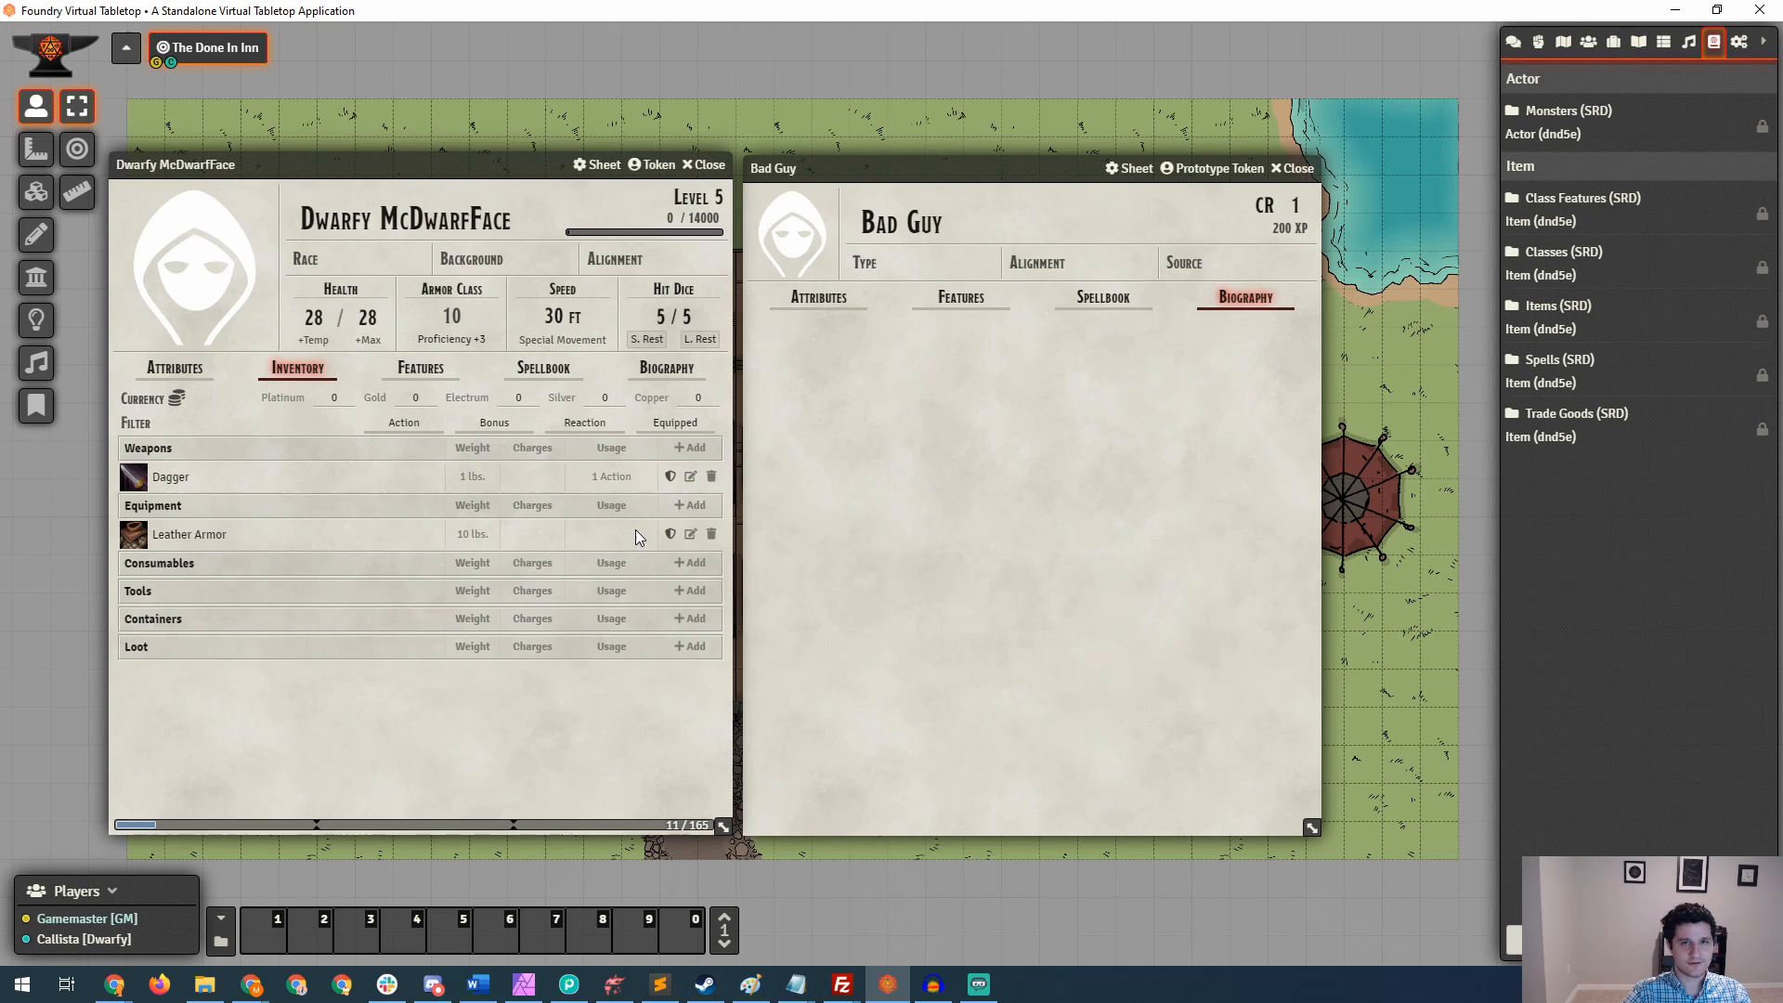
mouse_move(554, 590)
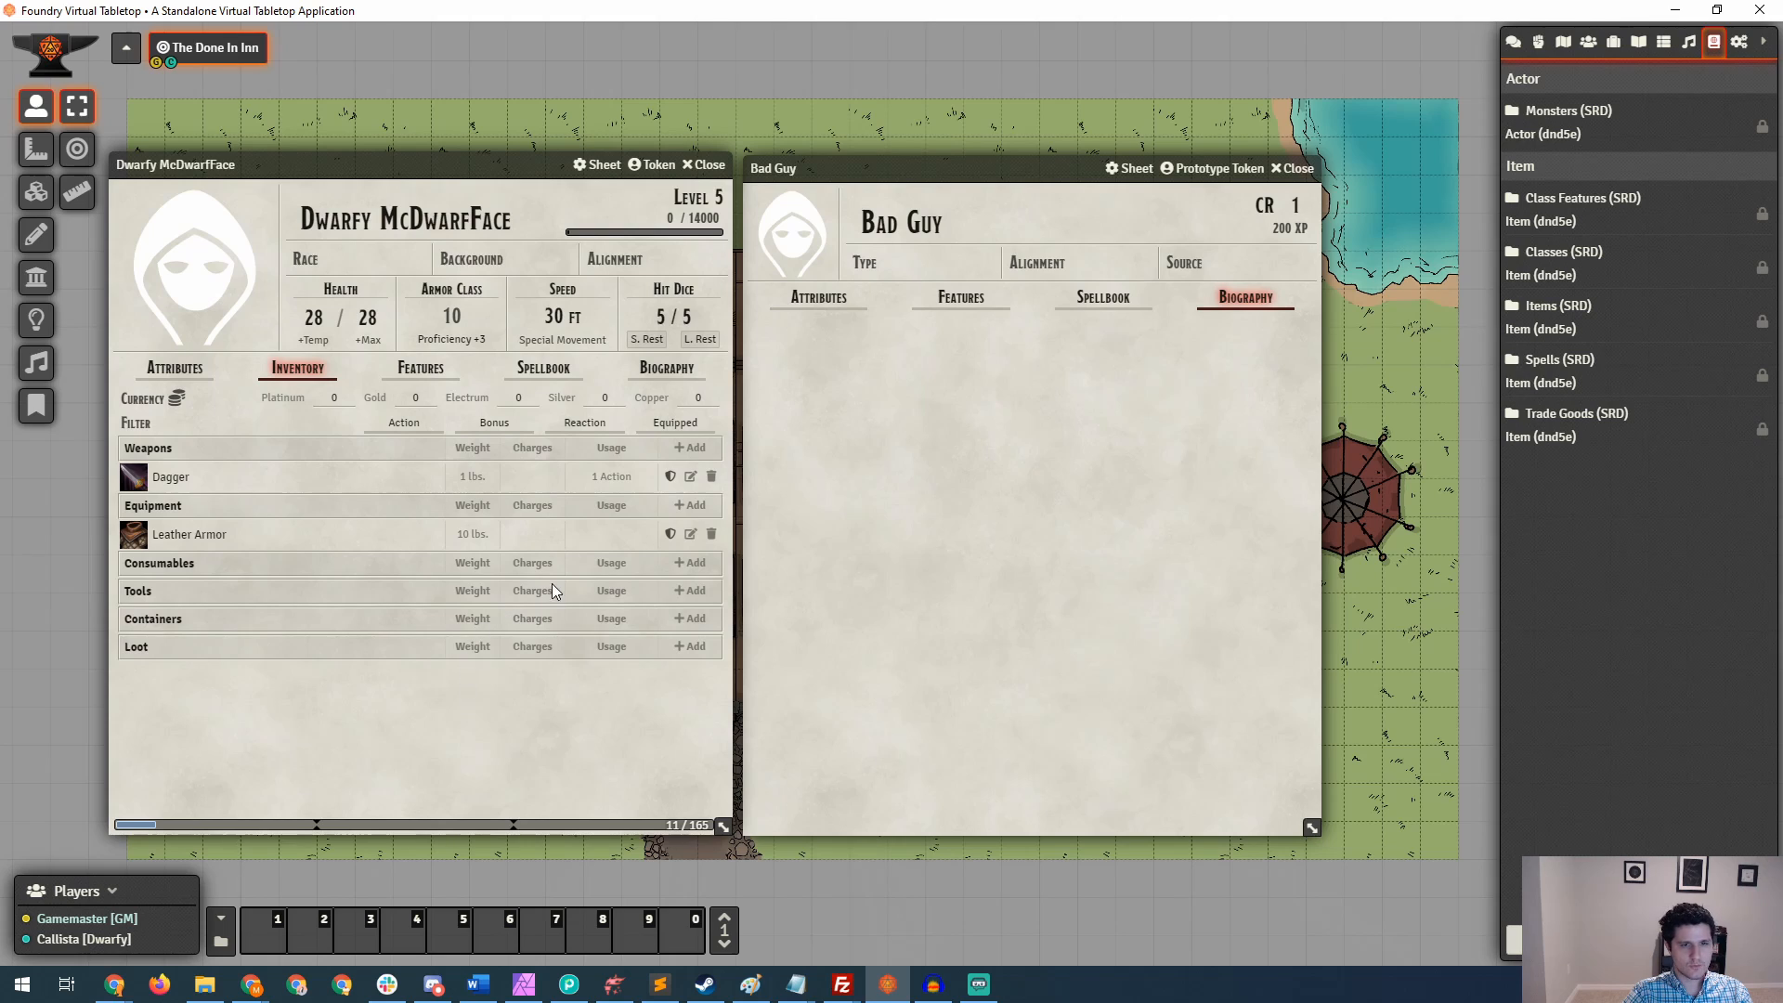
mouse_move(669, 535)
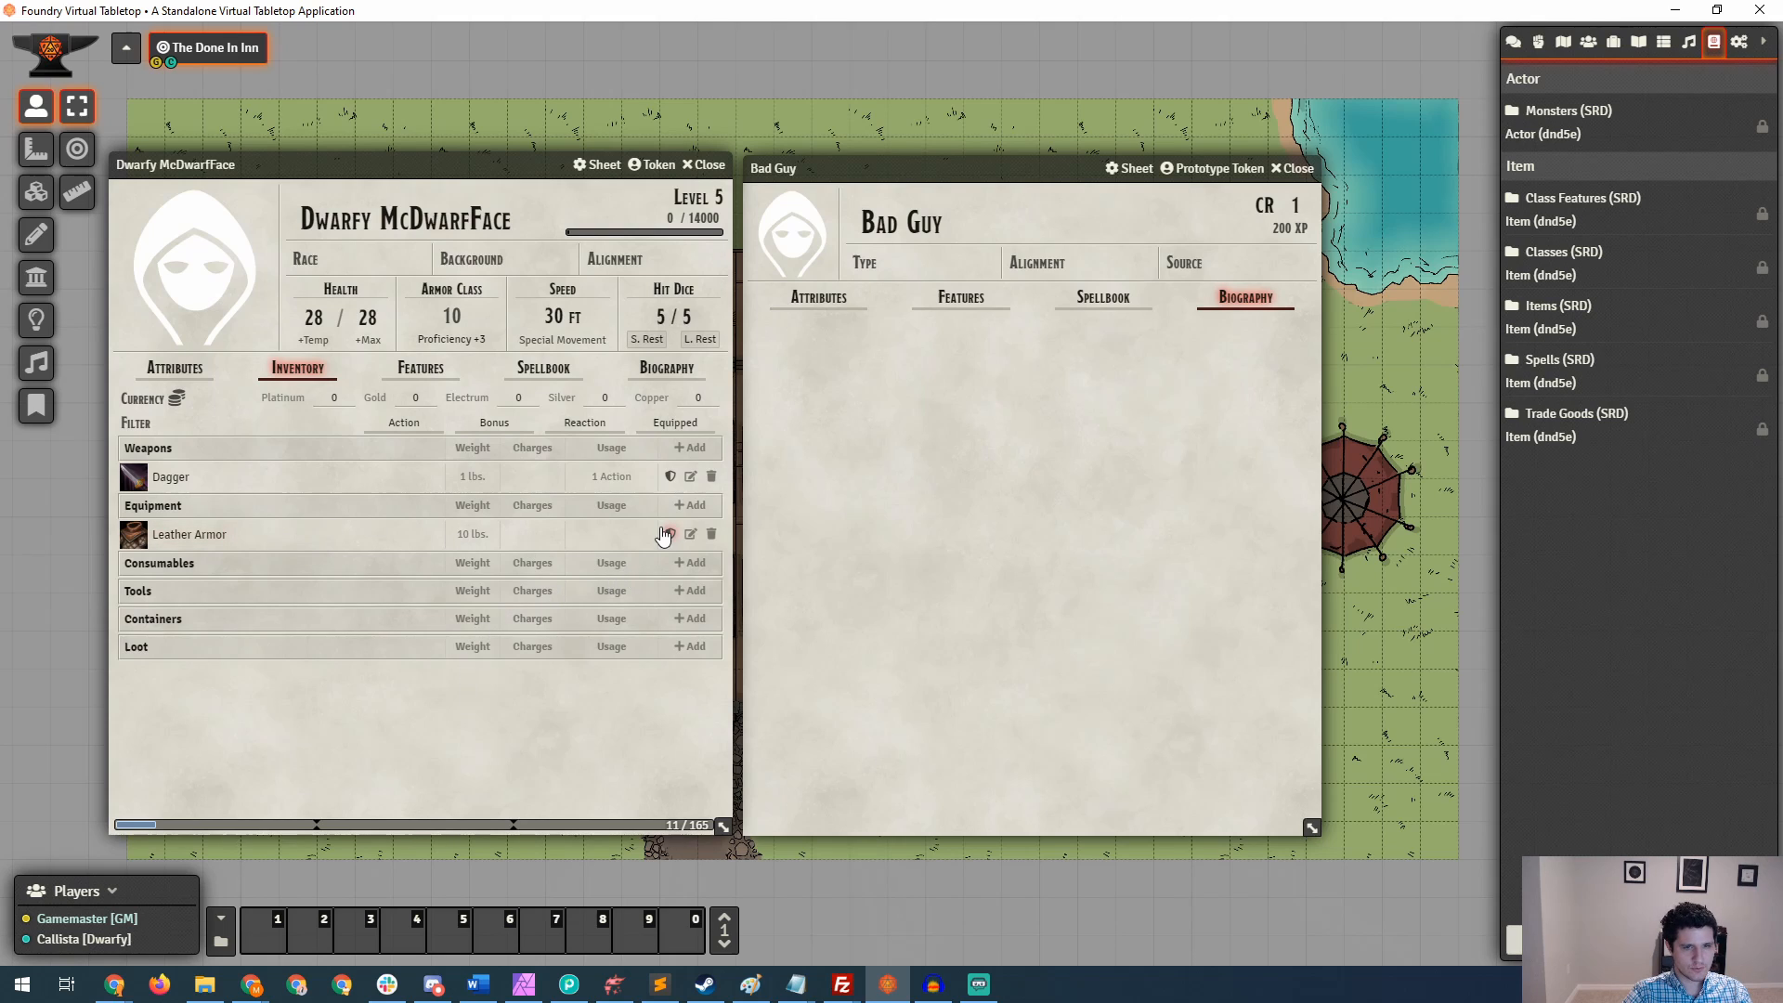
left_click(190, 535)
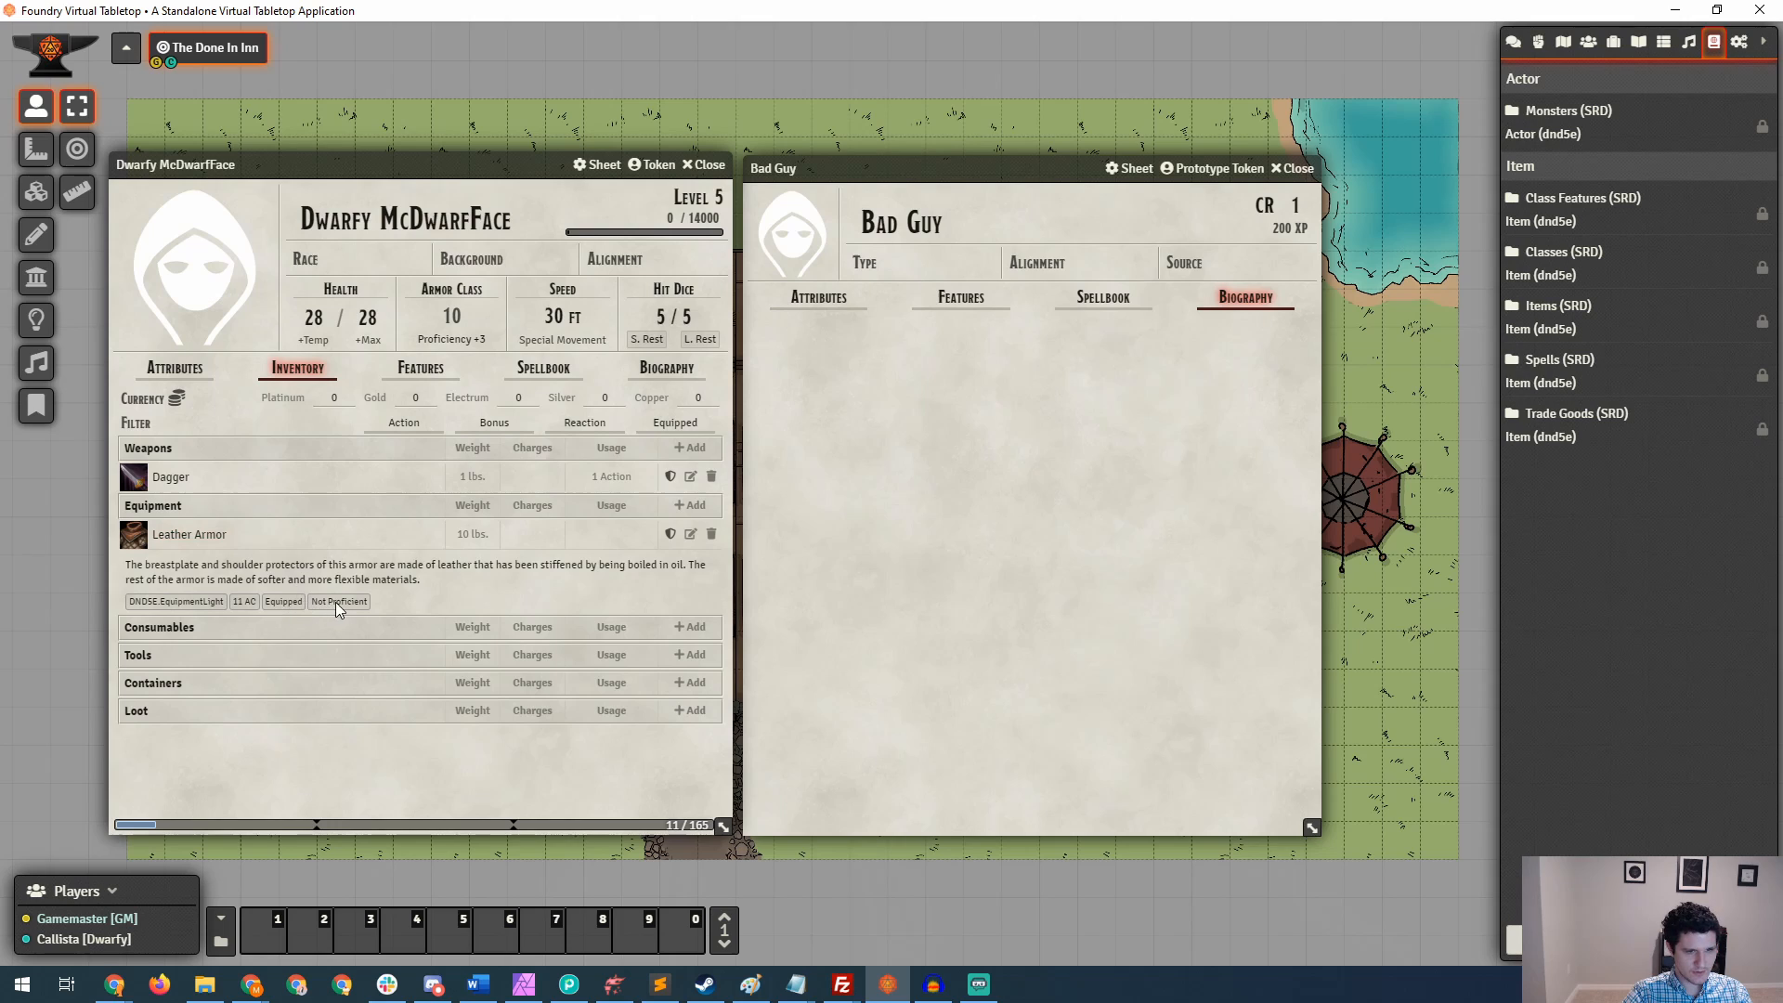
Show Dwarfy's Attributes, leave Armor Proficiencies unchanged, then show Bad Guy's Attributes.
left_click(174, 368)
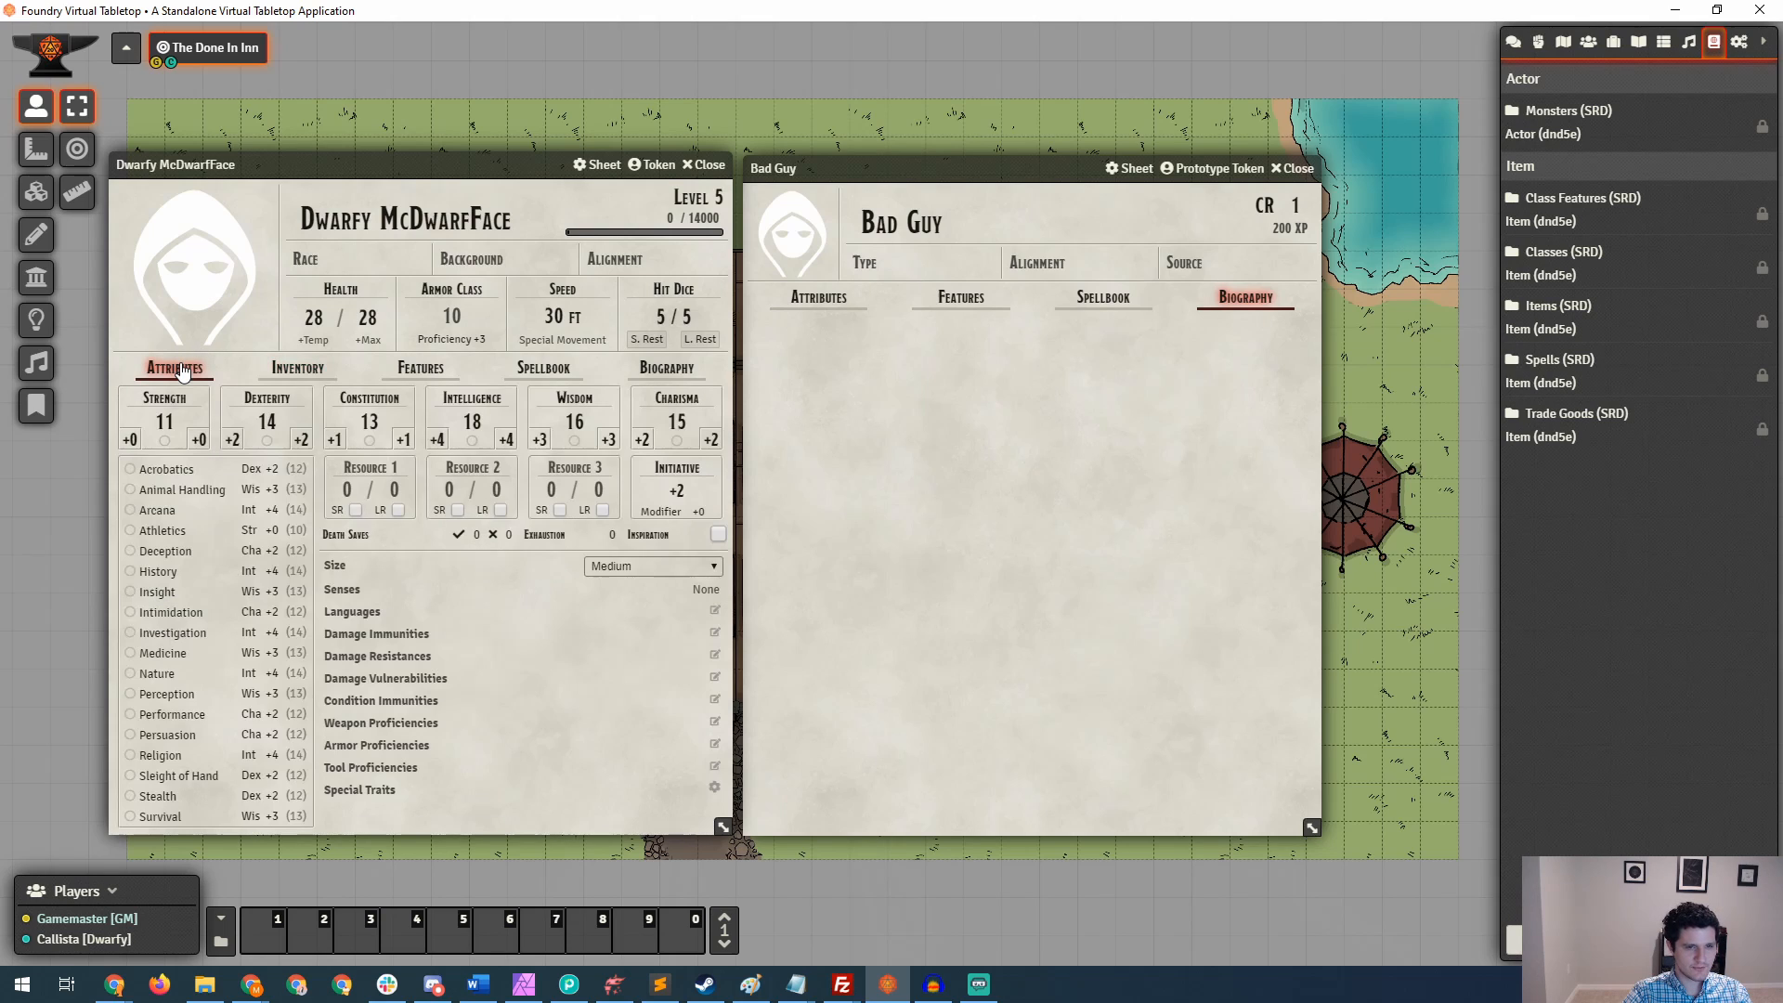
mouse_move(408, 752)
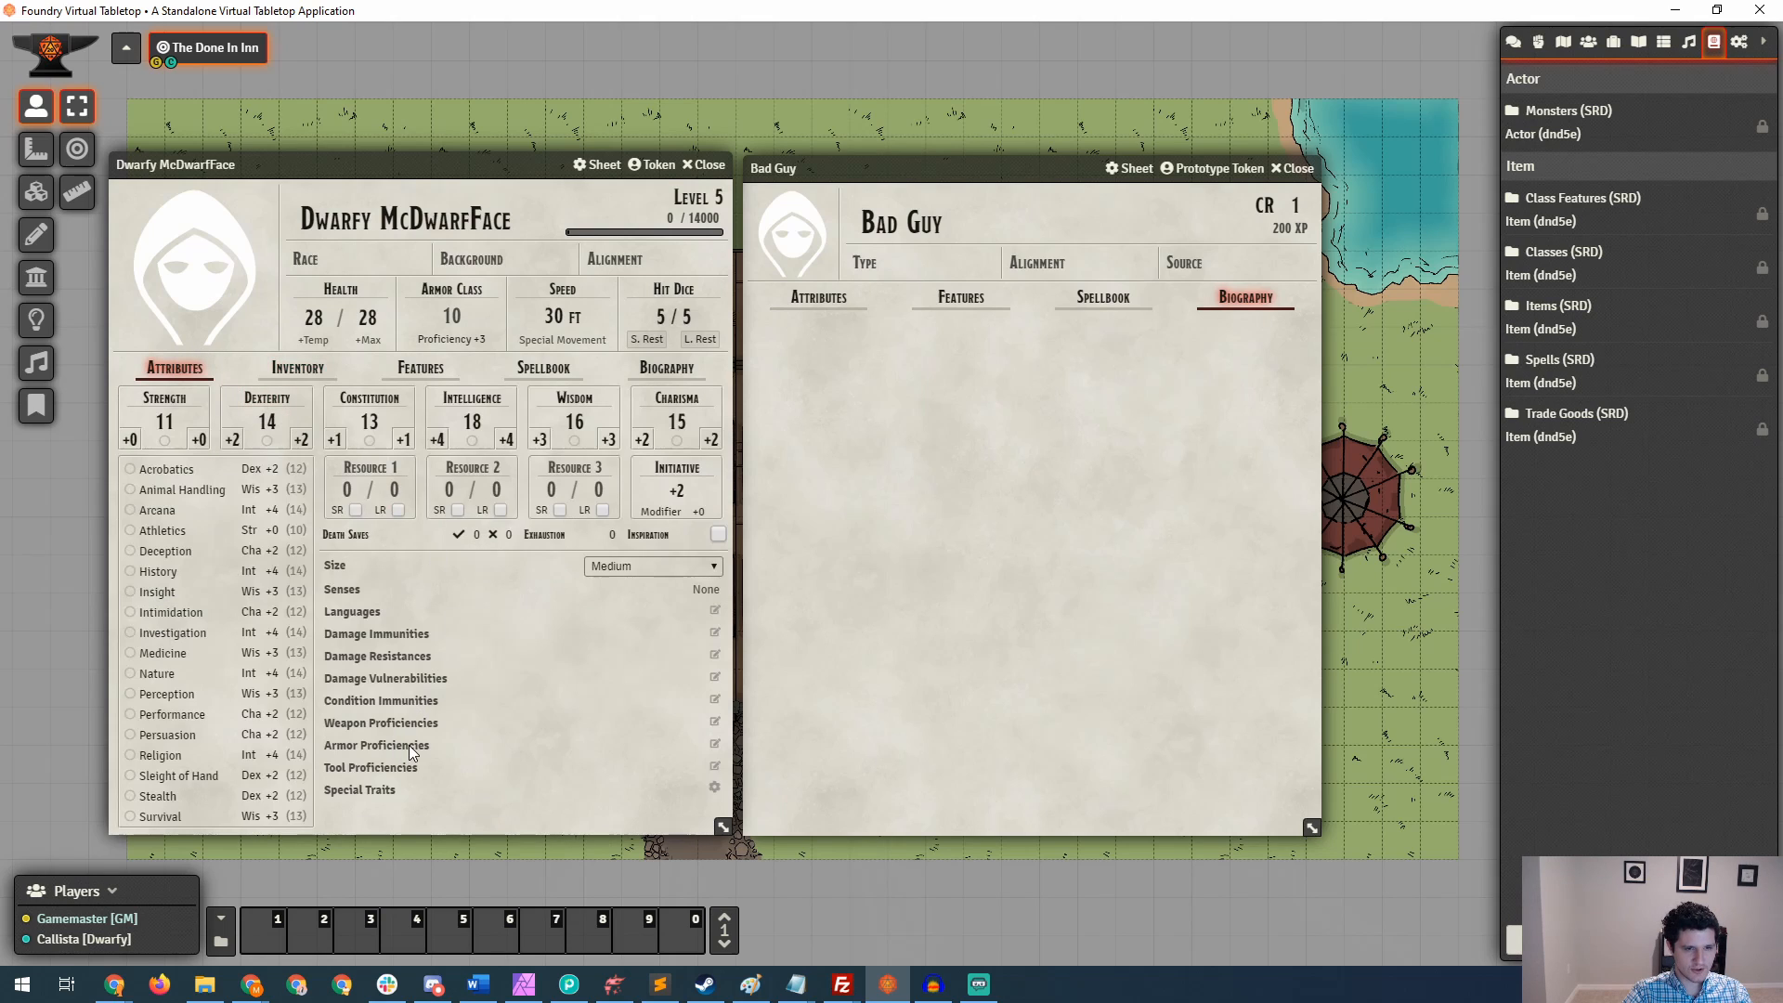
left_click(715, 745)
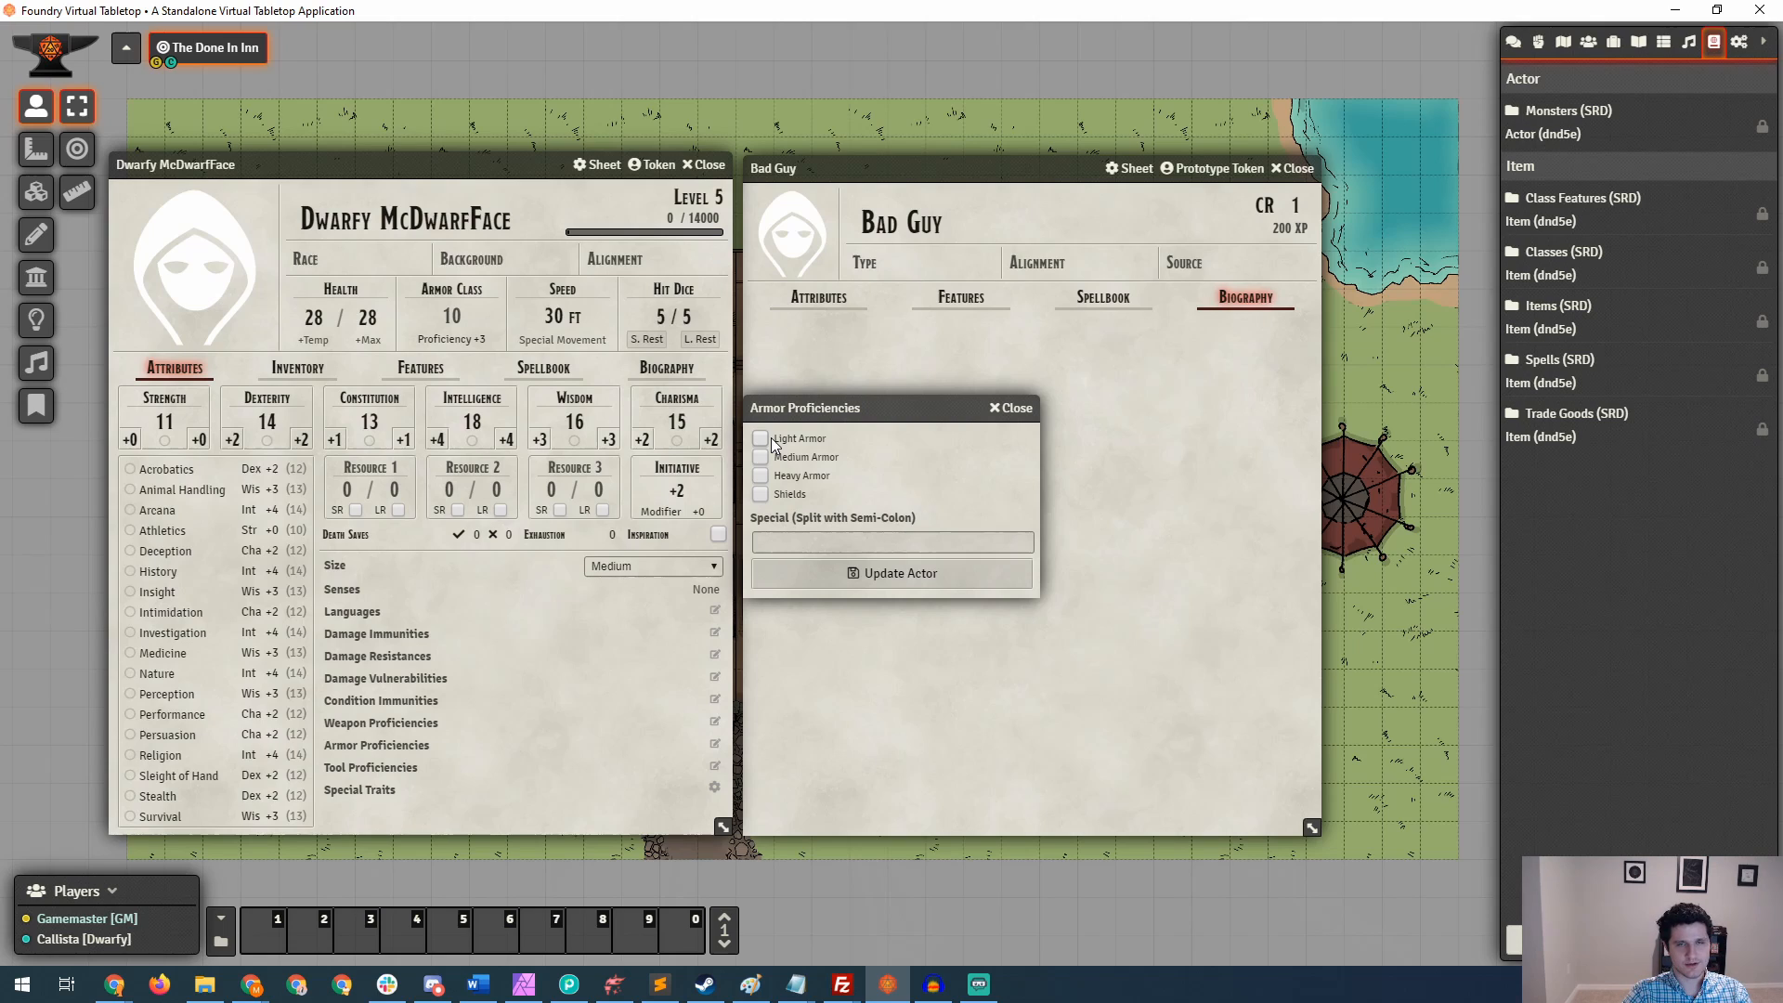
mouse_move(1011, 407)
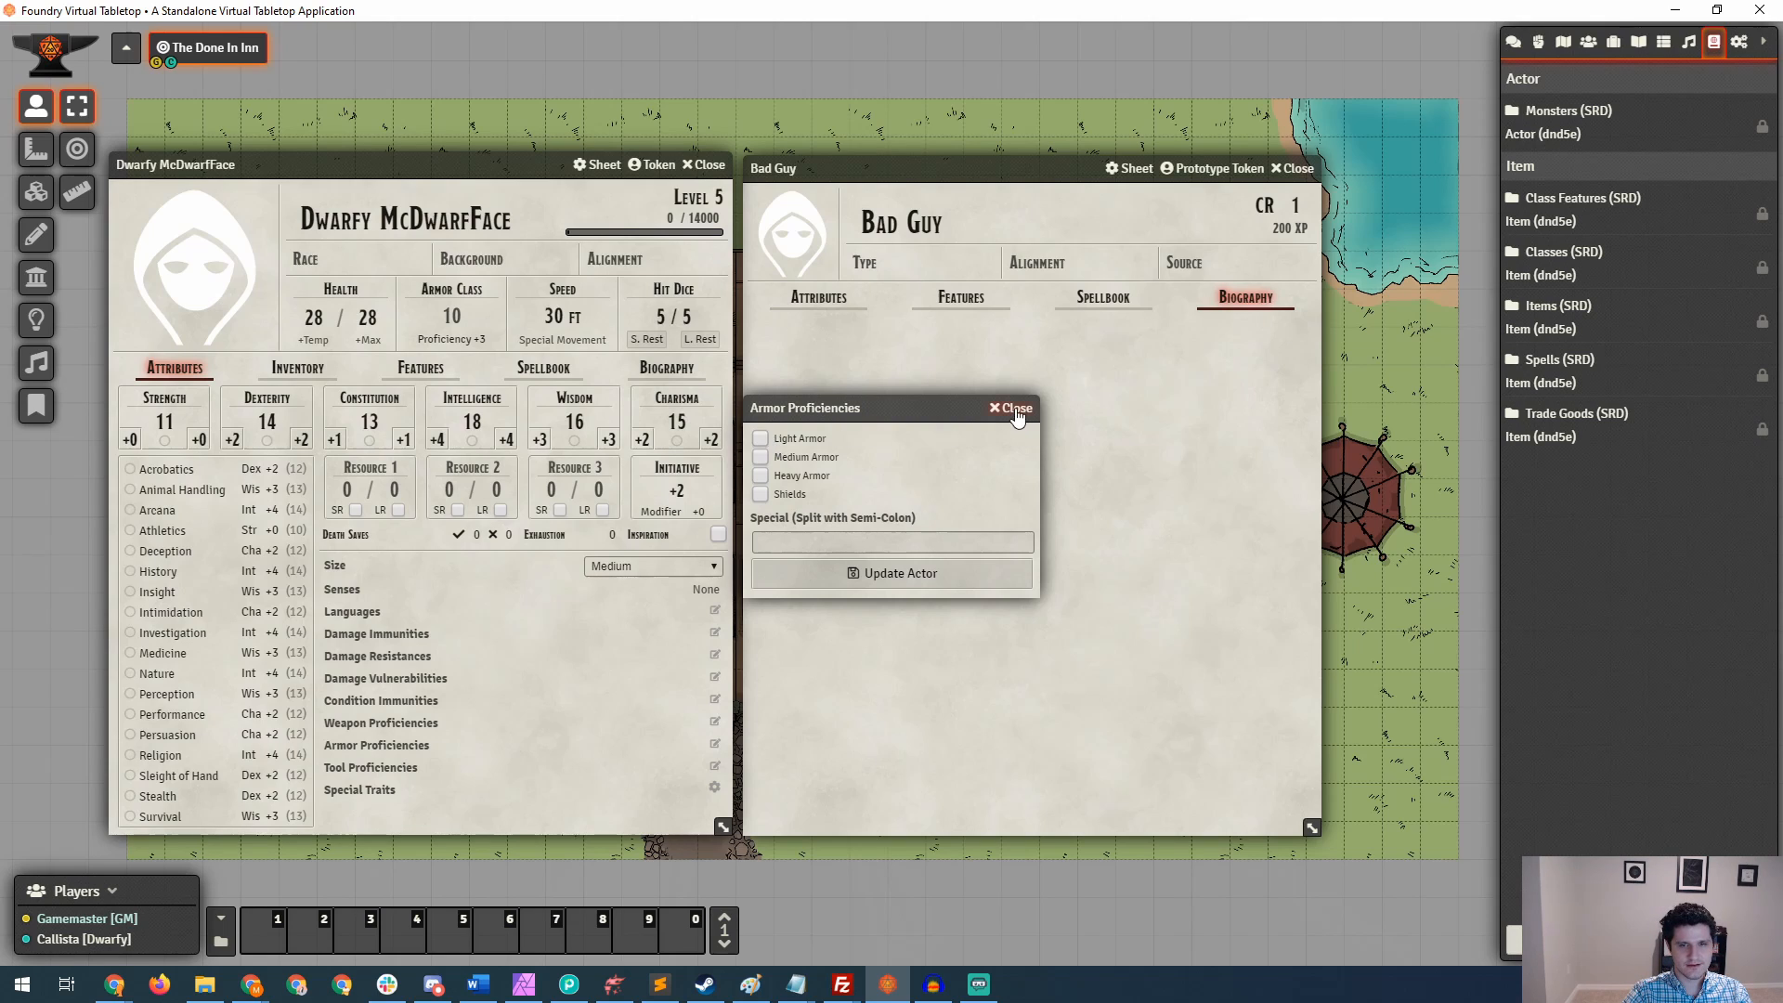
left_click(1010, 406)
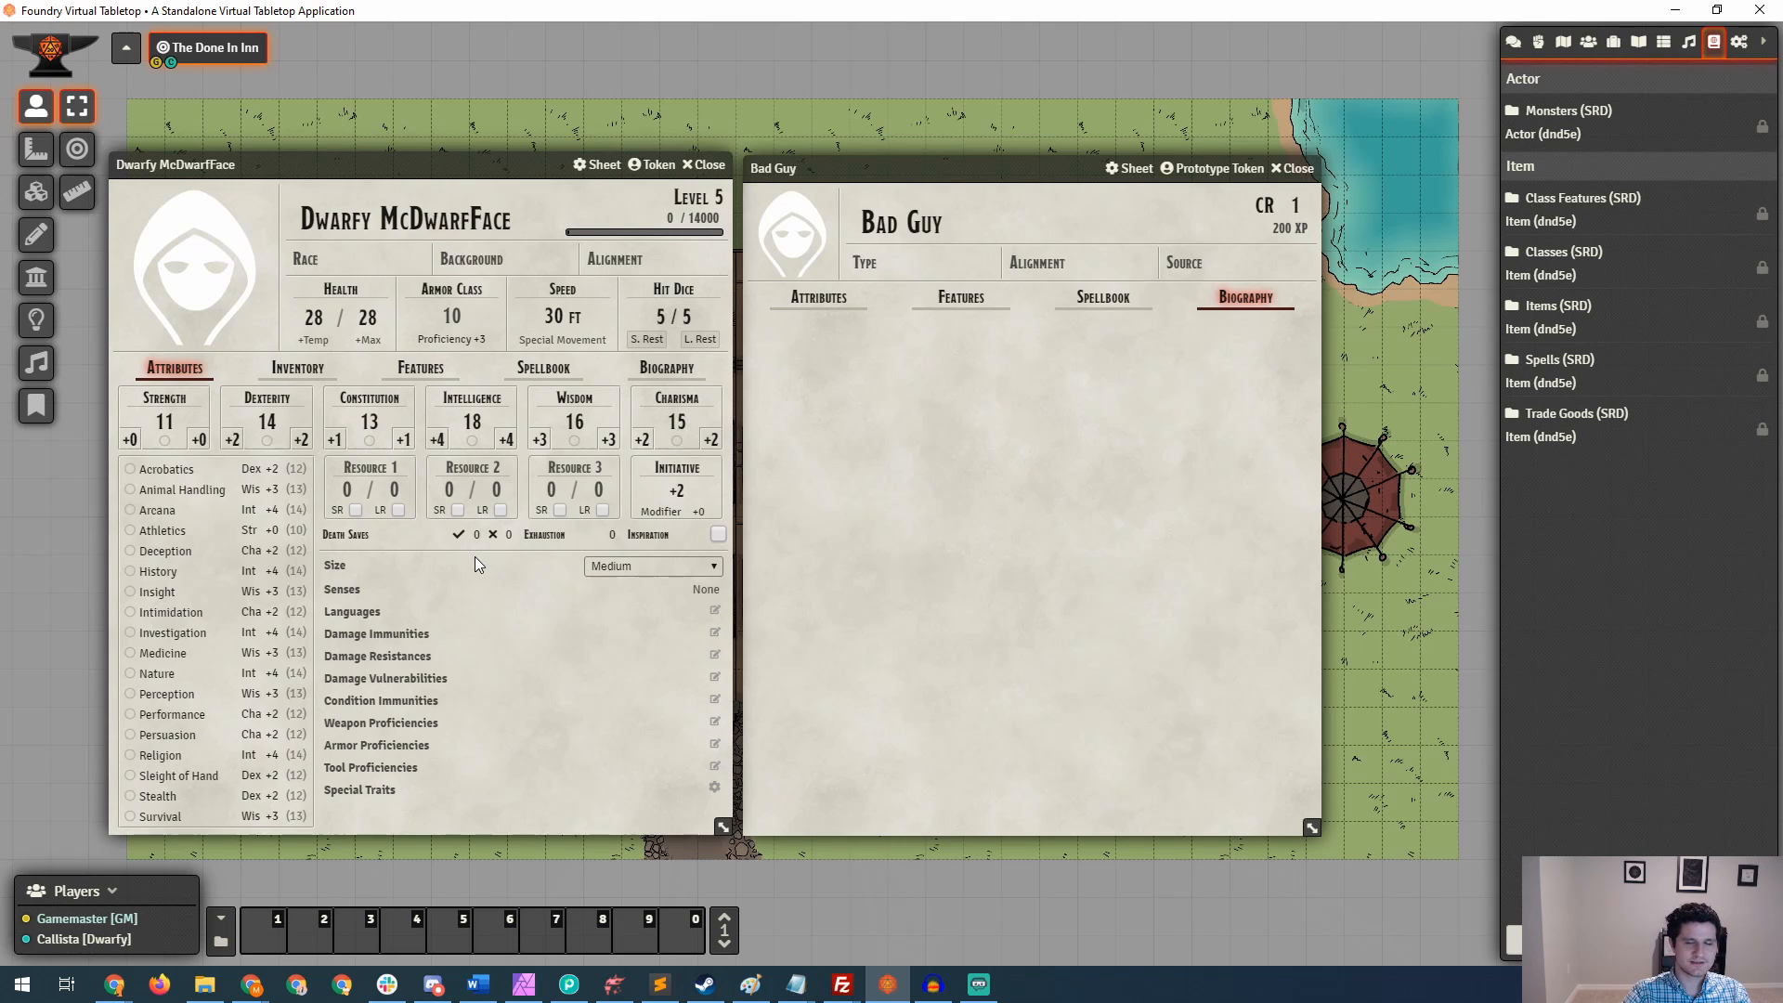
left_click(817, 298)
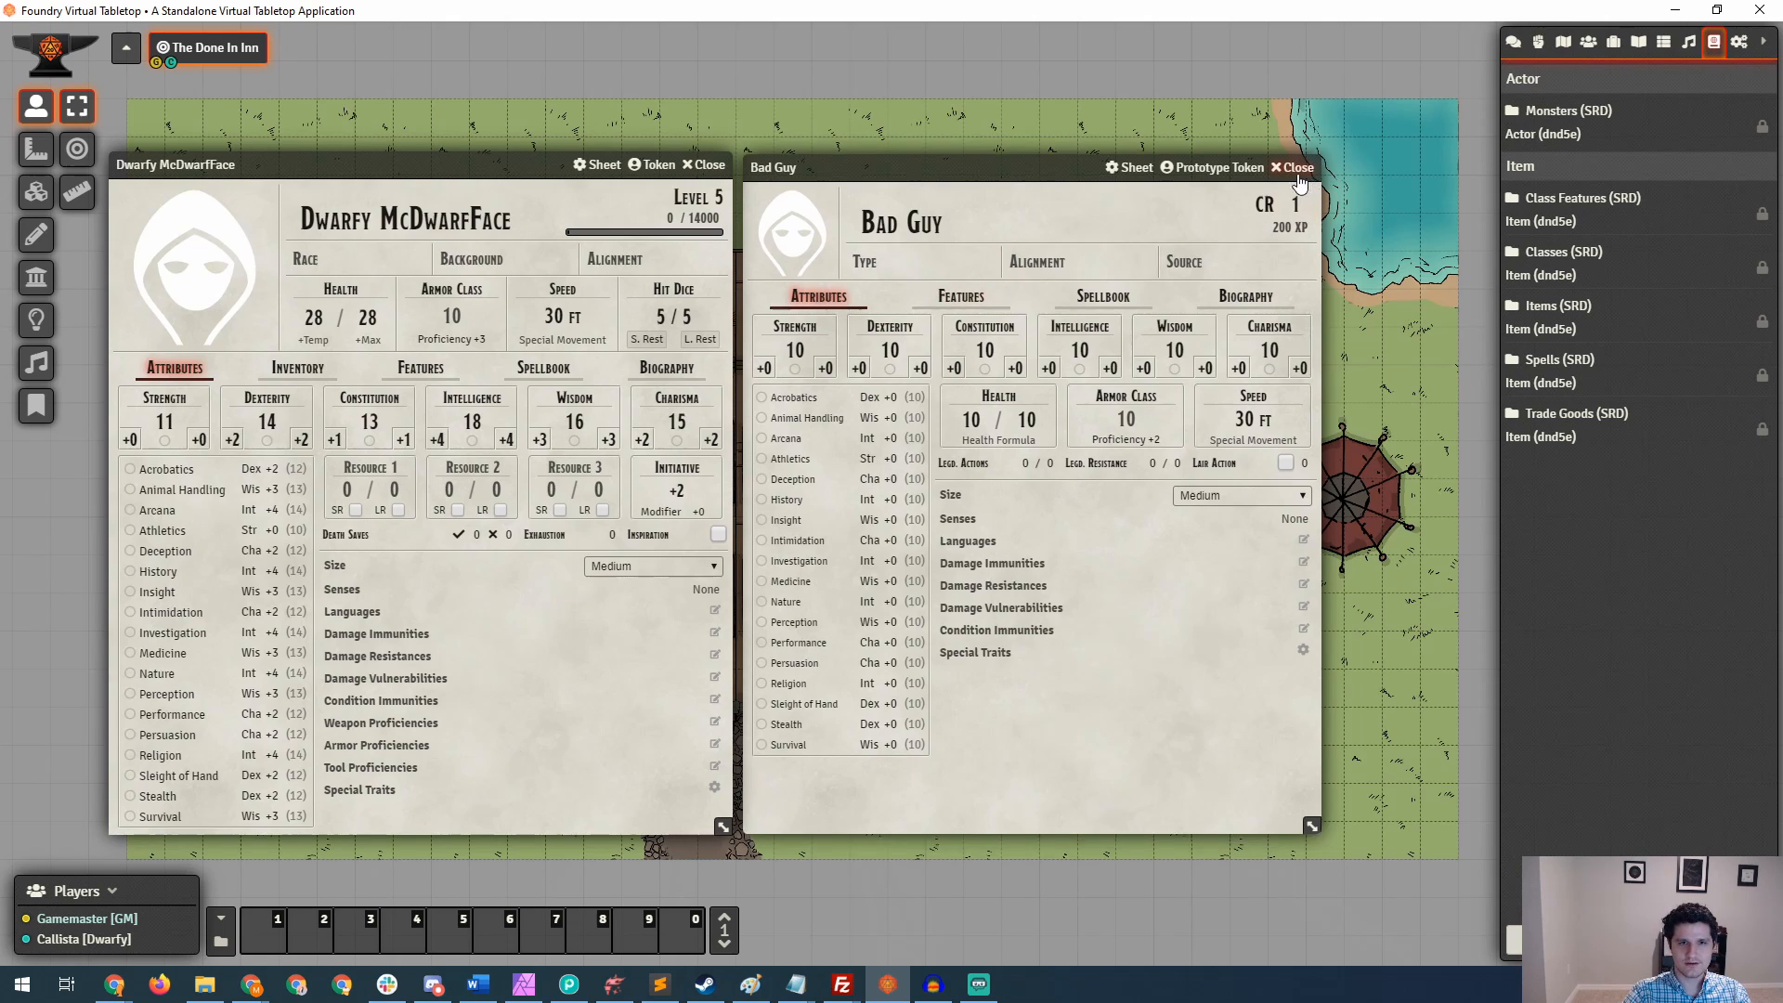
Close Bad Guy's sheet and scroll the Monsters (SRD) compendium to the Bandit entry.
left_click(1295, 167)
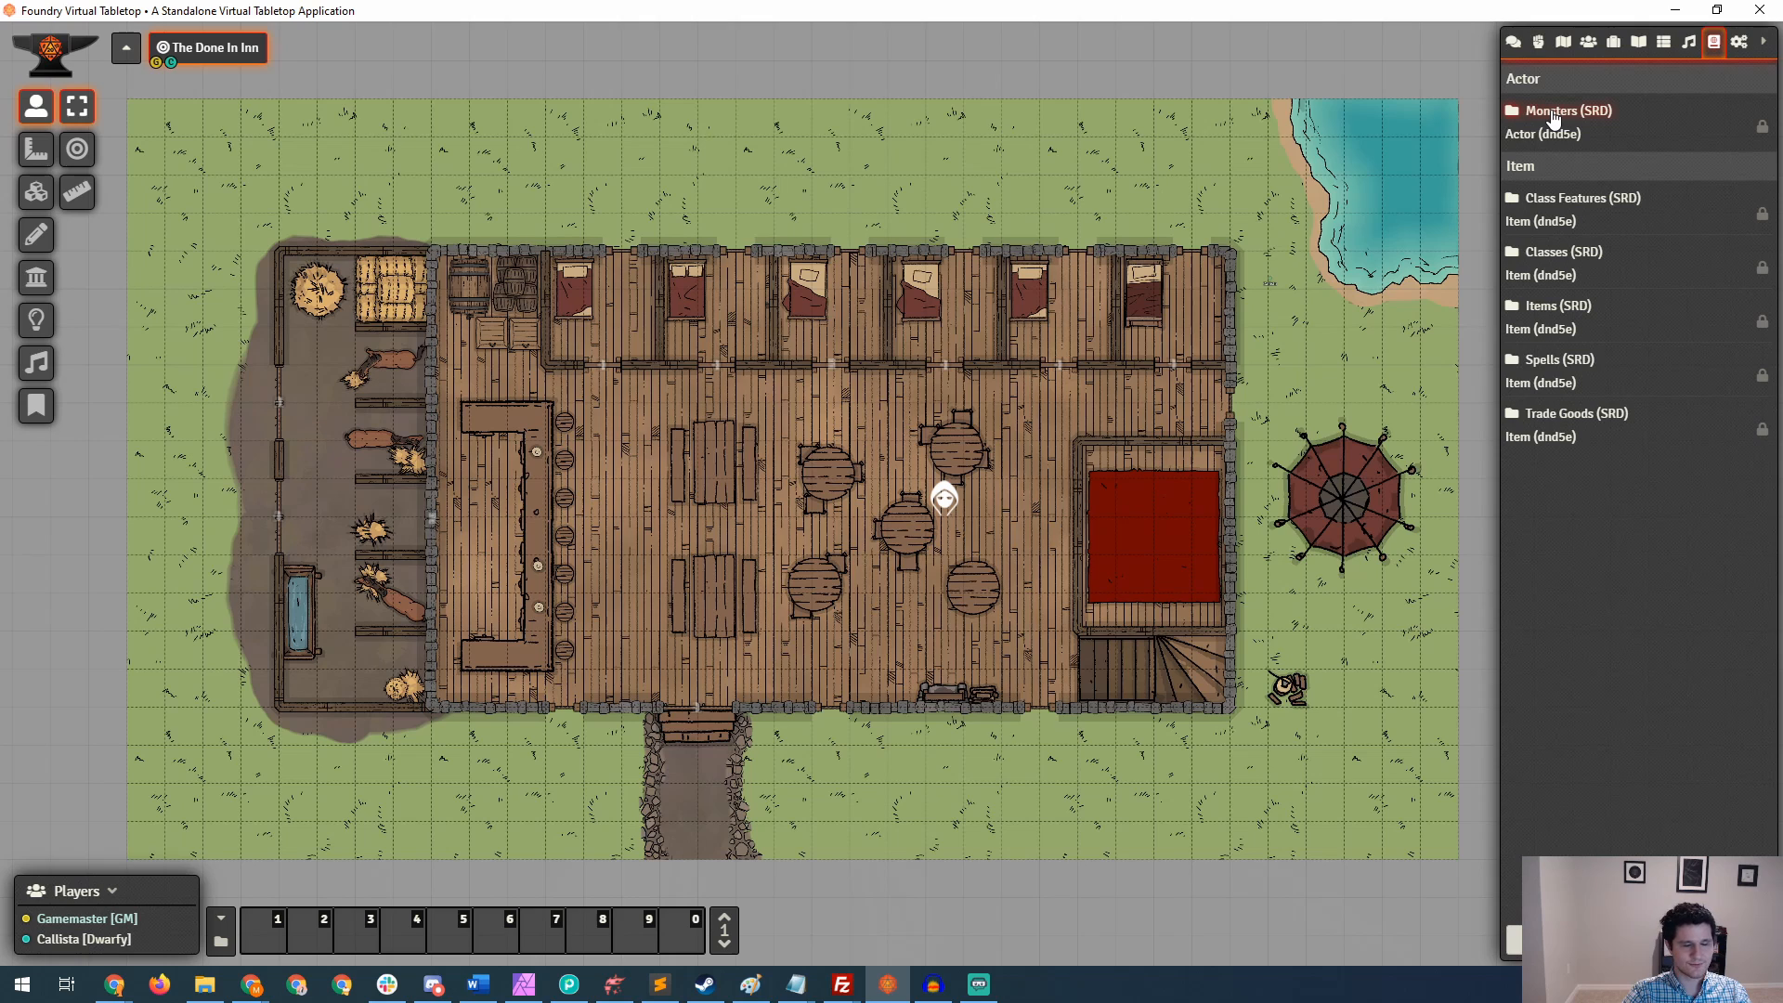
left_click(1560, 110)
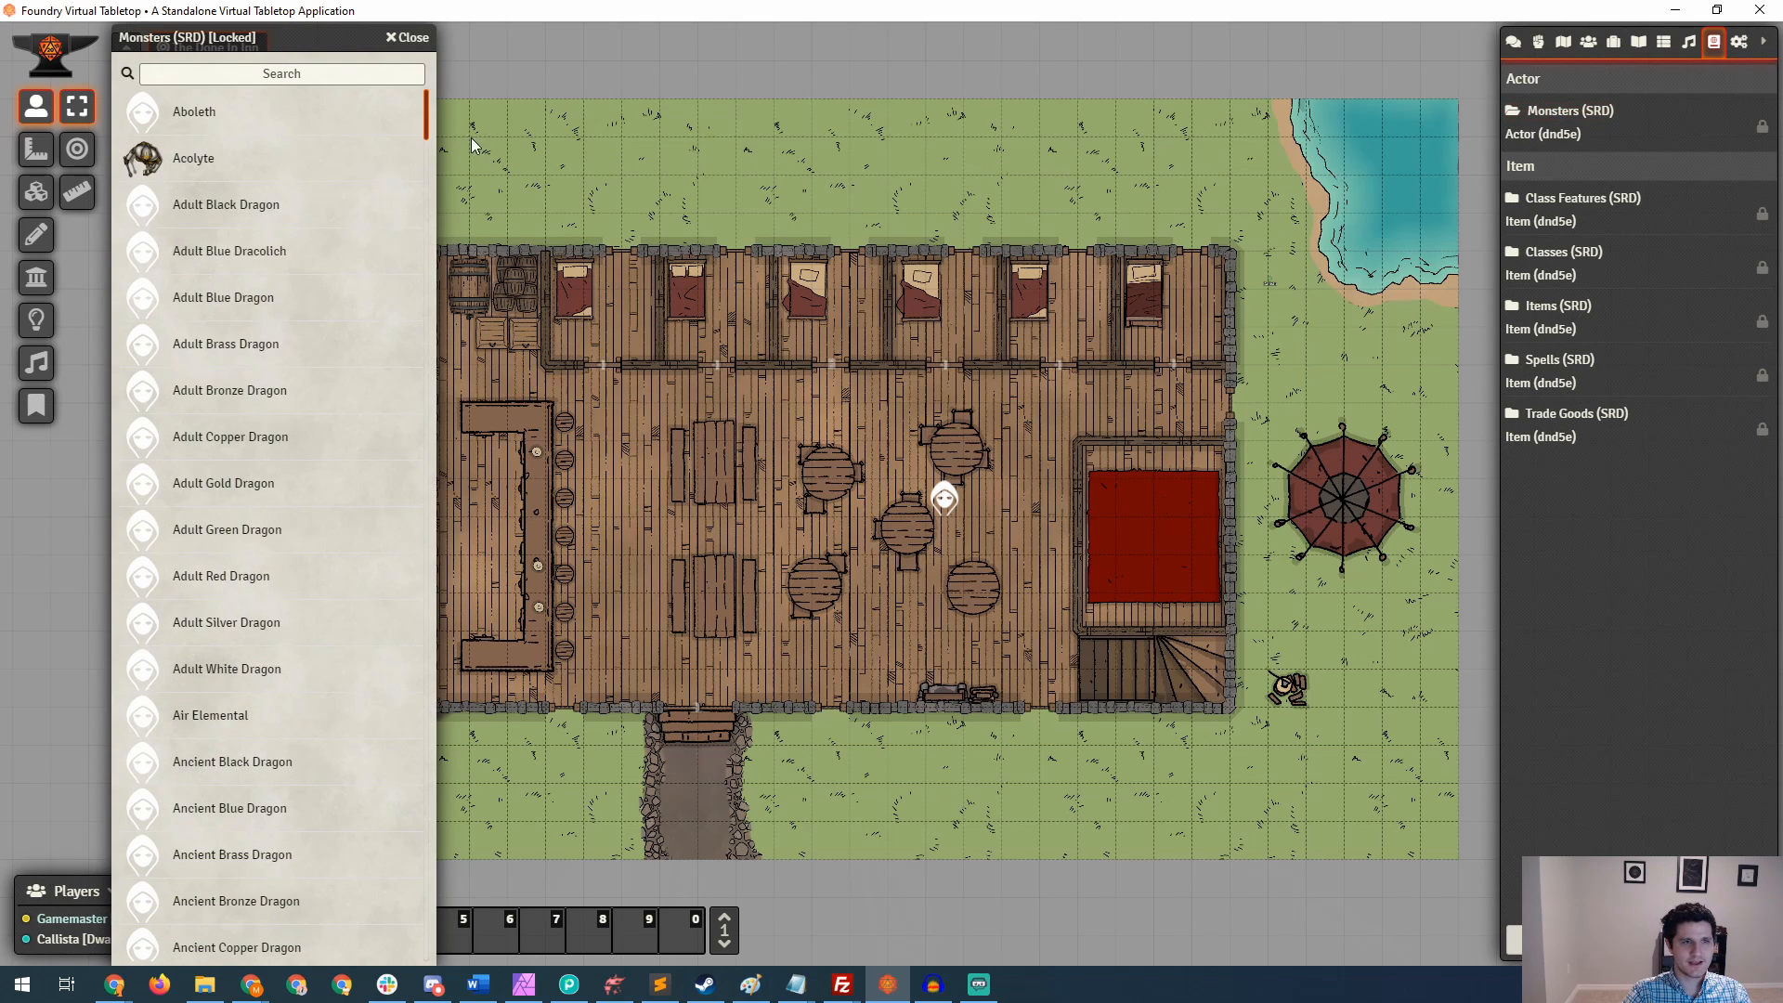
mouse_move(267, 143)
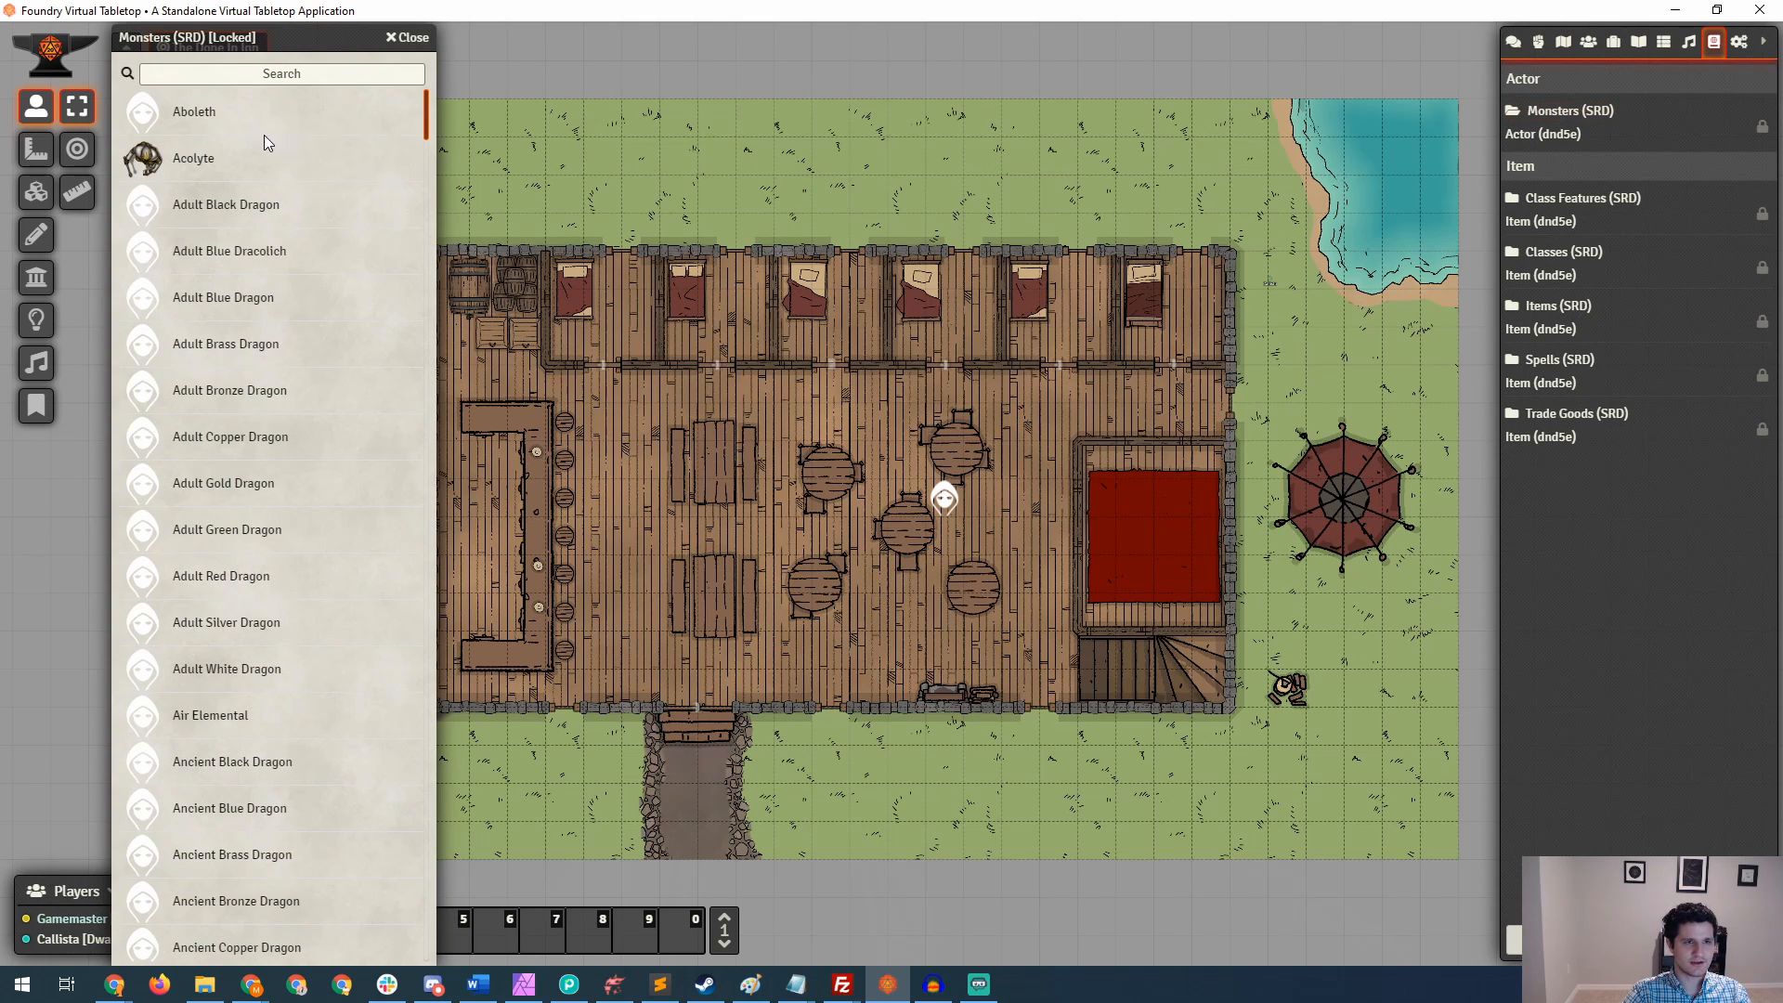
scroll("down", 3)
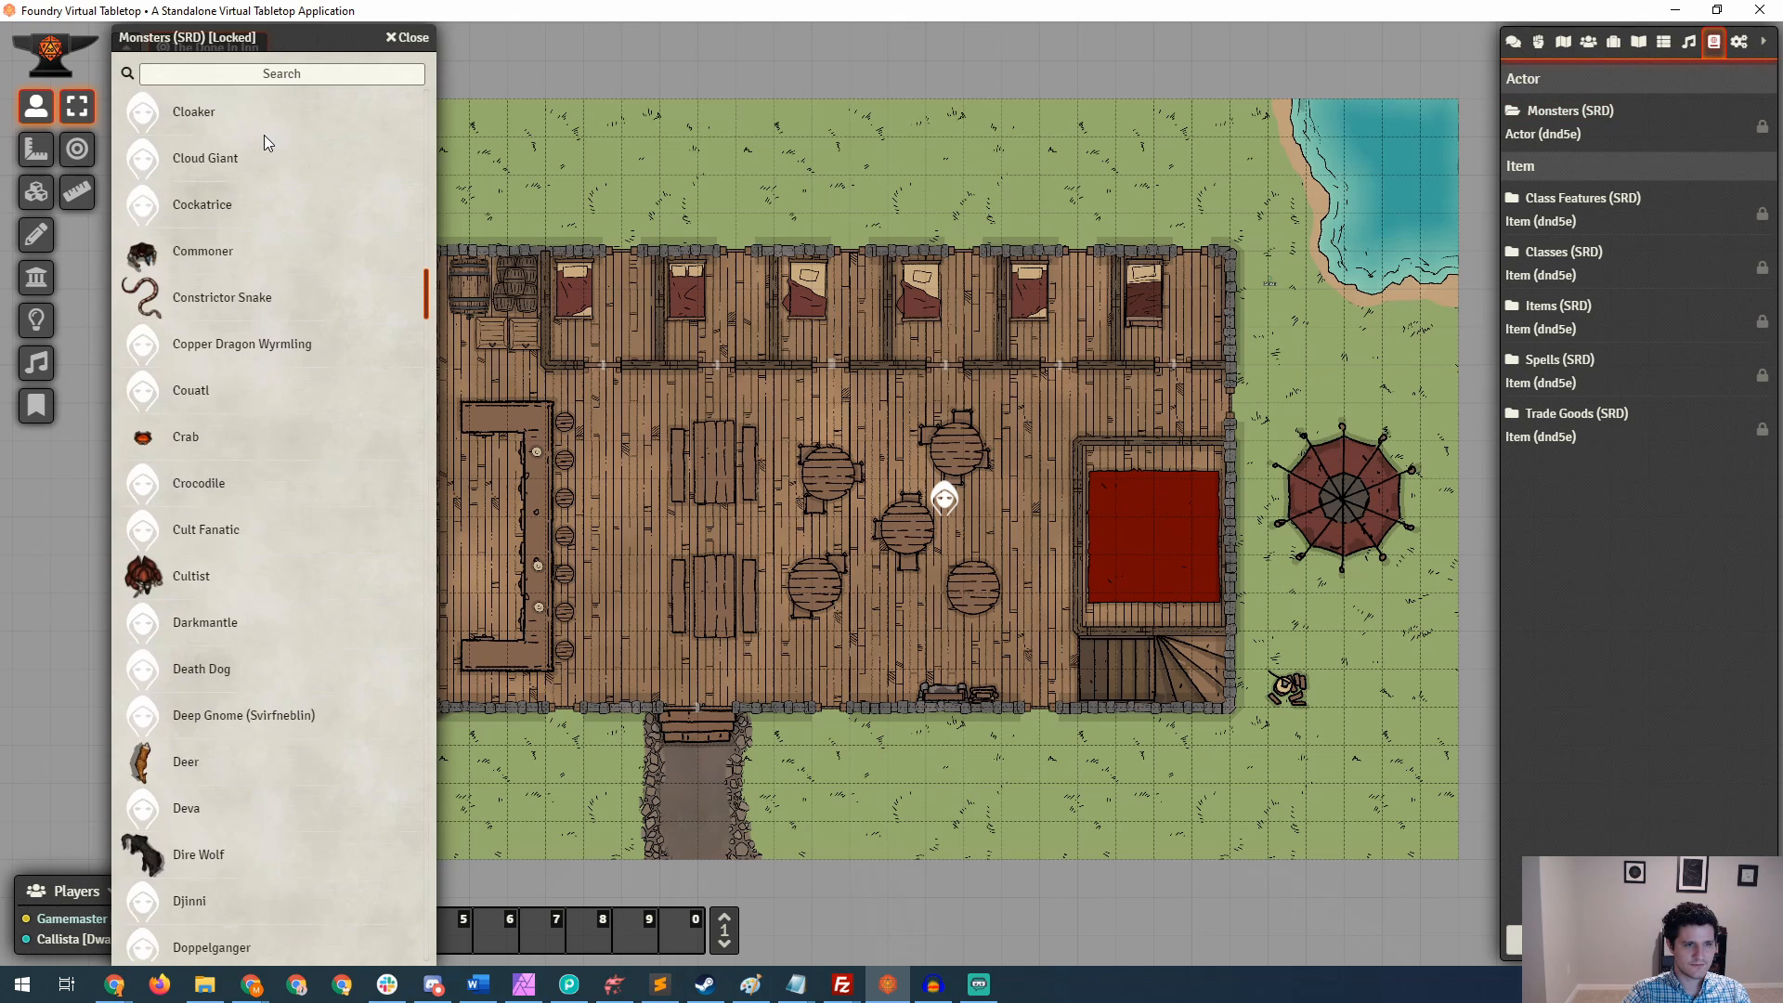
scroll("down", 3)
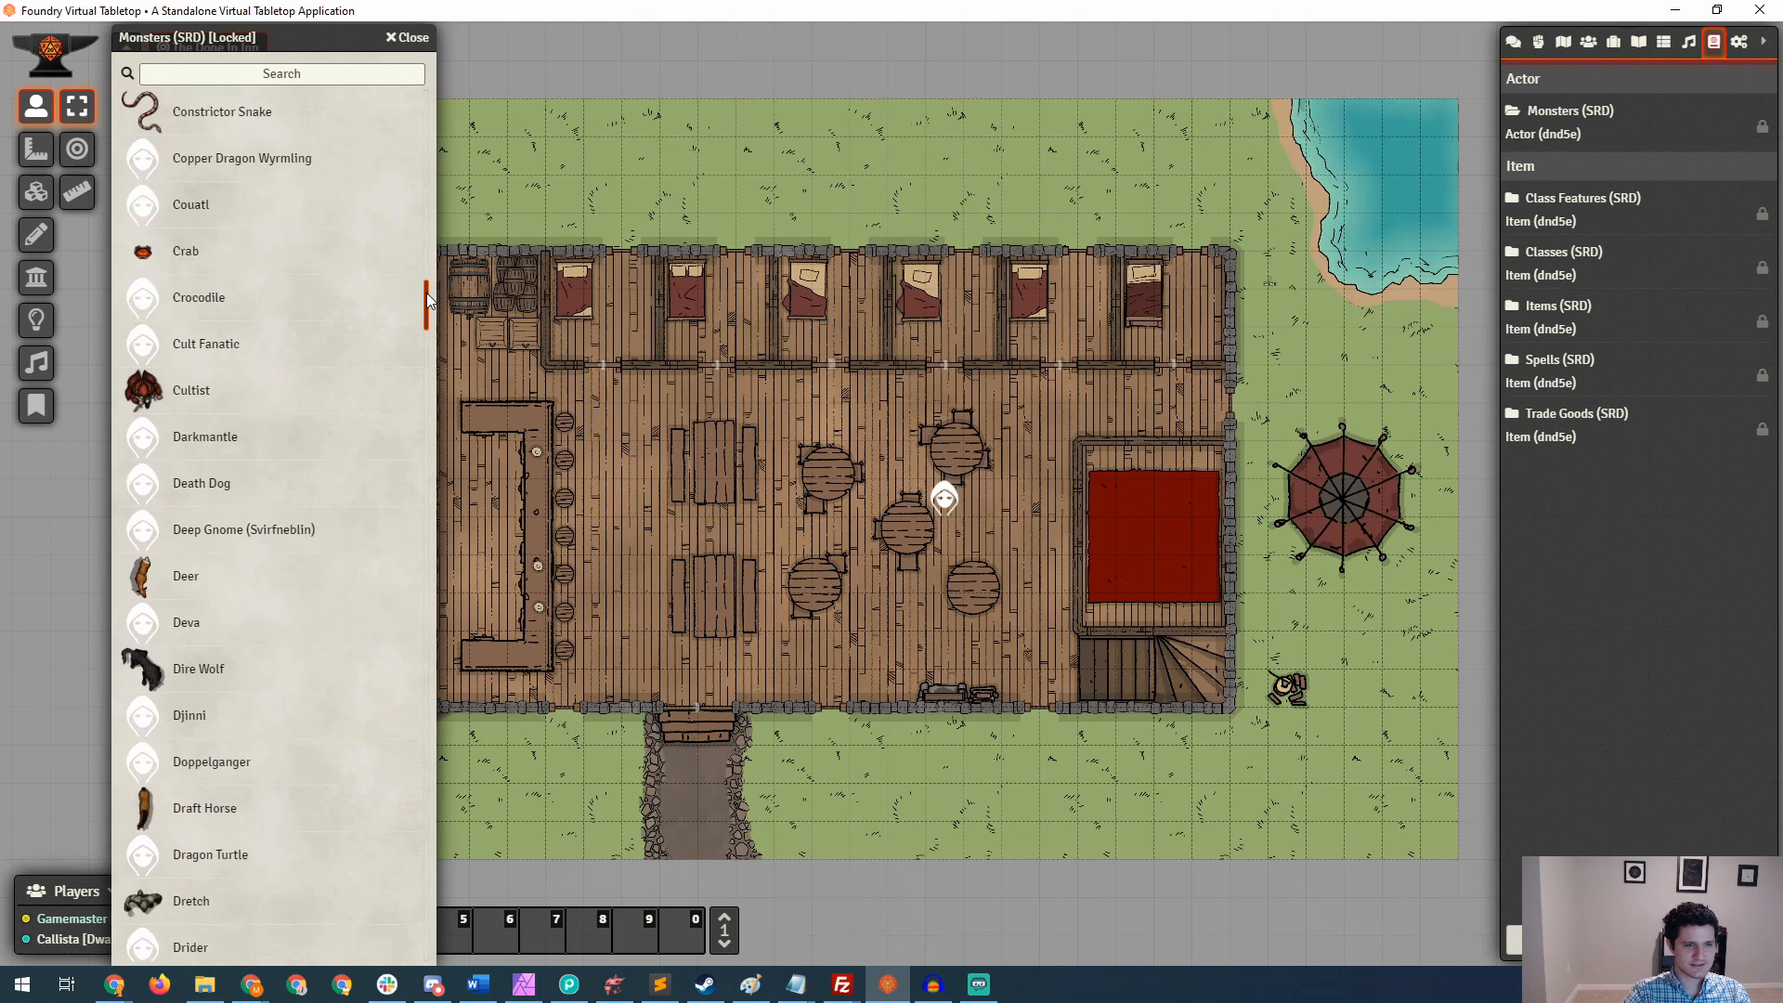
scroll("down", 3)
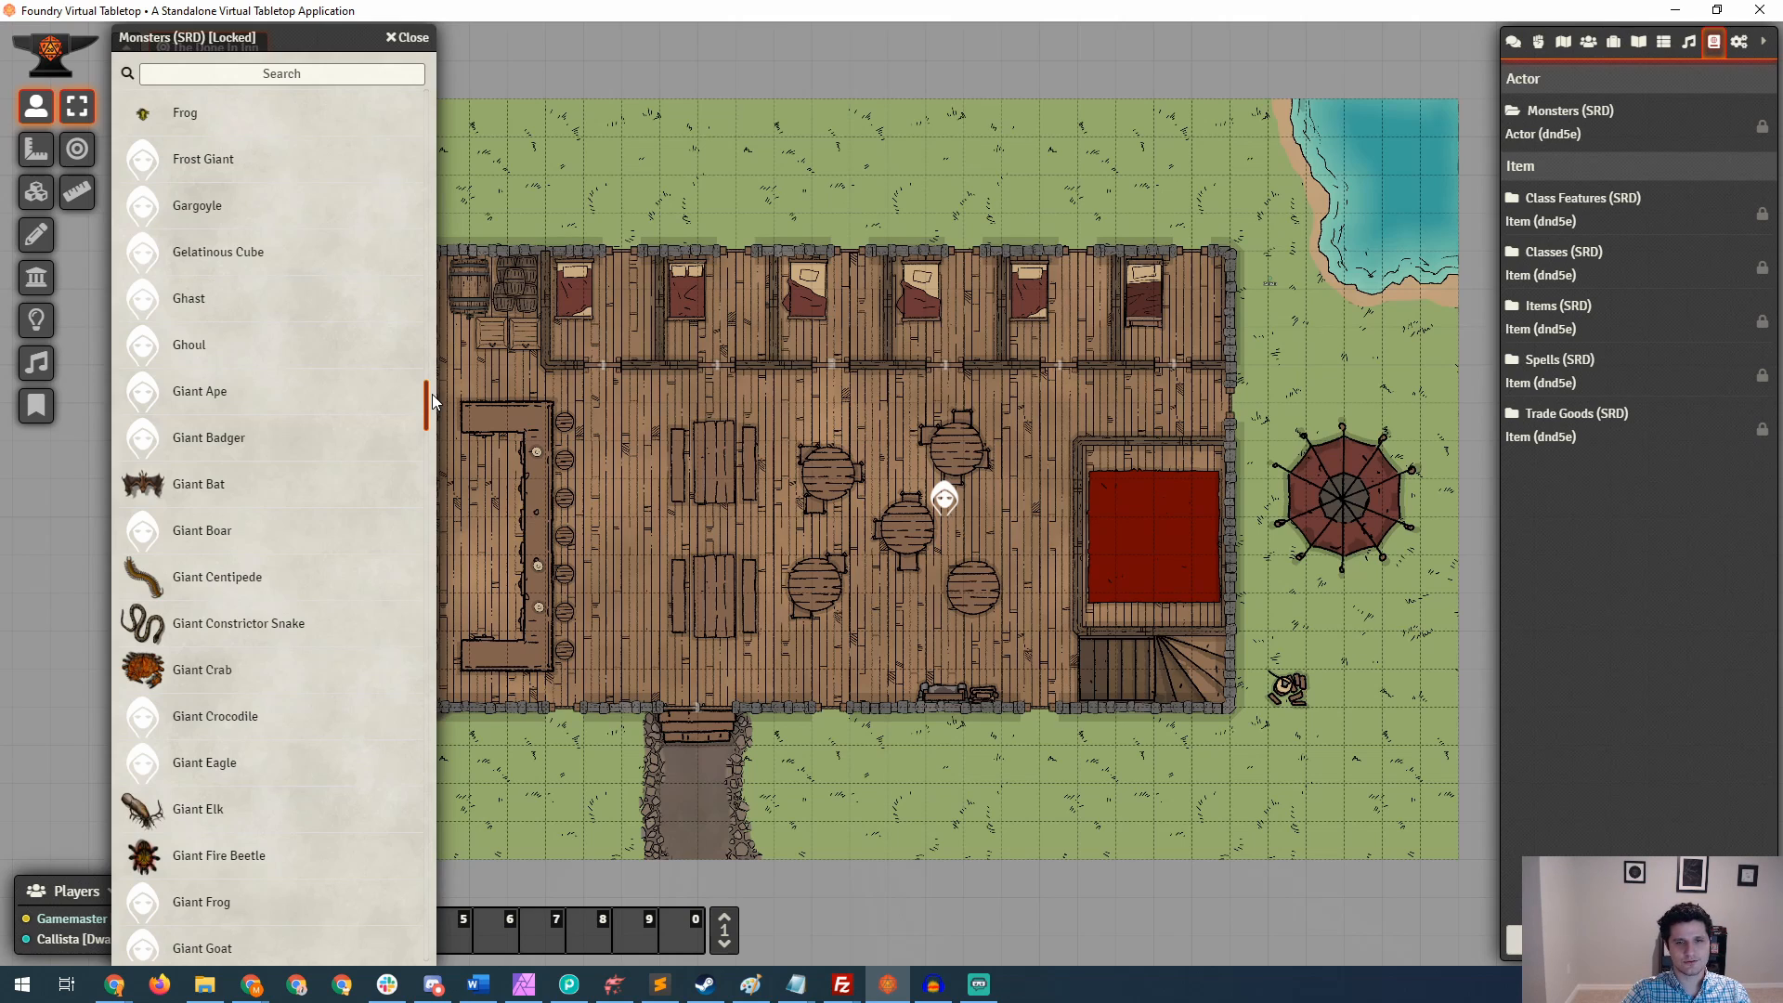
scroll("up", 3)
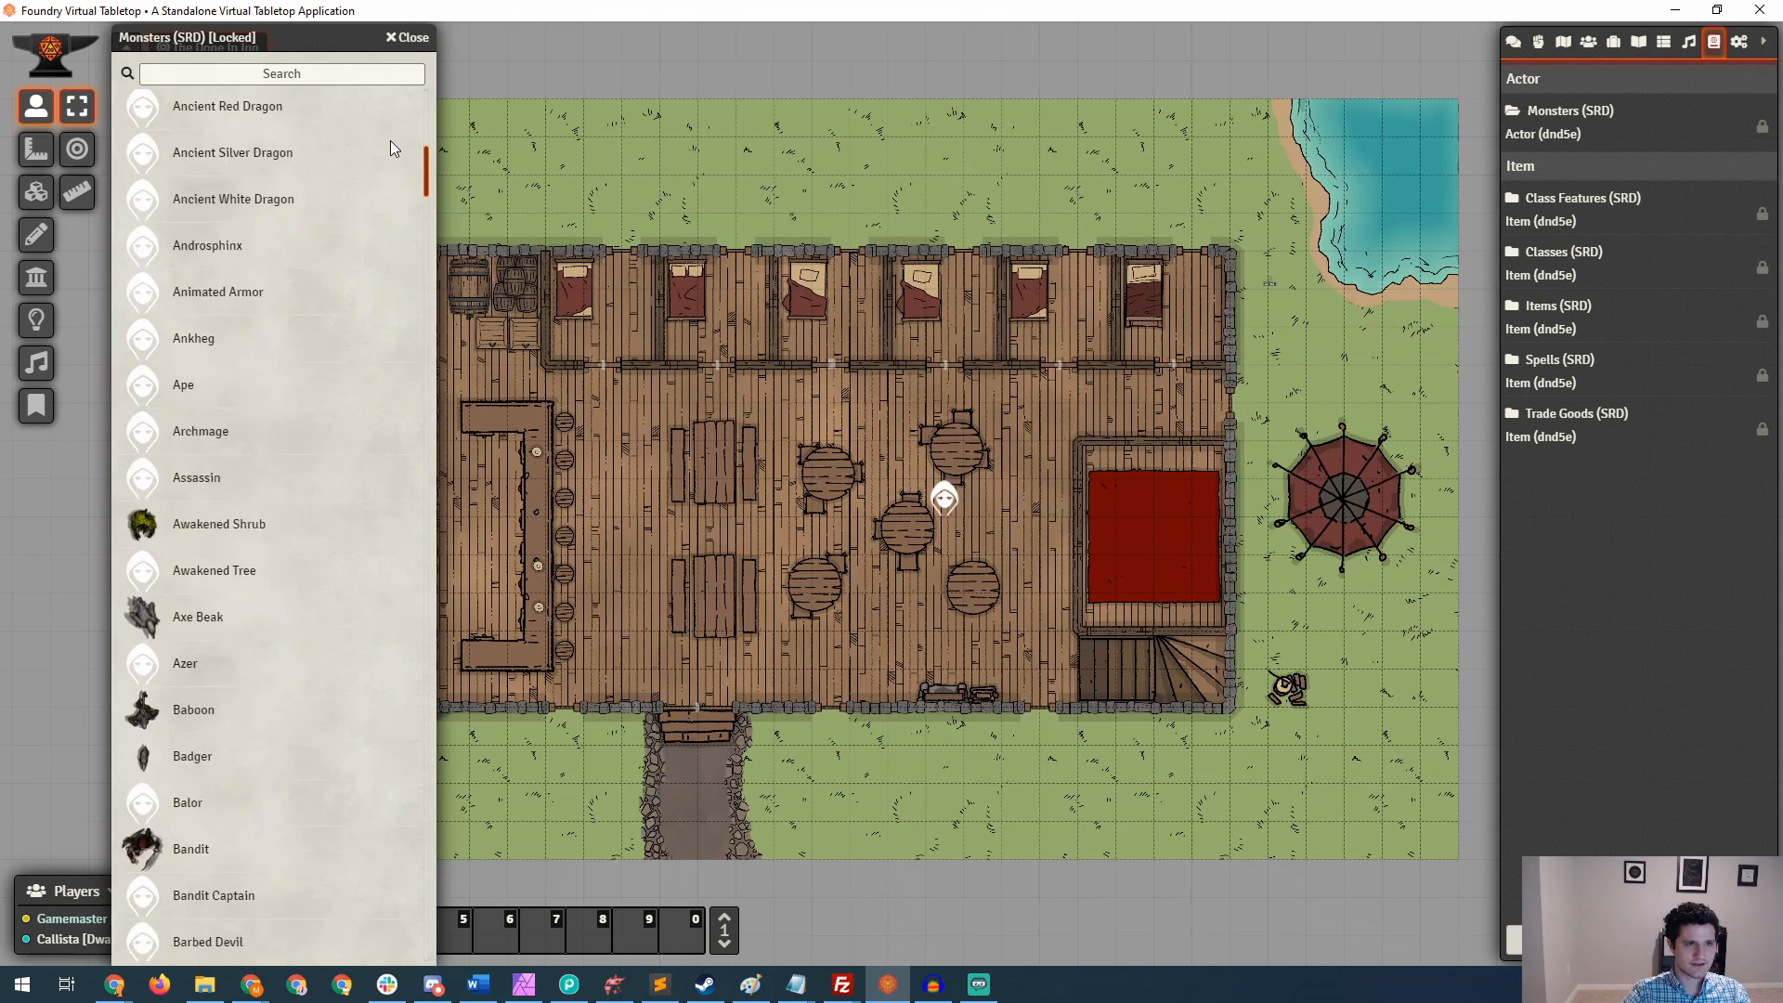
scroll("up", 3)
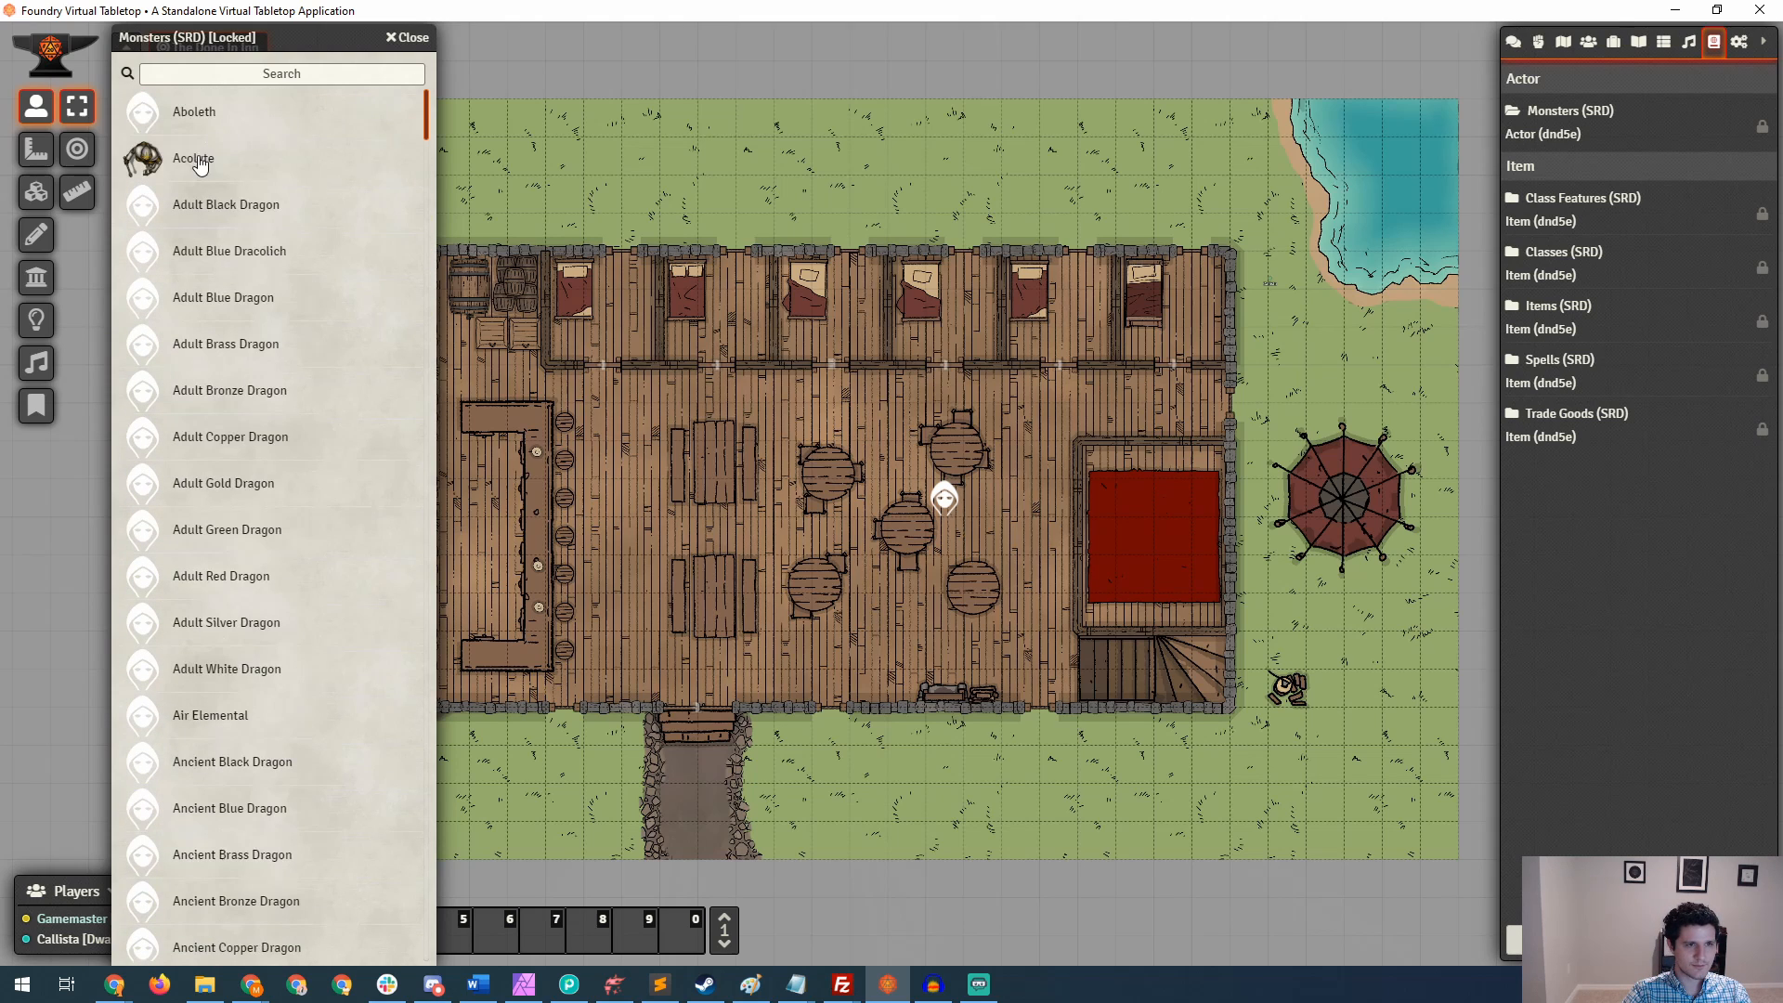
scroll("down", 3)
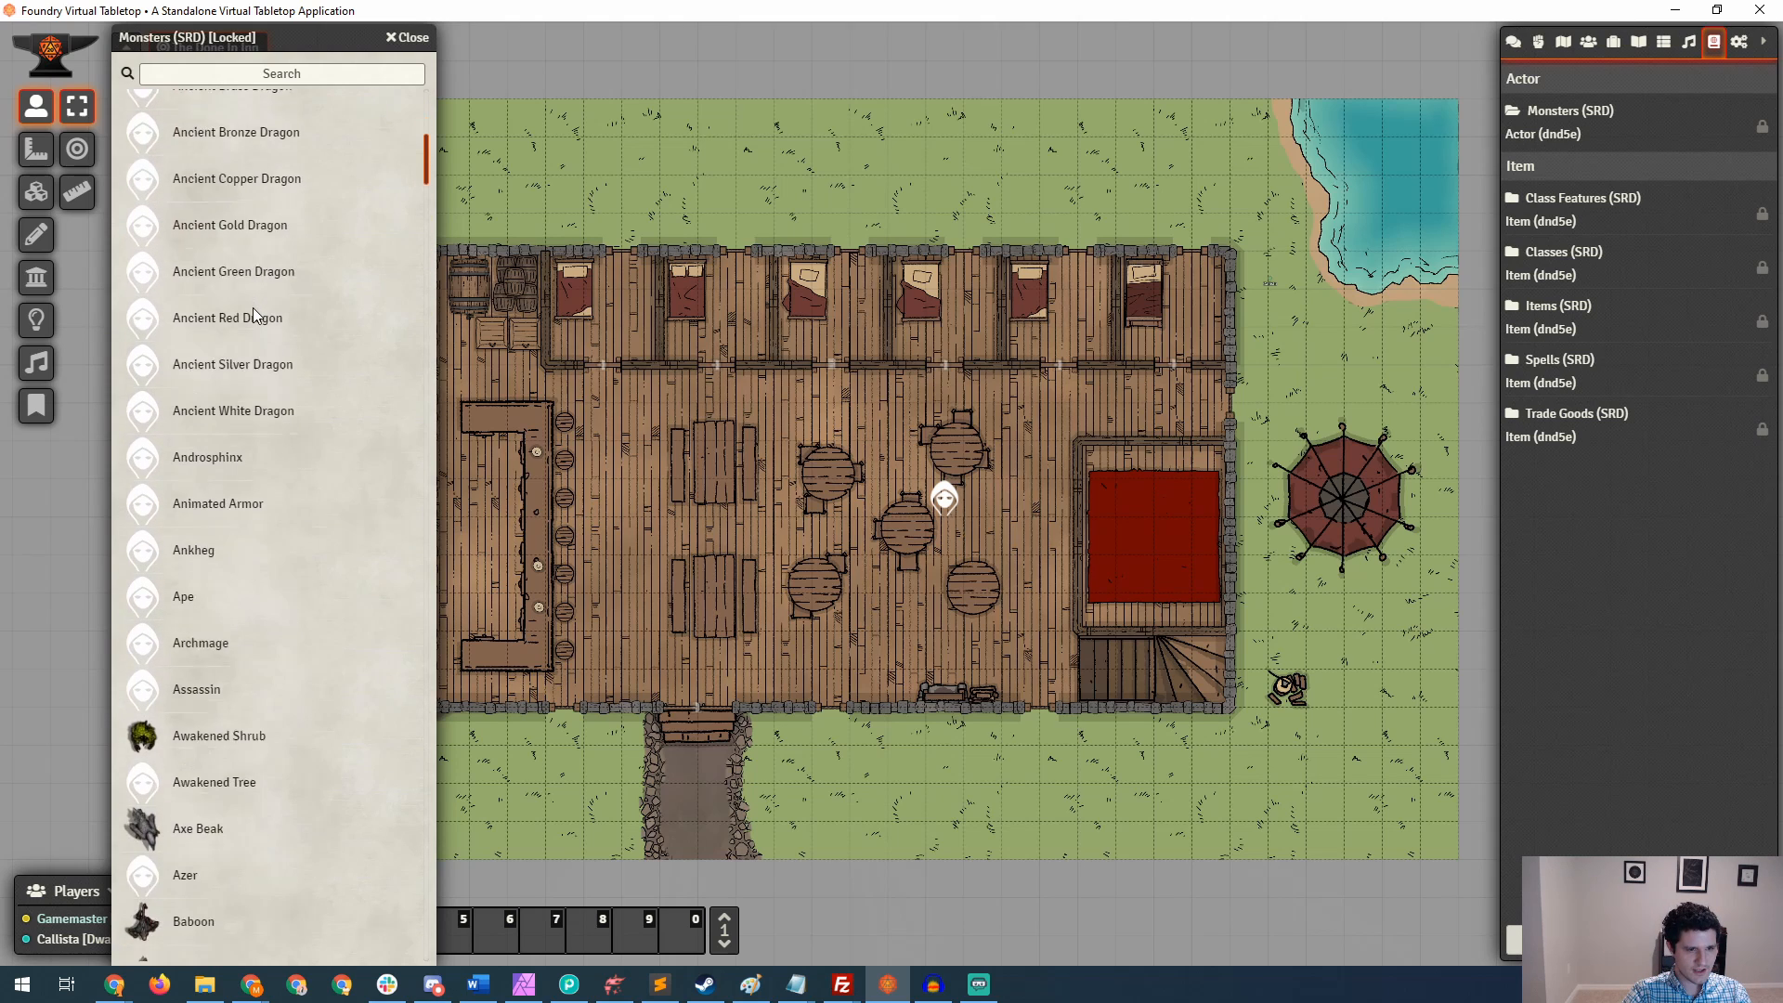
scroll("down", 3)
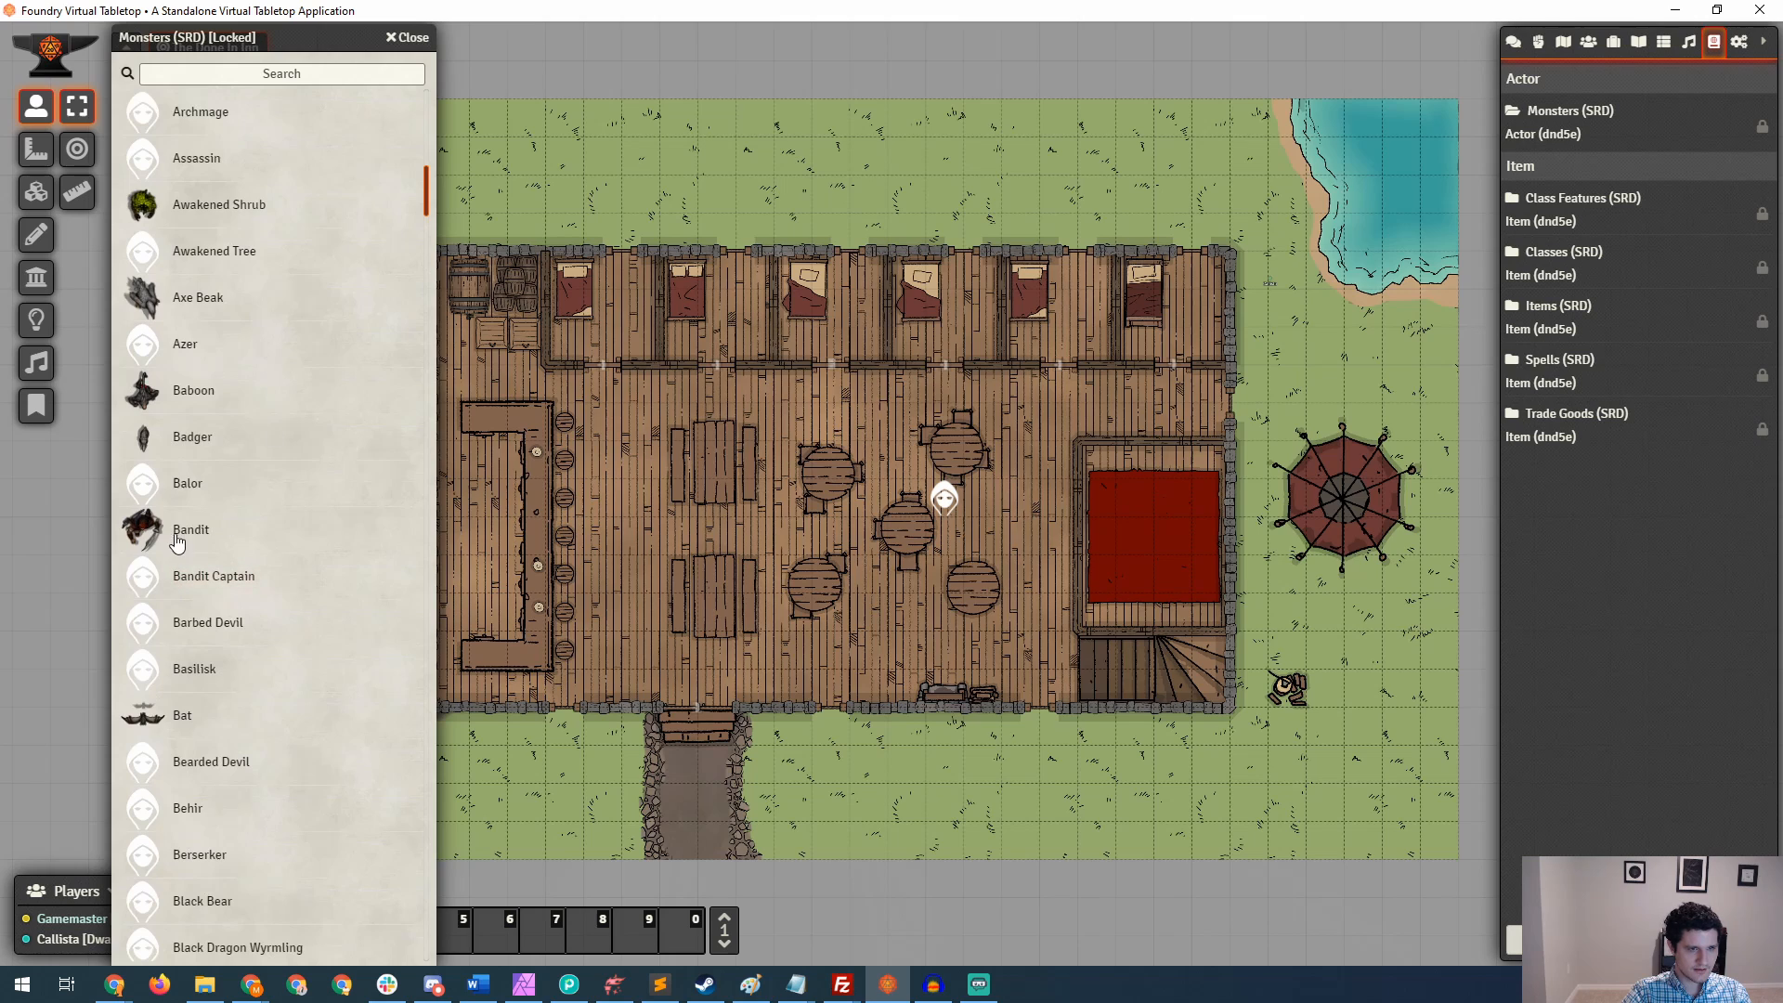
Import the SRD Bandit as an actor and review its inventory, spellbook, biography and attributes.
double_click(191, 529)
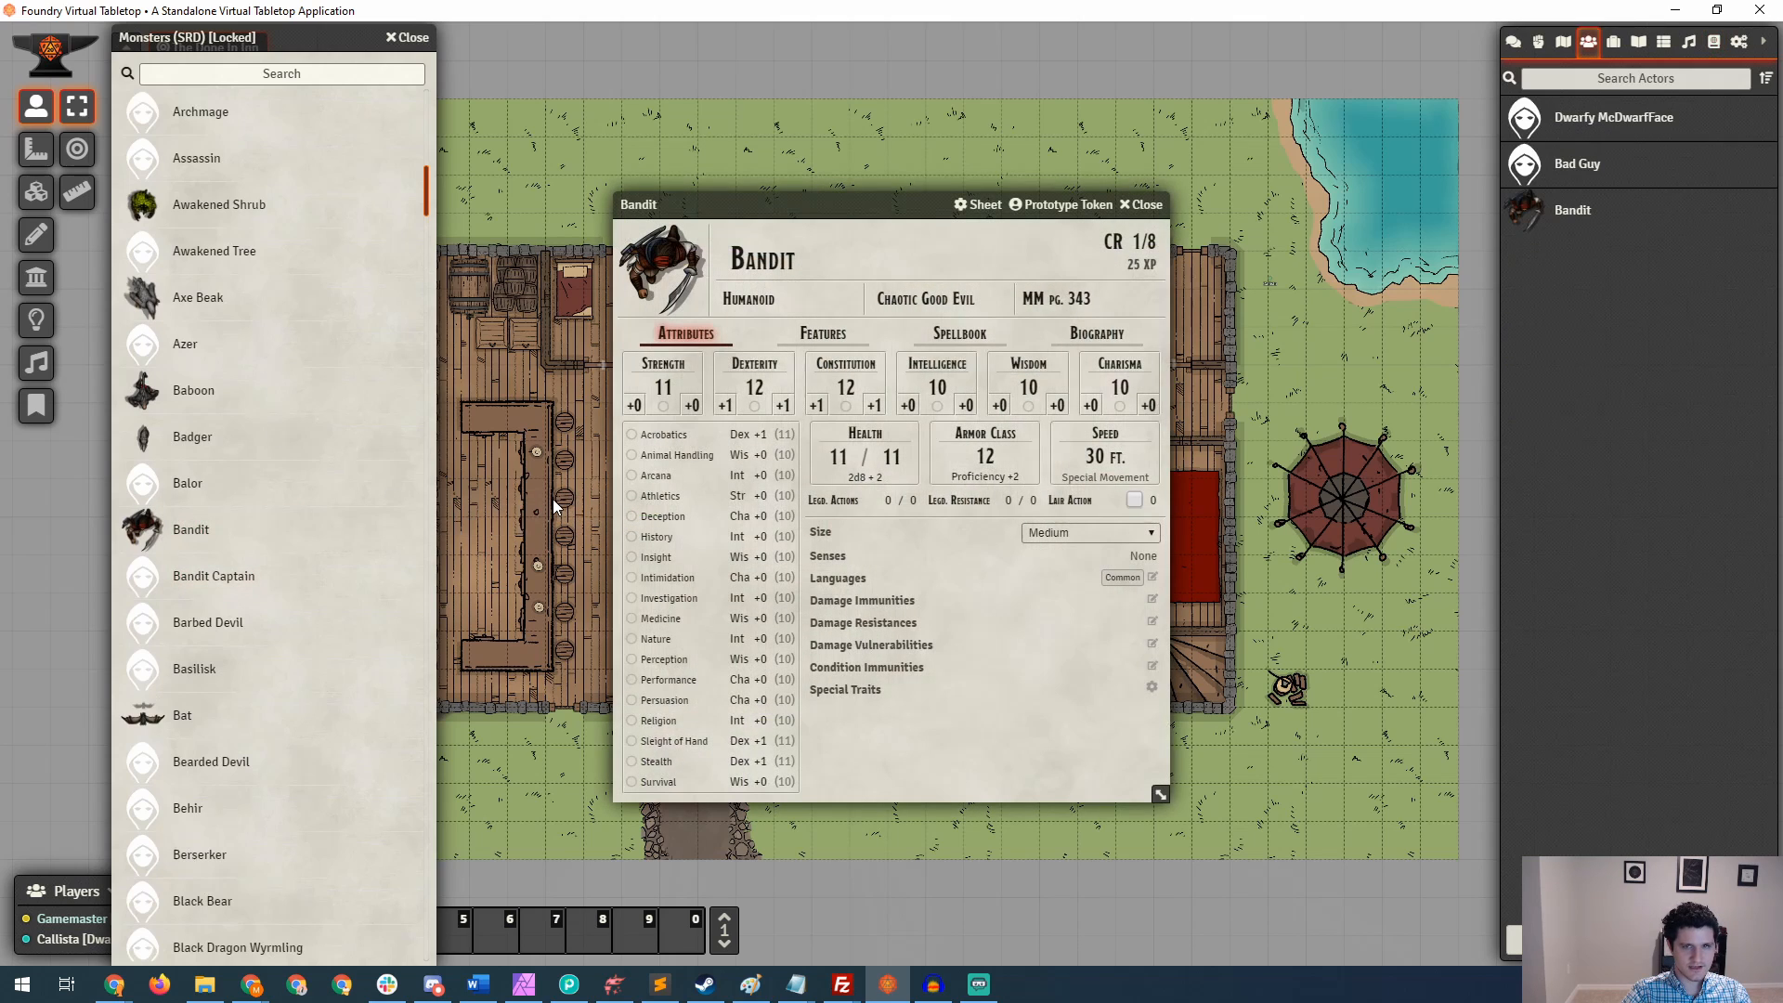
mouse_move(1210, 251)
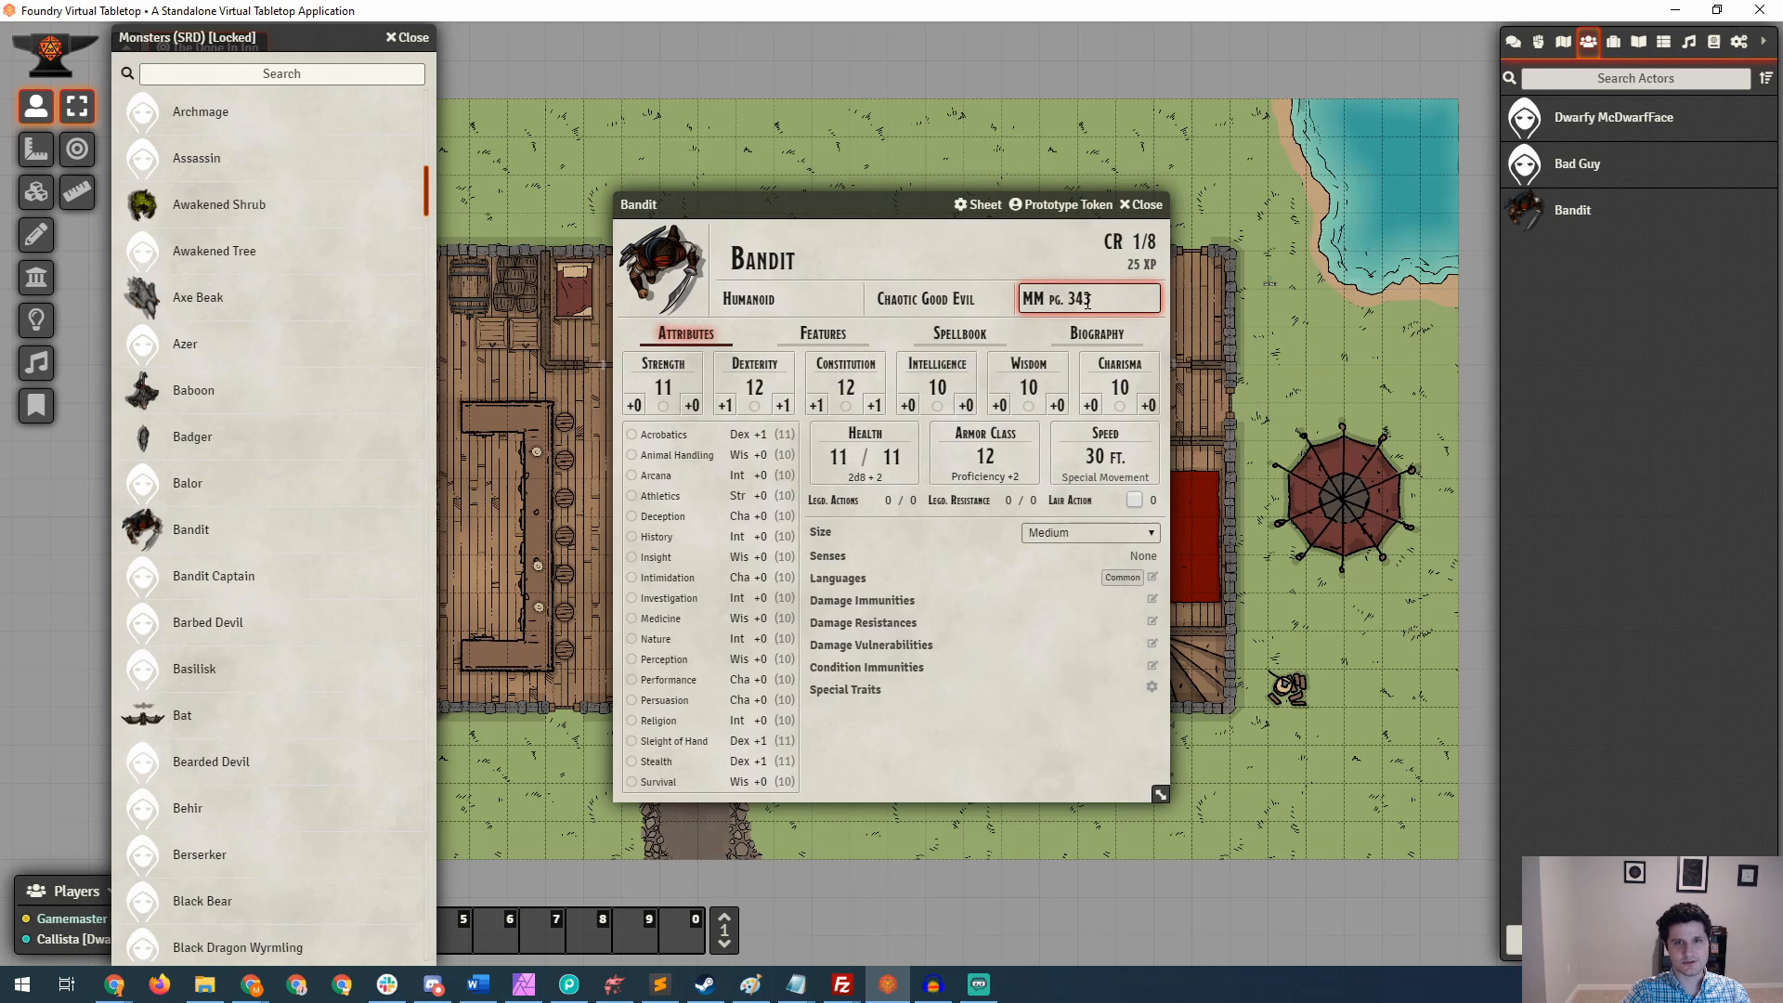
left_click(892, 457)
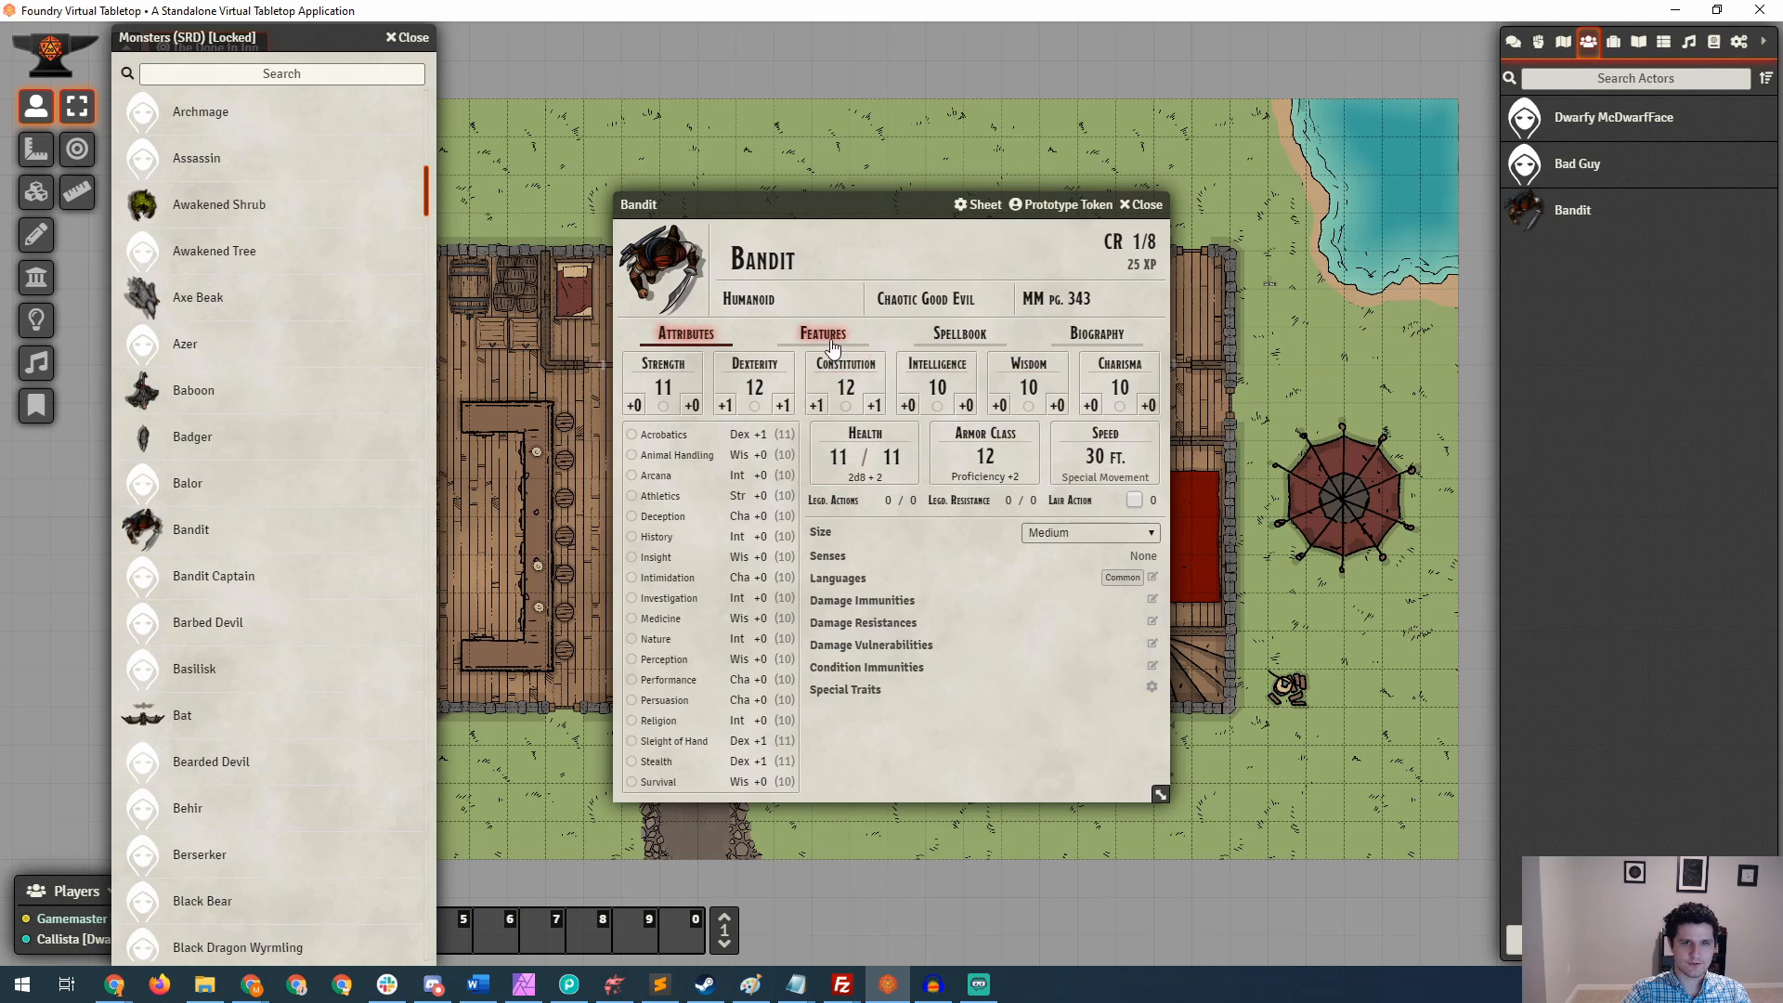
left_click(823, 332)
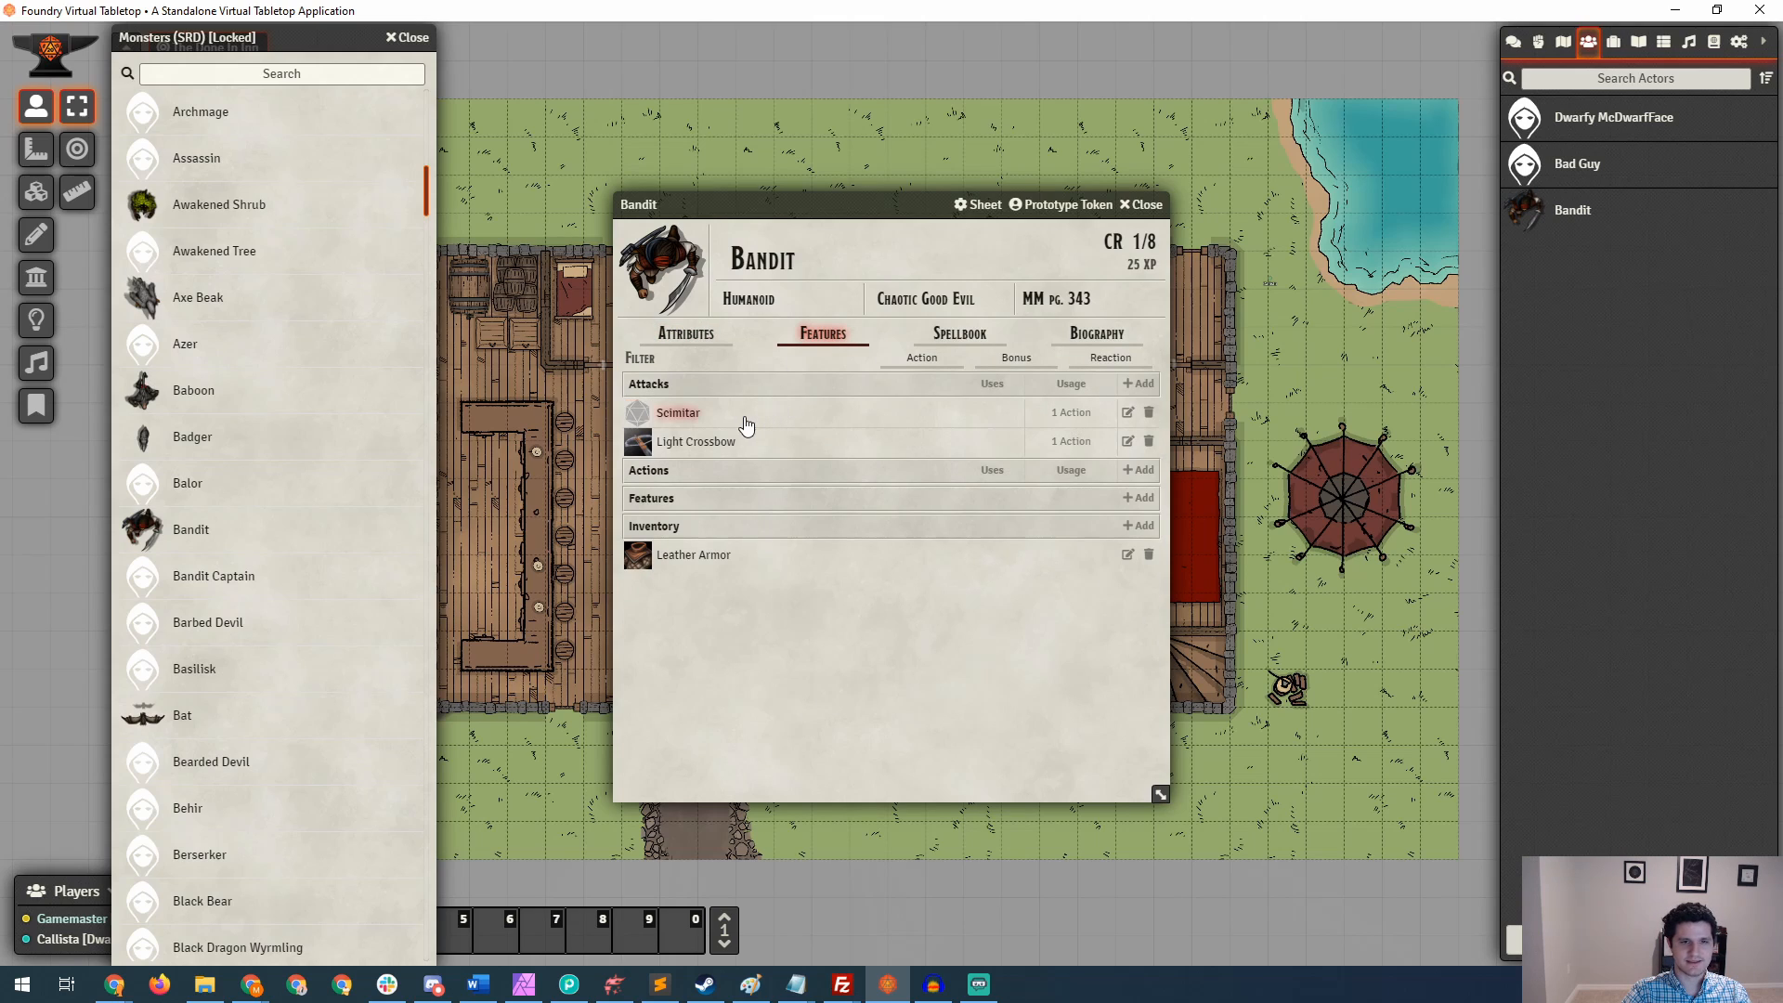
mouse_move(835, 512)
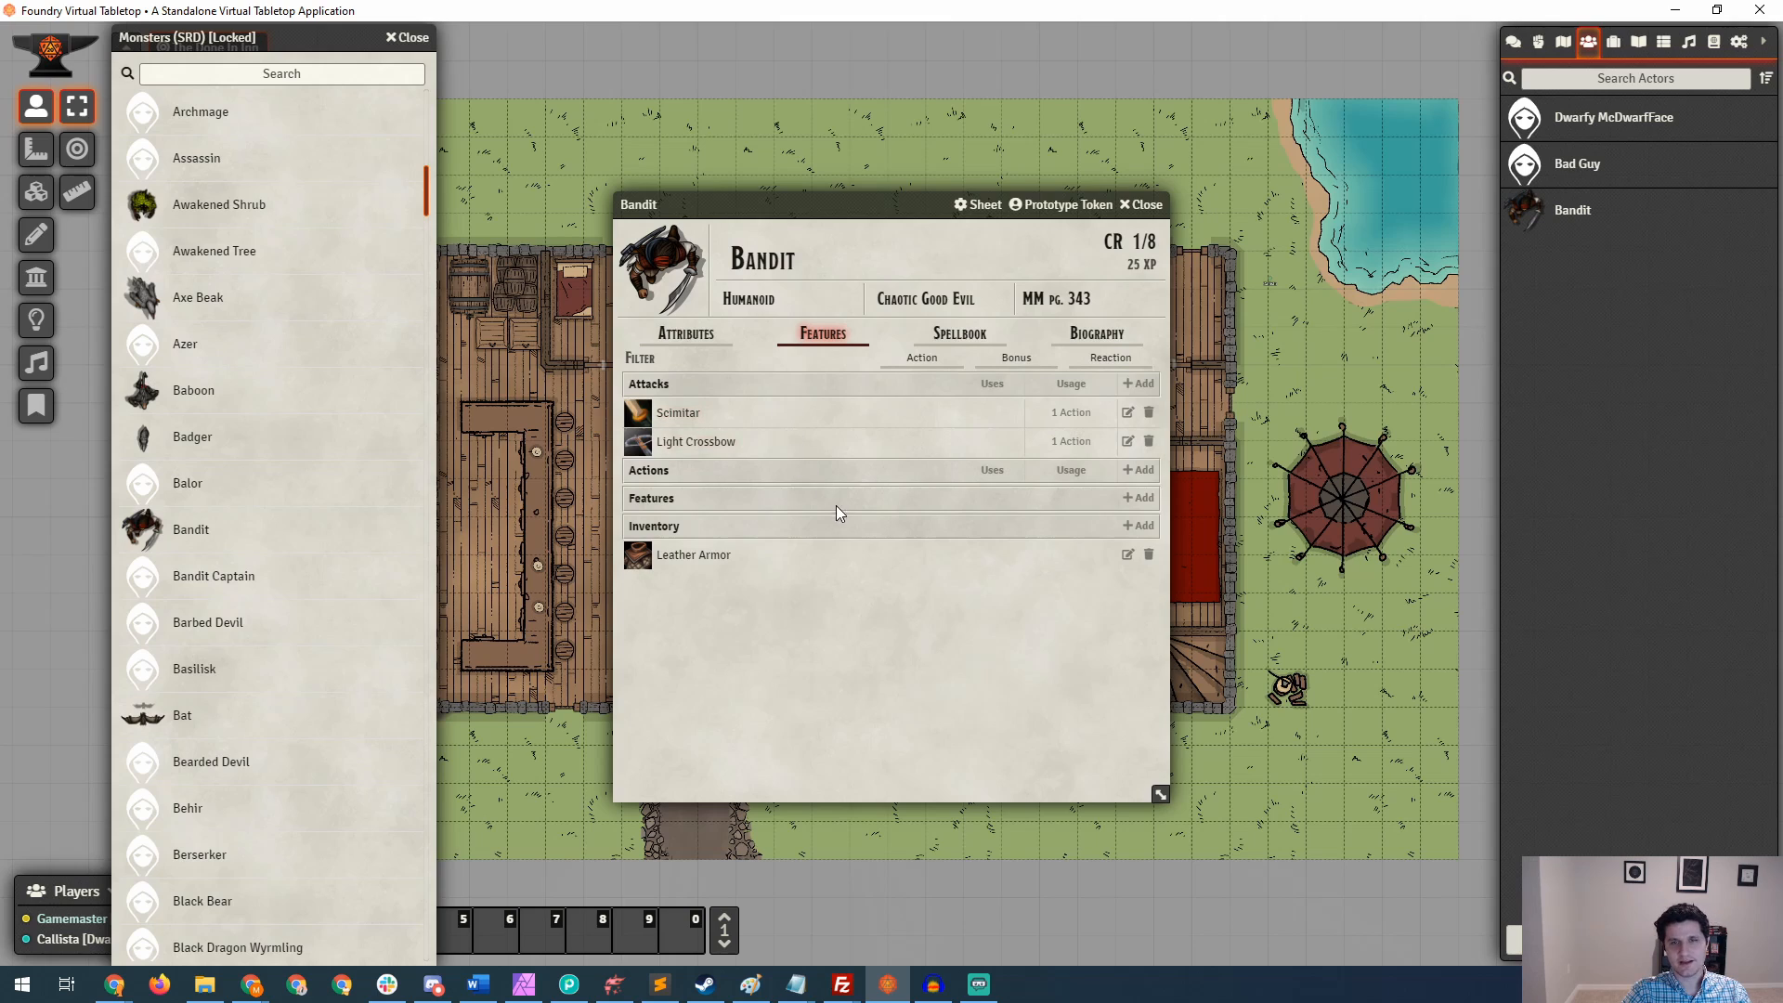
left_click(685, 332)
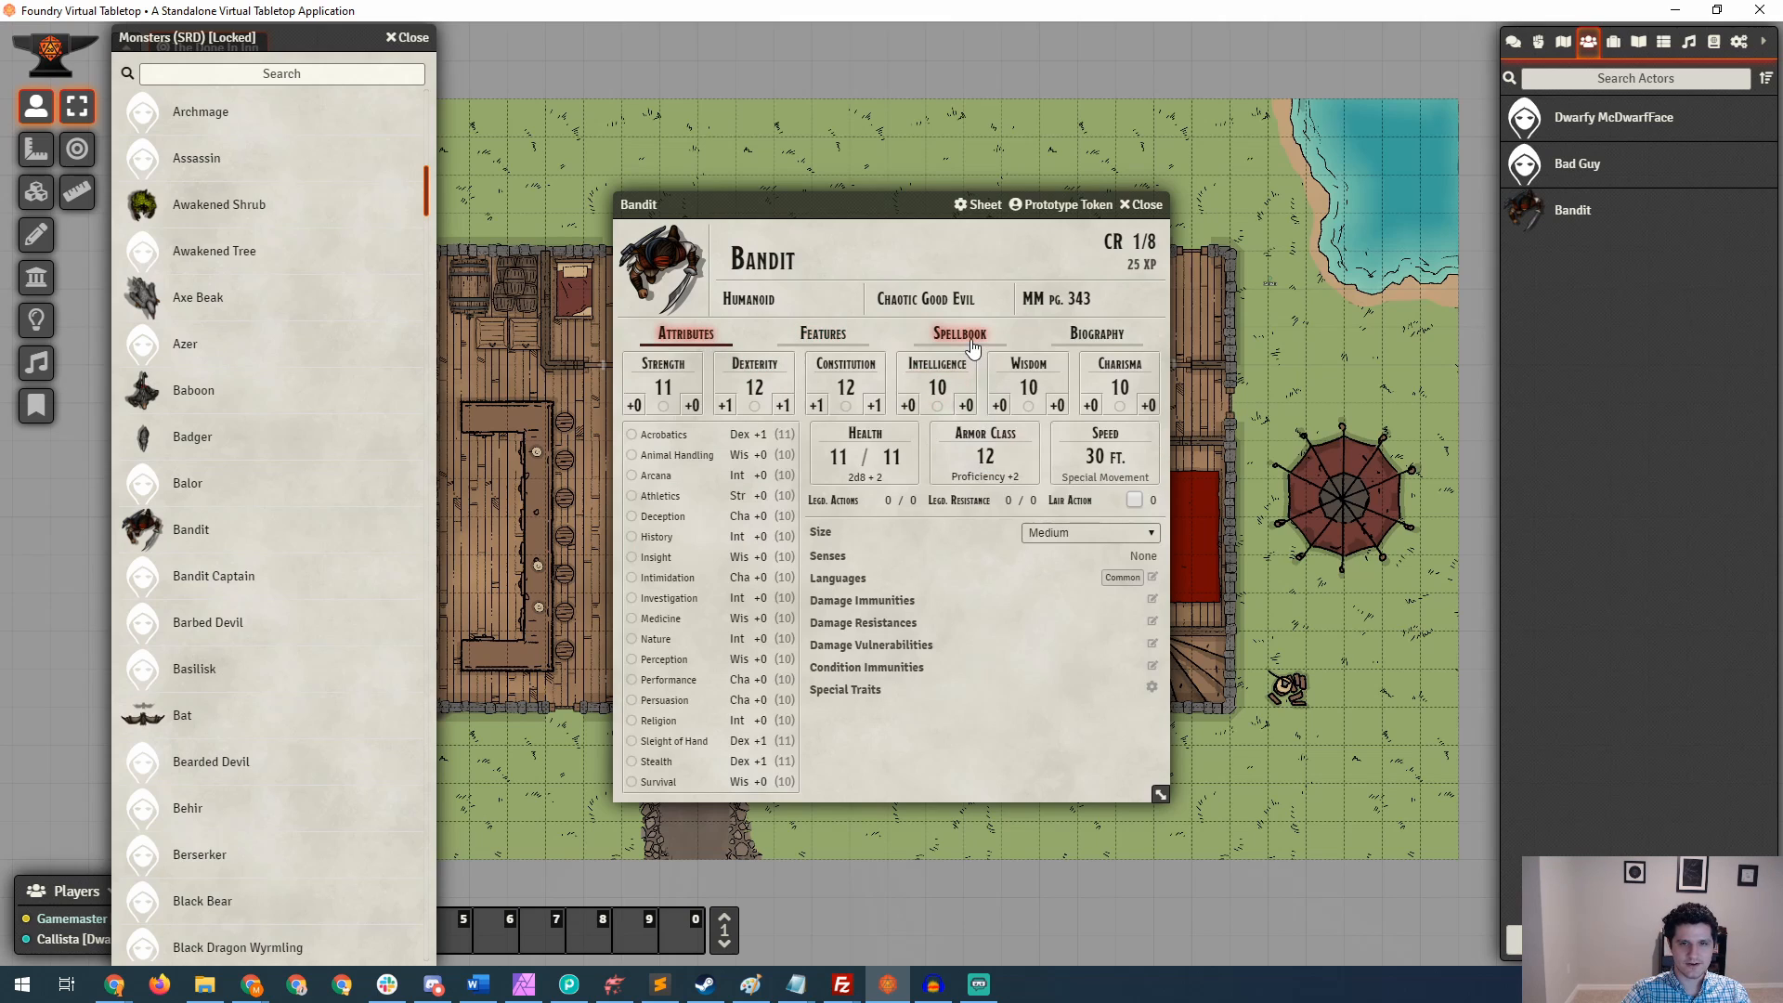
left_click(958, 332)
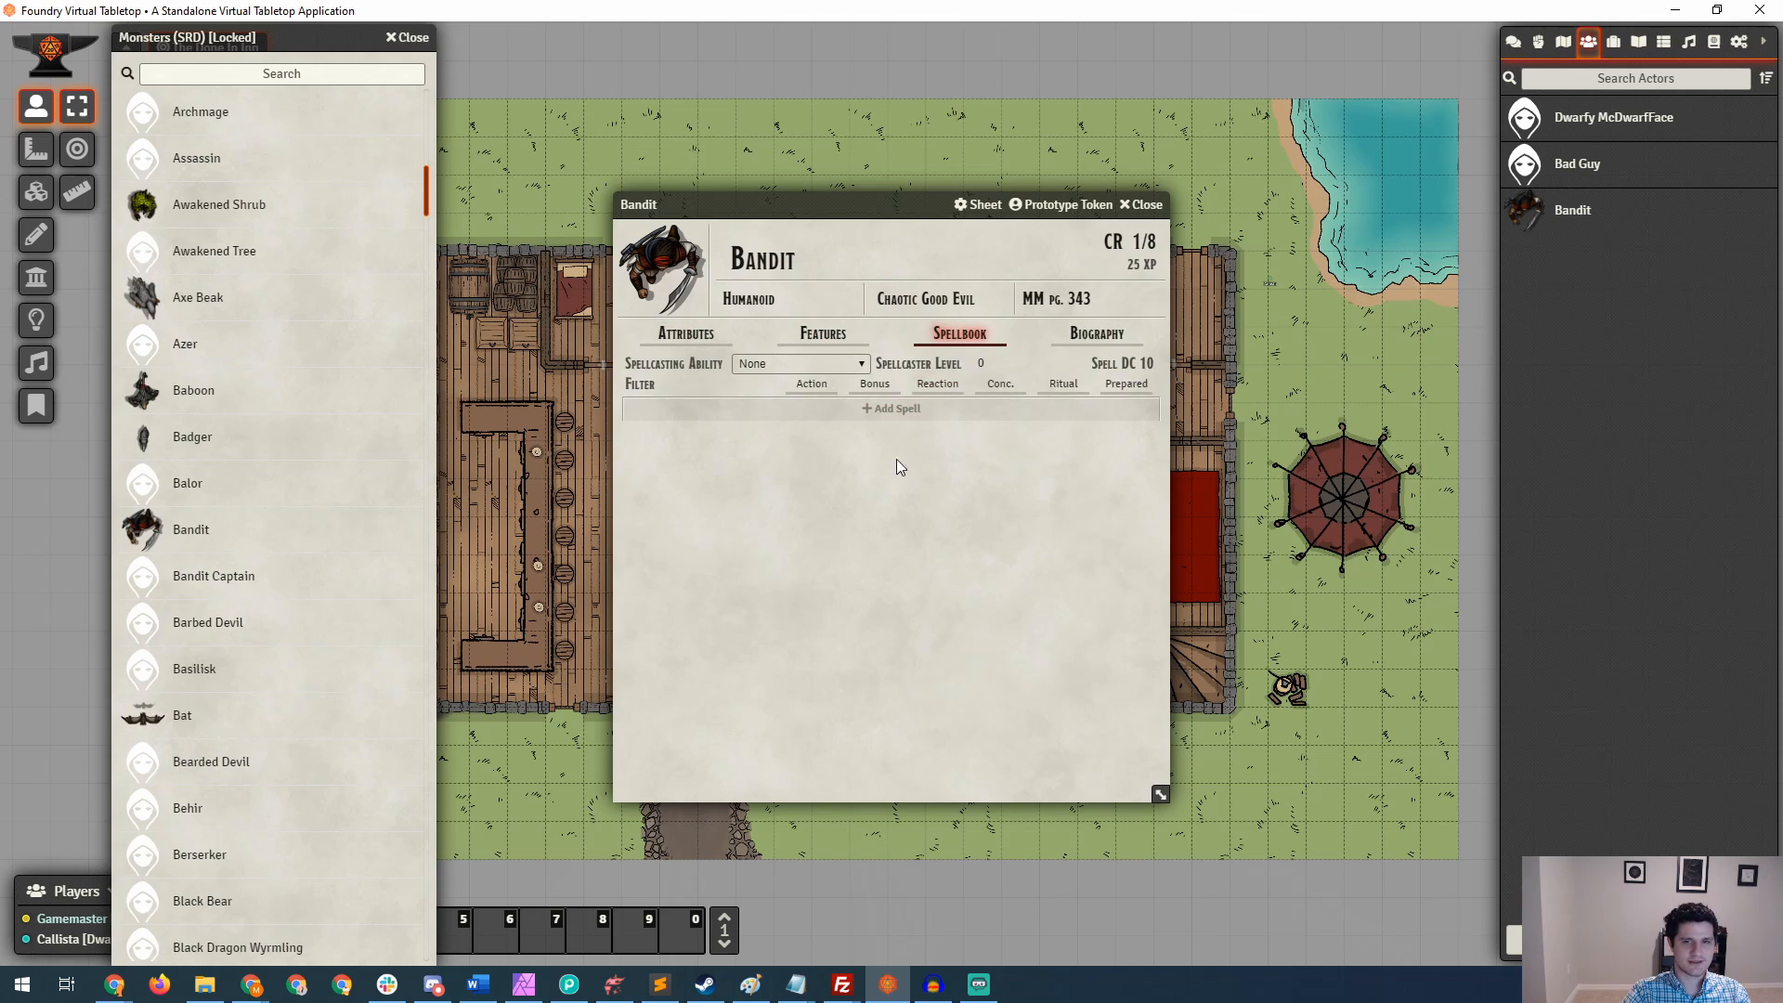
left_click(1096, 333)
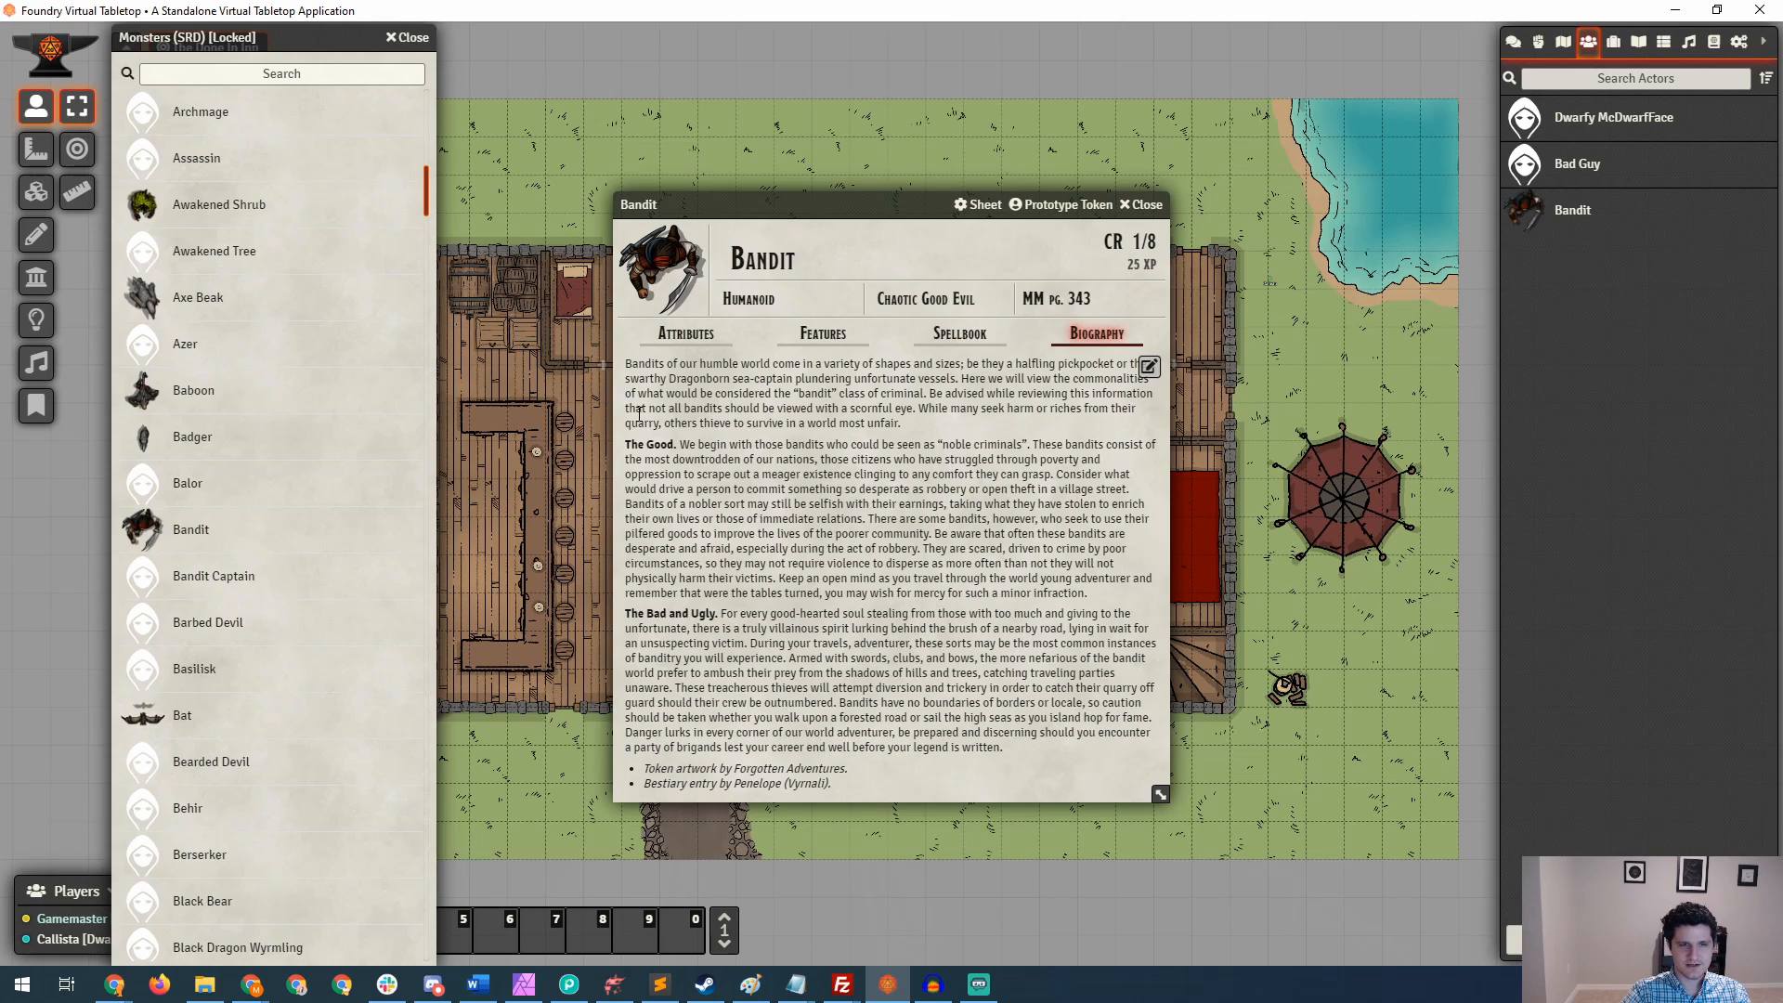
mouse_move(770, 748)
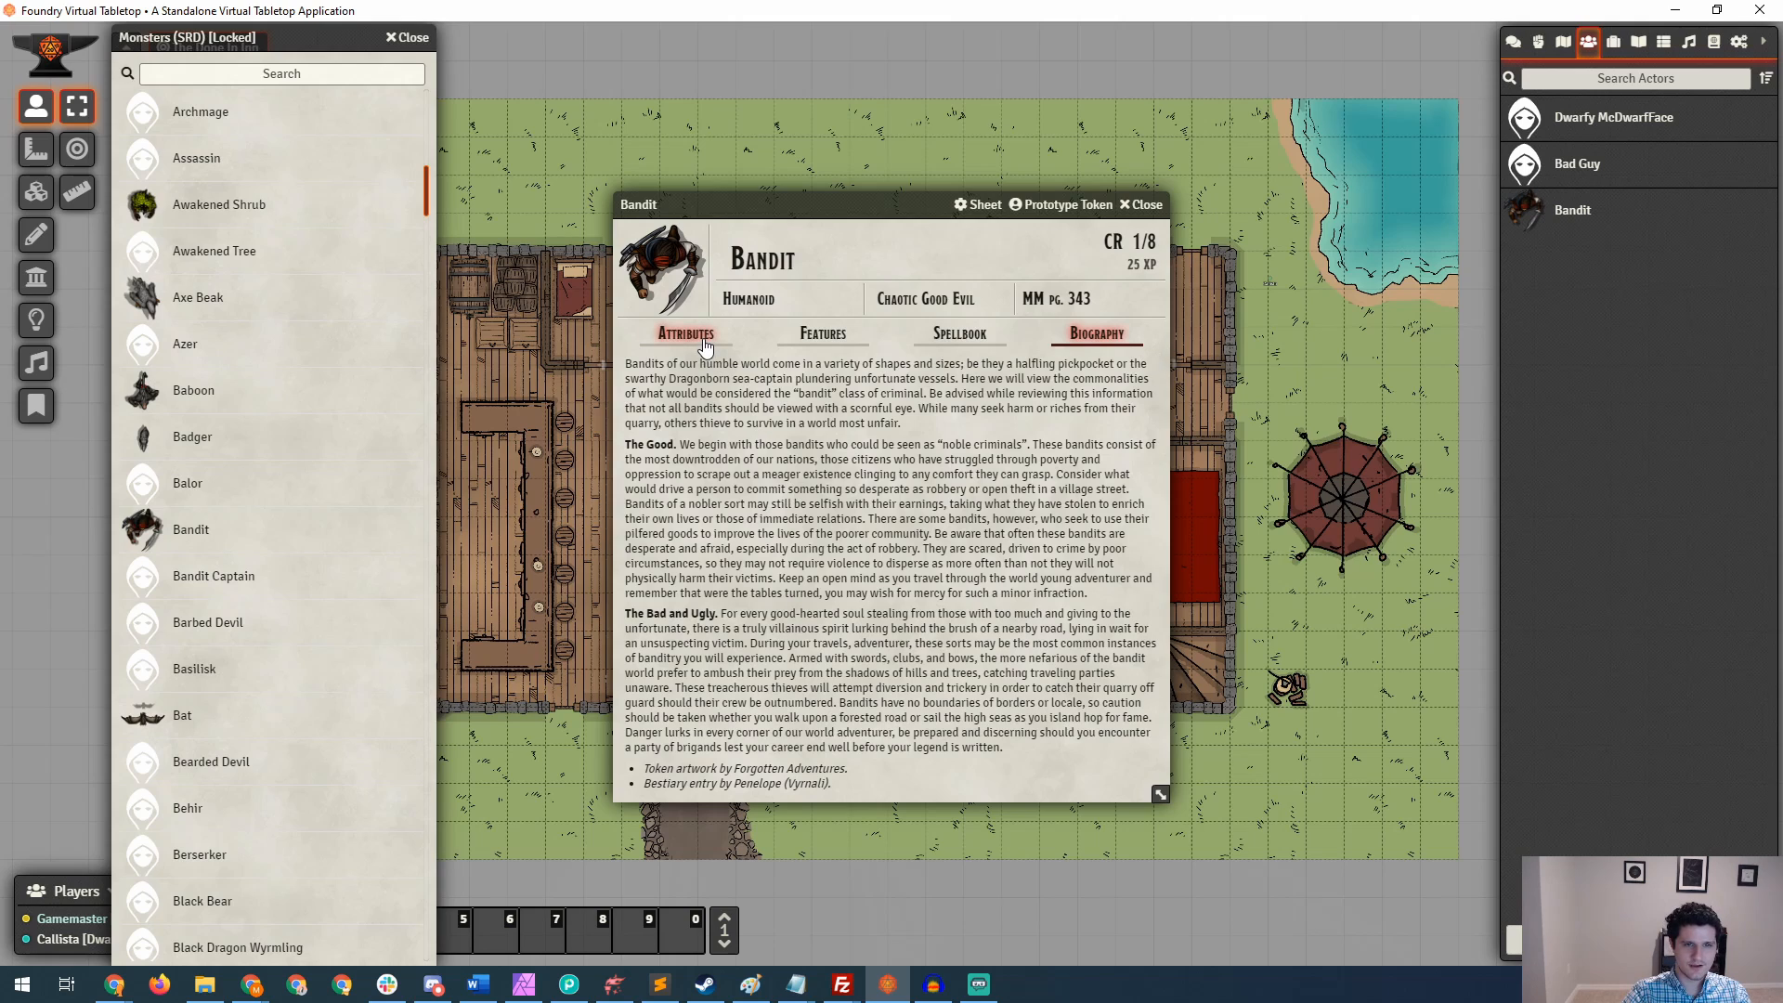
left_click(686, 332)
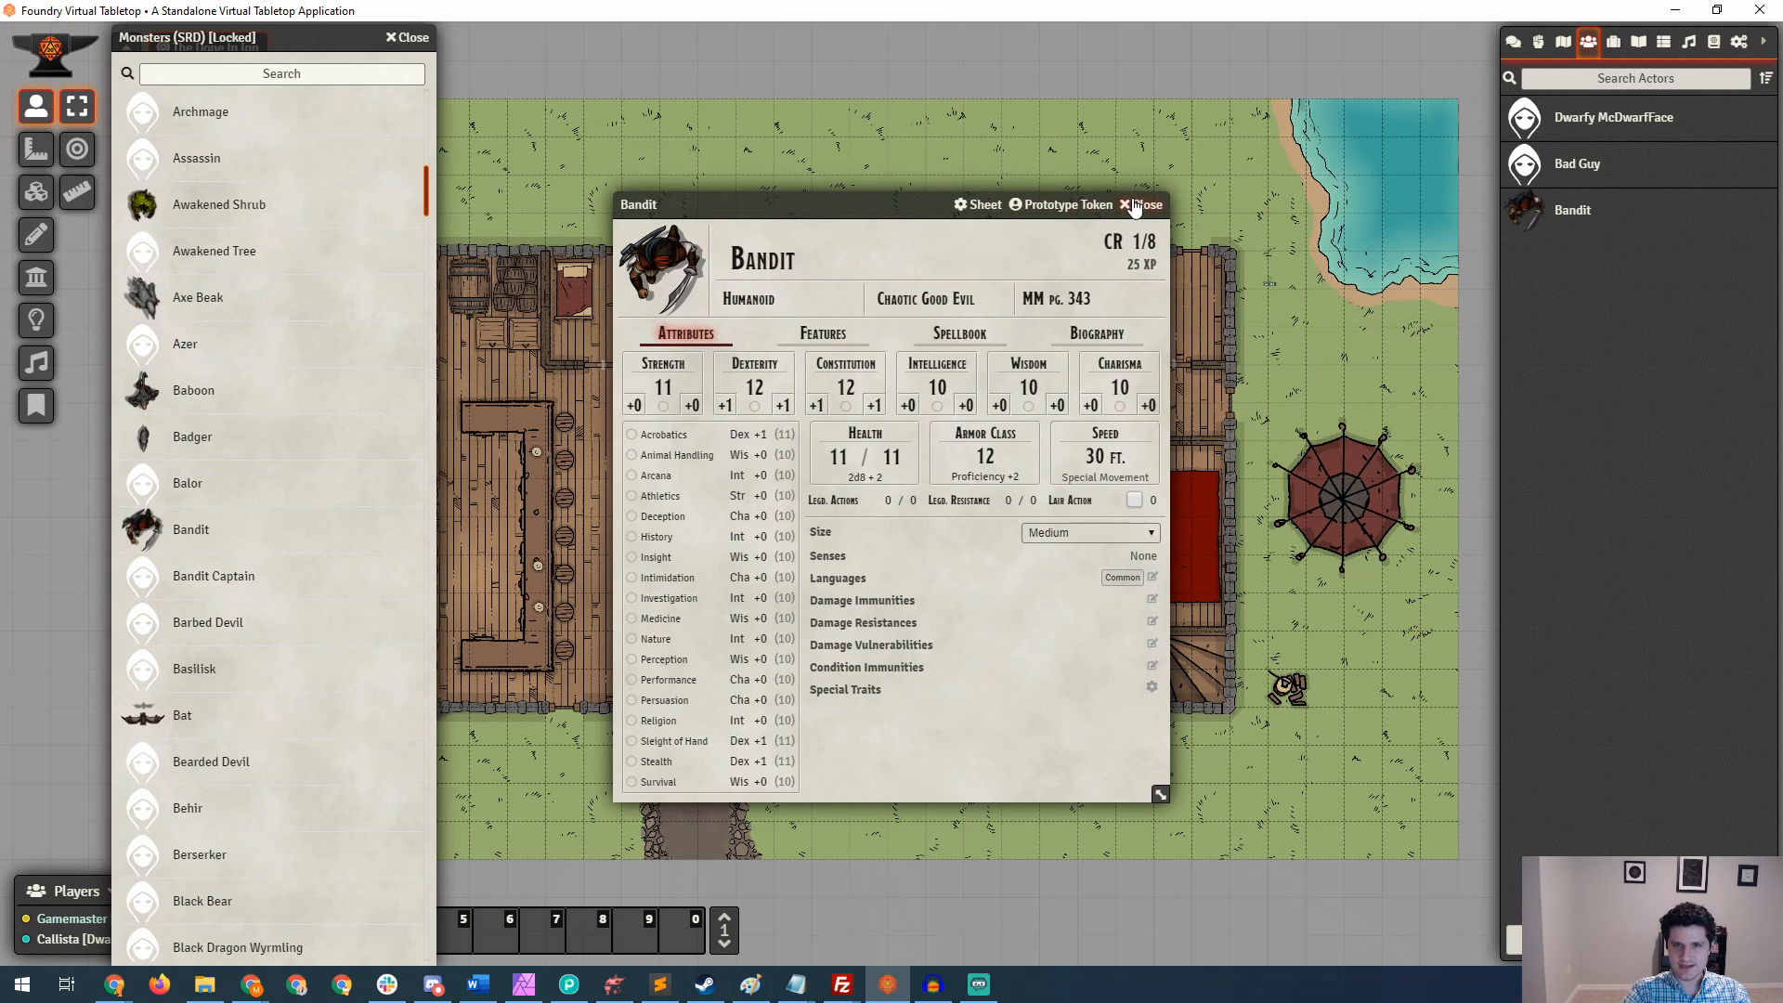
Close the Bandit sheet, drop three Bandit tokens inside the inn, and close the compendium.
left_click(1140, 204)
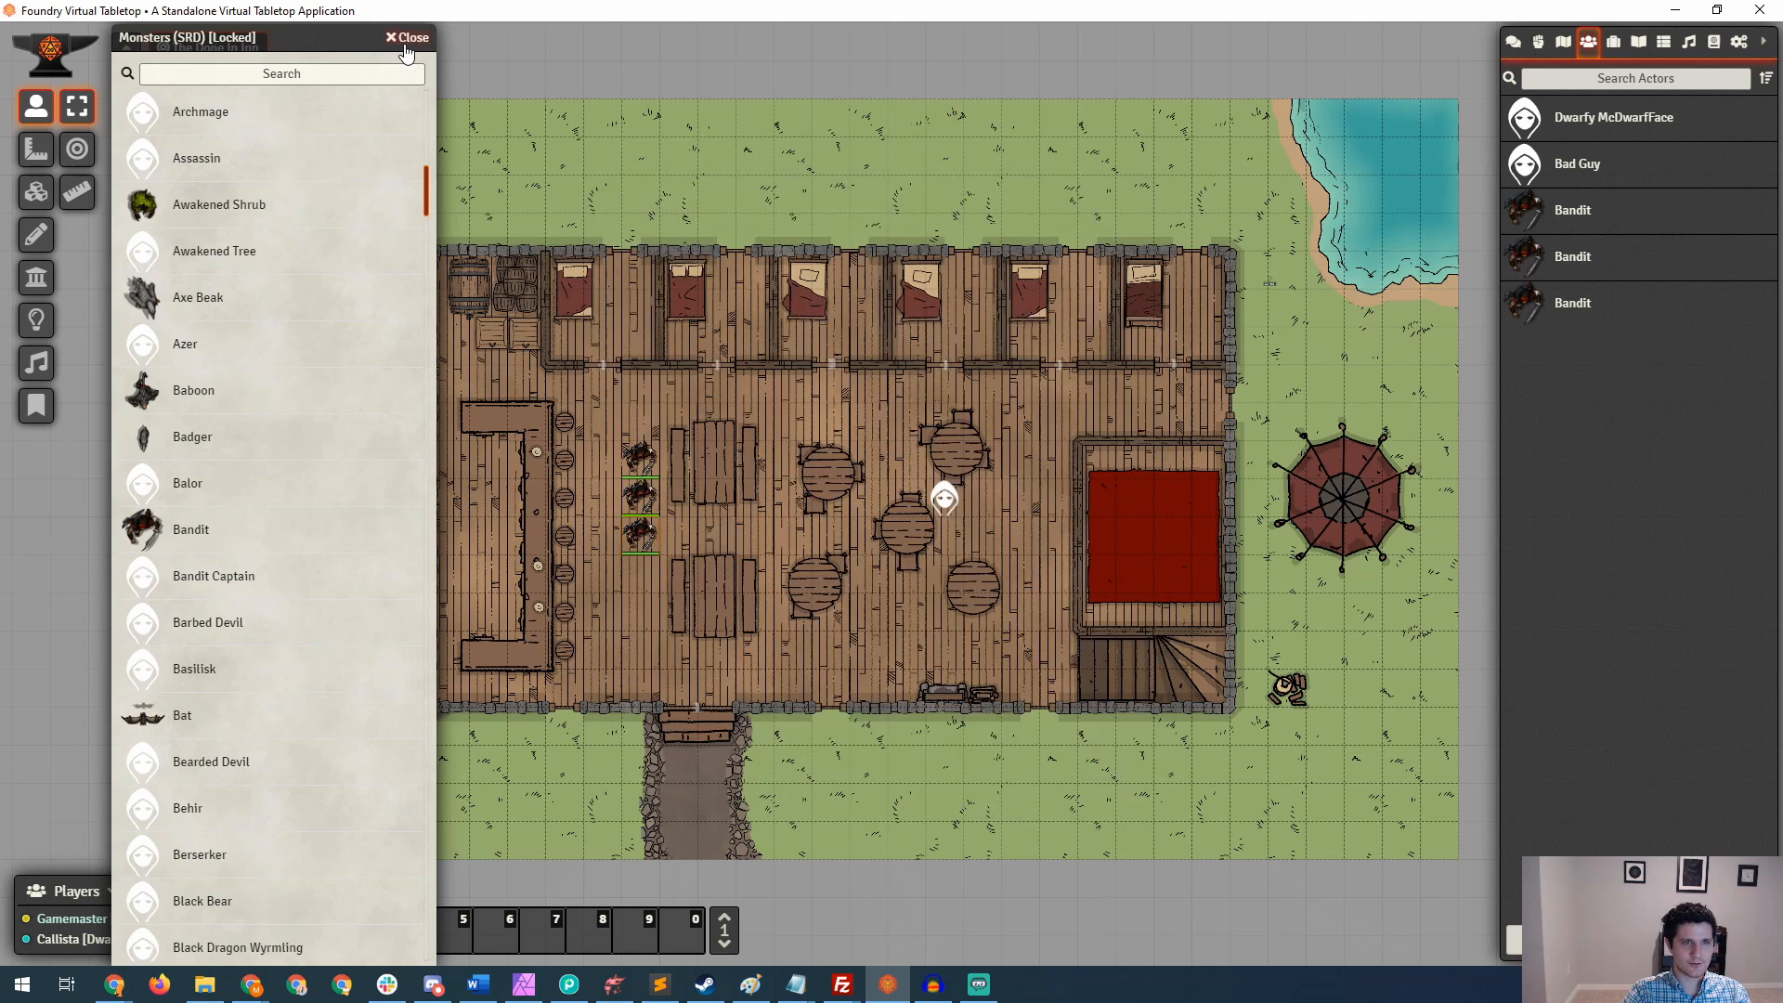
left_click(405, 37)
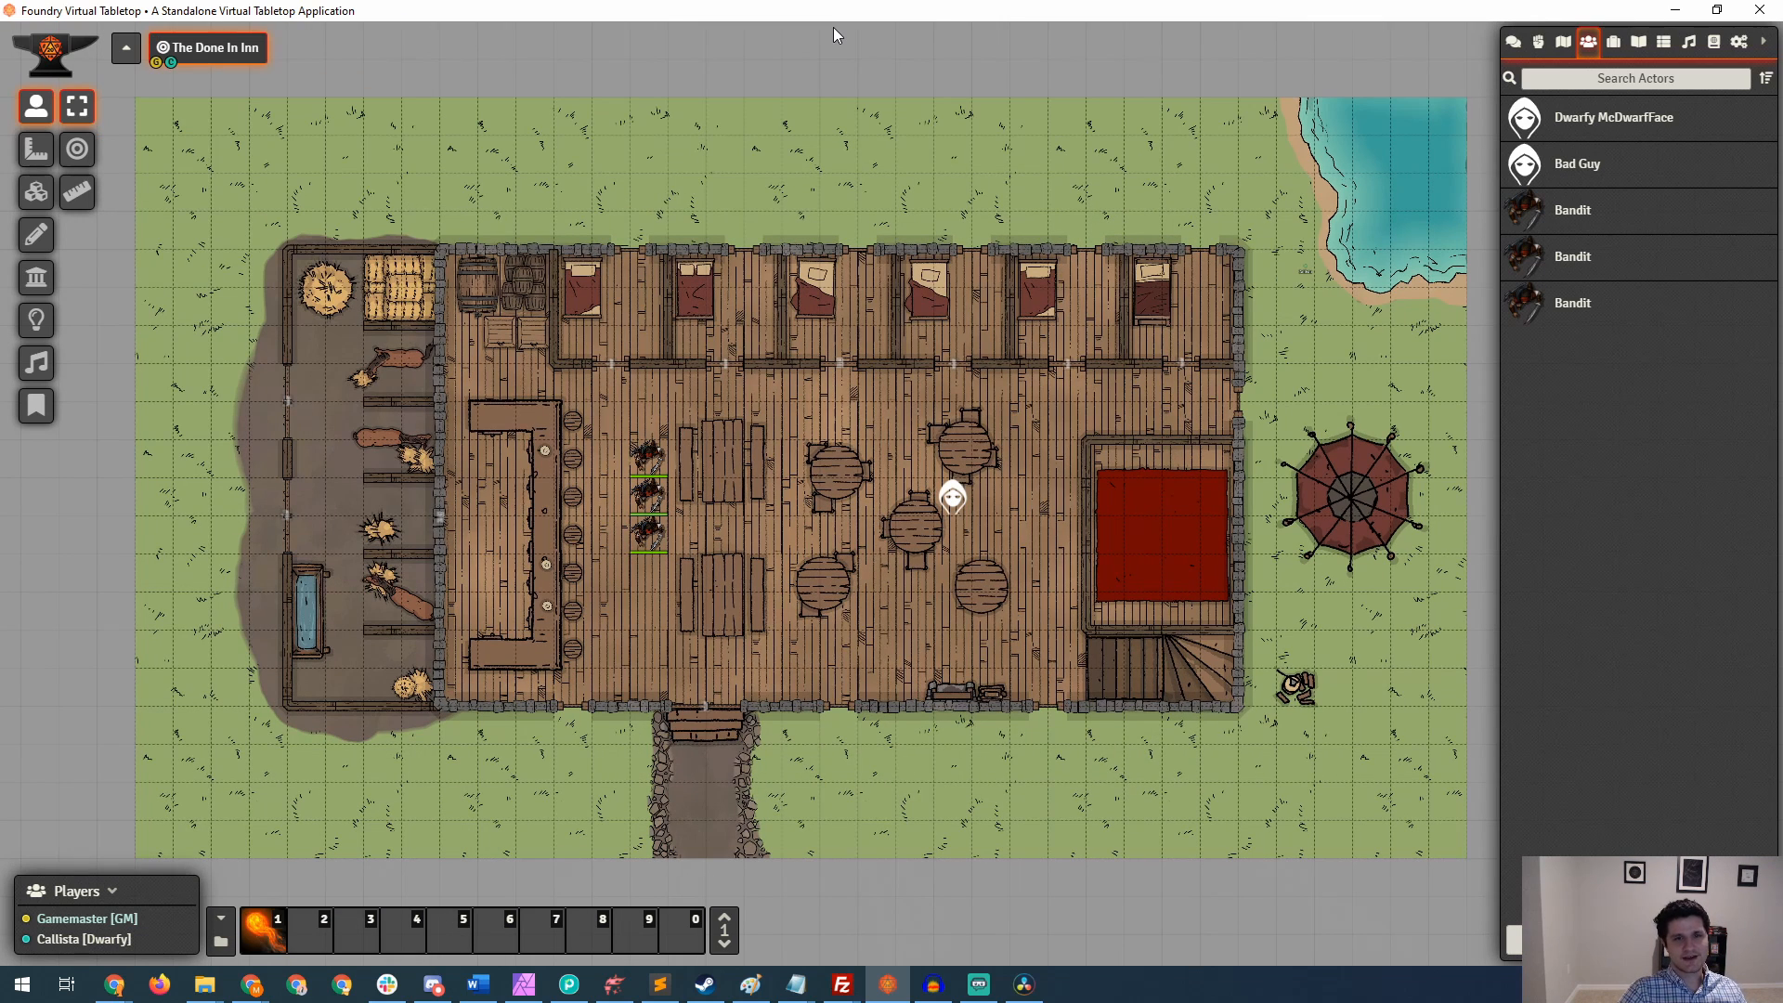